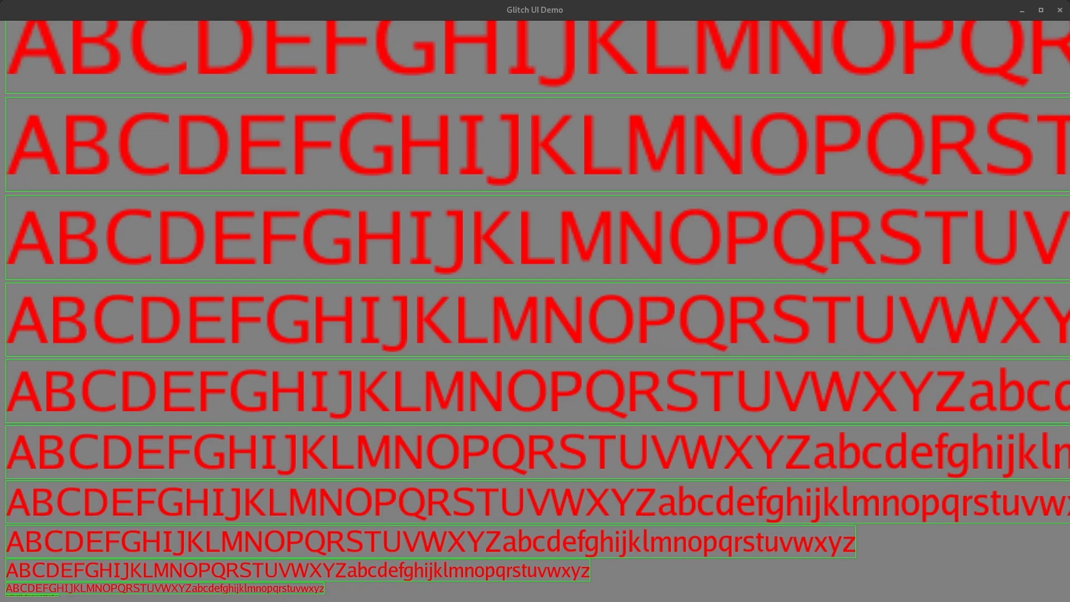
pyautogui.moveTo(321, 595)
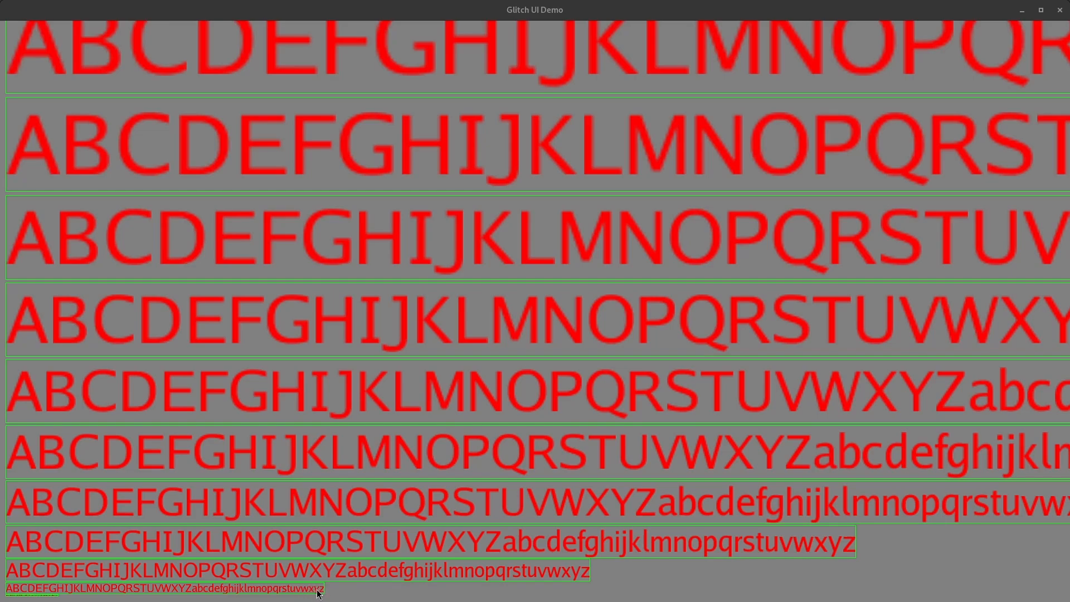
pyautogui.moveTo(110, 591)
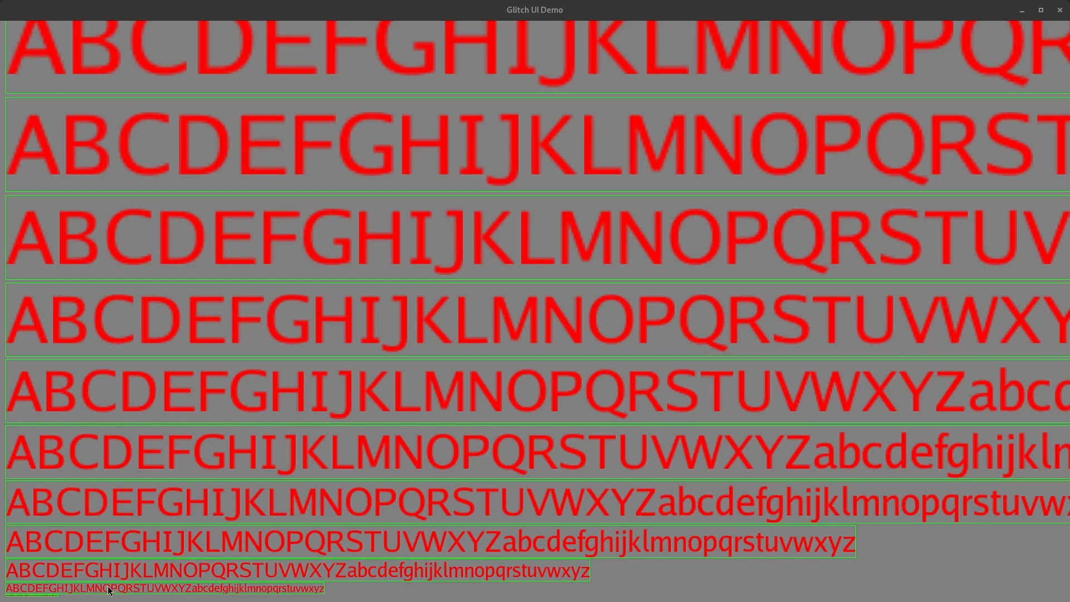
pyautogui.moveTo(31, 141)
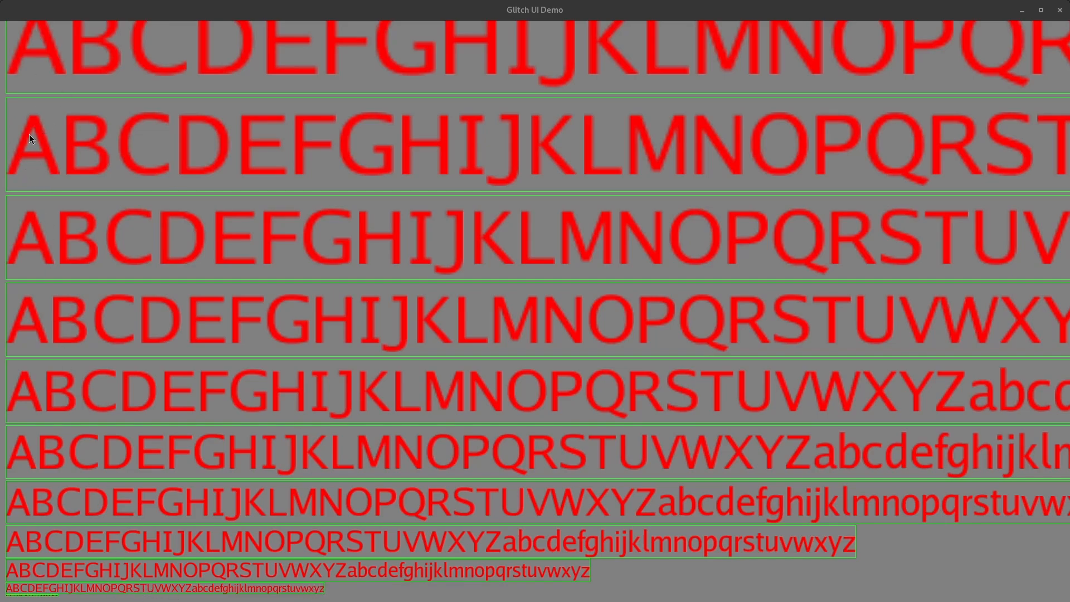
pyautogui.moveTo(64, 173)
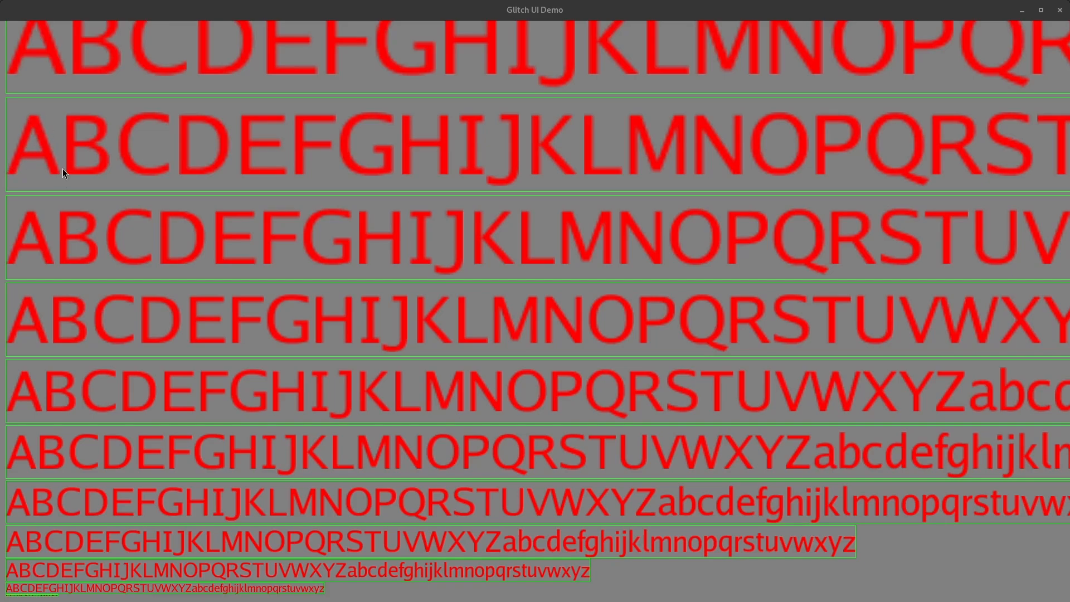
pyautogui.moveTo(42, 180)
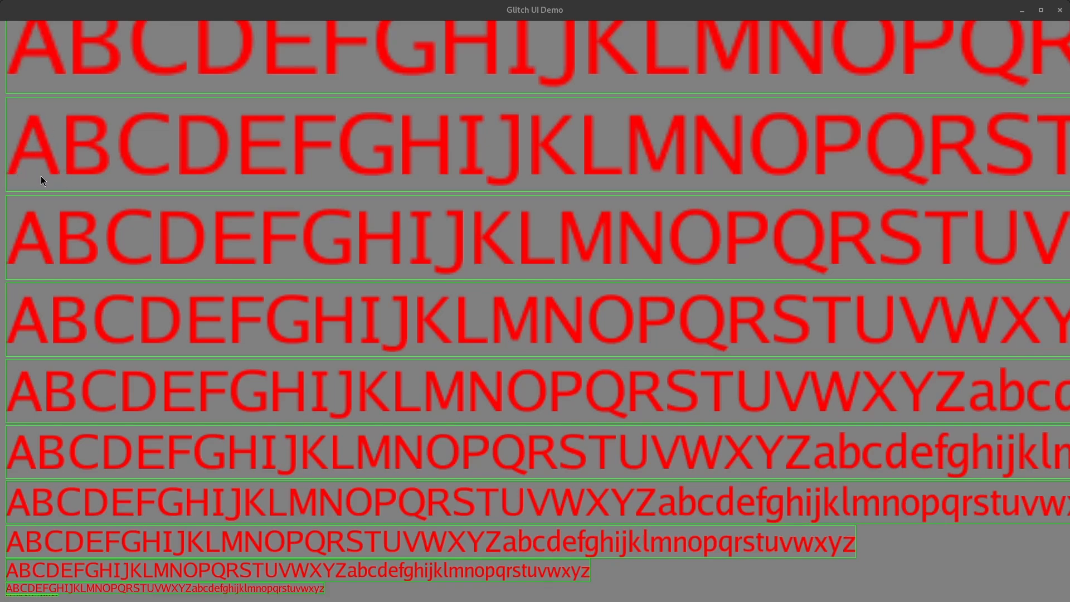
pyautogui.moveTo(53, 183)
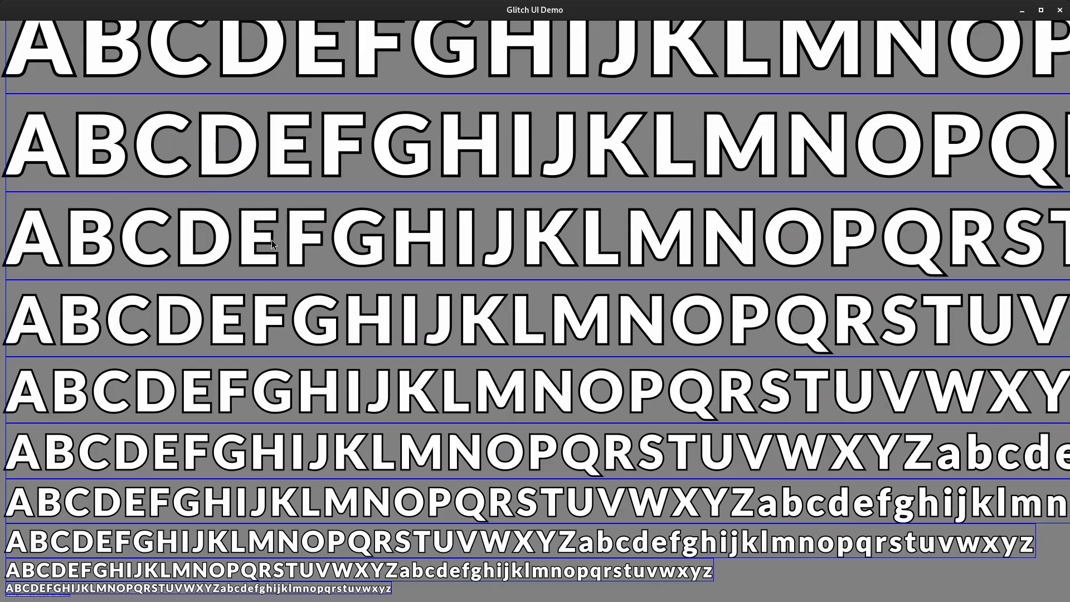
pyautogui.moveTo(113, 257)
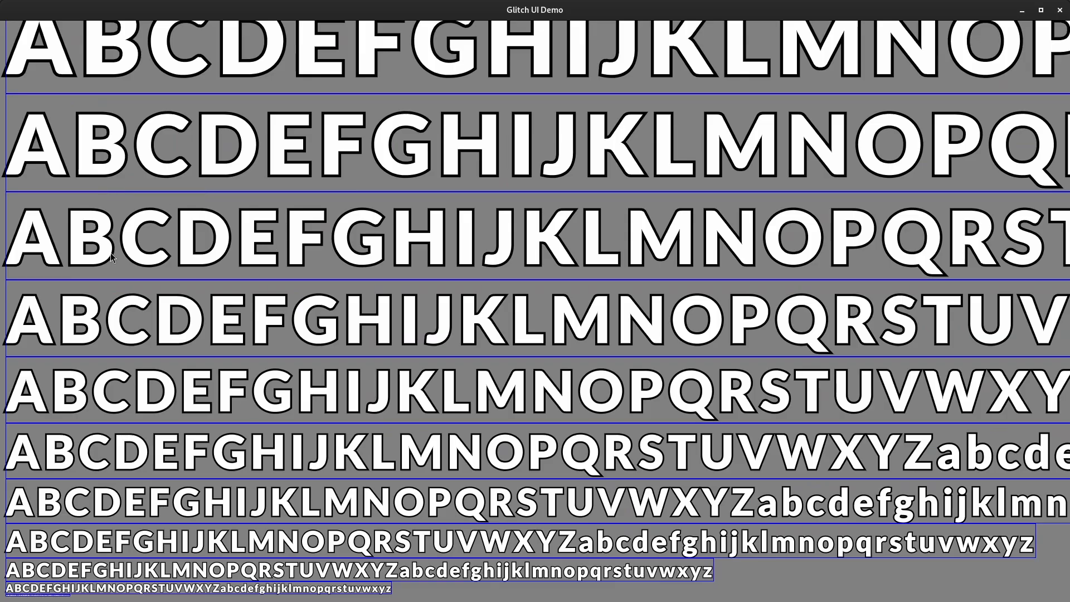
pyautogui.moveTo(19, 104)
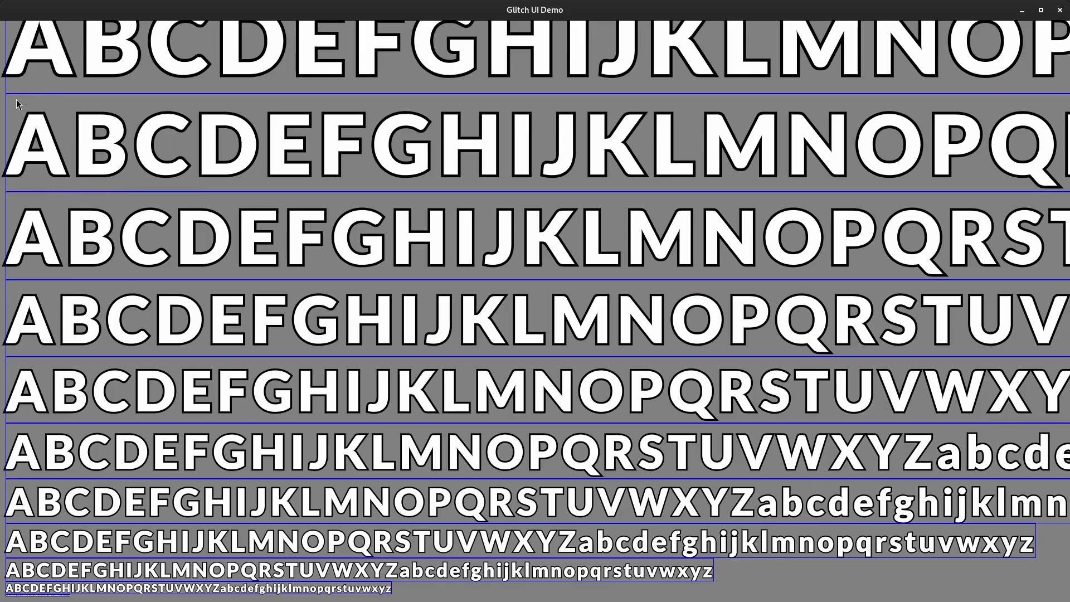
pyautogui.moveTo(66, 189)
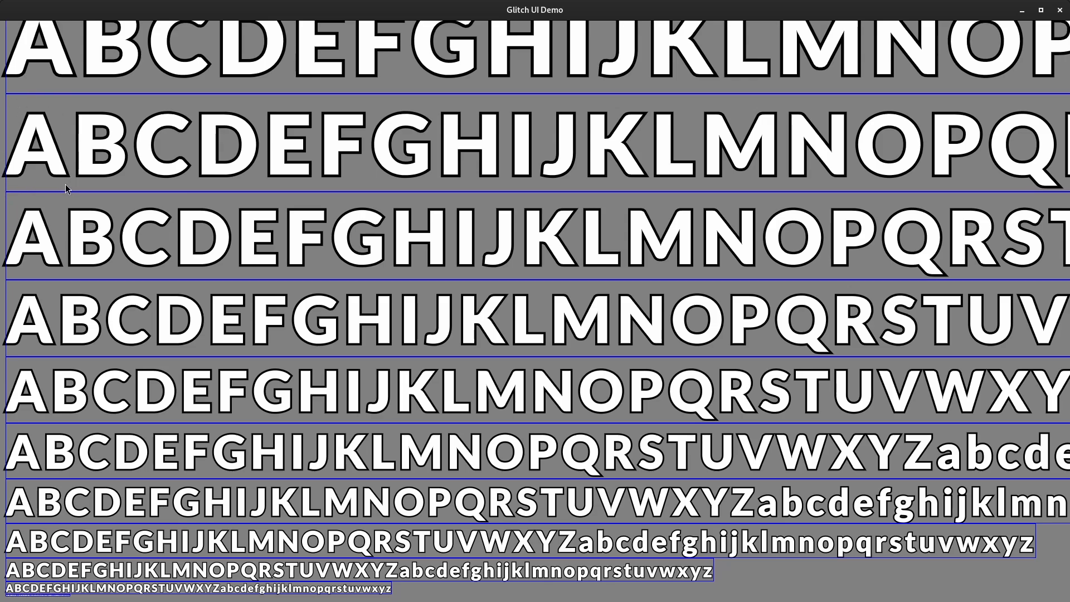
pyautogui.moveTo(54, 159)
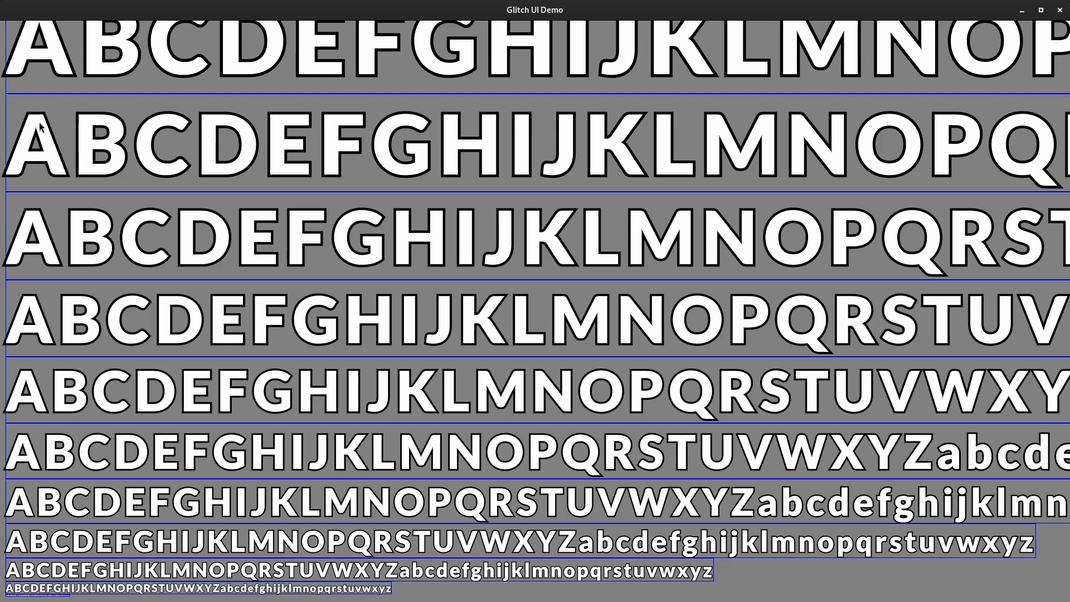
pyautogui.moveTo(435, 271)
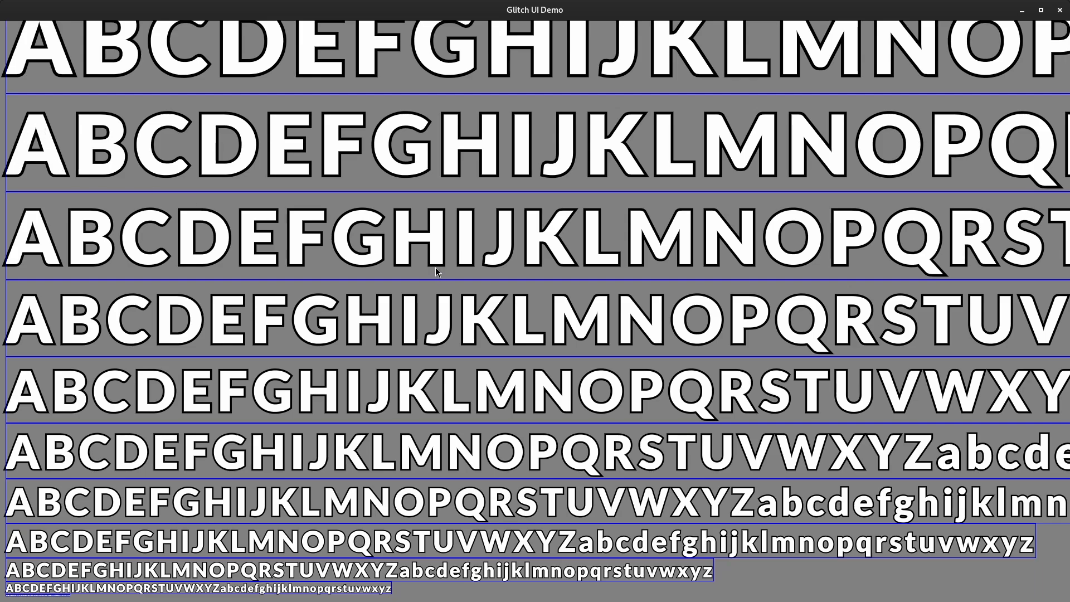
pyautogui.moveTo(539, 270)
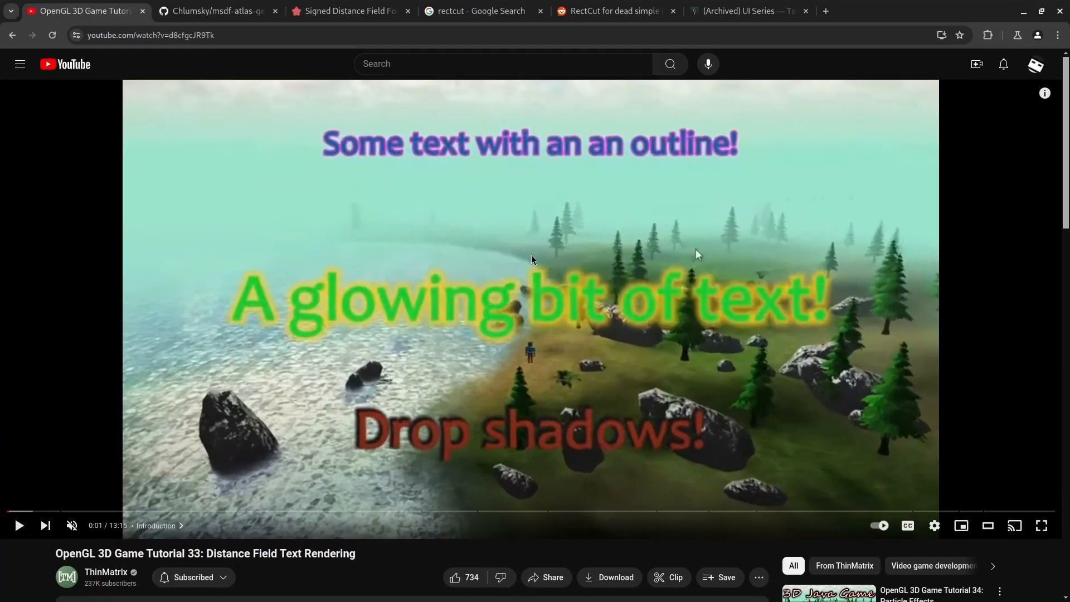
pyautogui.moveTo(306, 574)
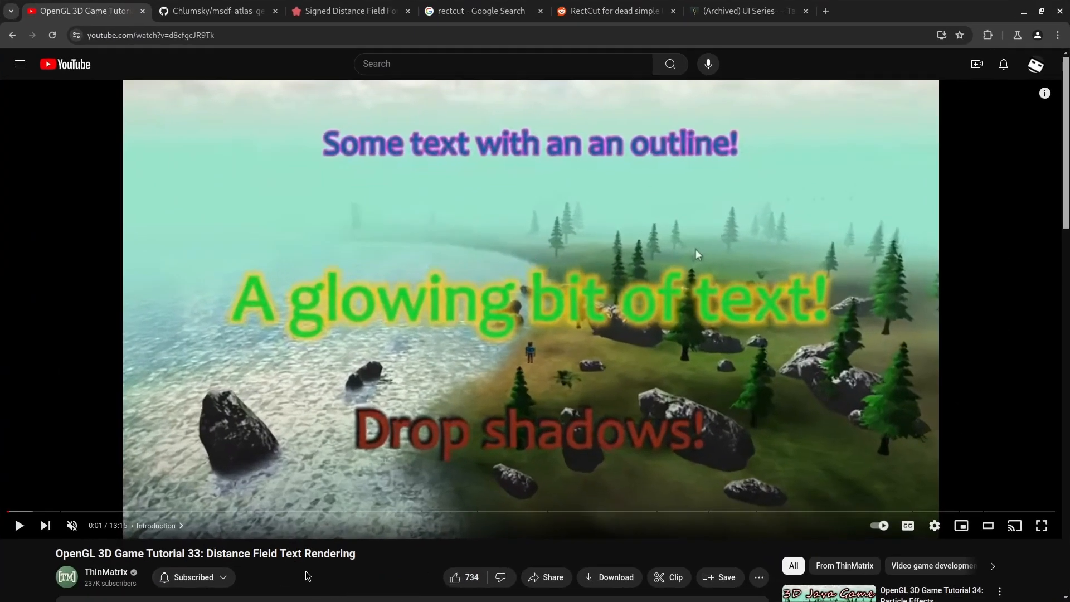
# - Glance at the Distance Field Text Rendering tutorial's description and return to the top
pyautogui.scroll(-3)
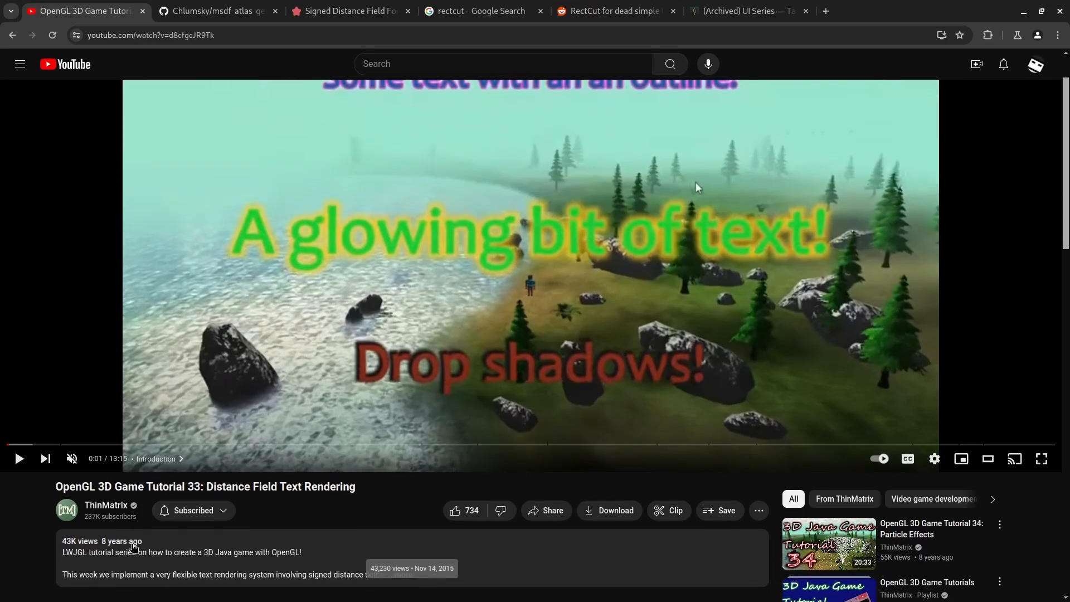
pyautogui.scroll(3)
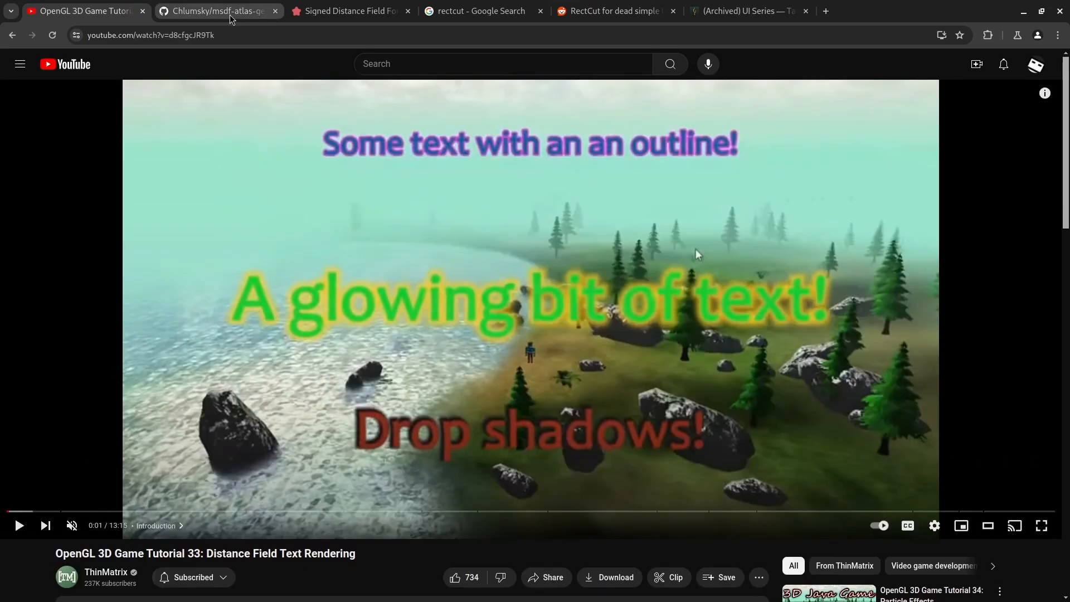
pyautogui.moveTo(217, 11)
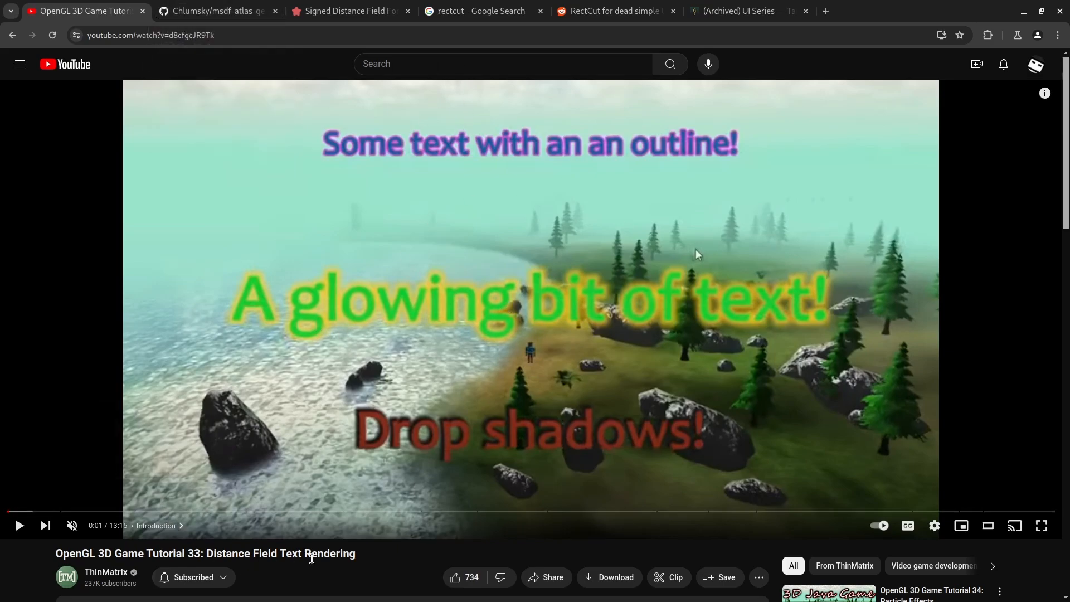
pyautogui.moveTo(258, 103)
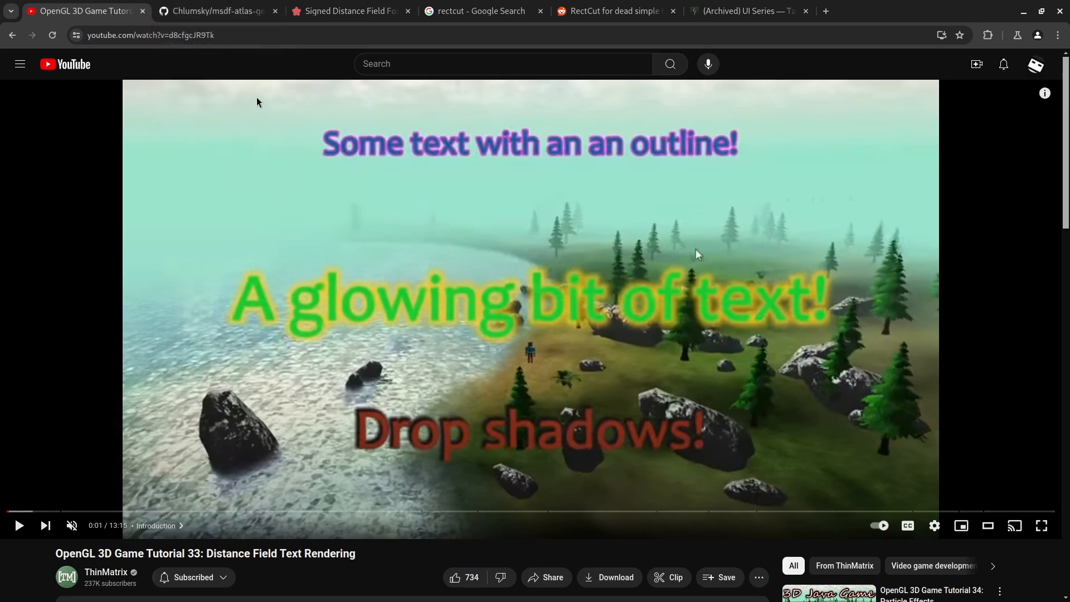
# - Read down the msdf-atlas-gen README from the example atlas to the atlas types table
pyautogui.click(216, 11)
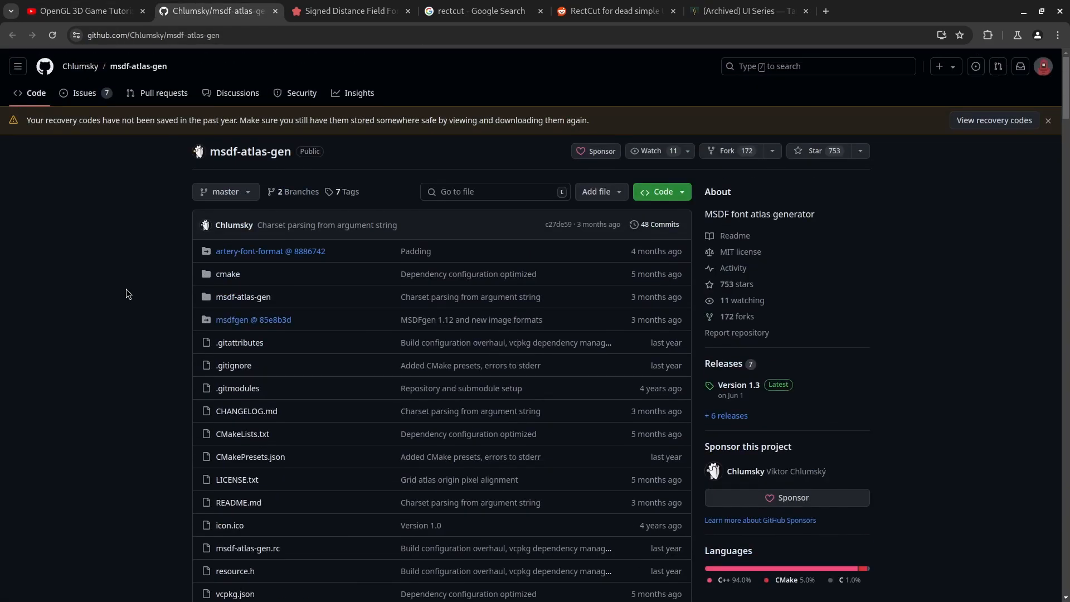
pyautogui.scroll(-3)
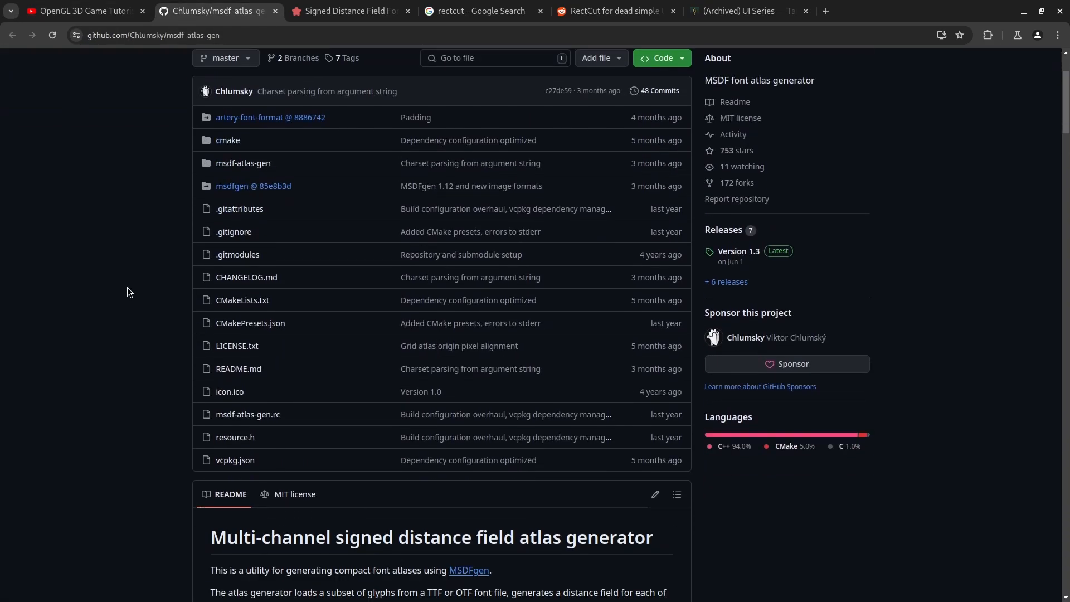
pyautogui.scroll(3)
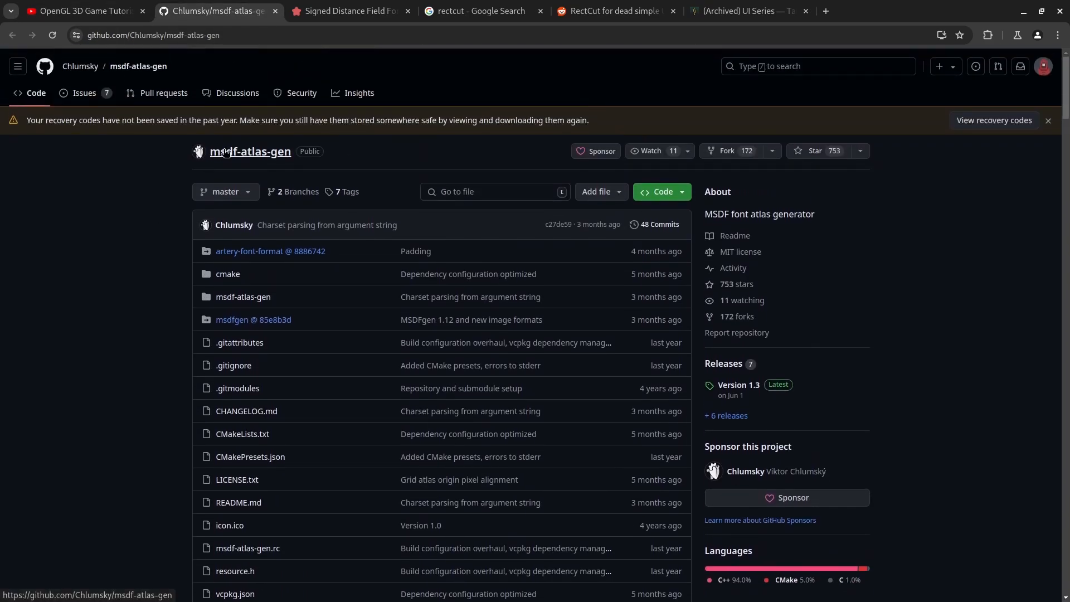
pyautogui.scroll(-3)
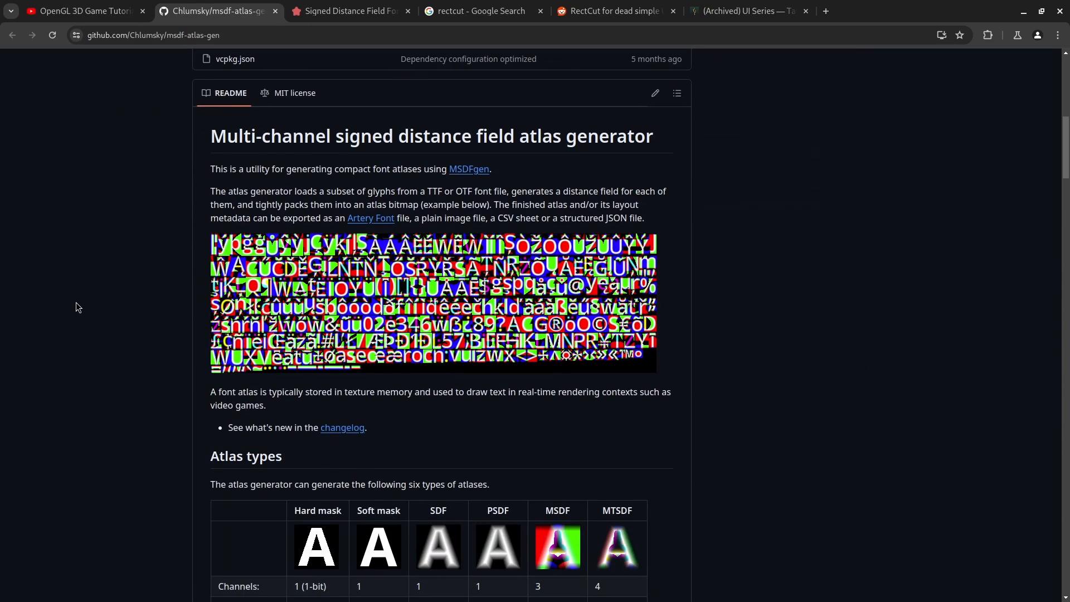
pyautogui.scroll(-3)
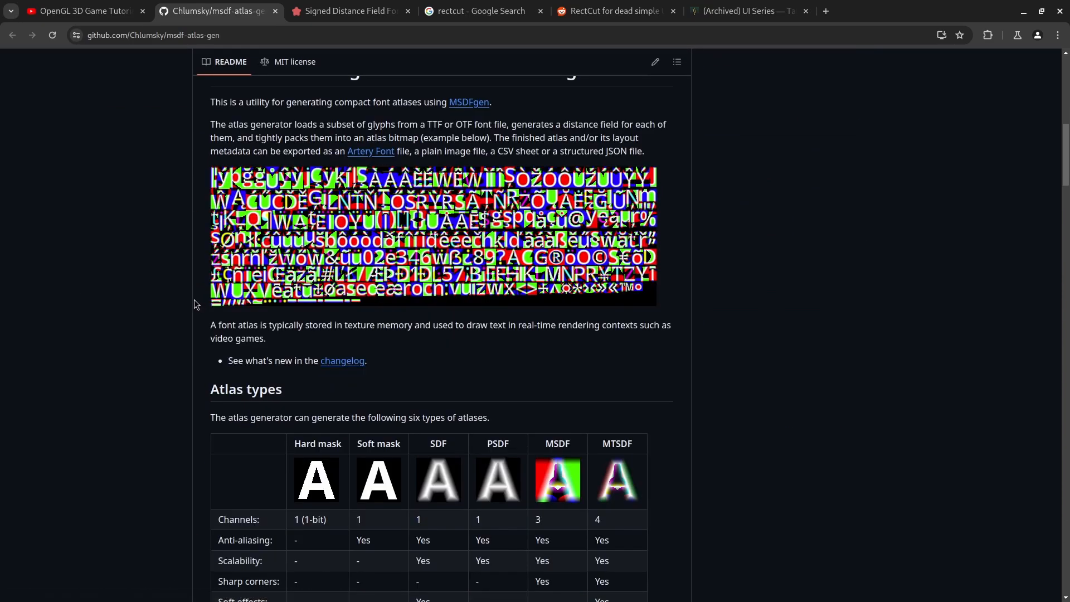
pyautogui.moveTo(207, 304)
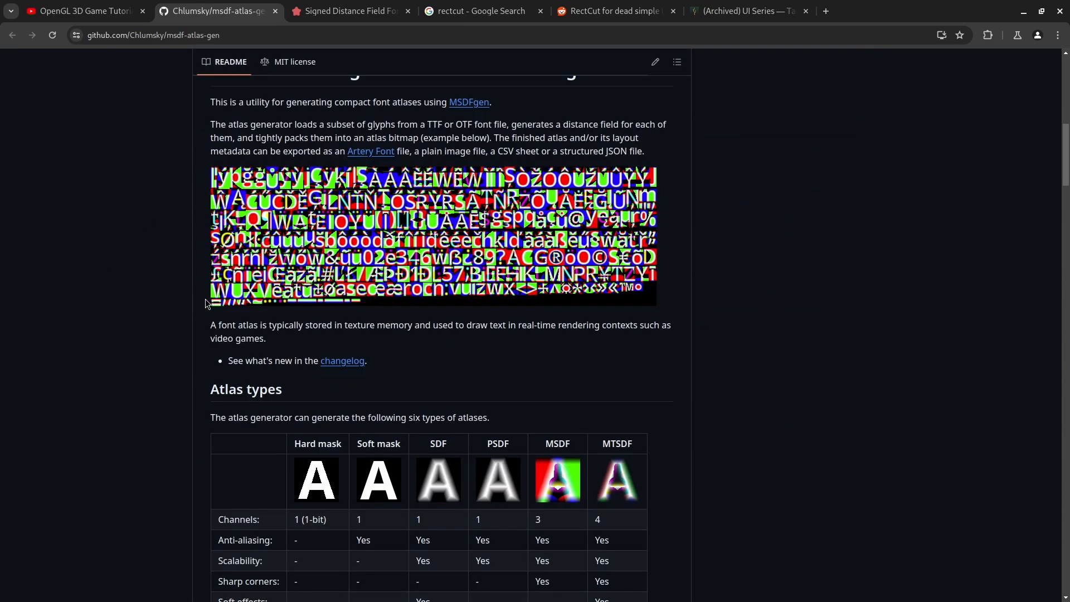
pyautogui.moveTo(549, 447)
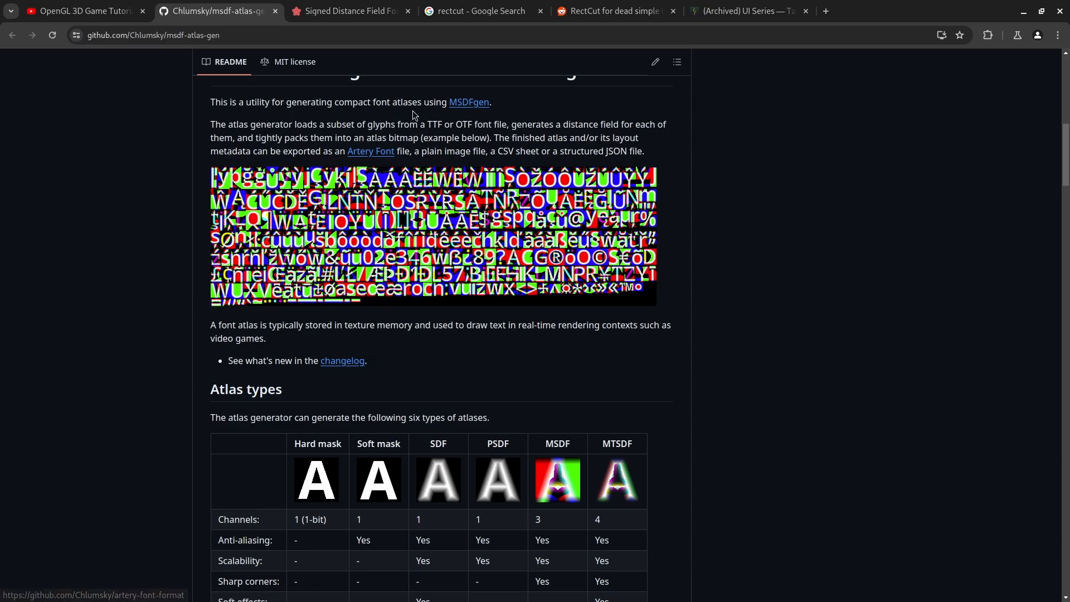
pyautogui.scroll(-3)
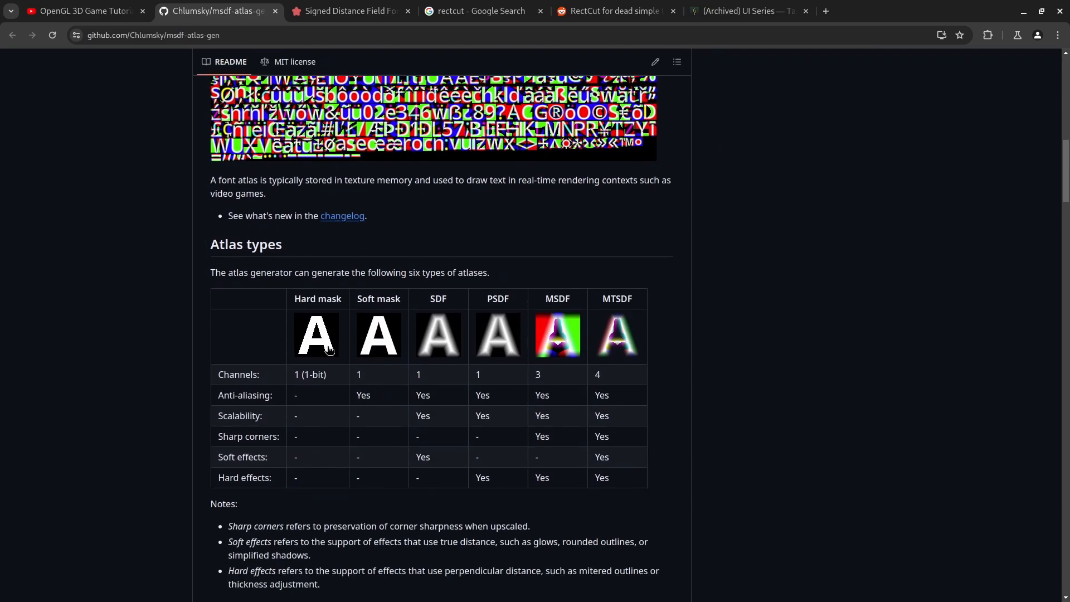
pyautogui.moveTo(315, 334)
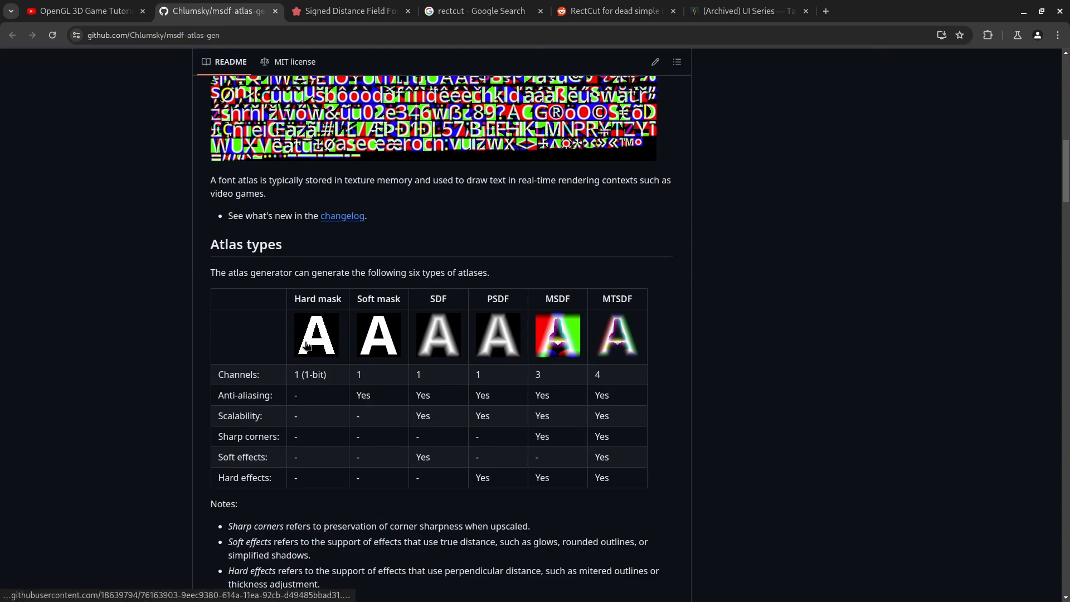
pyautogui.moveTo(433, 350)
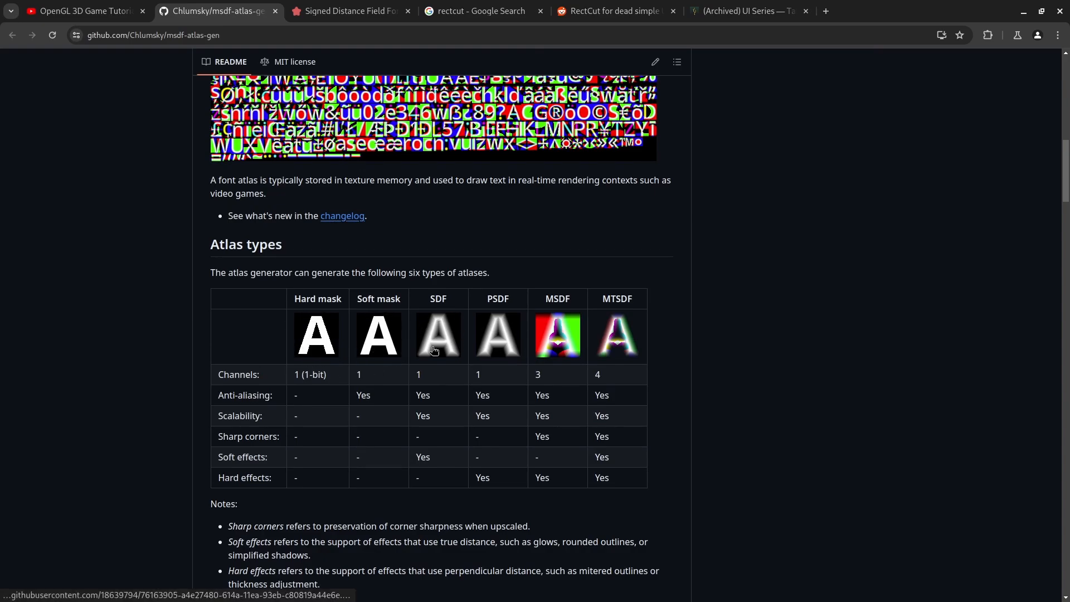
# - Briefly revisit the tutorial video, then return to the six-atlas-type comparison table and example atlas
pyautogui.click(81, 10)
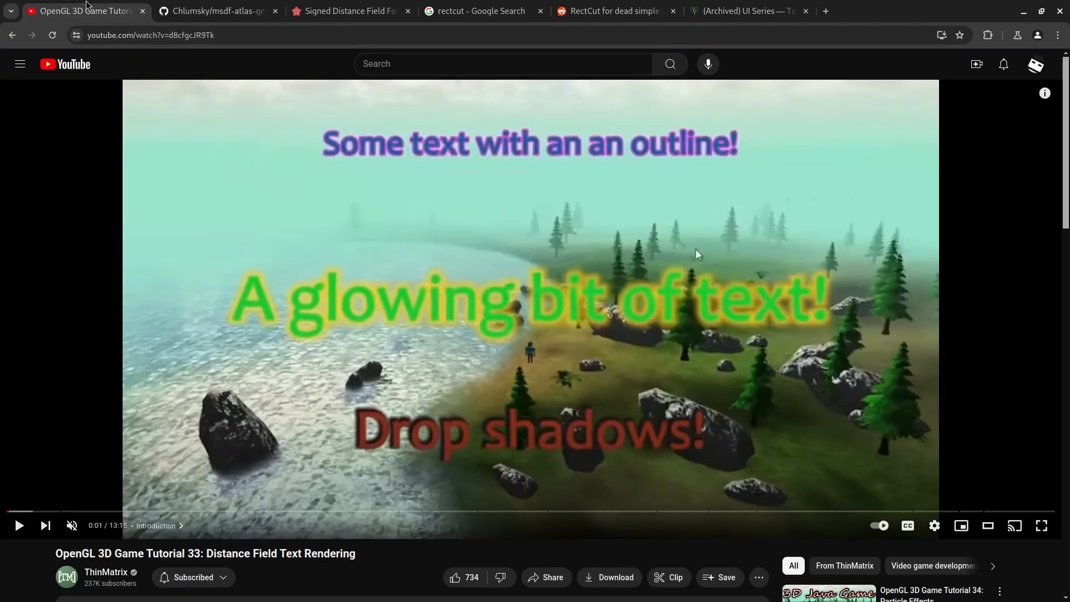
pyautogui.click(218, 11)
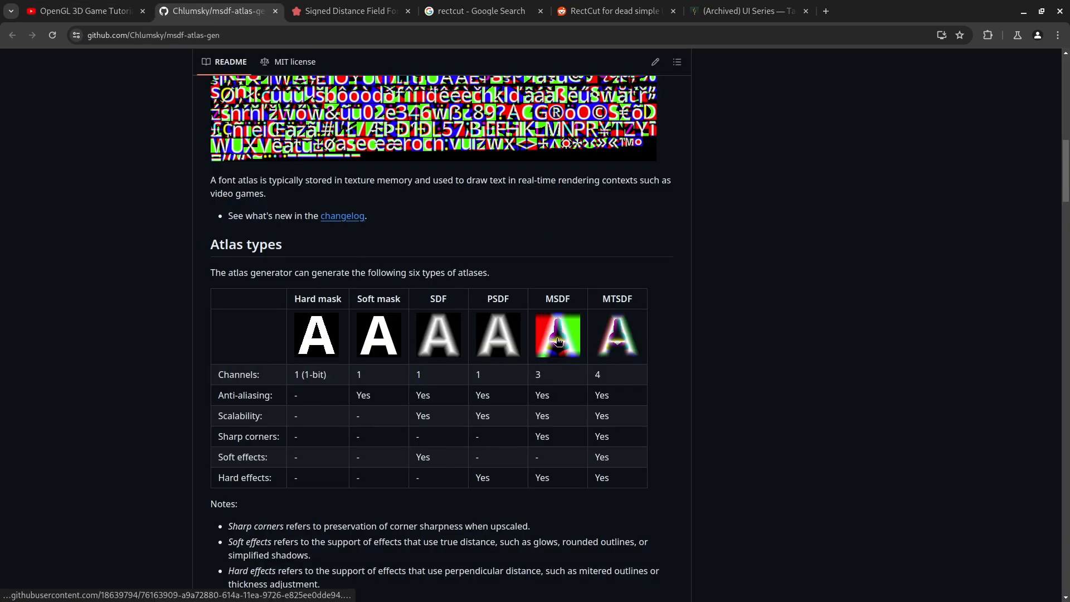
pyautogui.moveTo(764, 341)
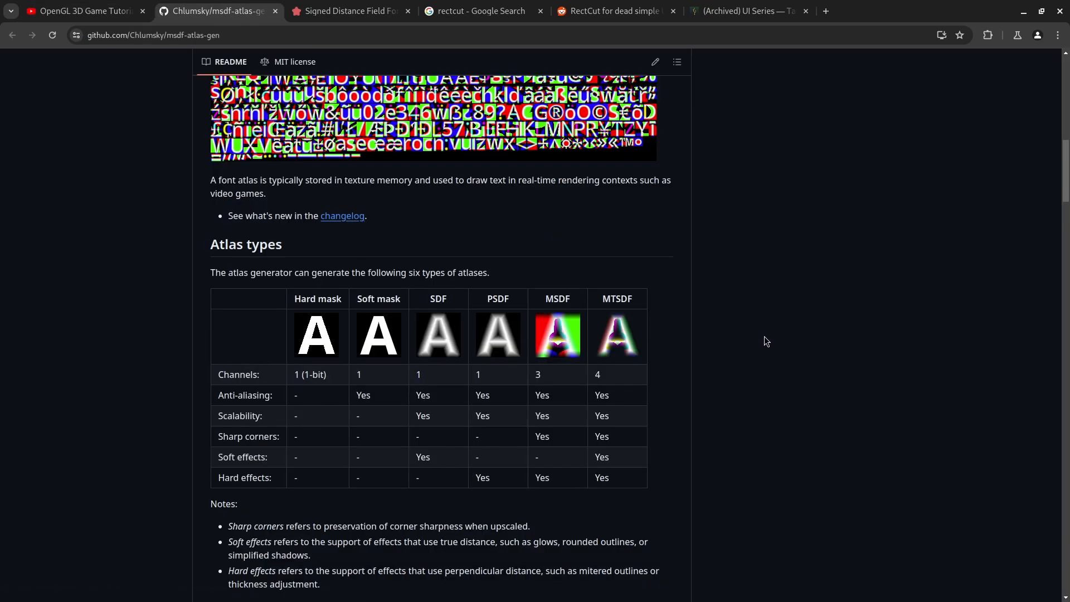
pyautogui.scroll(-3)
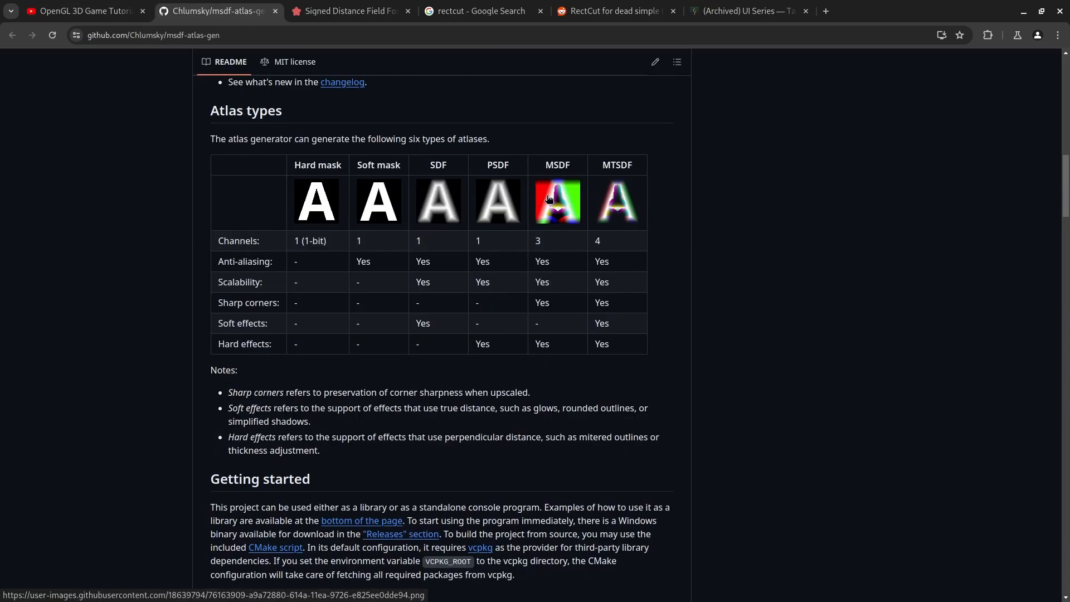
pyautogui.moveTo(551, 201)
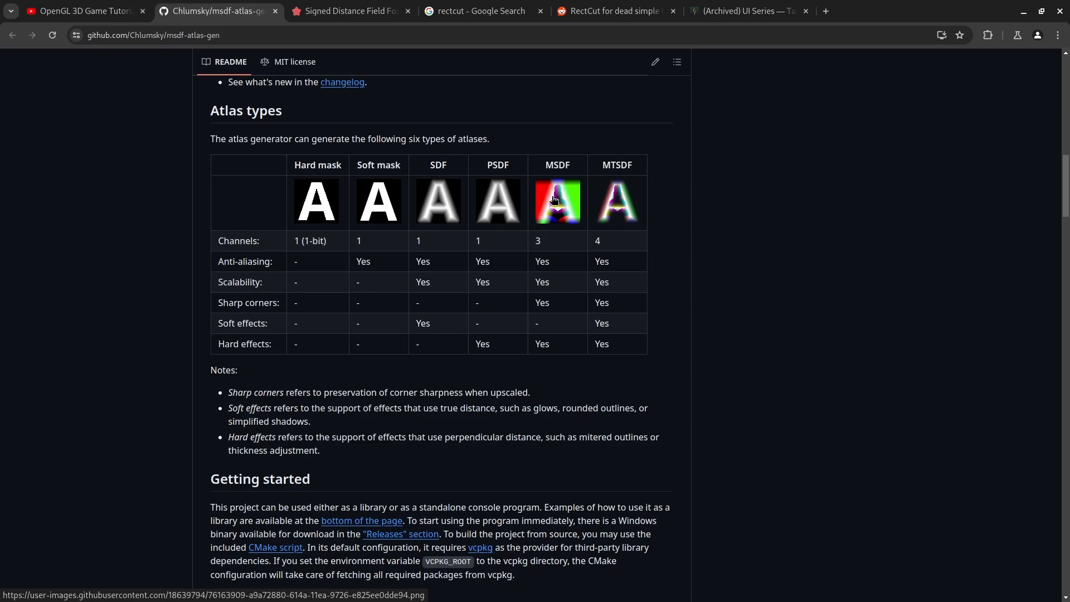
pyautogui.moveTo(576, 190)
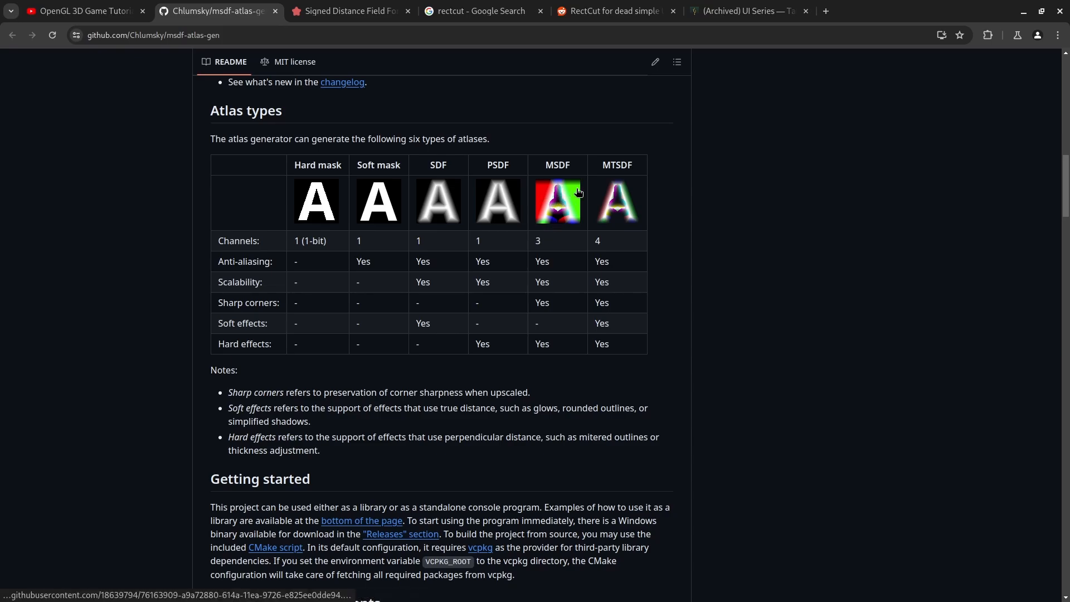
pyautogui.moveTo(552, 224)
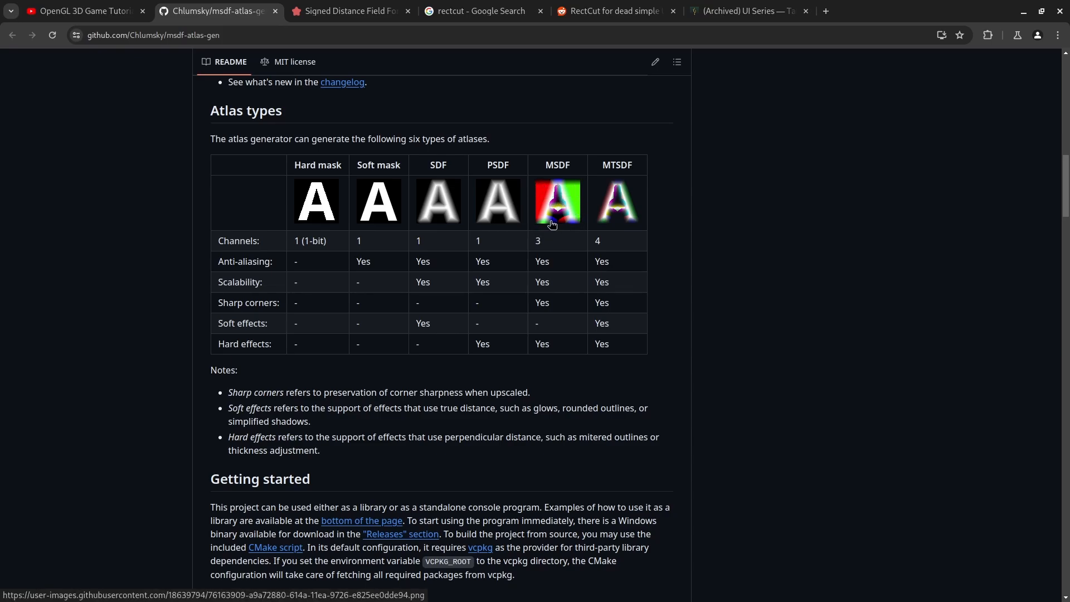
pyautogui.scroll(3)
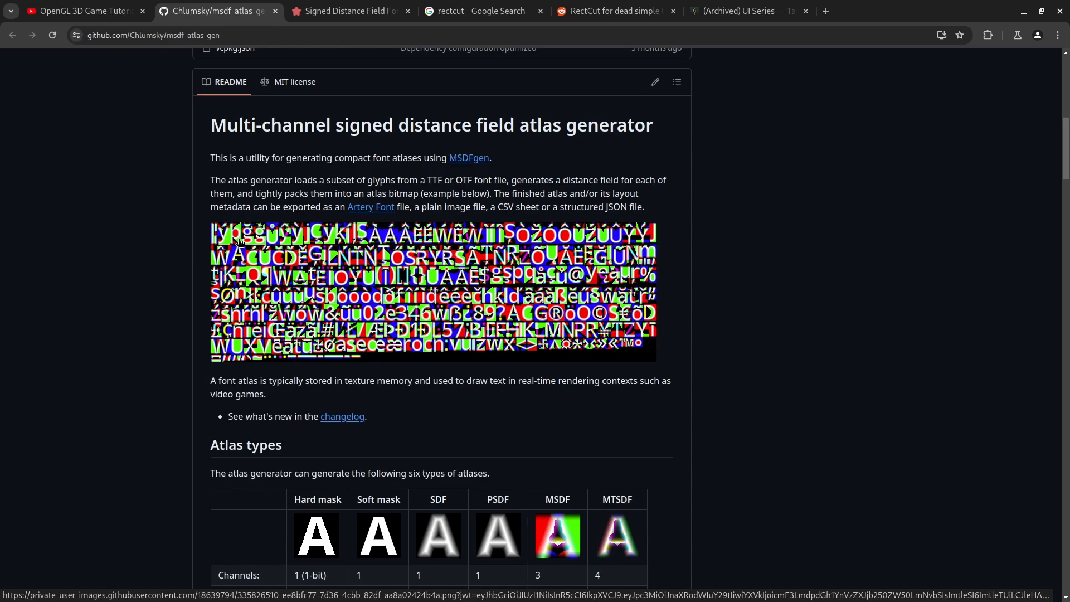
pyautogui.moveTo(557, 534)
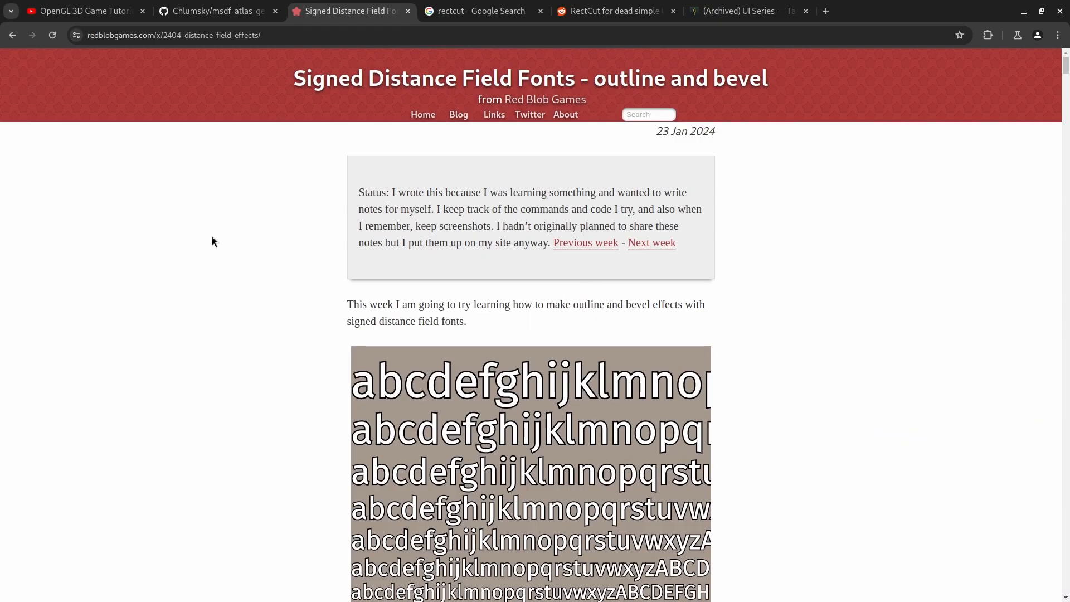
pyautogui.moveTo(332, 75)
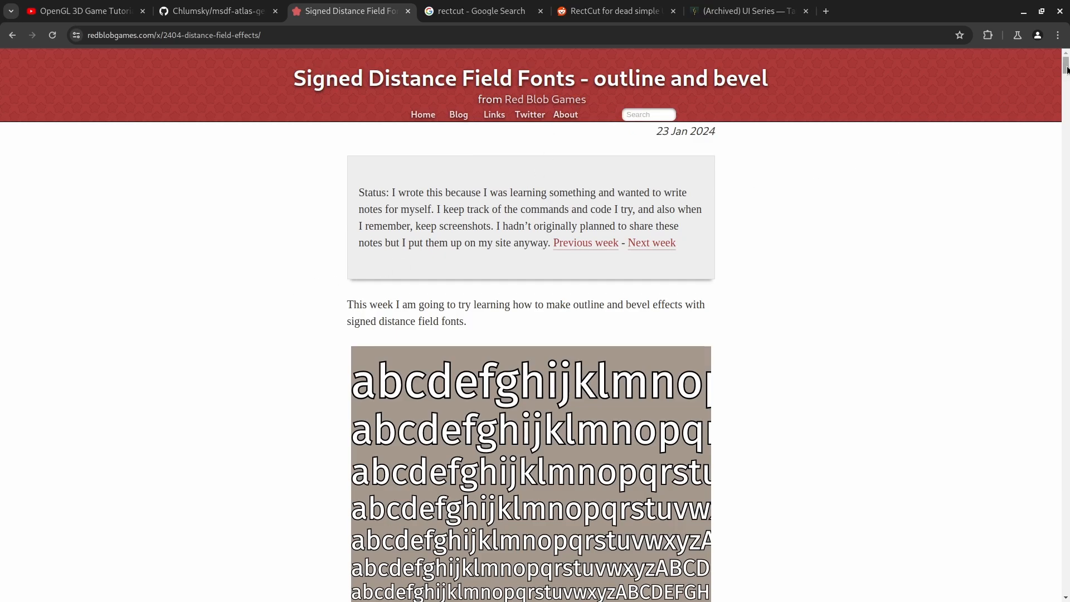
# - Read through the Signed Distance Field Fonts article past the outline demo to the More section
pyautogui.scroll(-3)
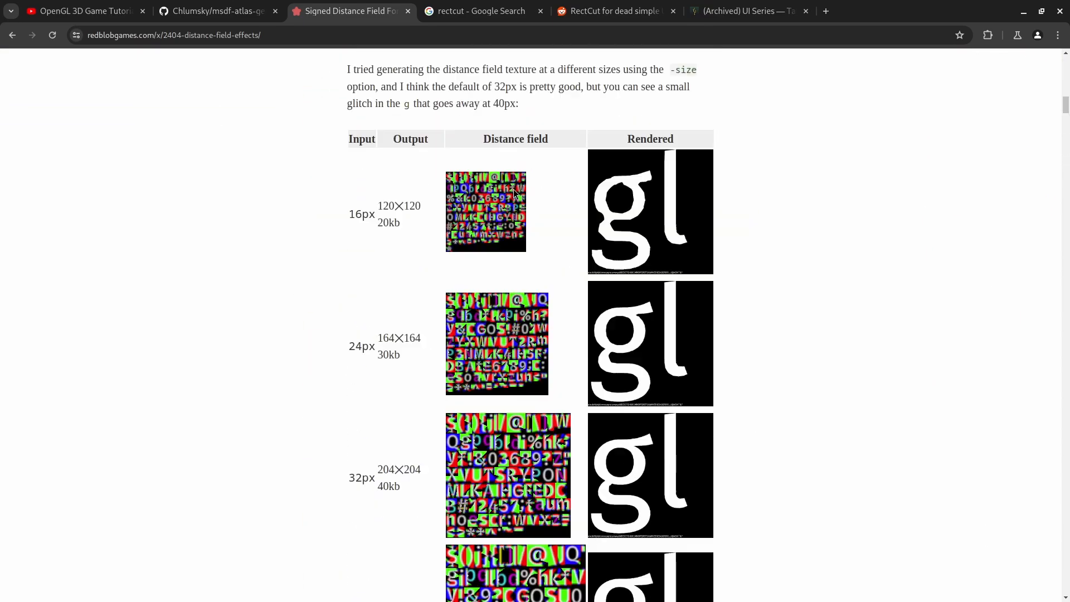
pyautogui.scroll(-3)
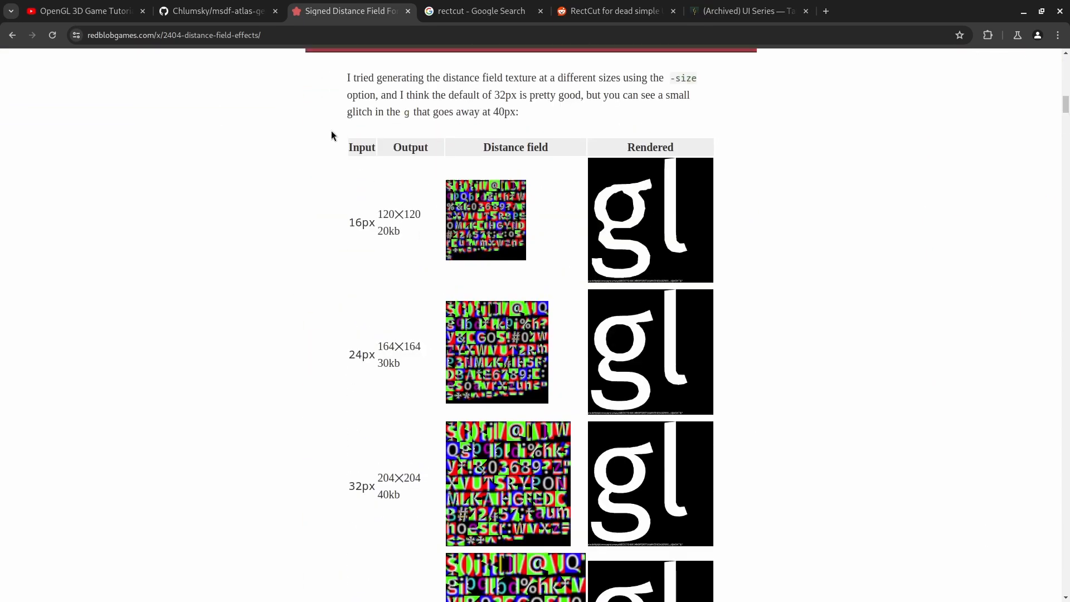
pyautogui.scroll(-3)
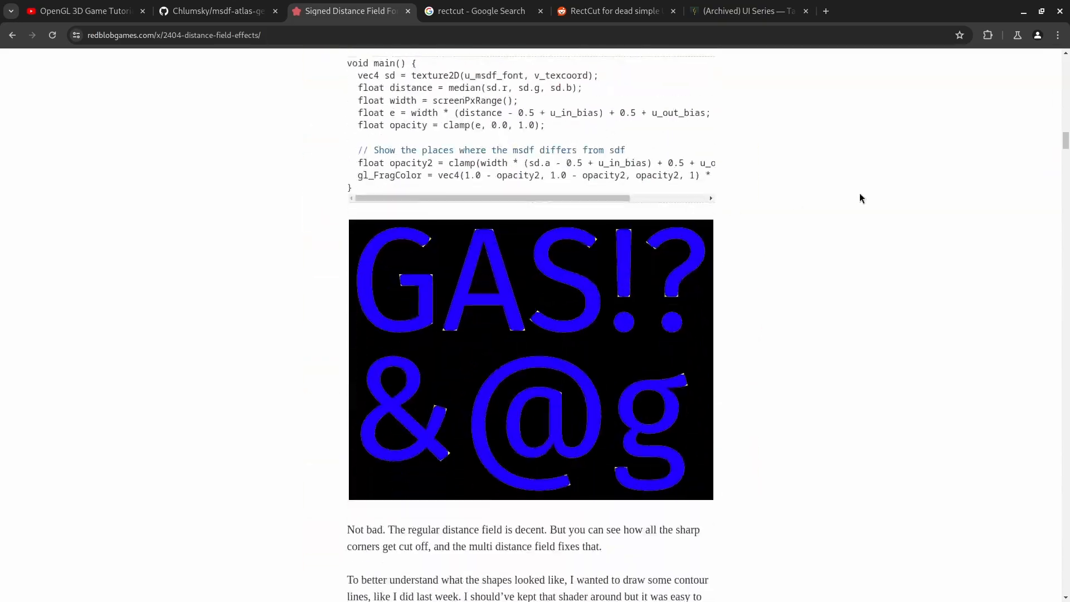
pyautogui.scroll(-3)
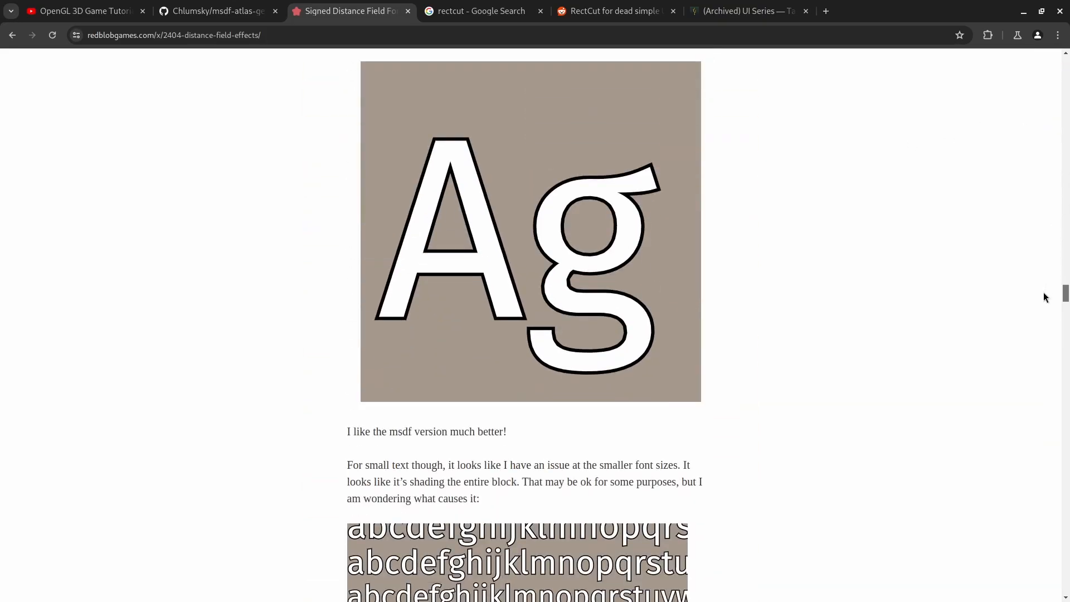
pyautogui.scroll(3)
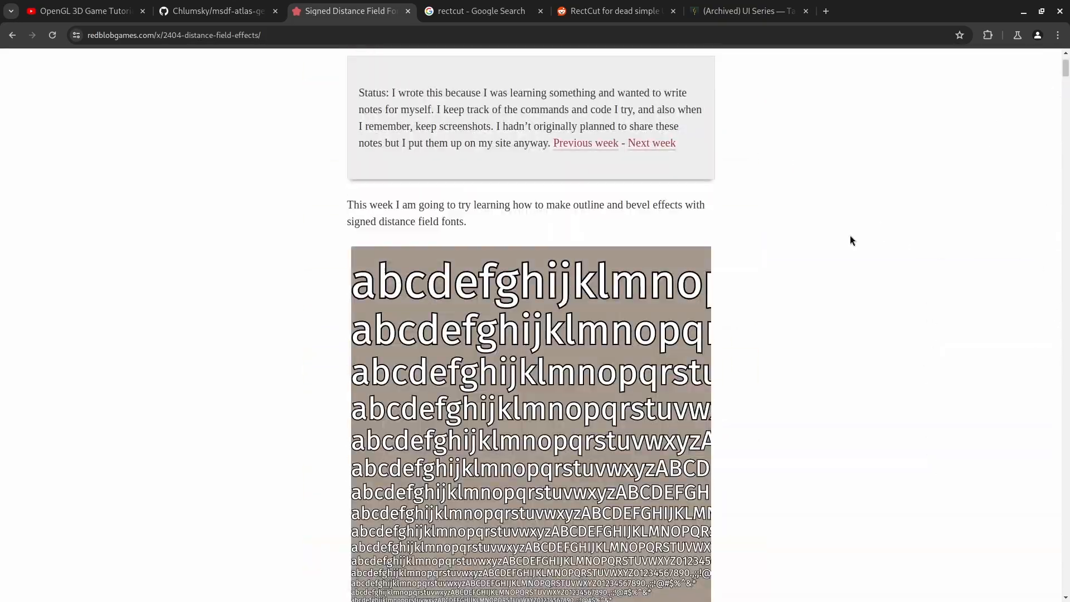
pyautogui.scroll(-3)
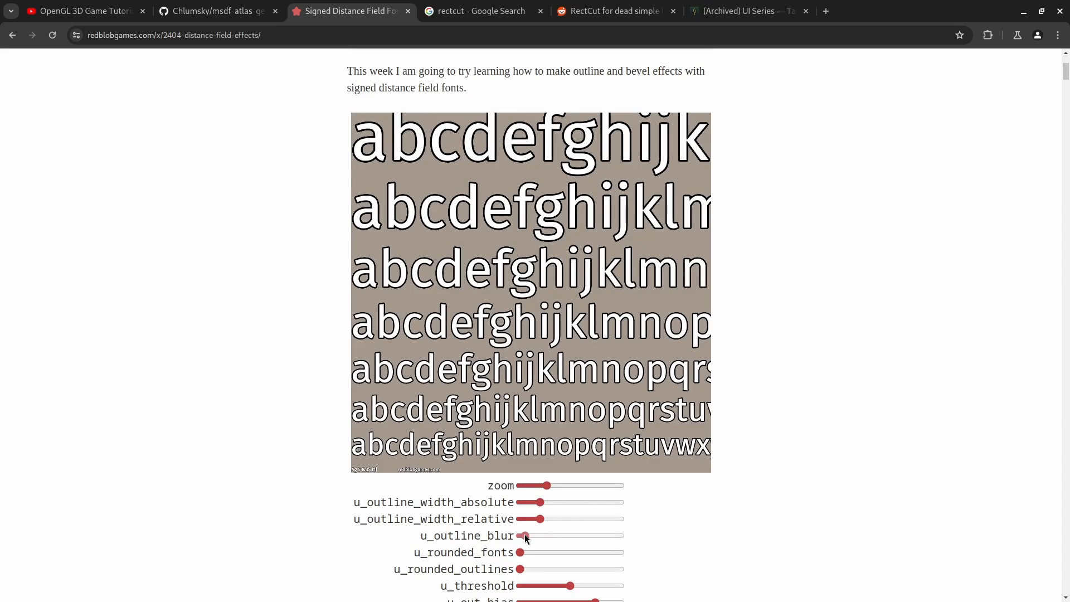
pyautogui.scroll(-3)
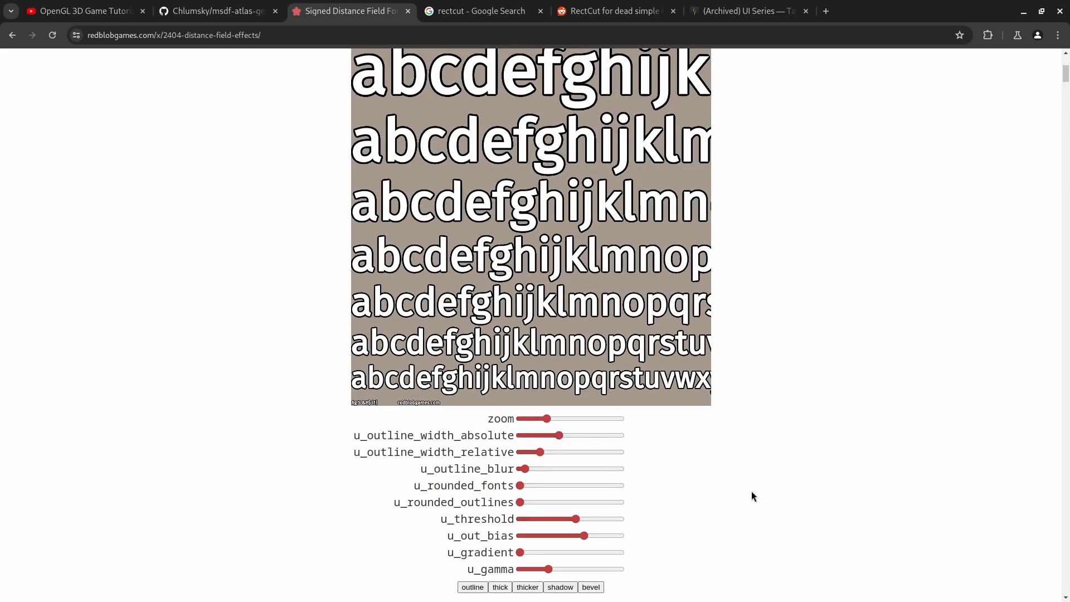
pyautogui.moveTo(459, 193)
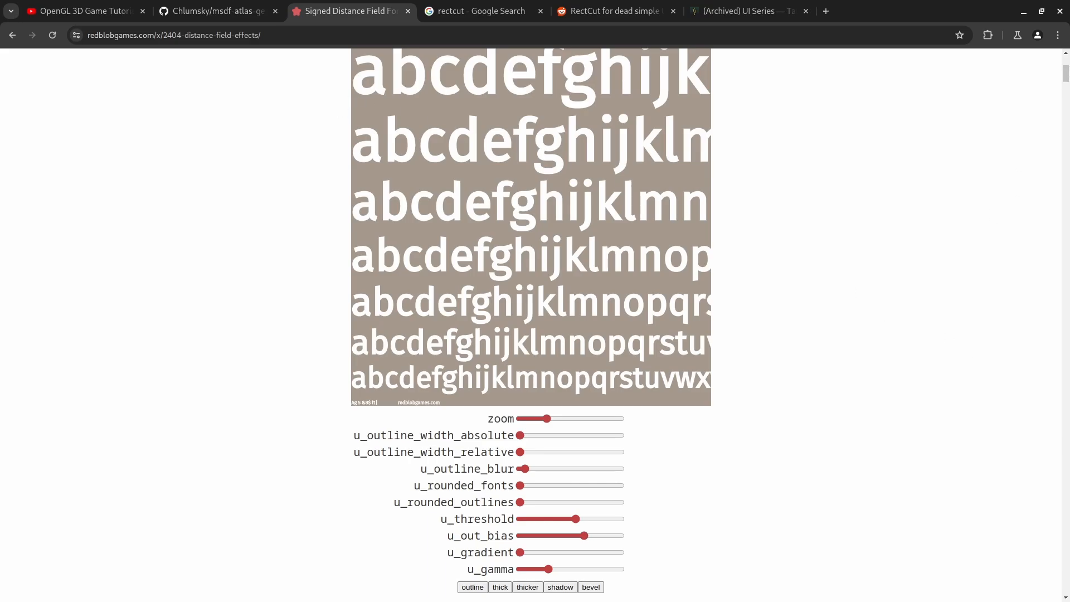
pyautogui.scroll(-3)
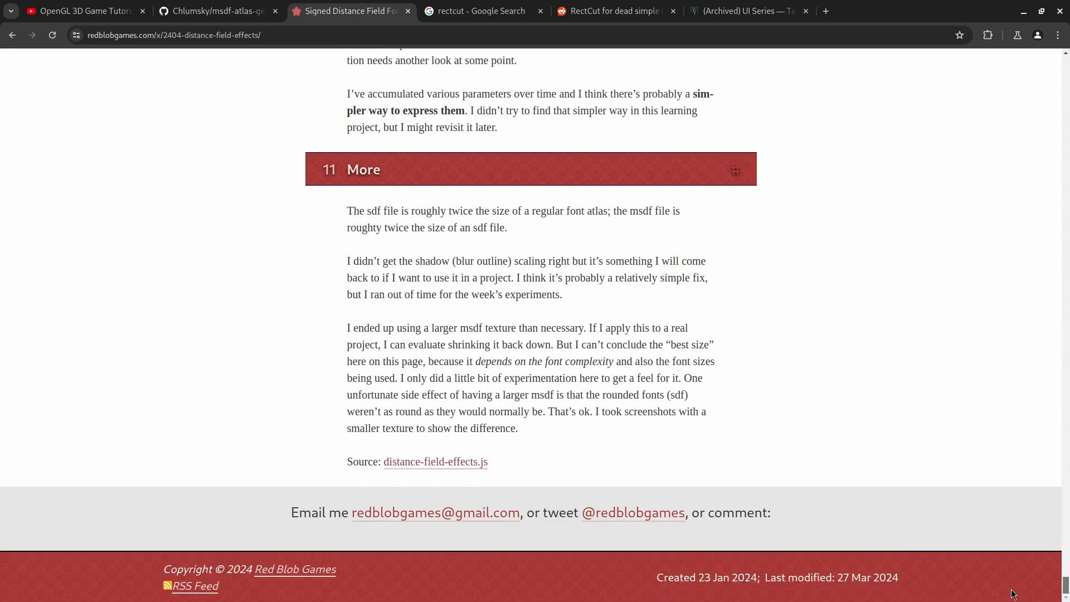
# - View the distance-field-effects.js source and look through its shader code
pyautogui.click(435, 461)
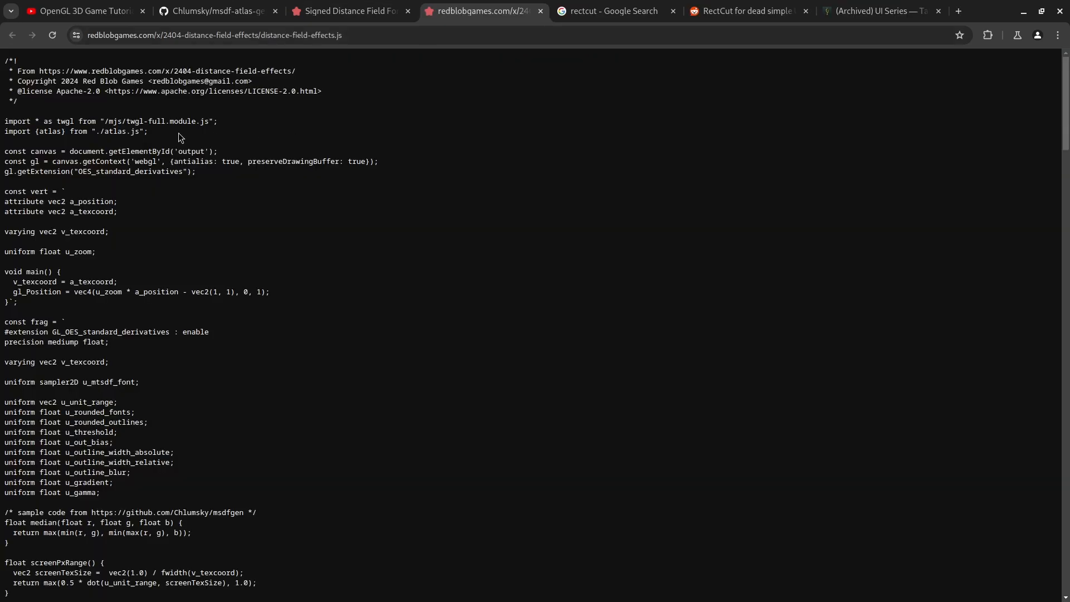
pyautogui.moveTo(165, 90); pyautogui.dragTo(16, 101)
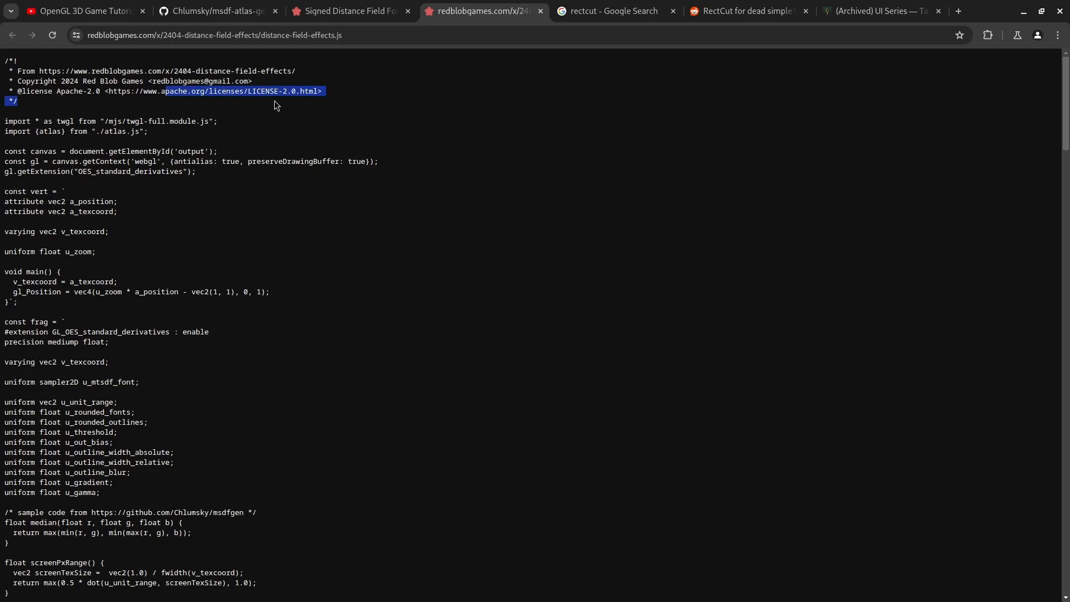
pyautogui.click(47, 192)
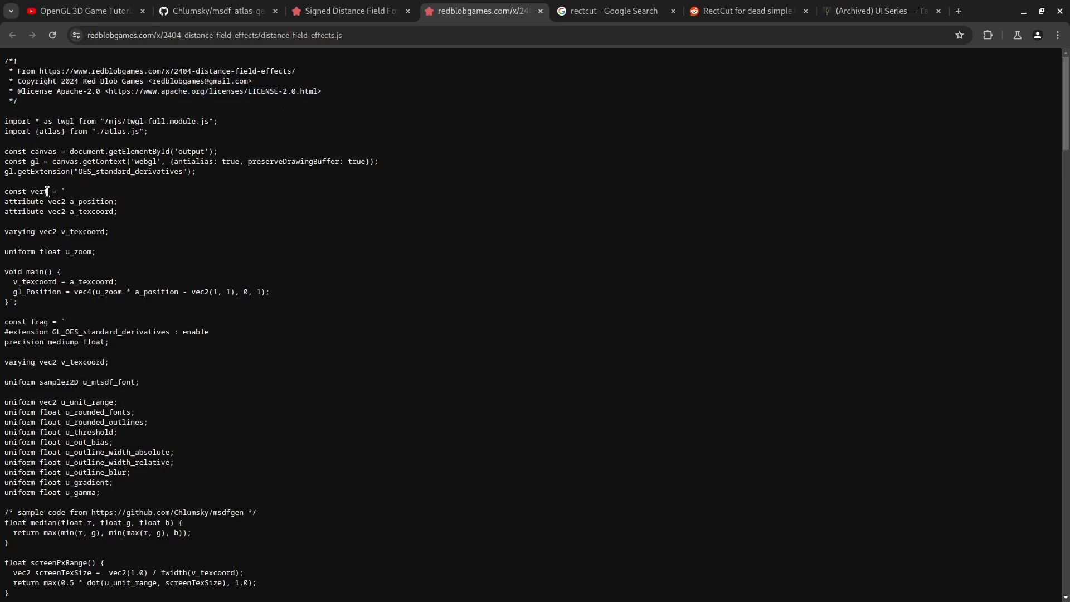
pyautogui.scroll(-3)
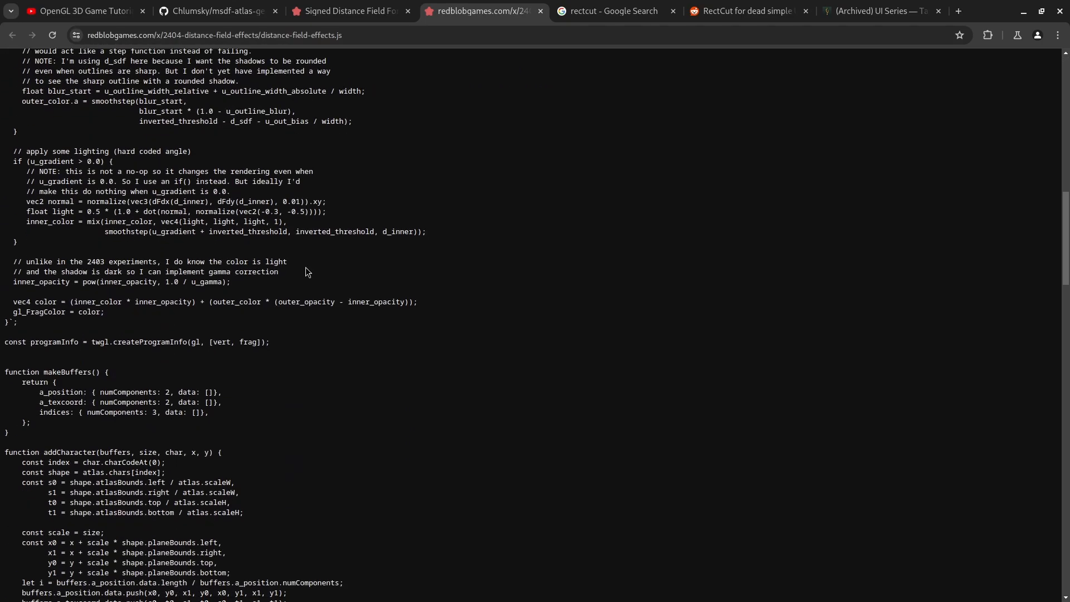
pyautogui.scroll(3)
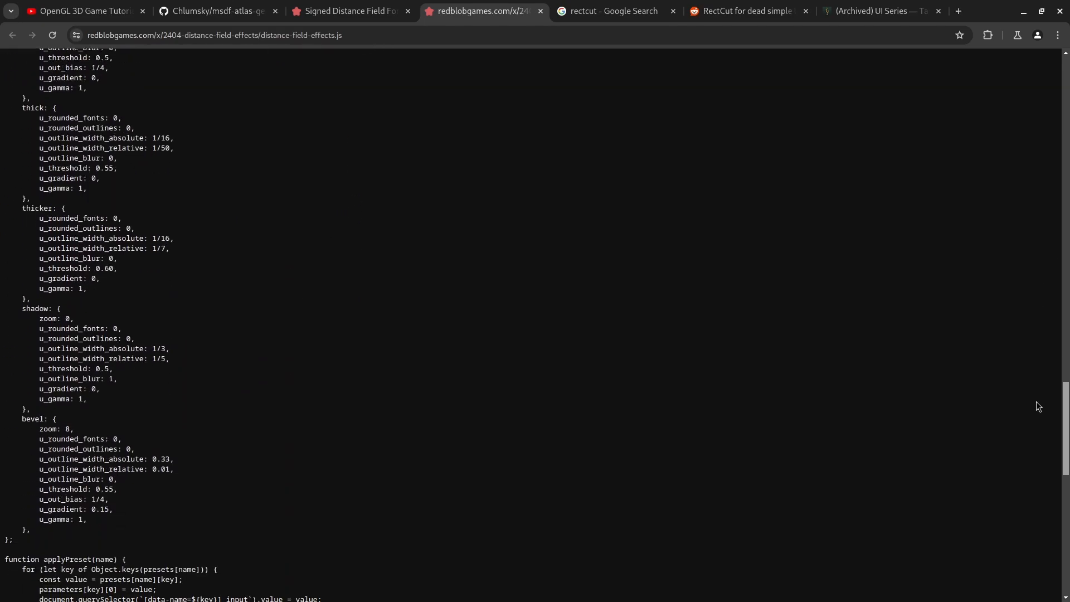
pyautogui.scroll(-3)
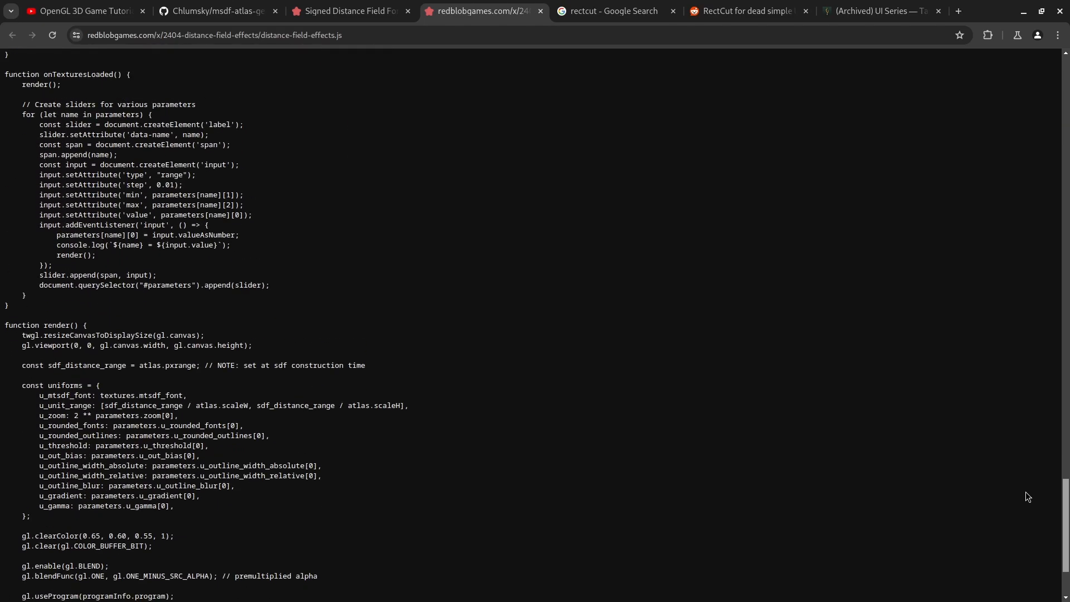
pyautogui.scroll(3)
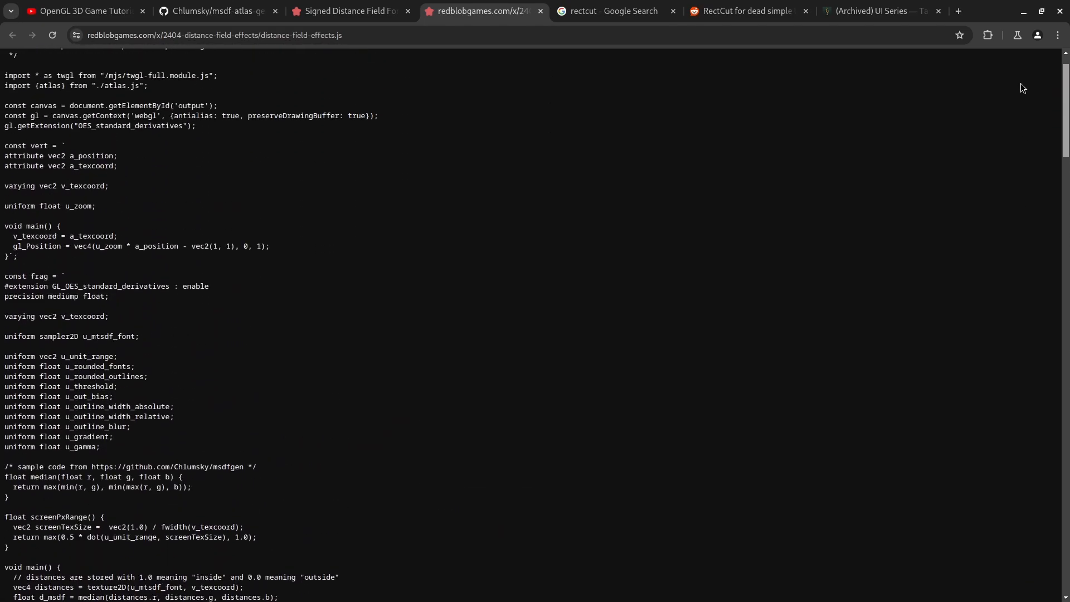
pyautogui.scroll(-3)
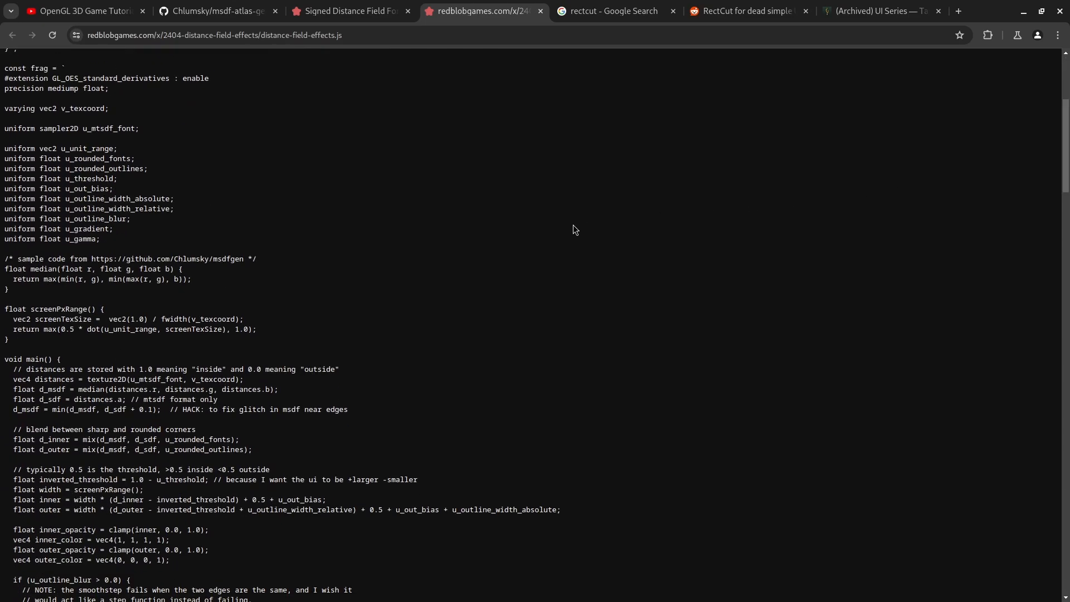
pyautogui.moveTo(576, 224)
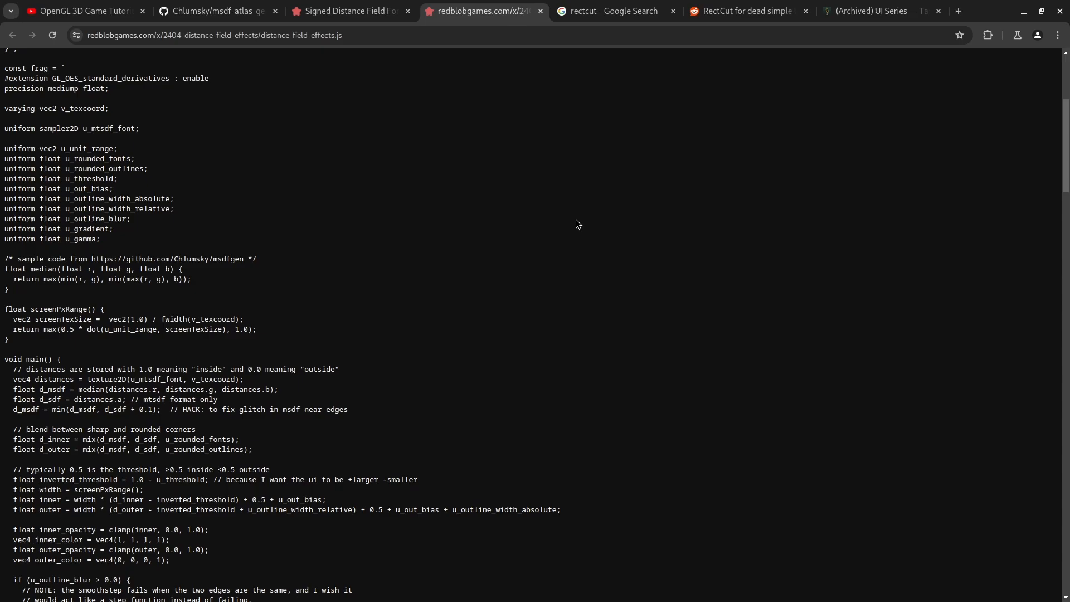
# - Check the msdf-atlas-gen page briefly, then return to the top of the shader source
pyautogui.click(215, 10)
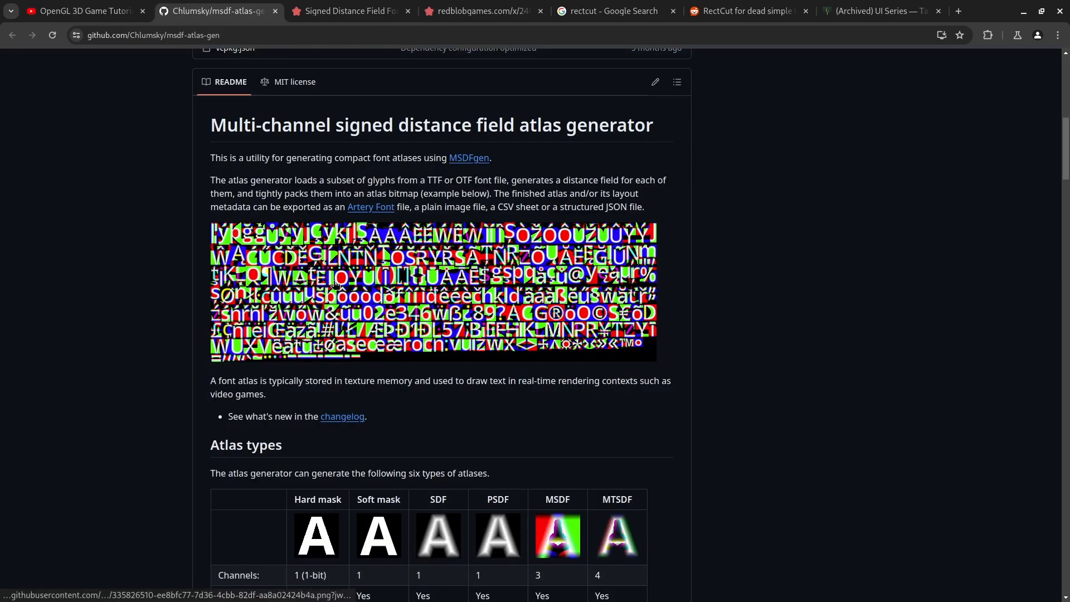
pyautogui.scroll(3)
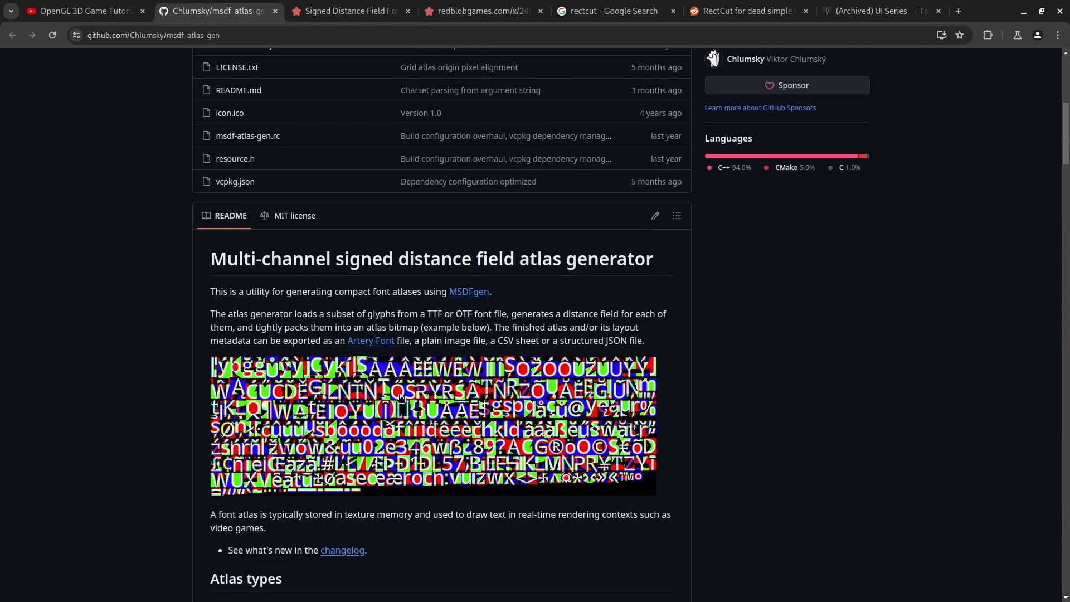
pyautogui.click(482, 11)
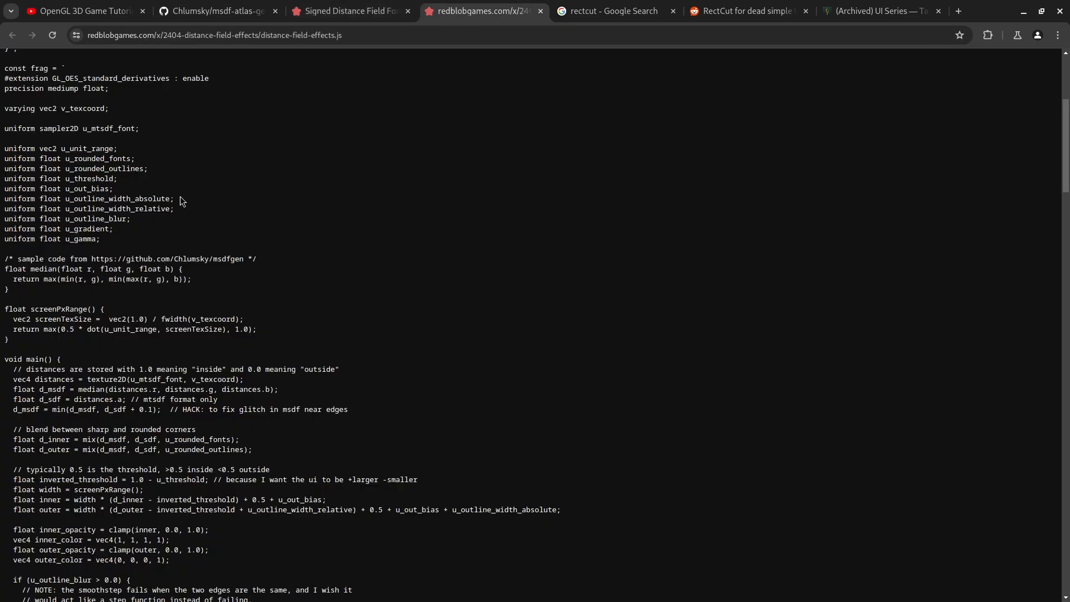
pyautogui.scroll(3)
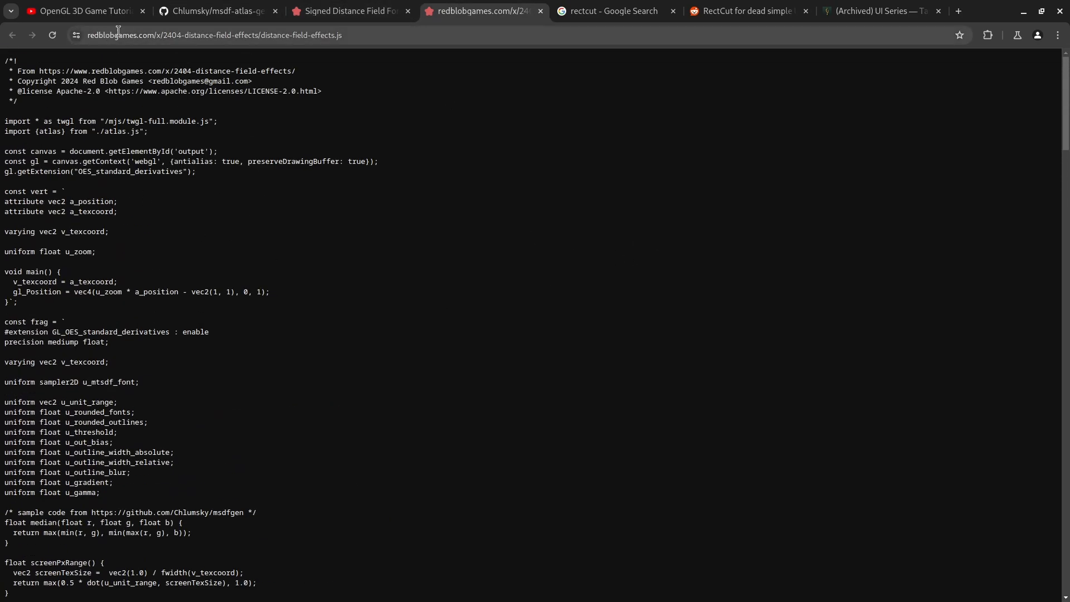
pyautogui.moveTo(149, 256)
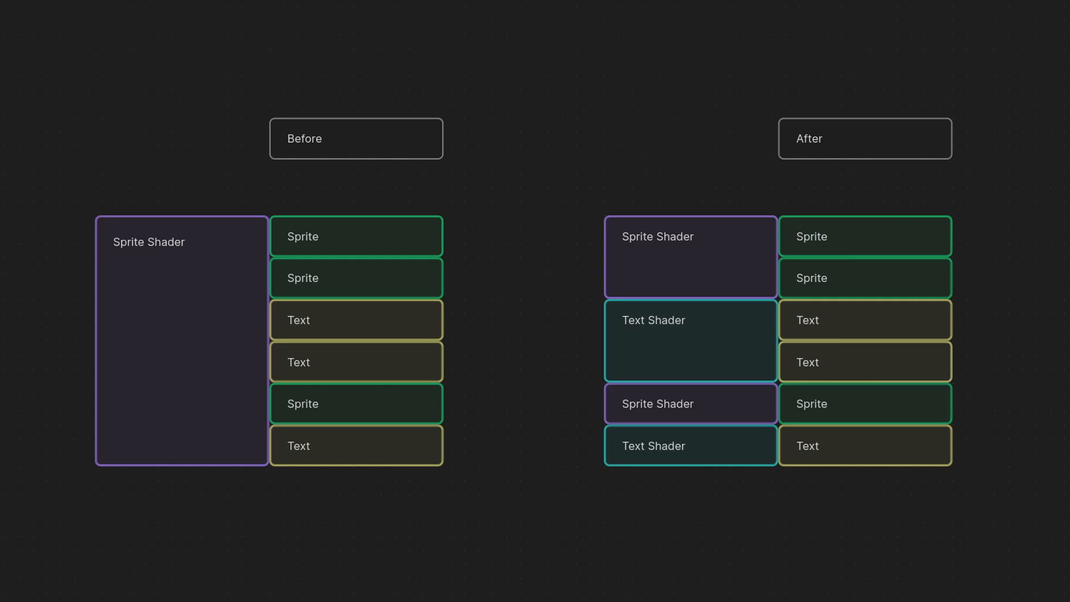
pyautogui.click(482, 11)
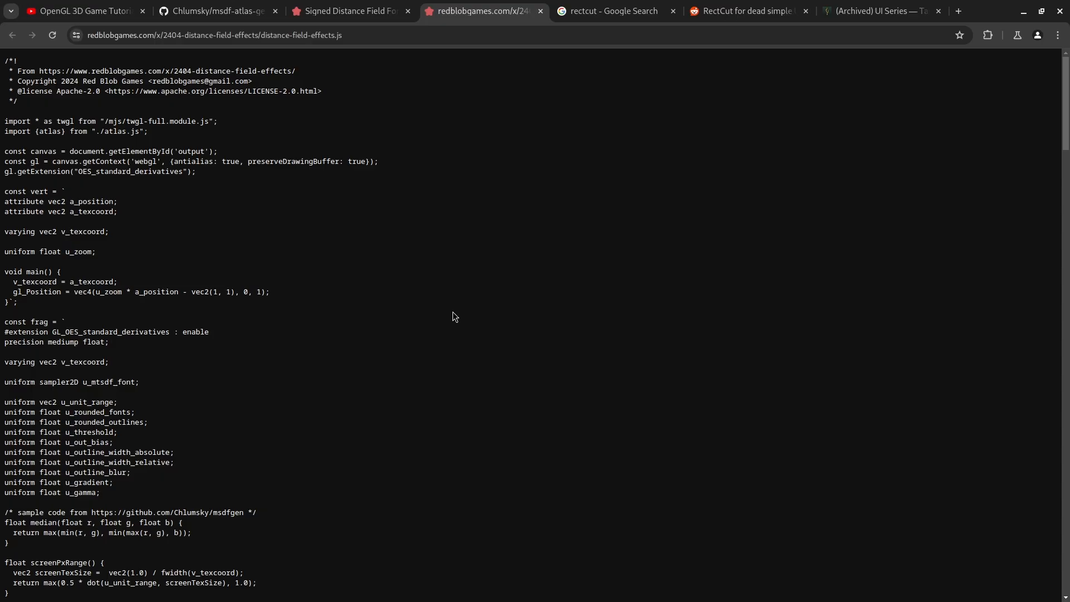
pyautogui.press('Super')
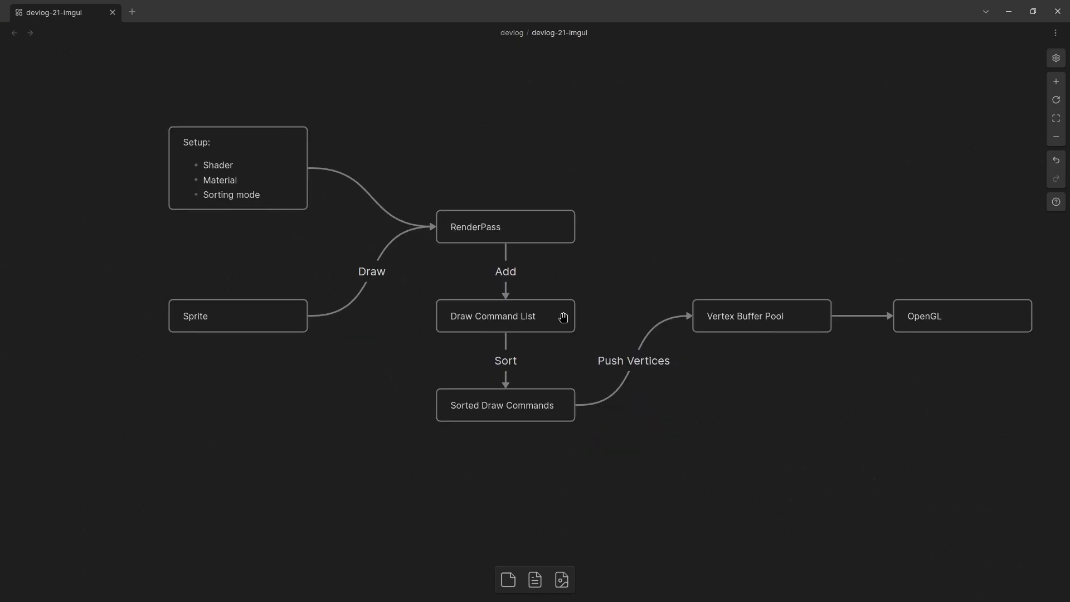
pyautogui.moveTo(539, 113)
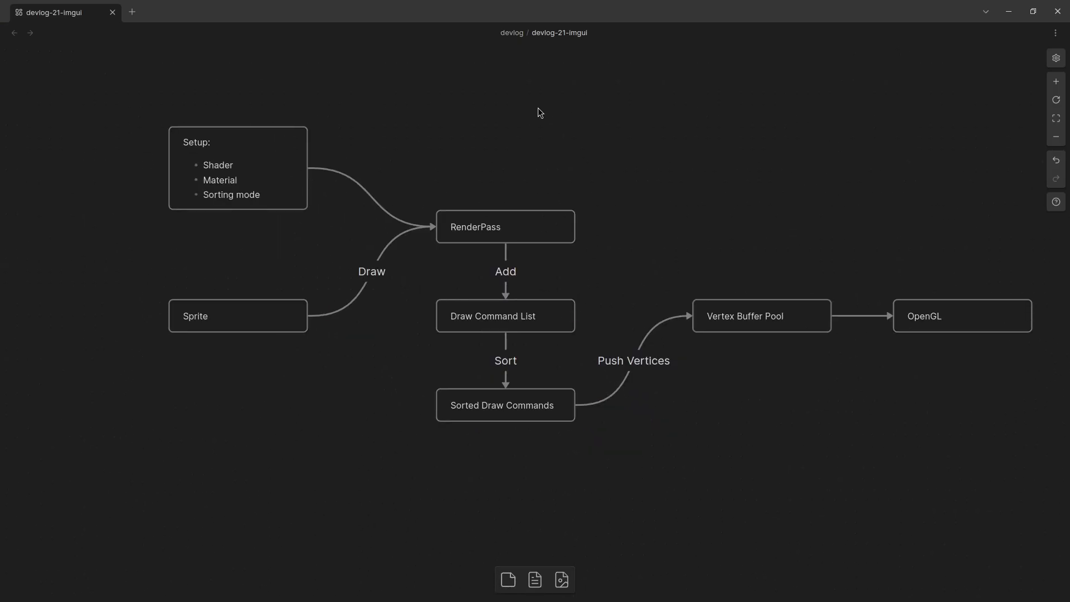
pyautogui.moveTo(161, 191)
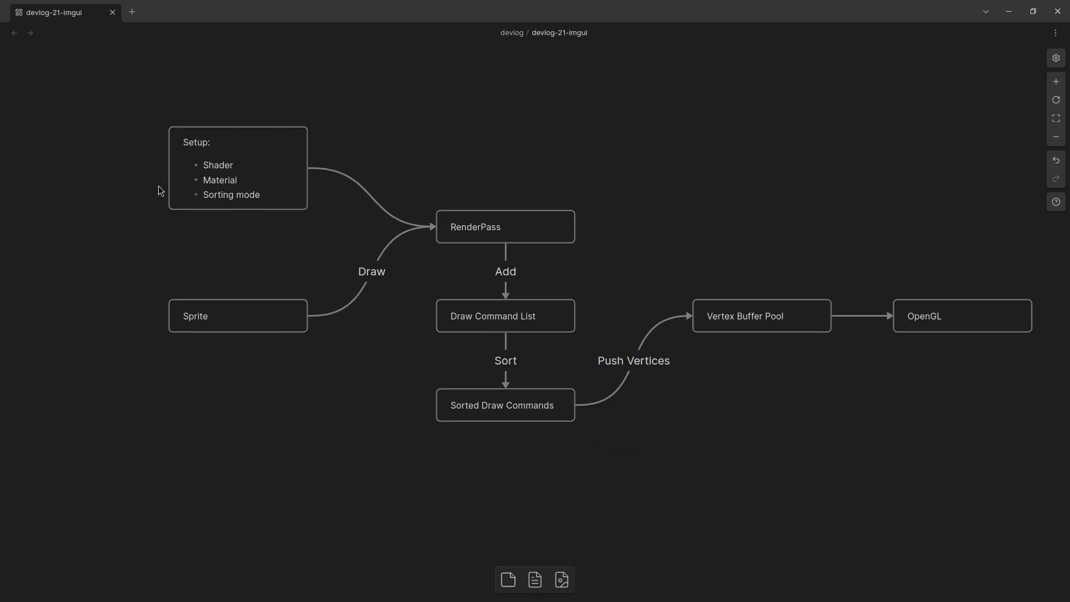
pyautogui.moveTo(98, 179)
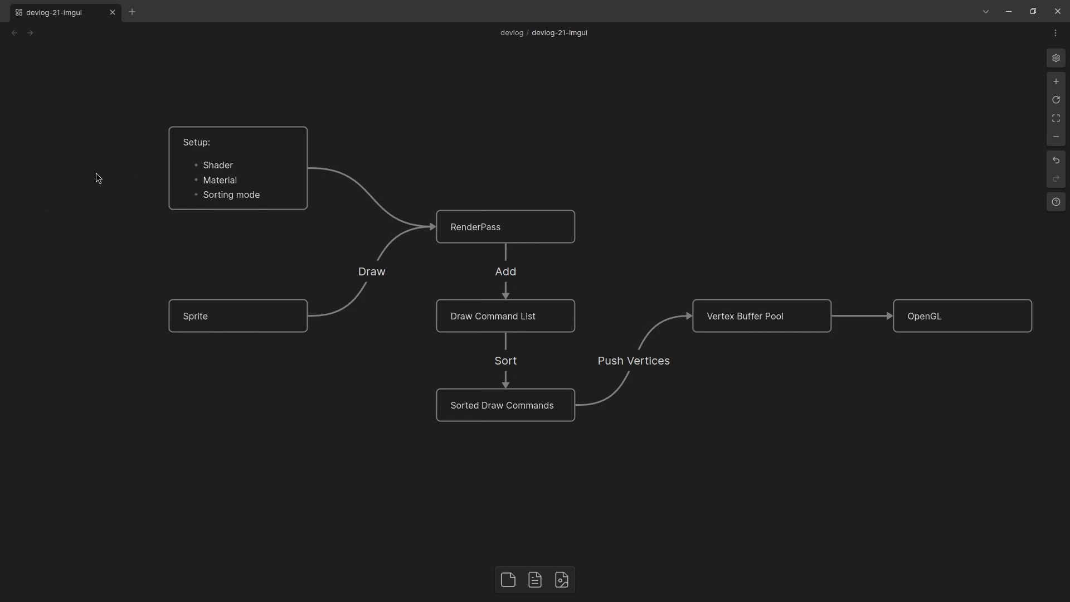
pyautogui.click(504, 226)
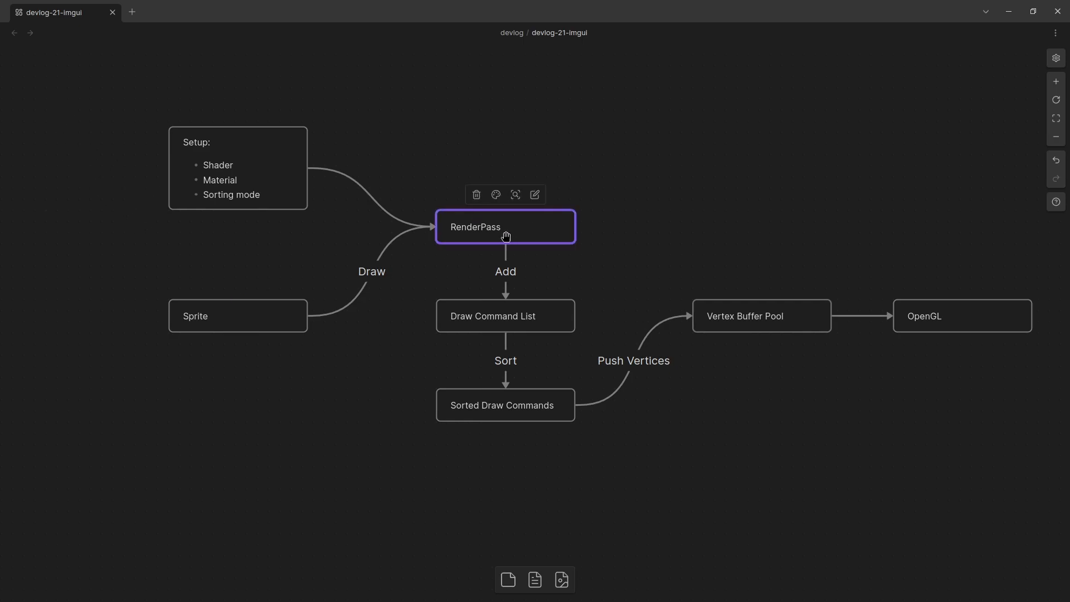
pyautogui.moveTo(536, 225)
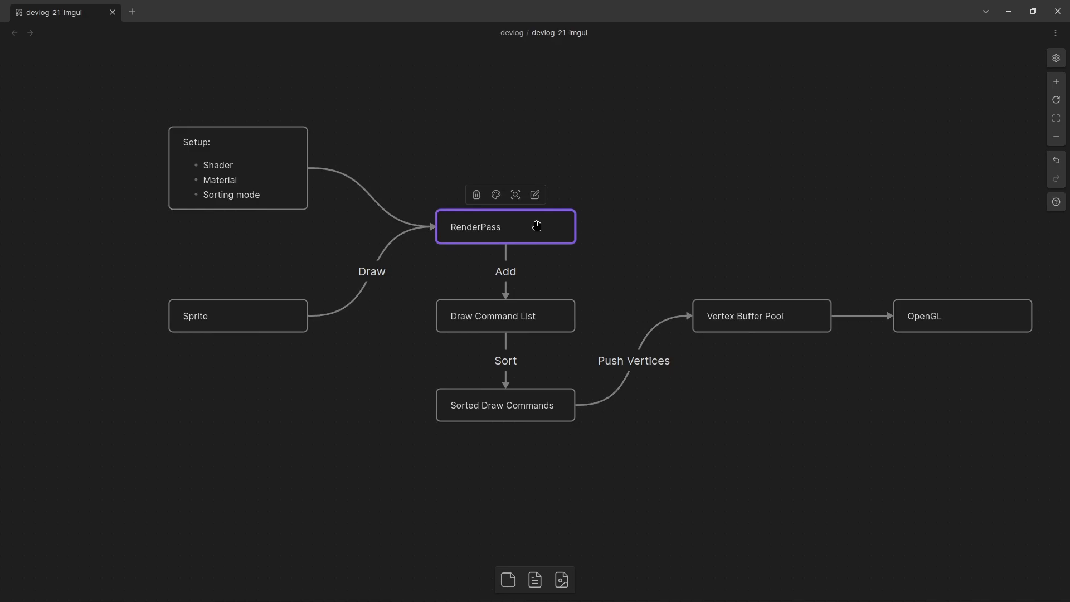
pyautogui.moveTo(502, 230)
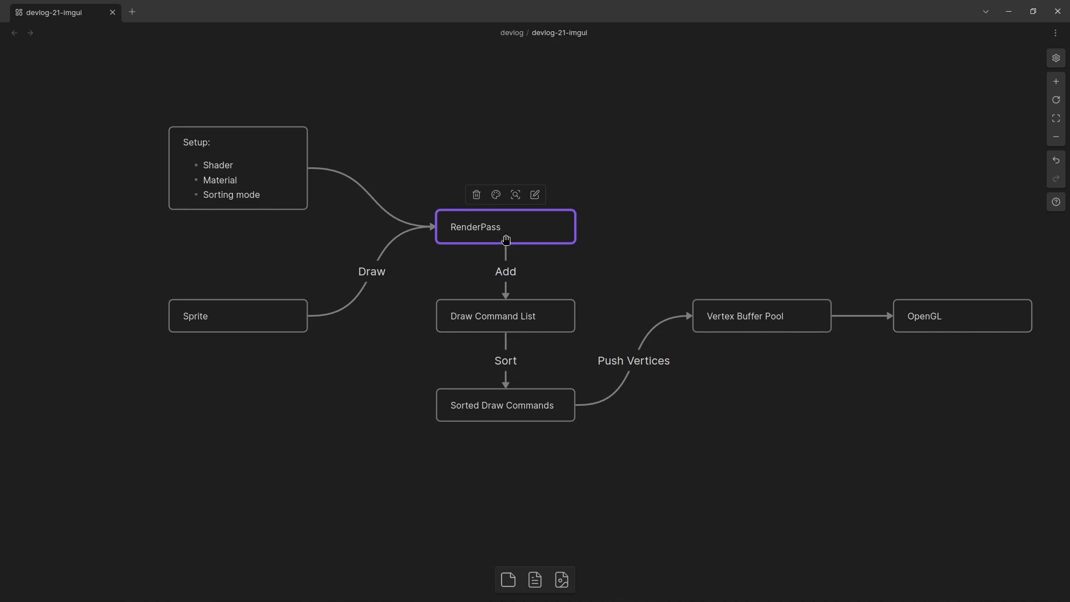
pyautogui.click(237, 169)
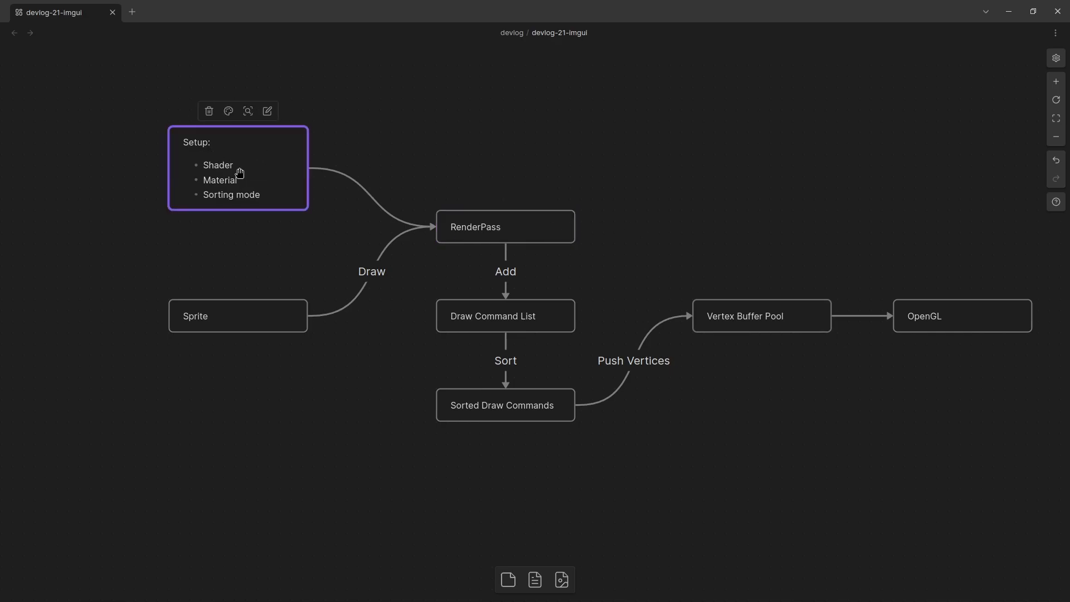
pyautogui.click(505, 227)
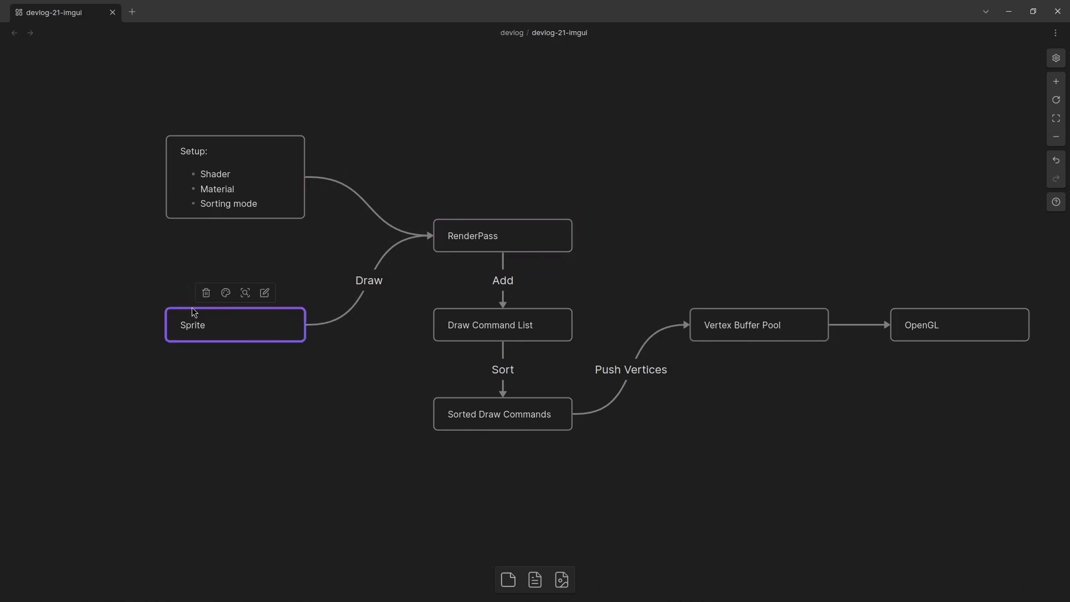
pyautogui.click(502, 235)
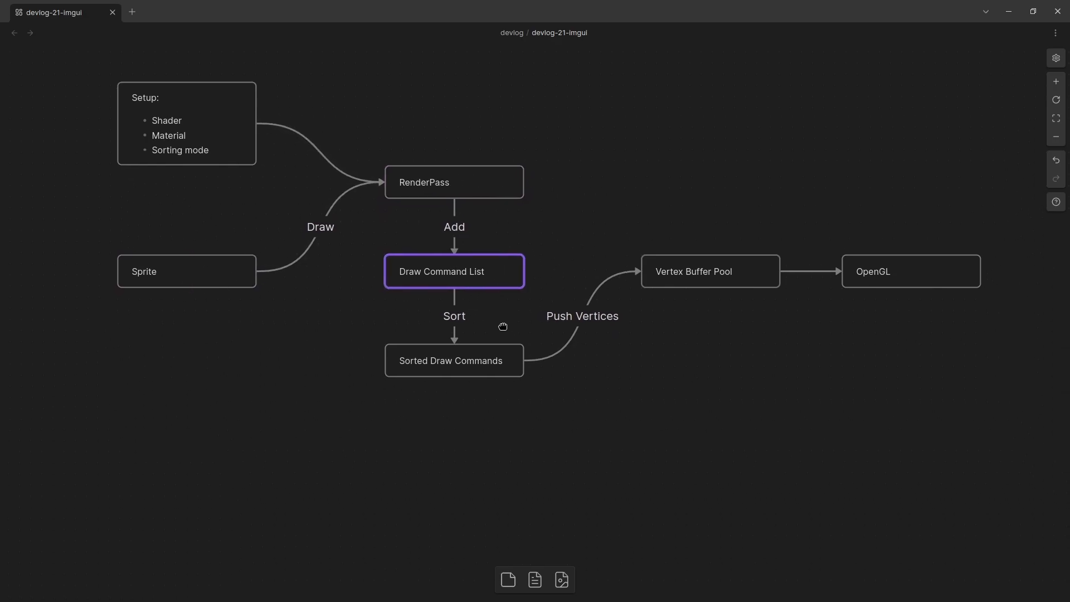
pyautogui.click(453, 360)
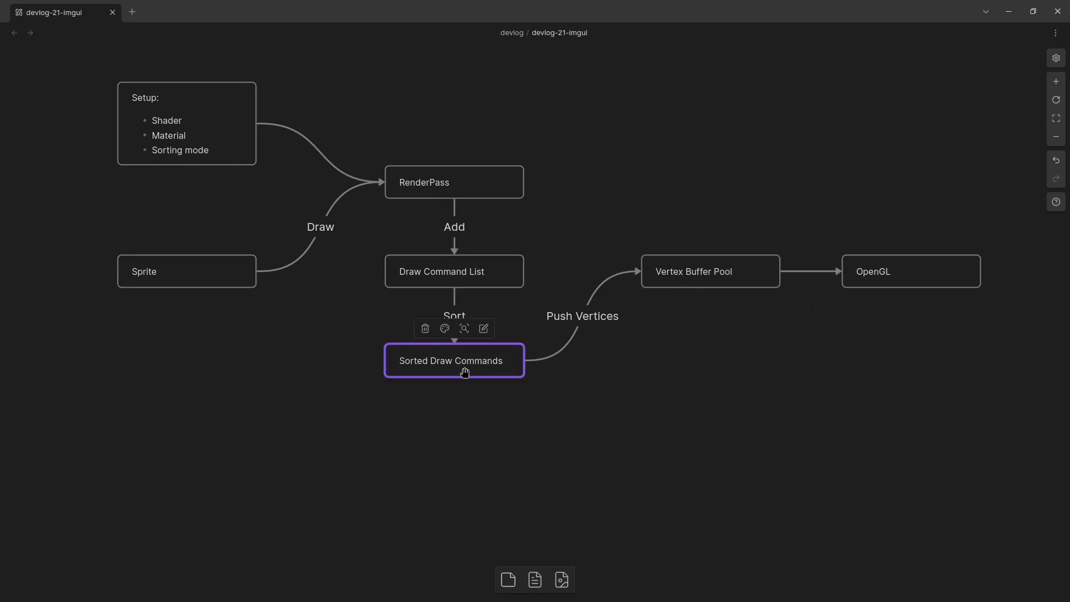
pyautogui.moveTo(450, 375)
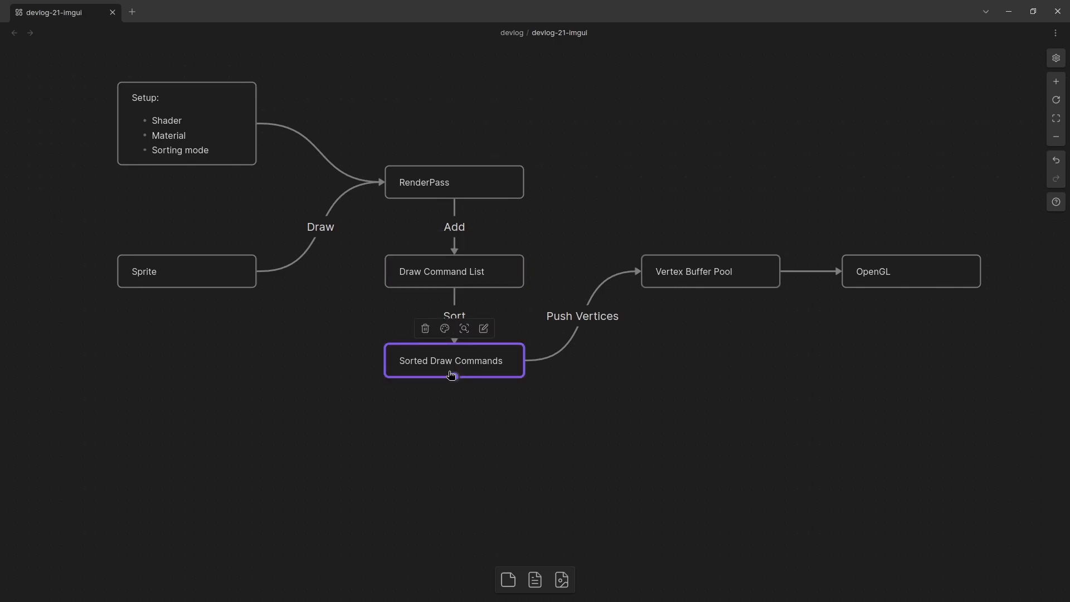
pyautogui.moveTo(569, 387)
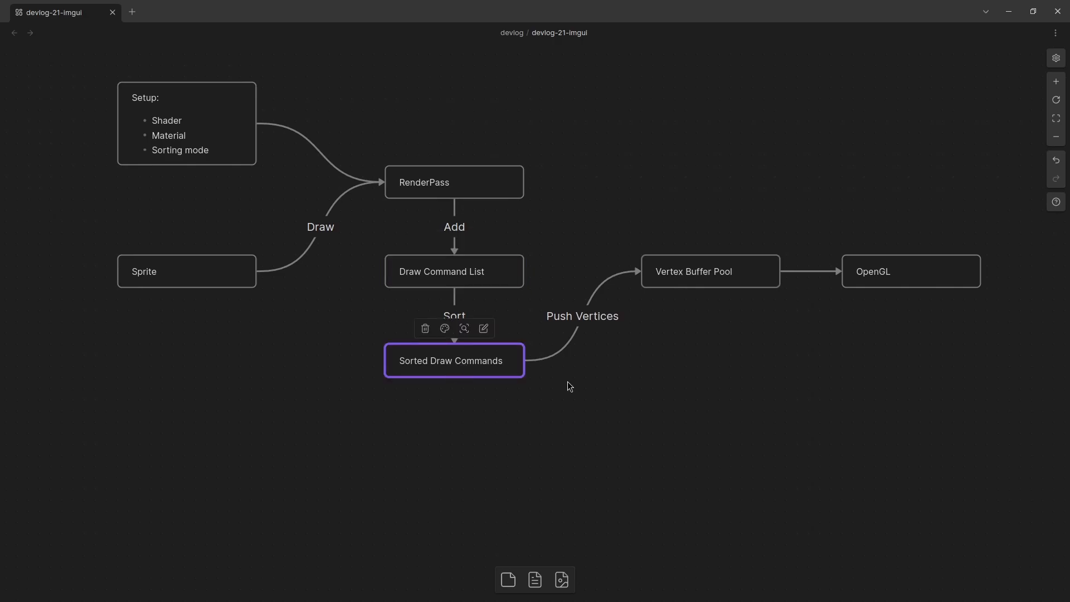
pyautogui.click(709, 271)
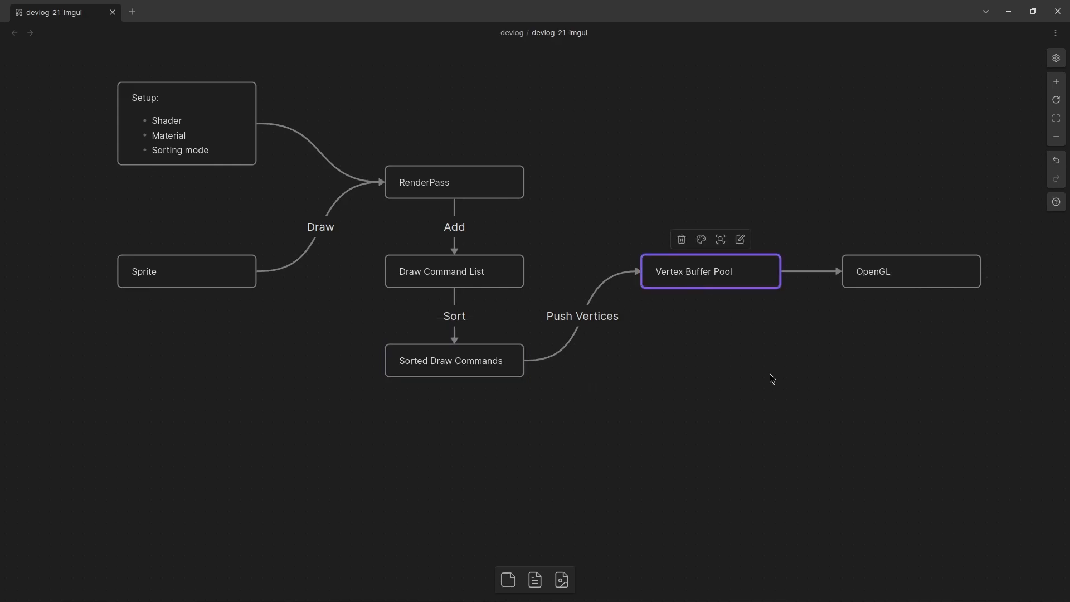
pyautogui.moveTo(712, 273)
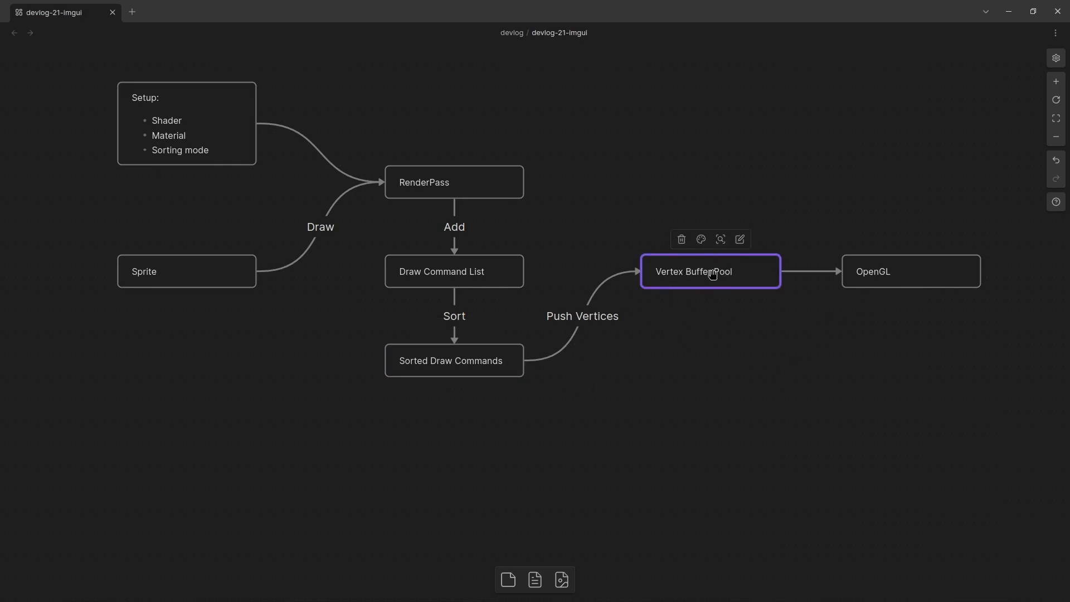
pyautogui.click(478, 444)
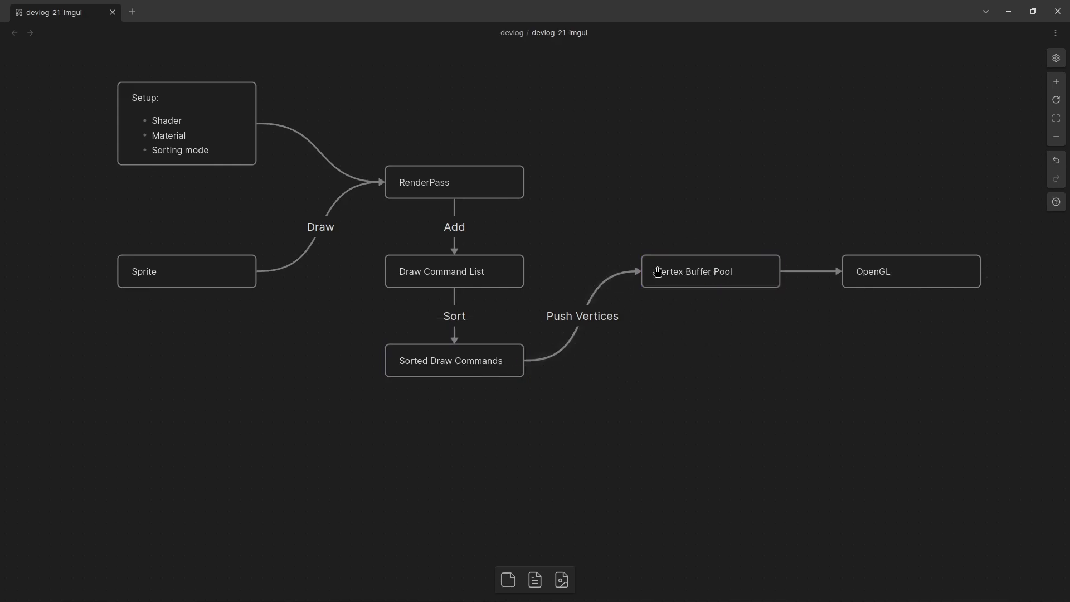
pyautogui.moveTo(711, 283)
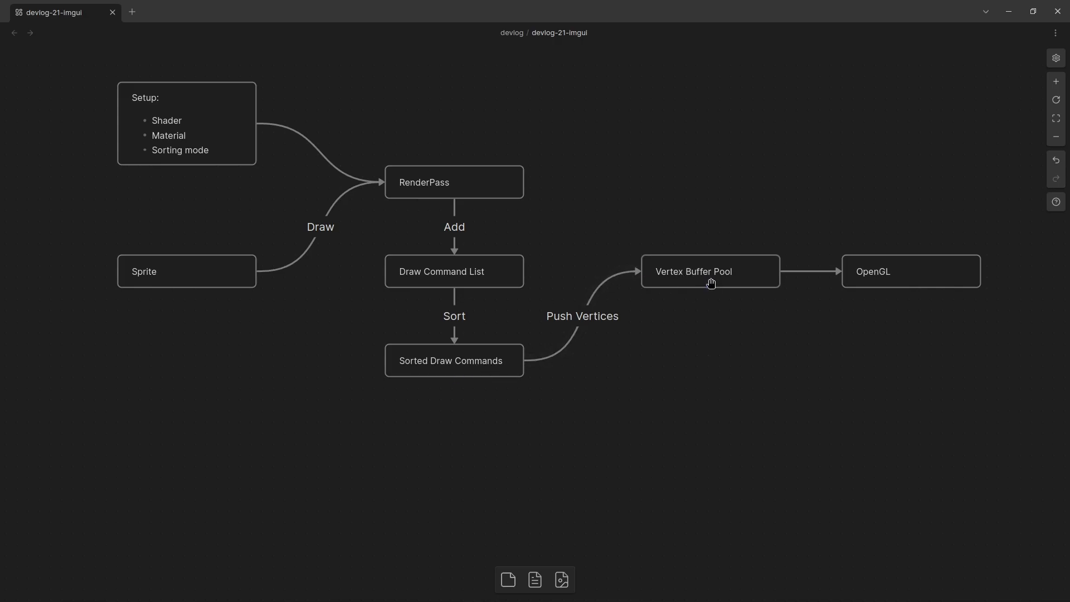
pyautogui.click(910, 271)
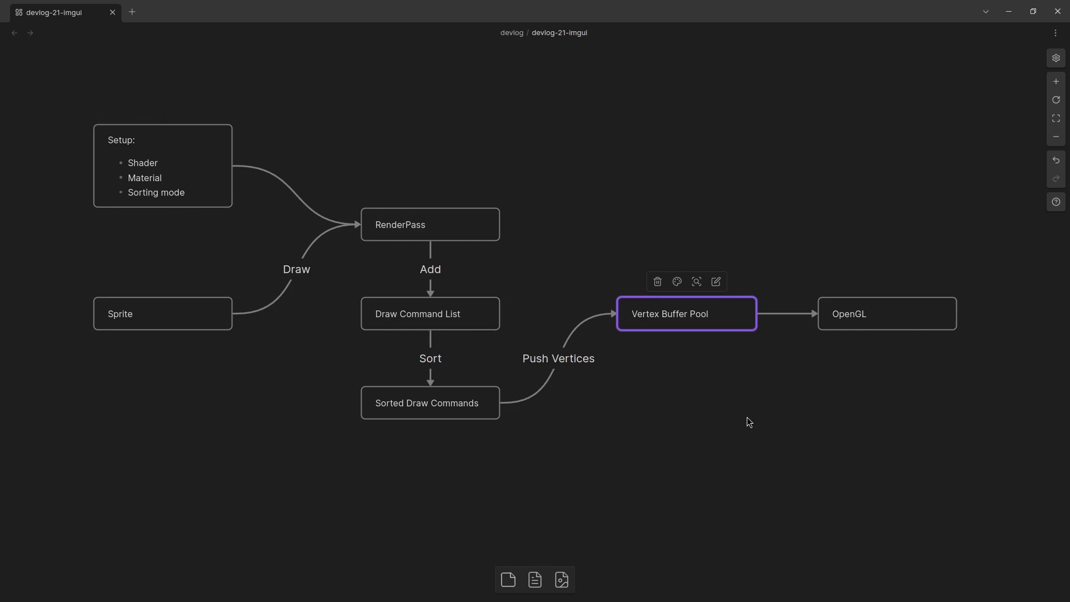
pyautogui.moveTo(700, 381)
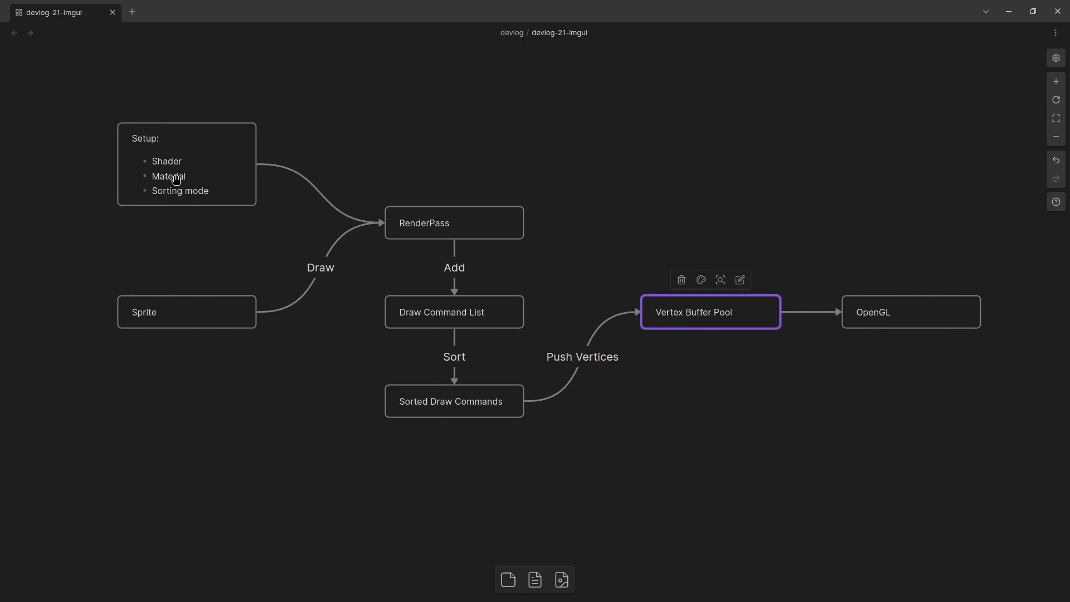
pyautogui.click(186, 163)
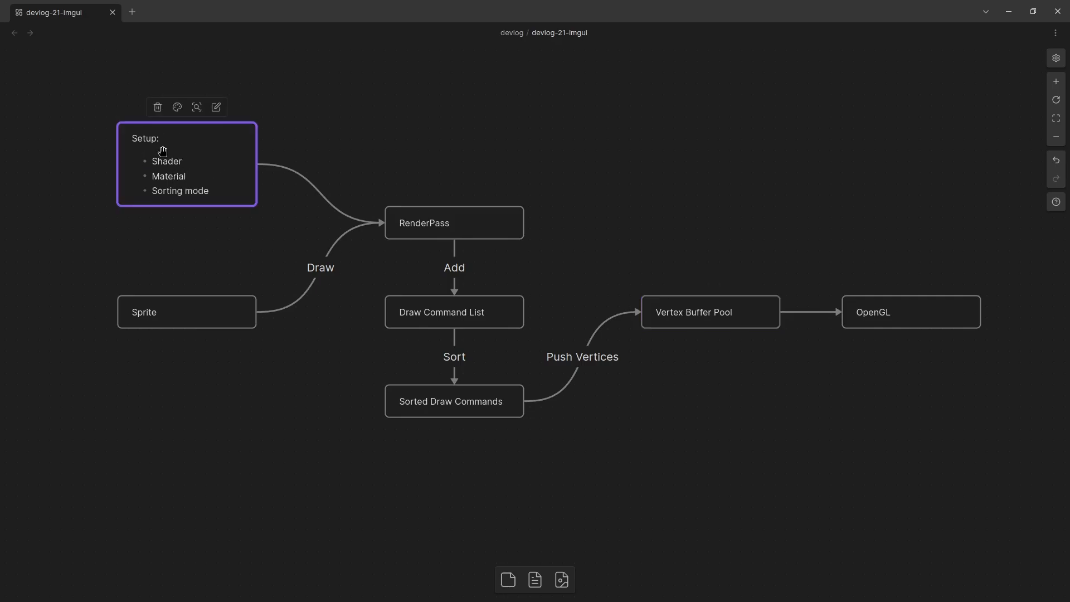
pyautogui.moveTo(522, 375)
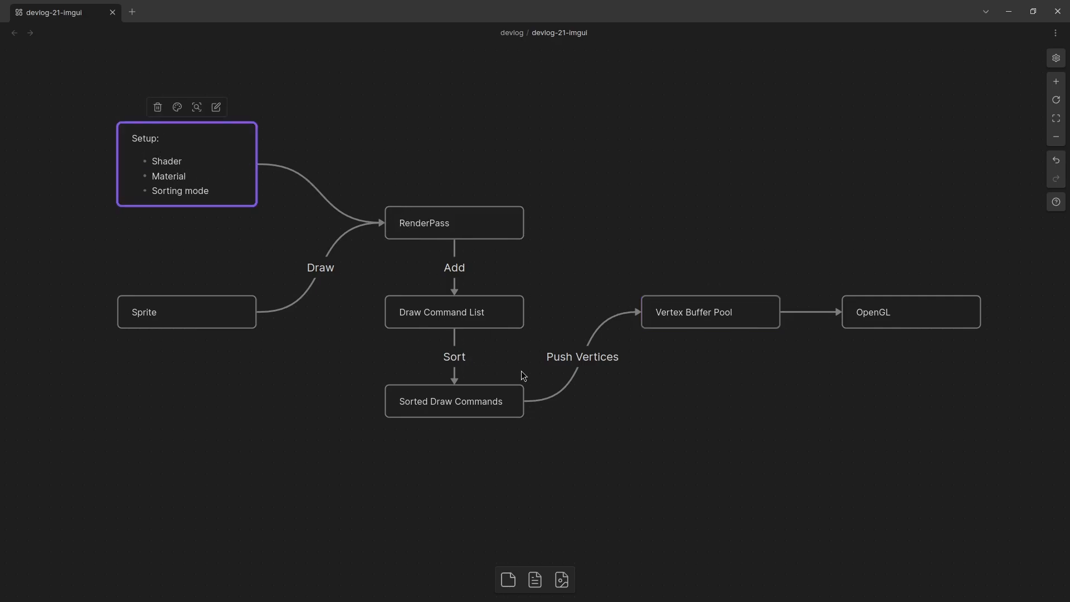
pyautogui.click(694, 312)
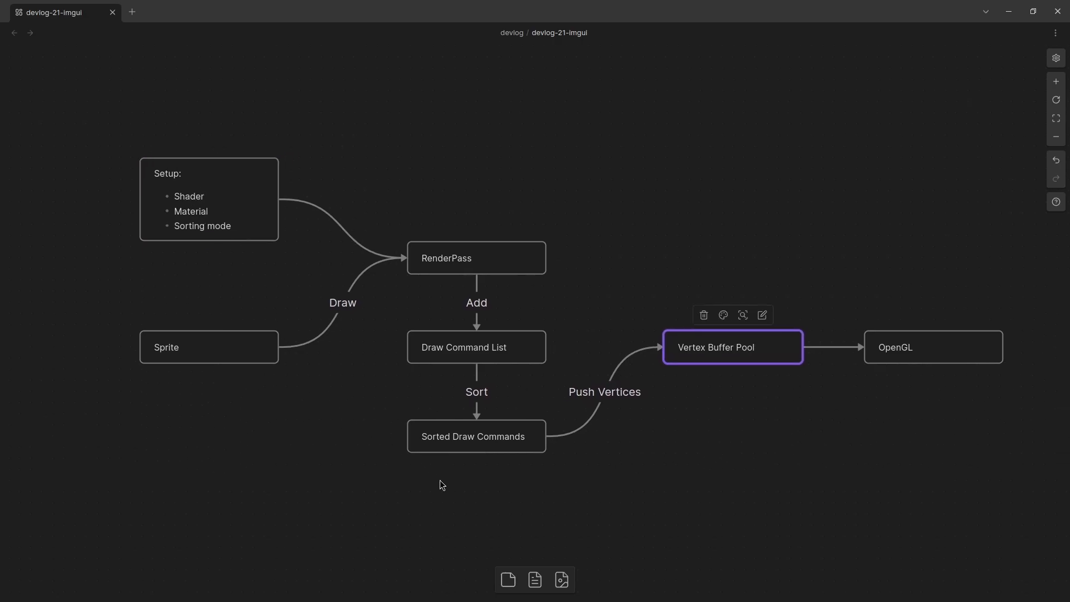
pyautogui.moveTo(311, 430)
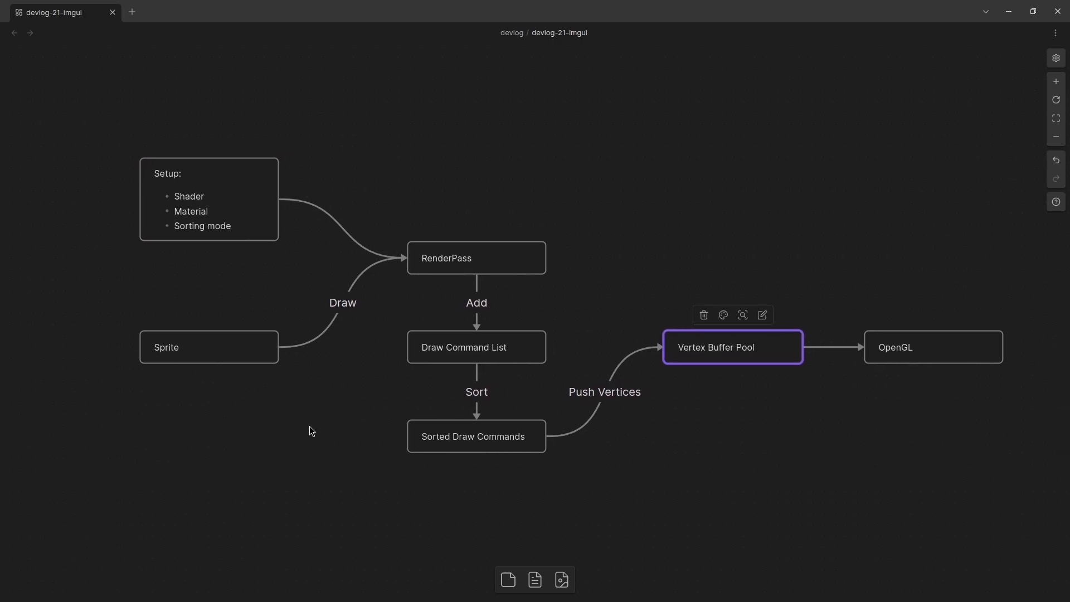
pyautogui.moveTo(235, 533)
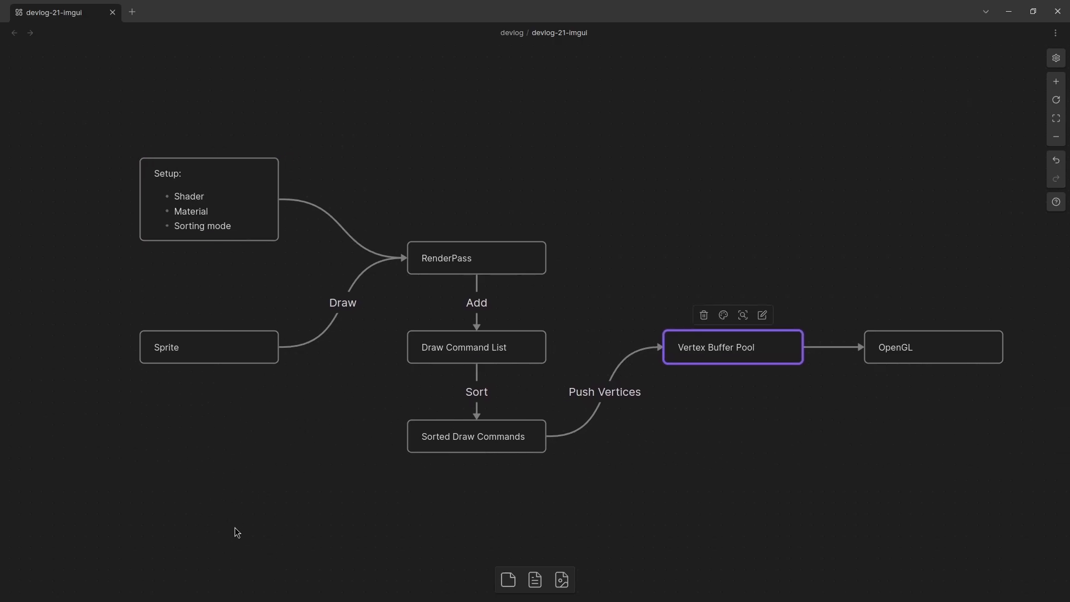
pyautogui.moveTo(631, 545)
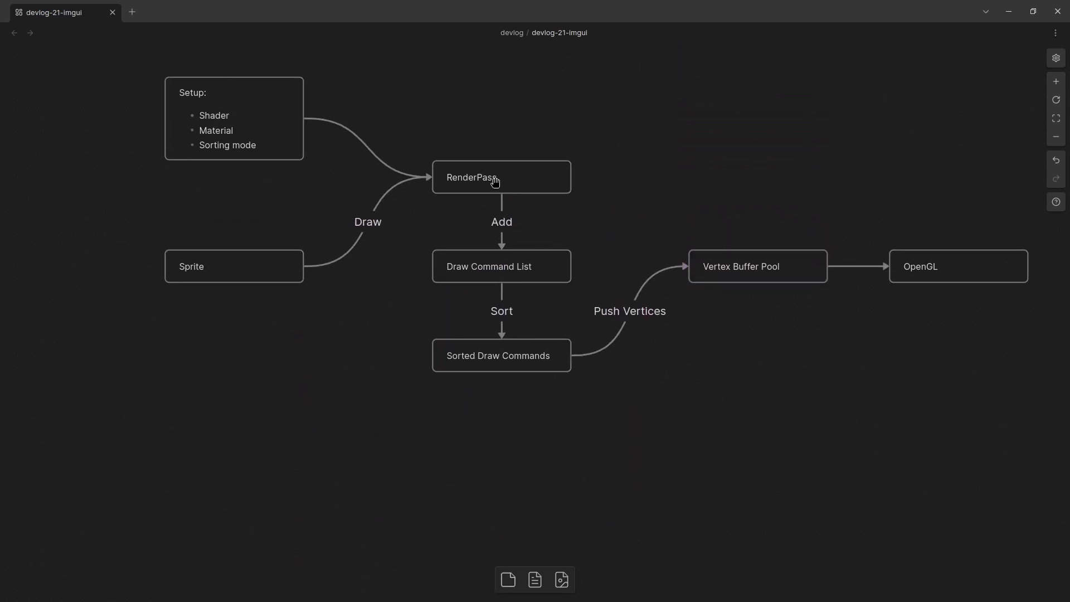
pyautogui.click(500, 177)
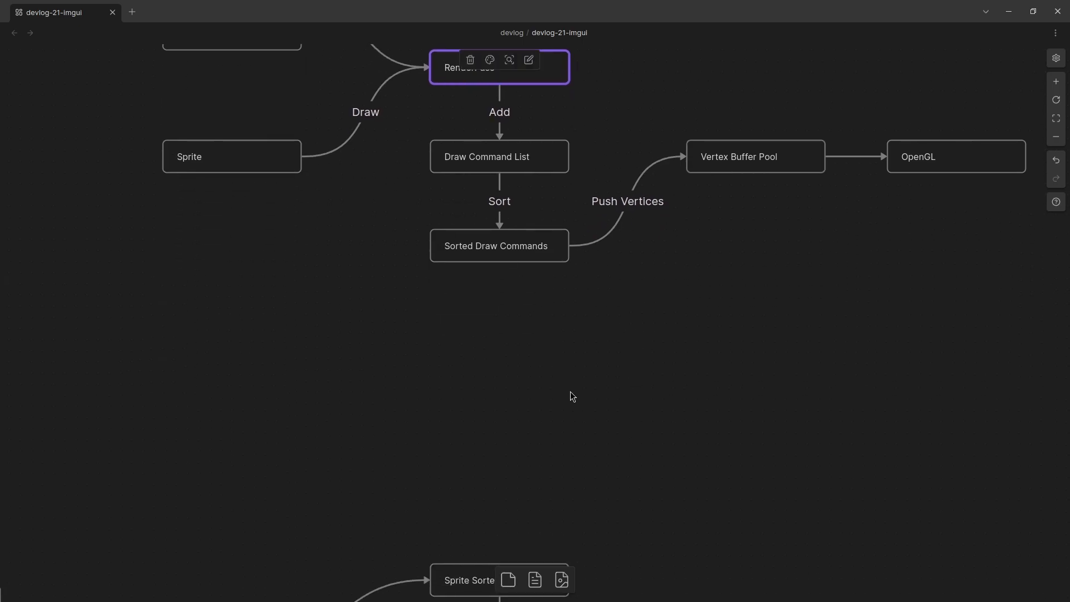
pyautogui.moveTo(607, 398)
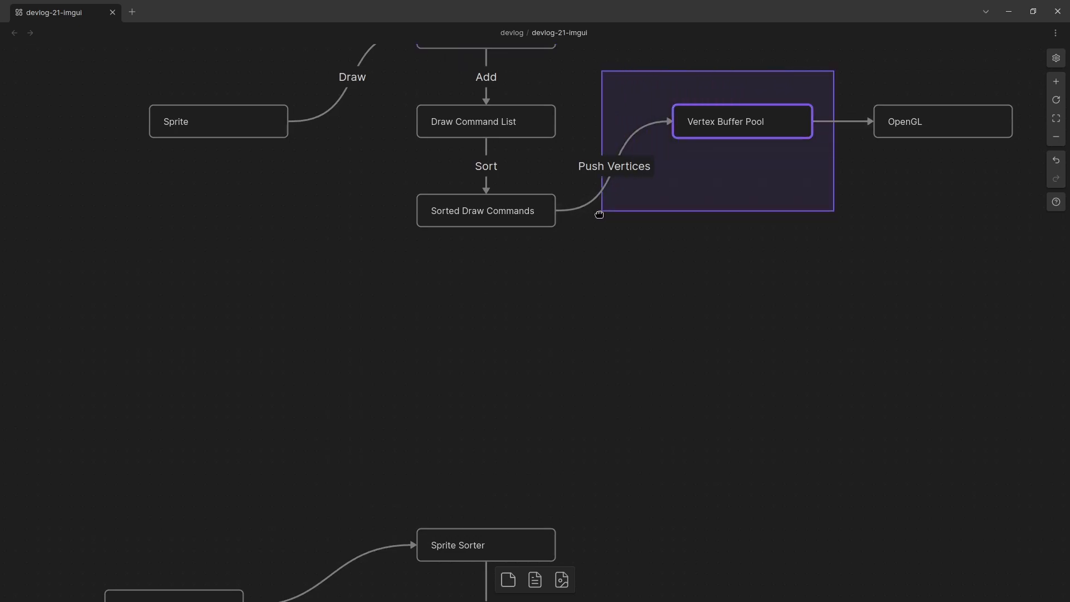
pyautogui.click(741, 120)
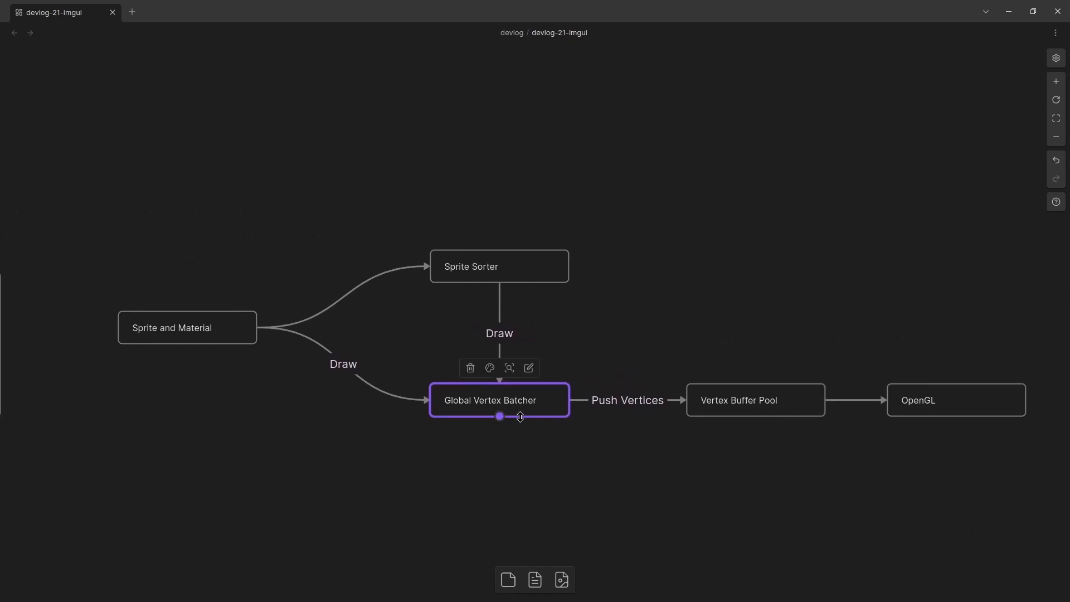
pyautogui.moveTo(281, 363)
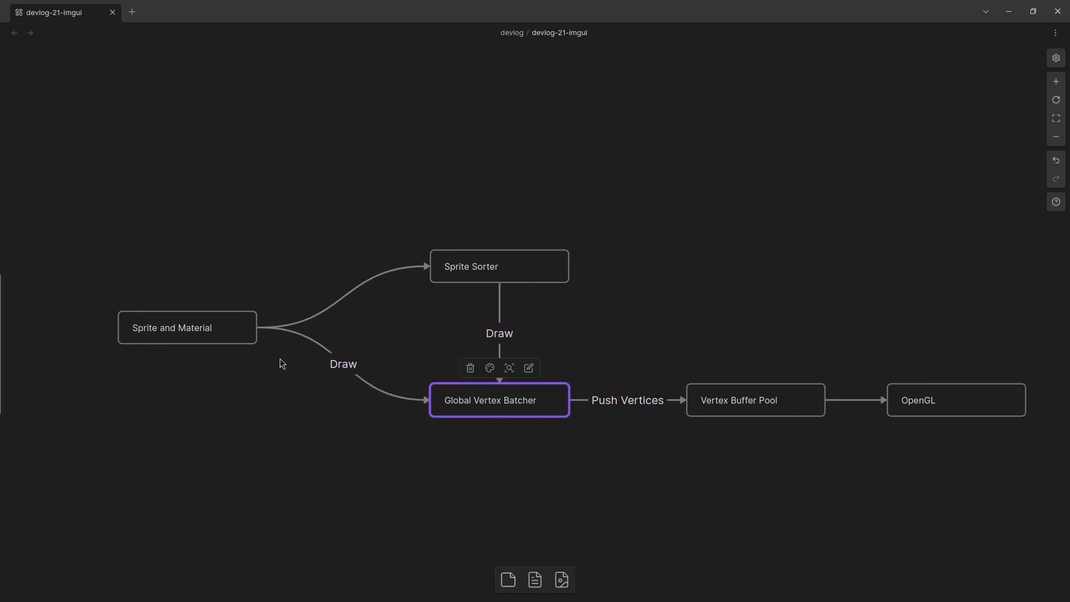
pyautogui.moveTo(494, 401)
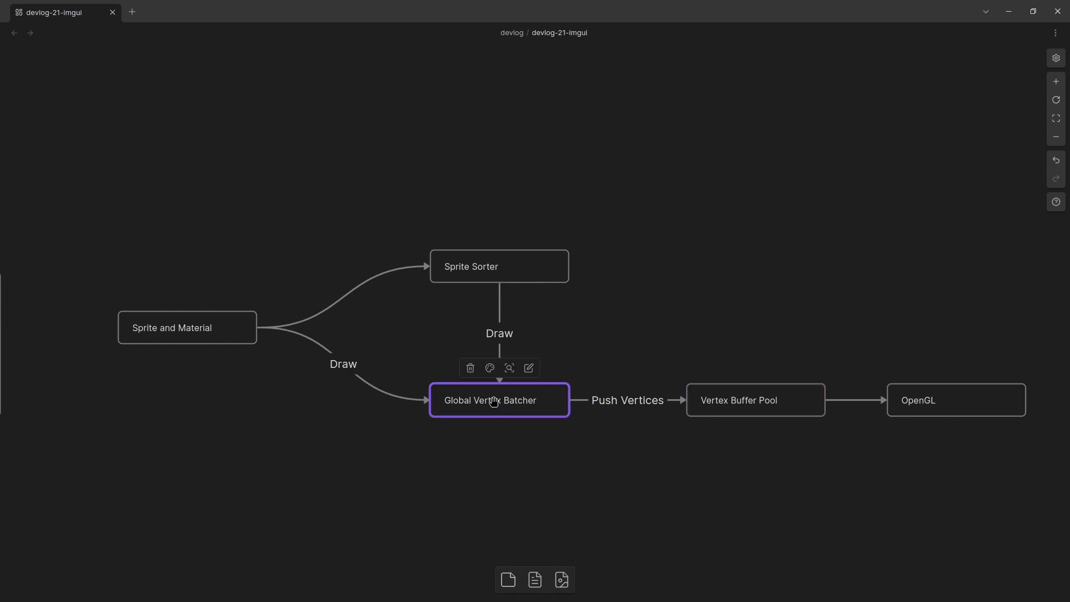
pyautogui.moveTo(498, 450)
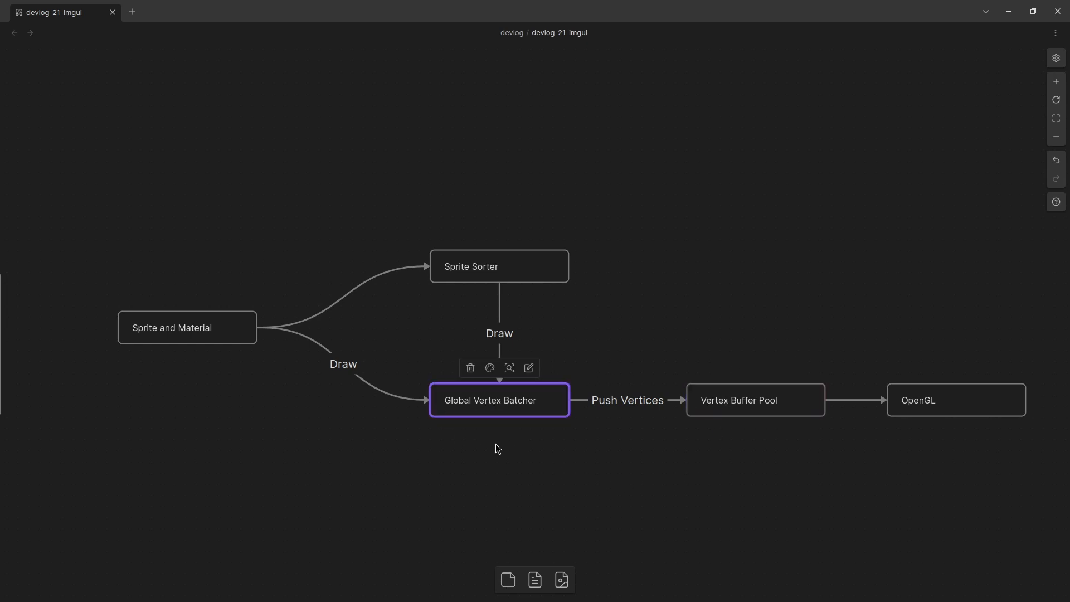
pyautogui.moveTo(787, 467)
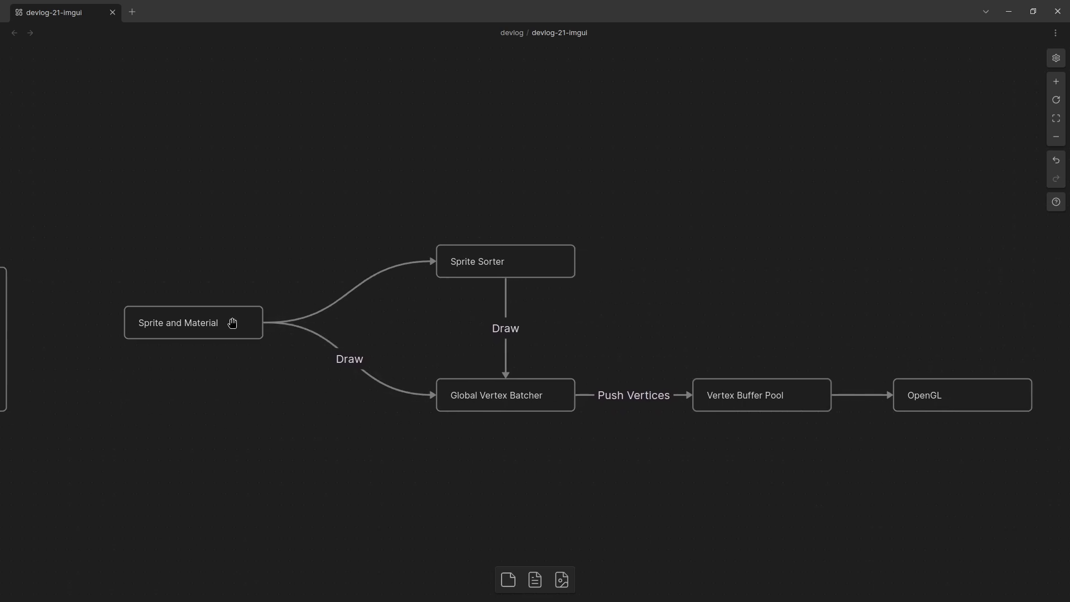
pyautogui.click(193, 322)
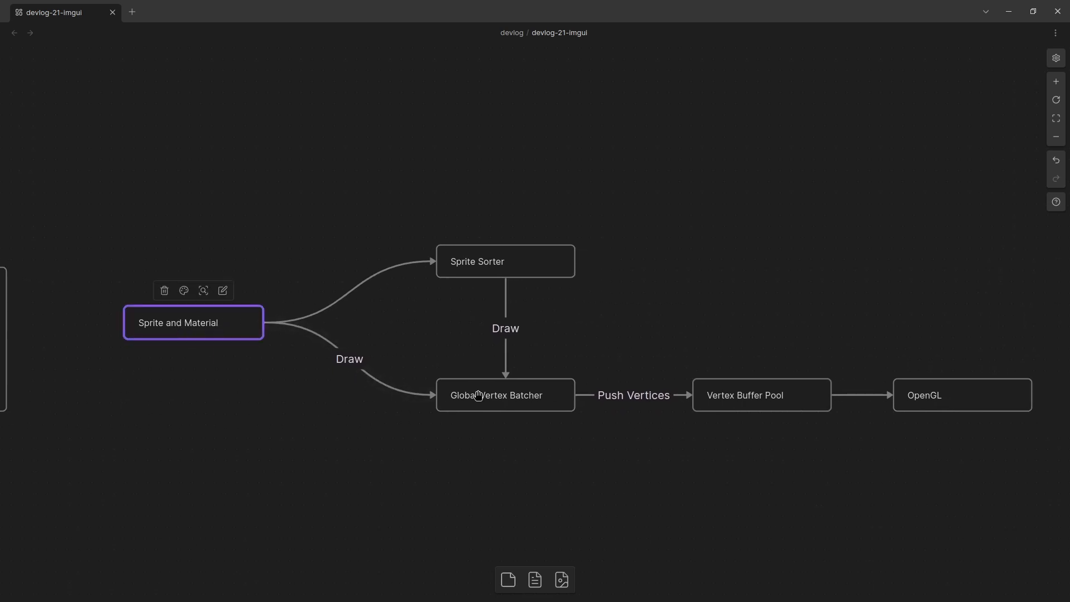
pyautogui.click(504, 395)
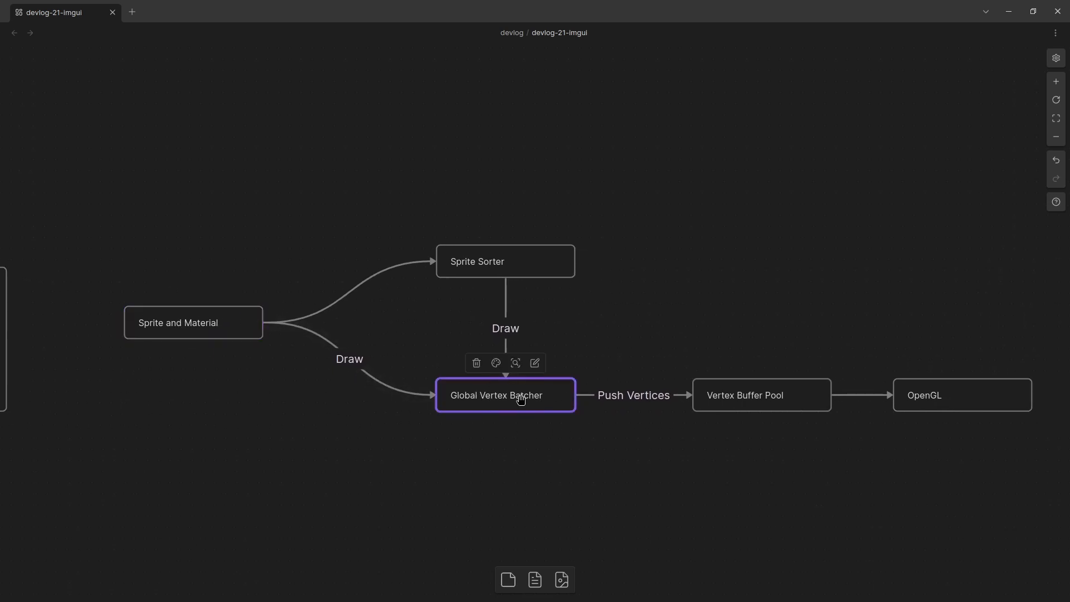
pyautogui.click(761, 395)
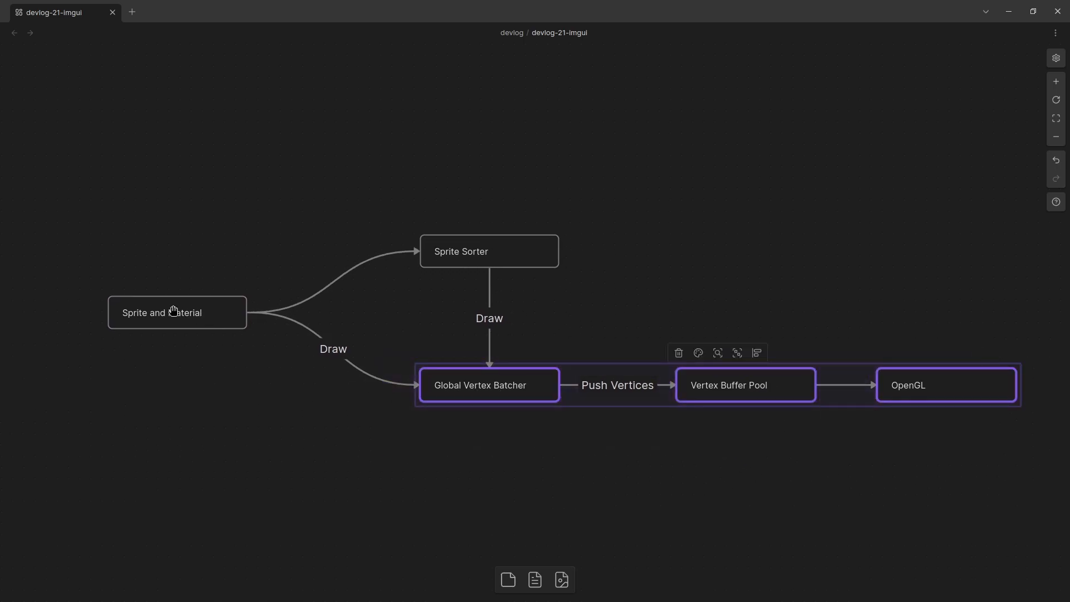
pyautogui.click(177, 312)
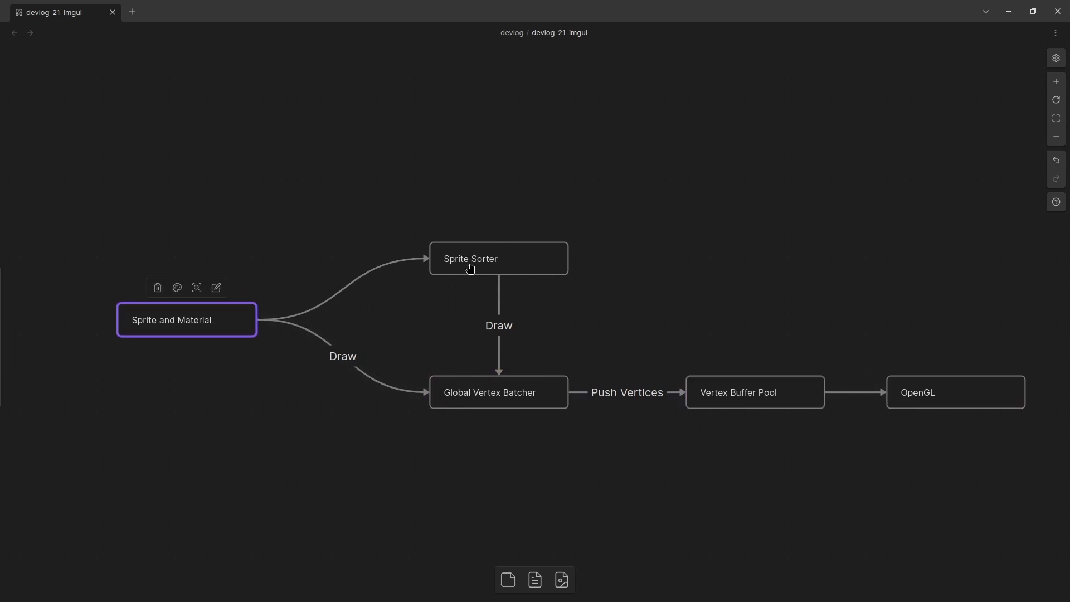
pyautogui.moveTo(476, 264)
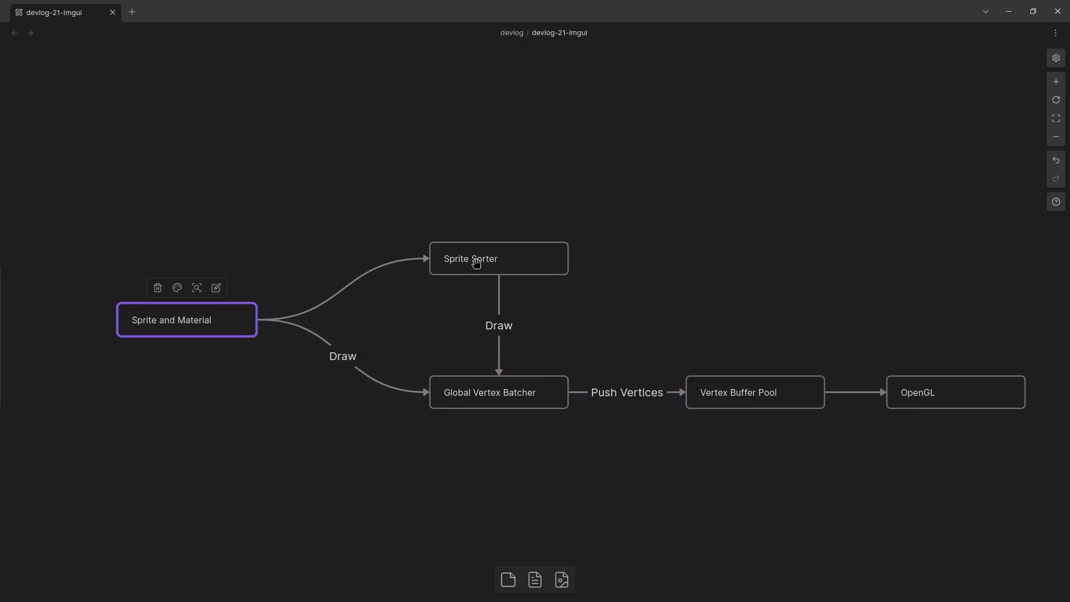
pyautogui.click(146, 354)
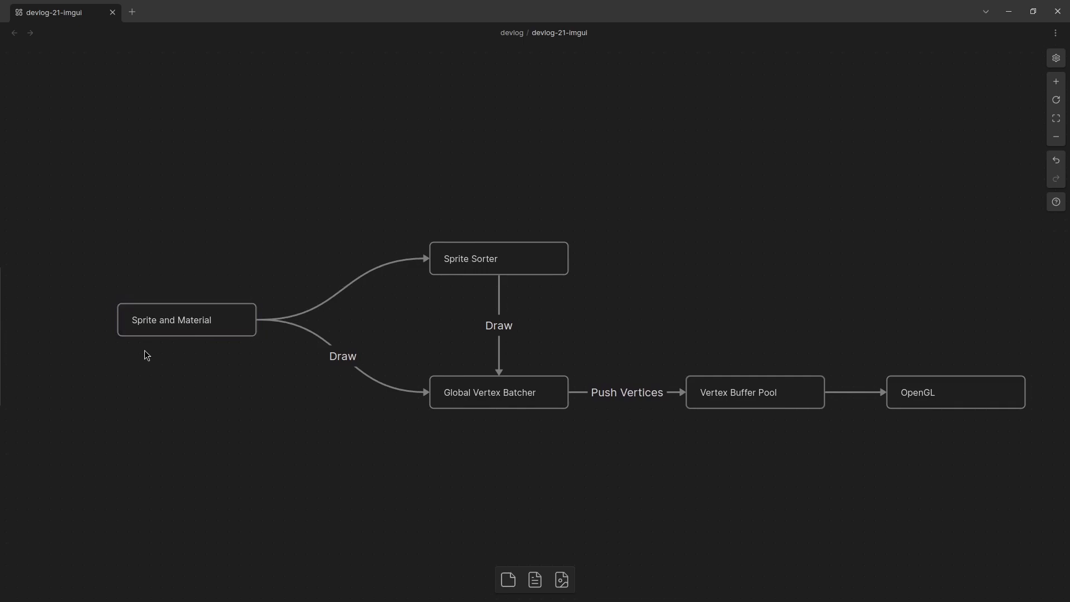
pyautogui.click(498, 257)
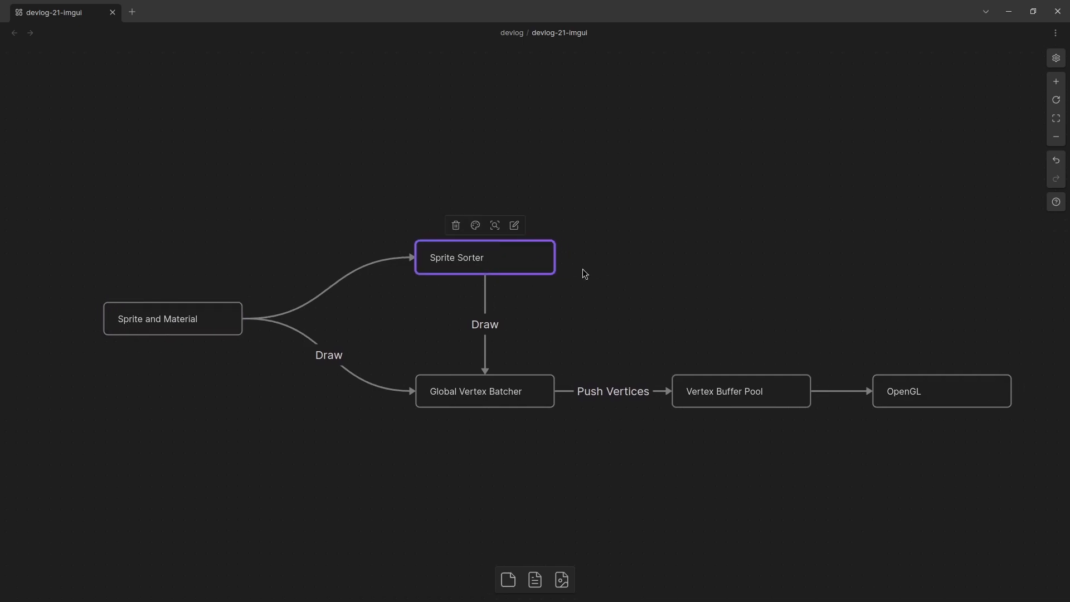
pyautogui.moveTo(560, 224)
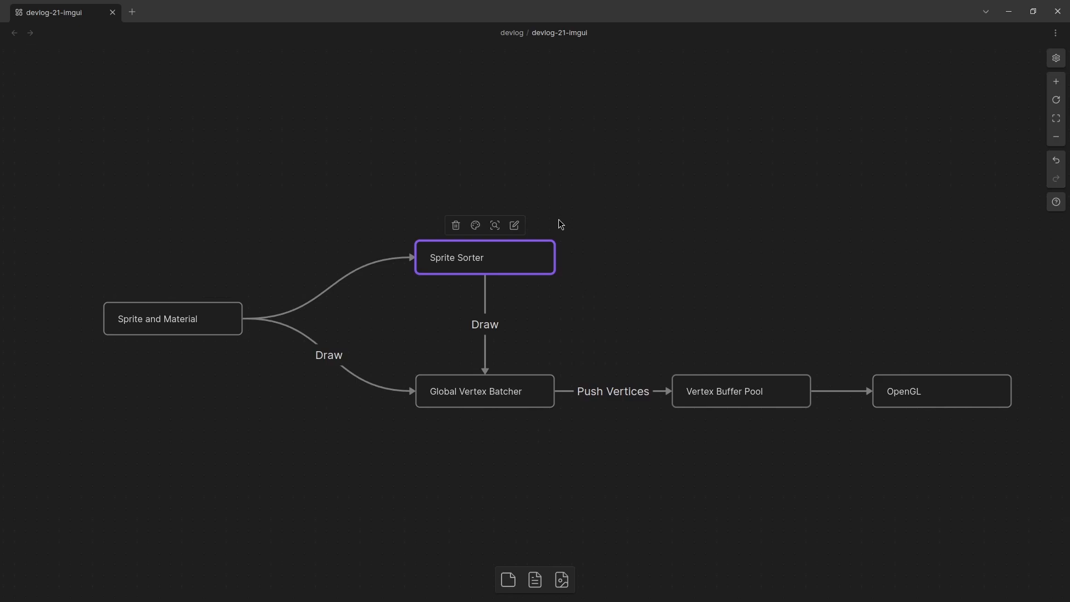
pyautogui.moveTo(618, 154)
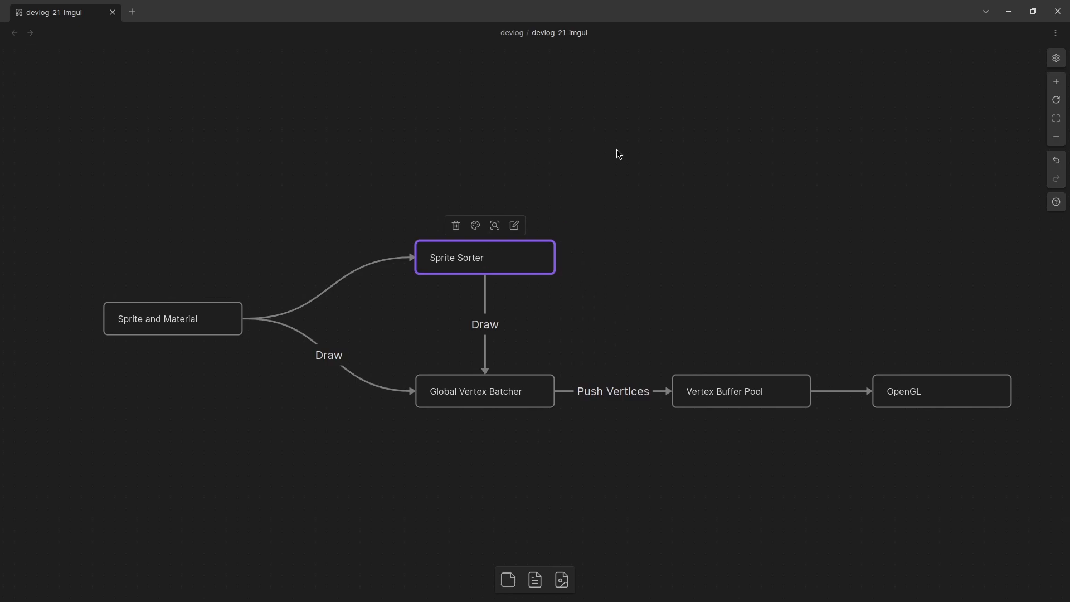
pyautogui.moveTo(611, 237)
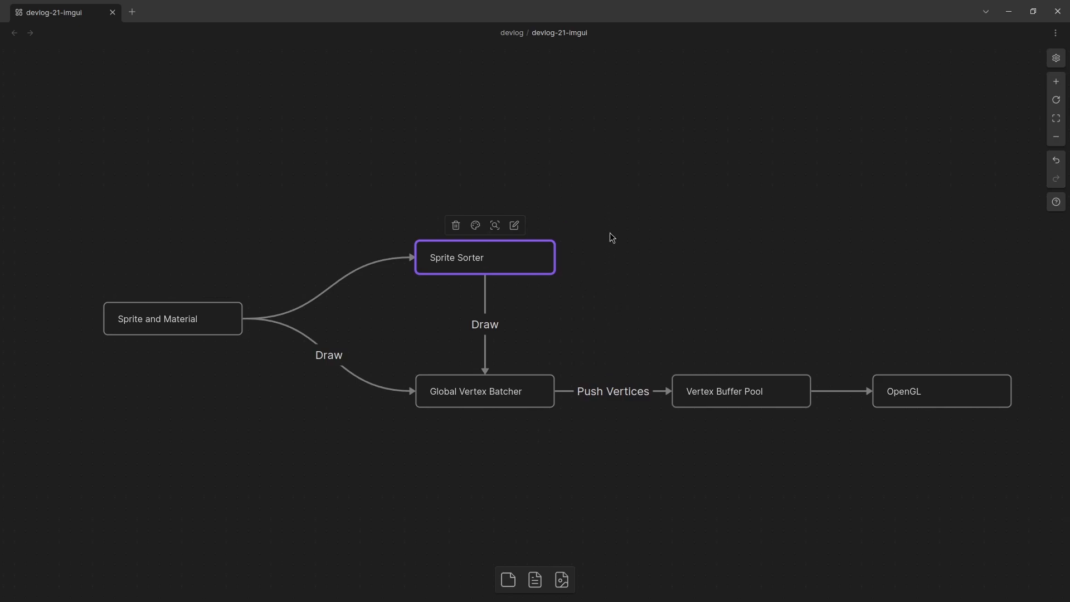
pyautogui.click(172, 318)
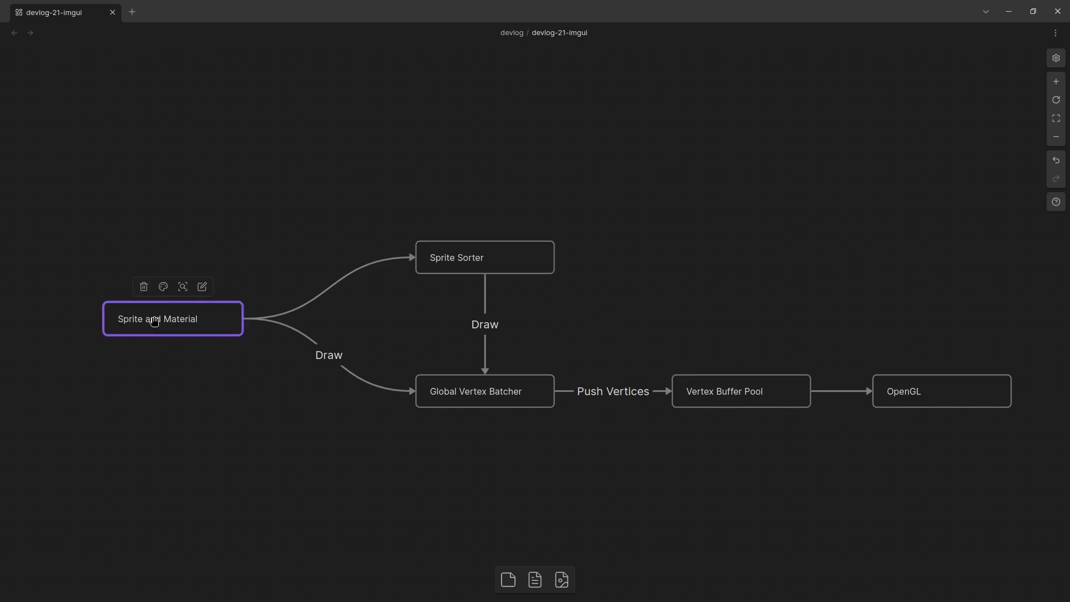
pyautogui.moveTo(454, 258)
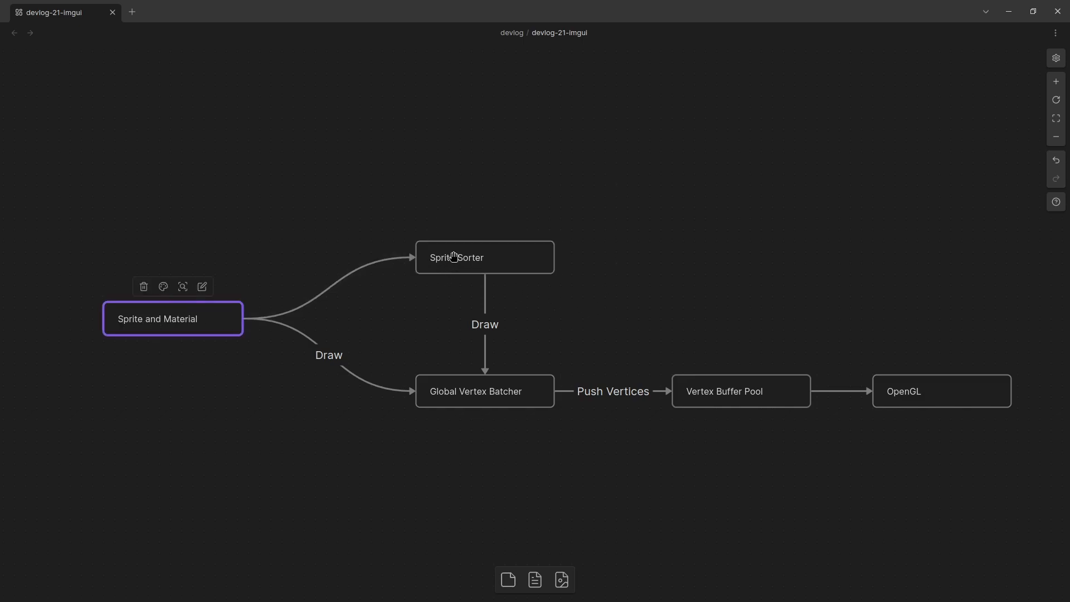
pyautogui.click(483, 257)
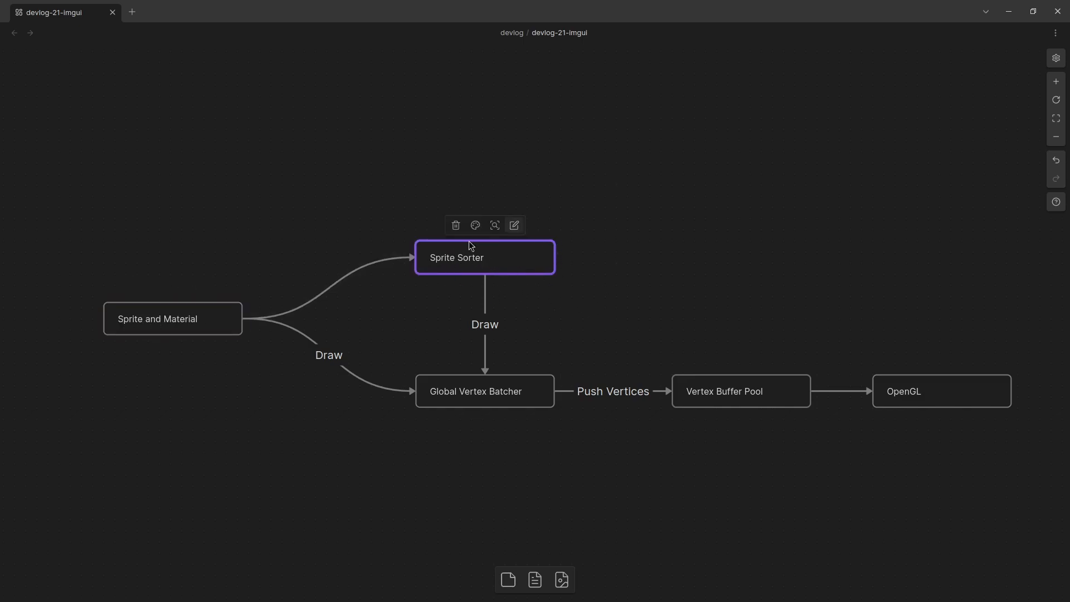
pyautogui.moveTo(497, 382)
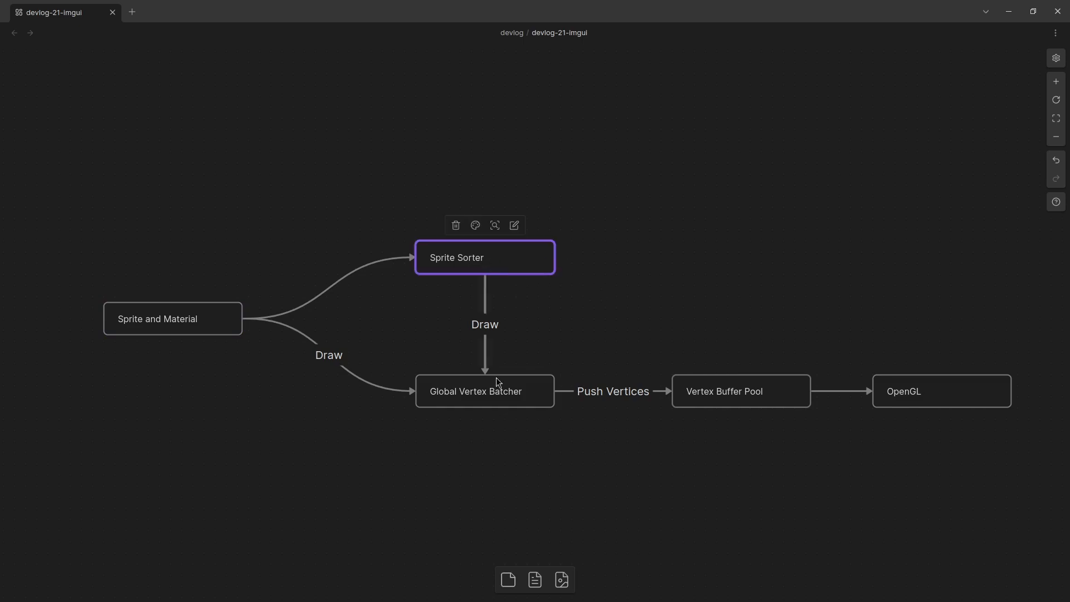
pyautogui.click(524, 293)
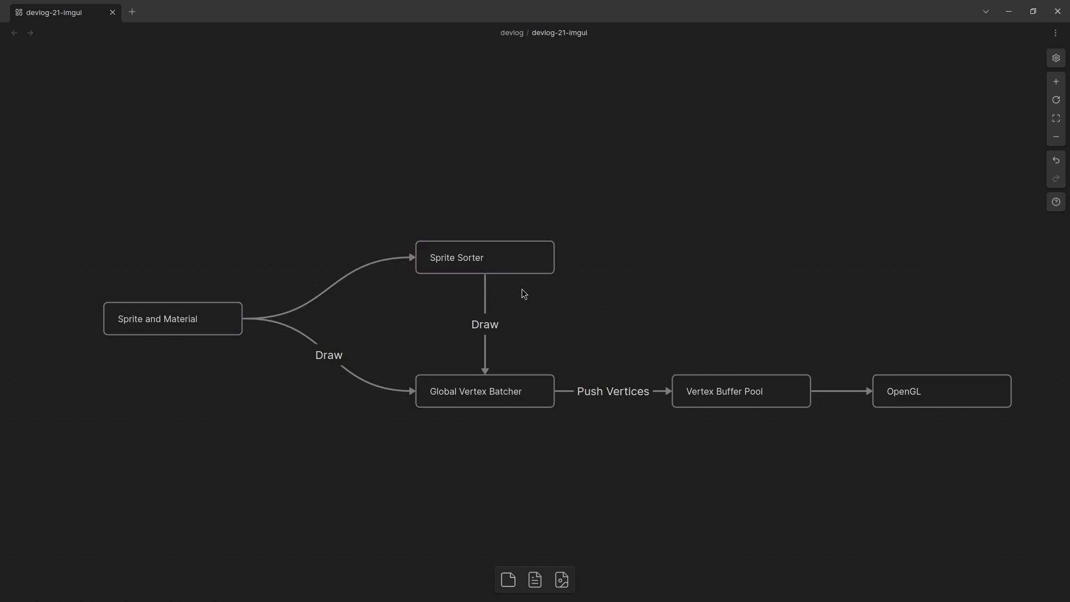
pyautogui.click(484, 258)
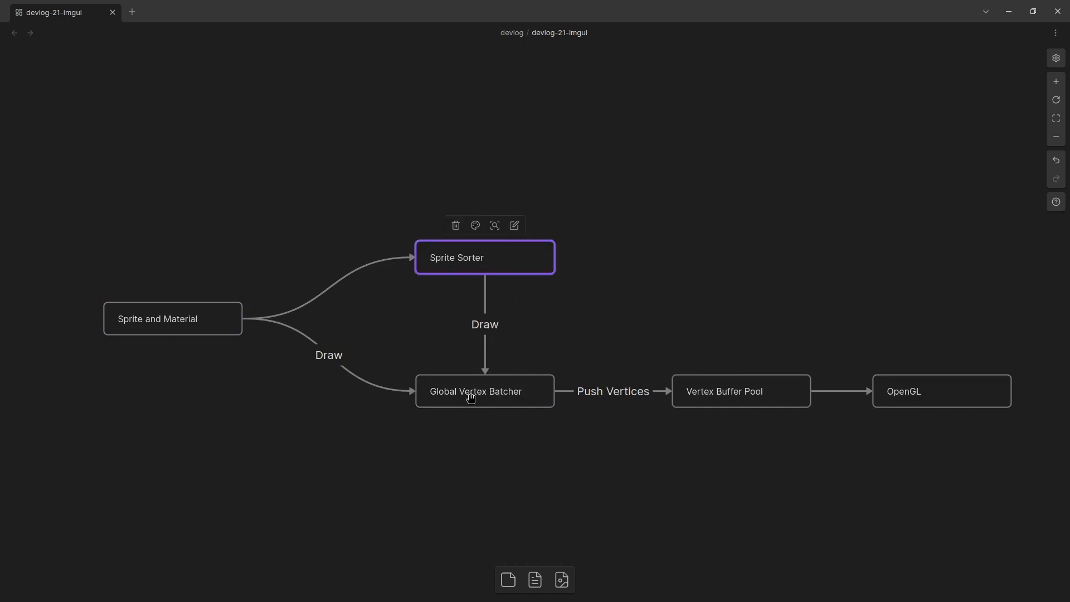
pyautogui.click(484, 391)
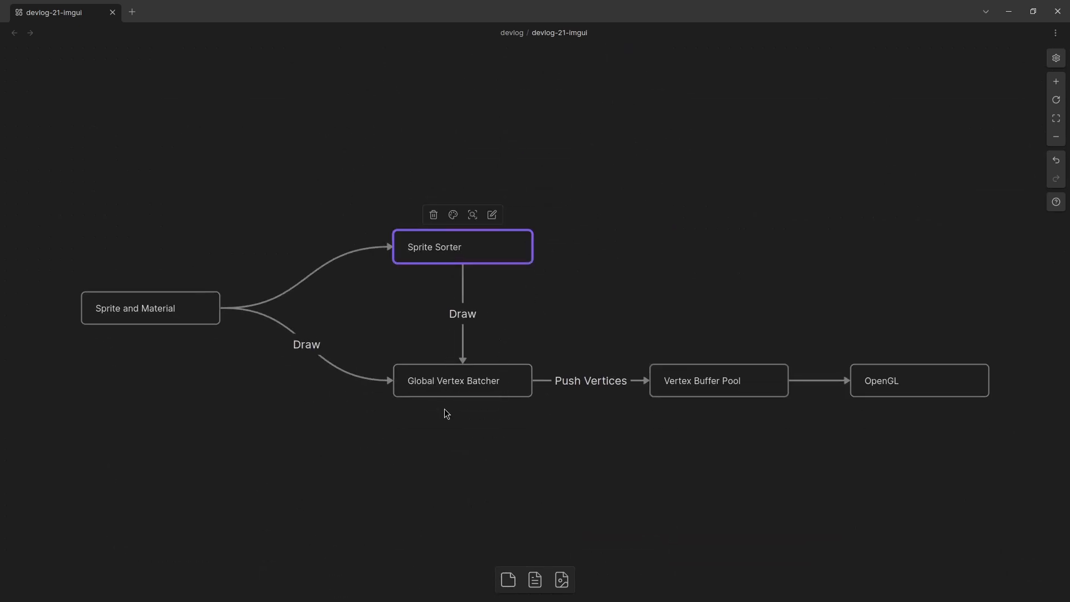
pyautogui.click(461, 380)
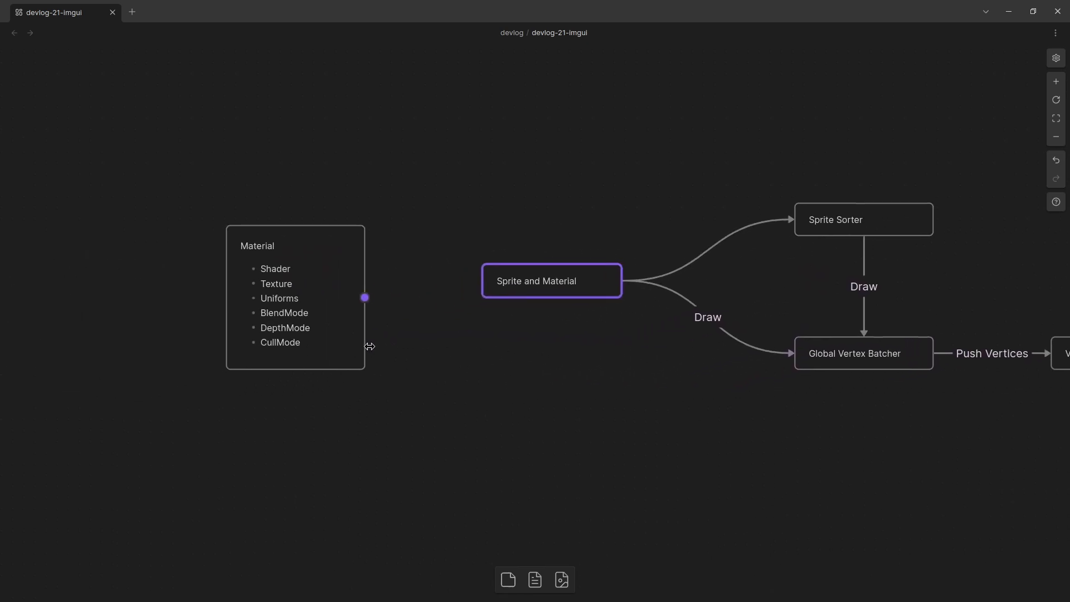
pyautogui.click(550, 281)
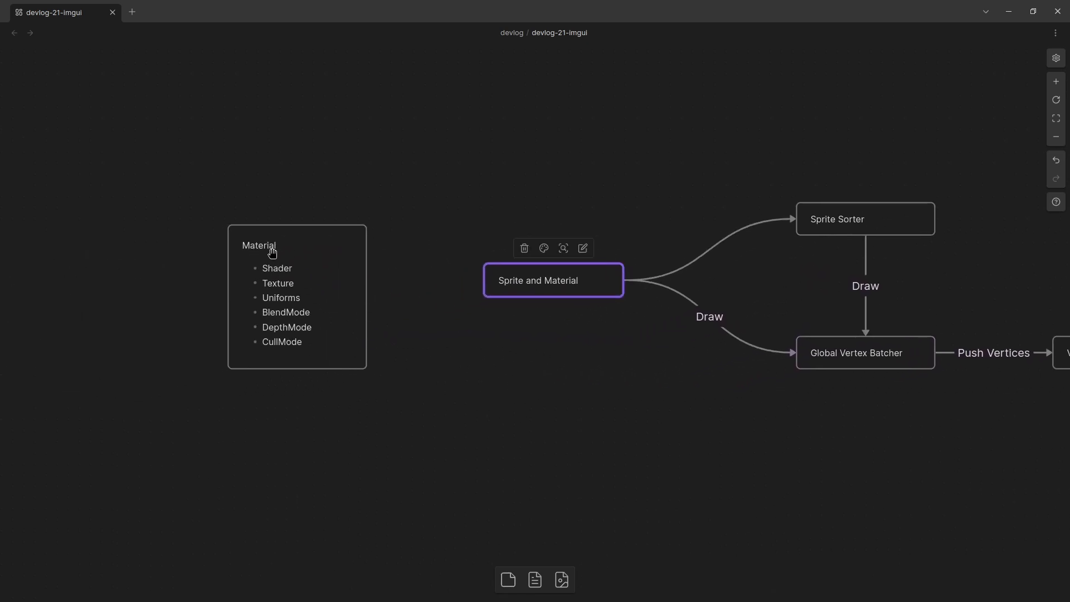
pyautogui.moveTo(285, 267)
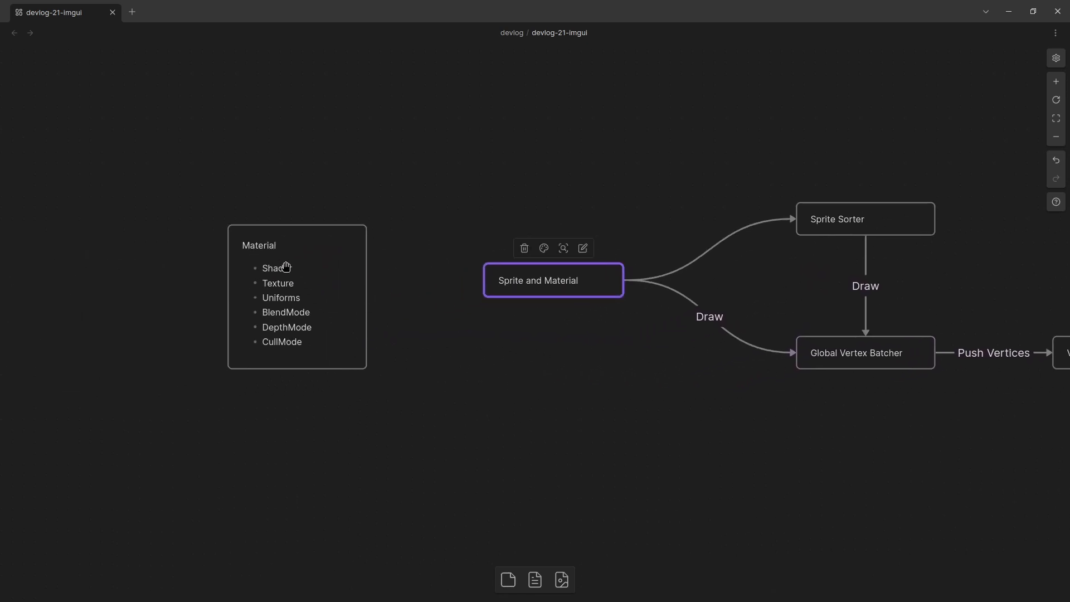
pyautogui.moveTo(307, 289)
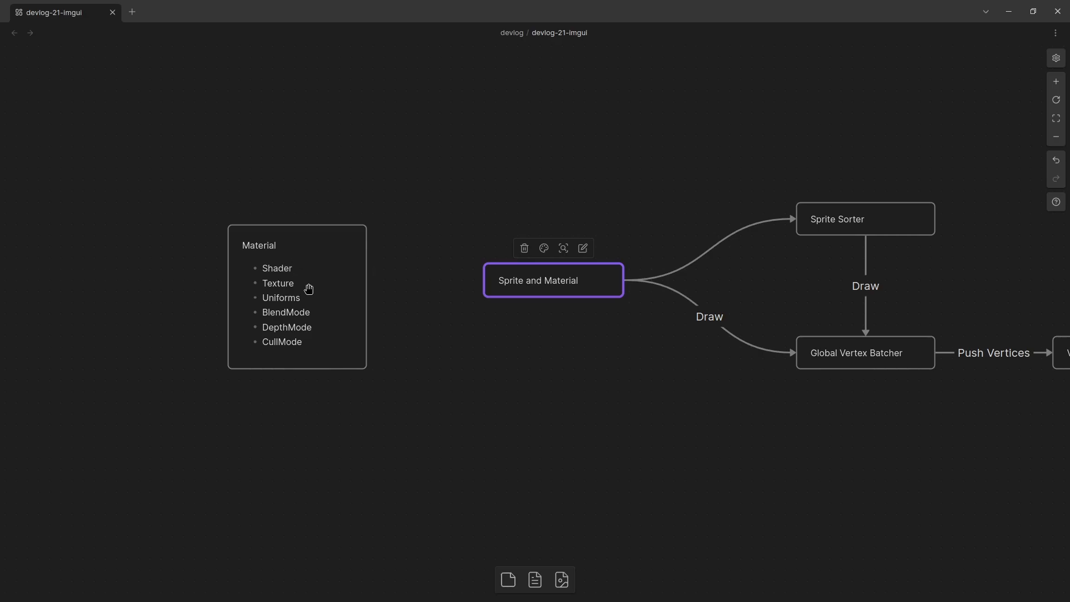
pyautogui.moveTo(293, 267)
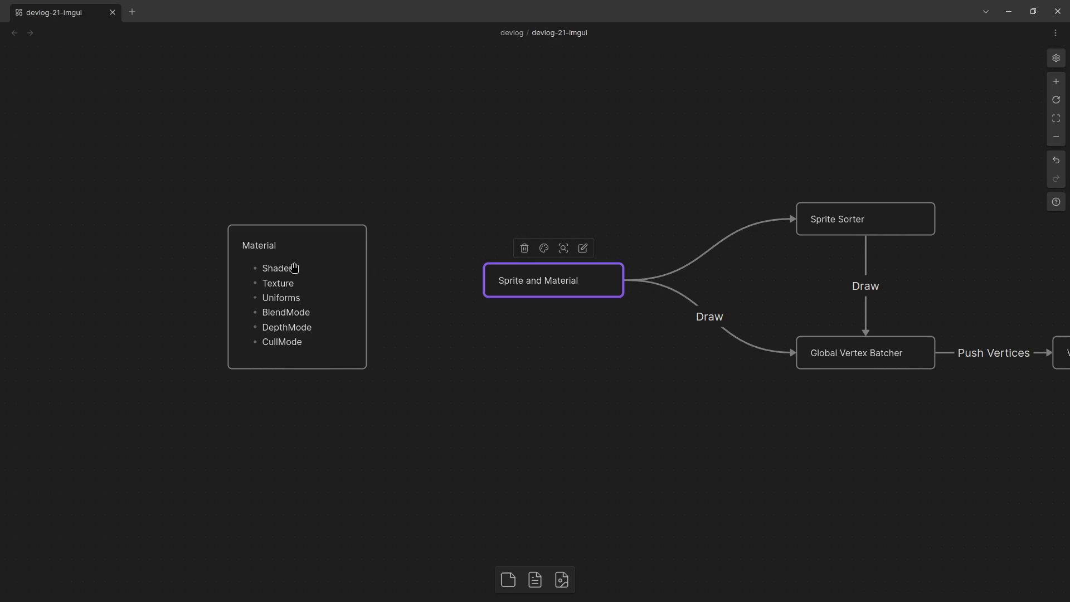
pyautogui.moveTo(317, 313)
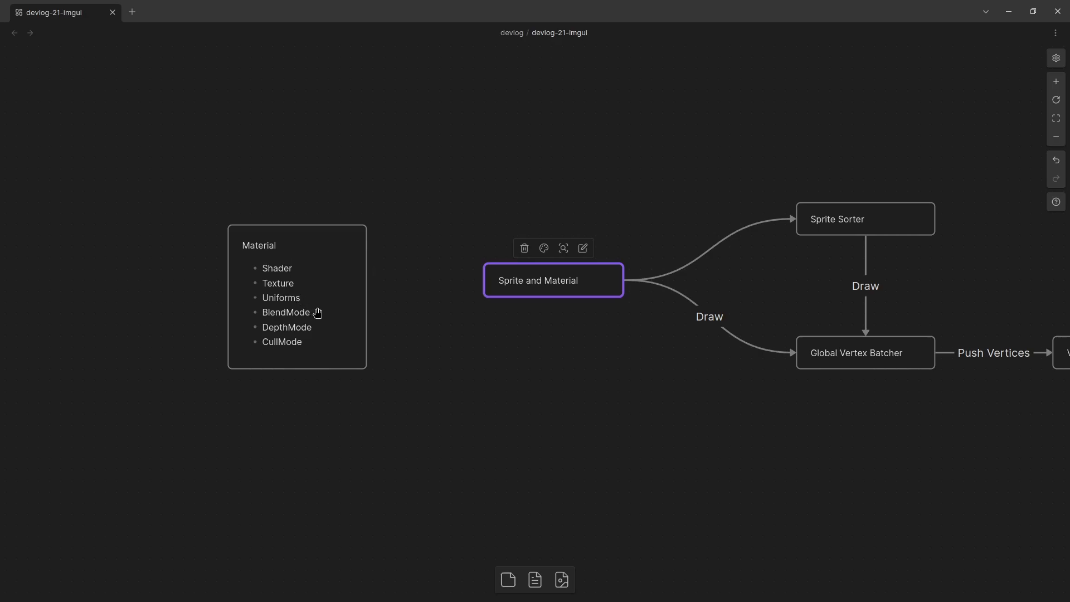
pyautogui.moveTo(326, 327)
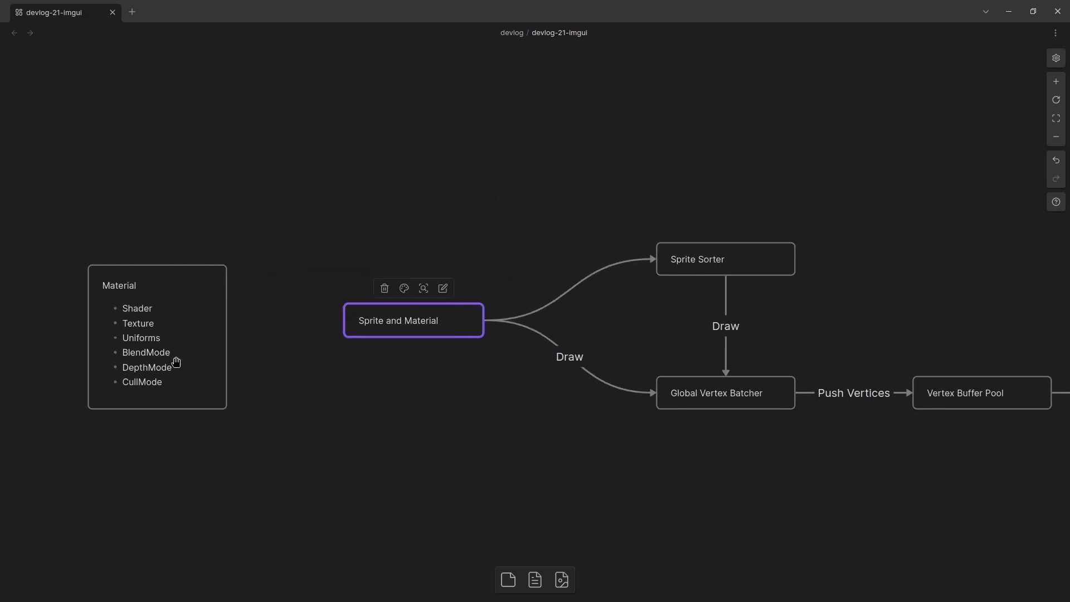
pyautogui.click(157, 336)
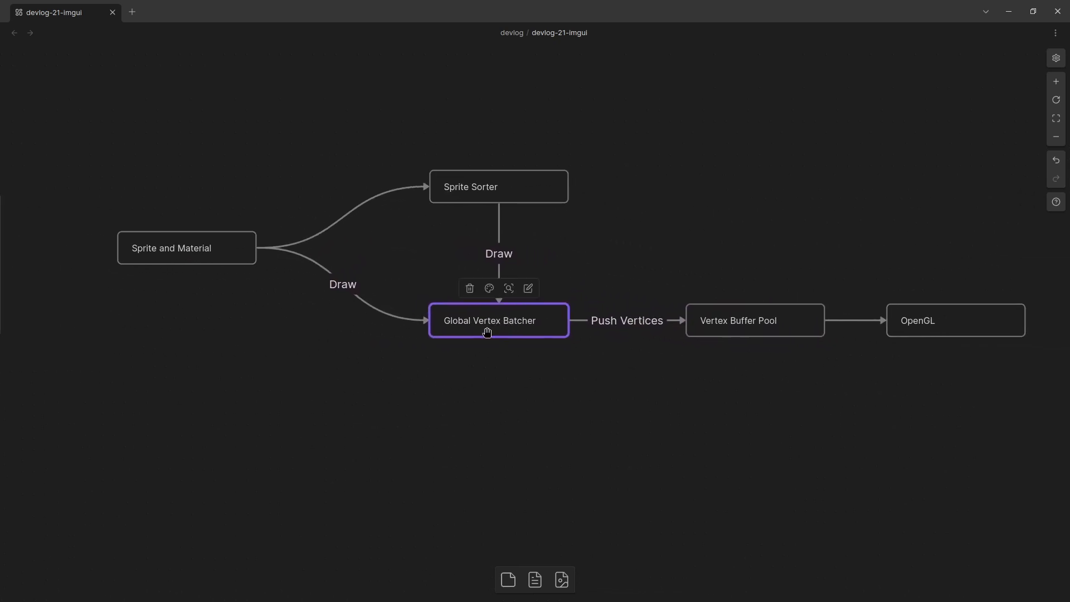
pyautogui.moveTo(746, 355)
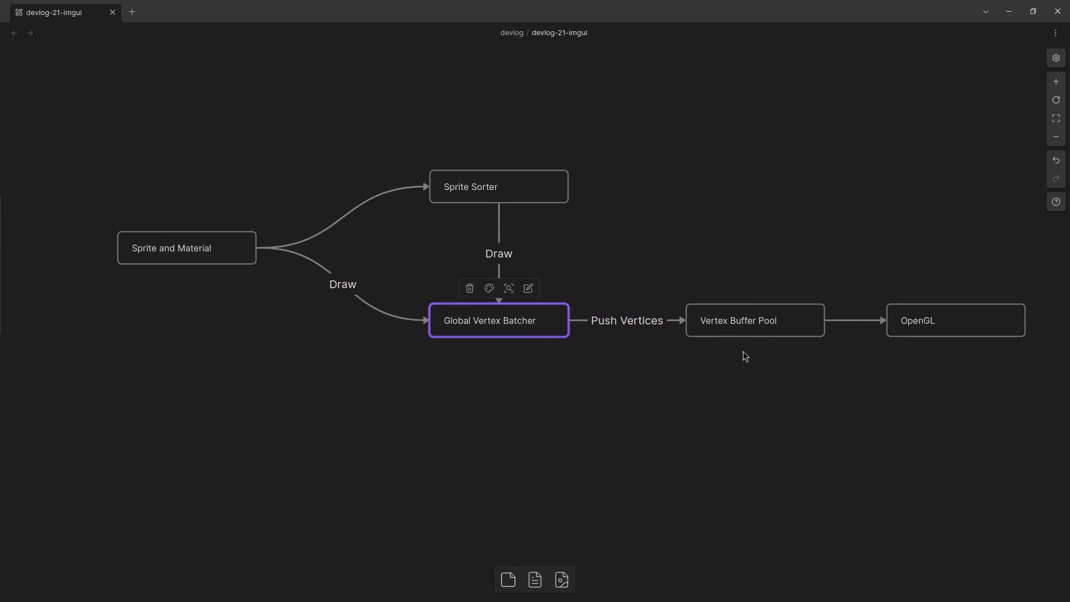
pyautogui.click(754, 319)
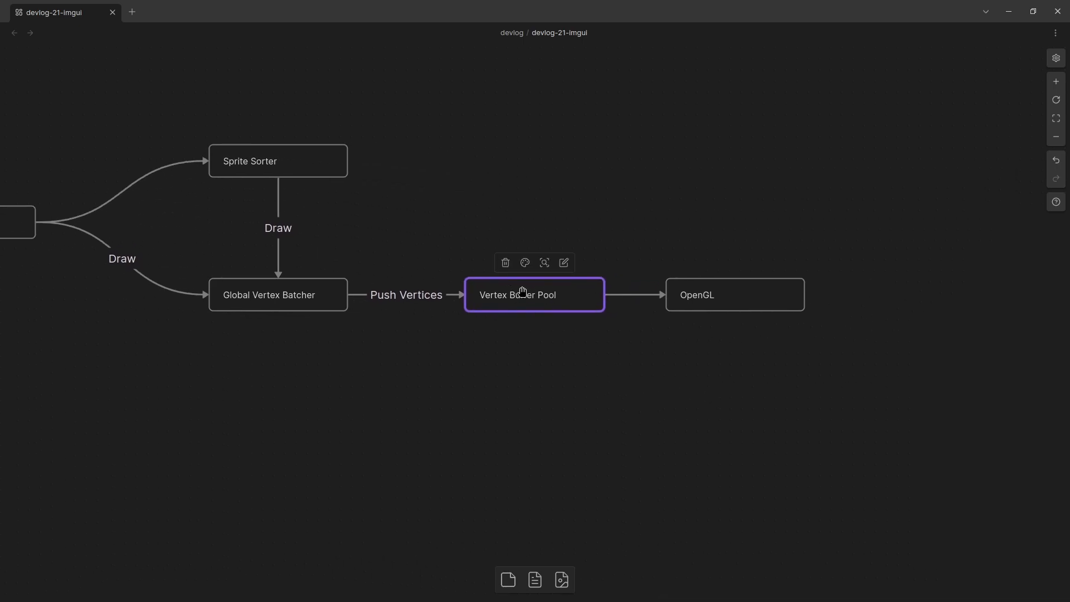
pyautogui.moveTo(422, 342)
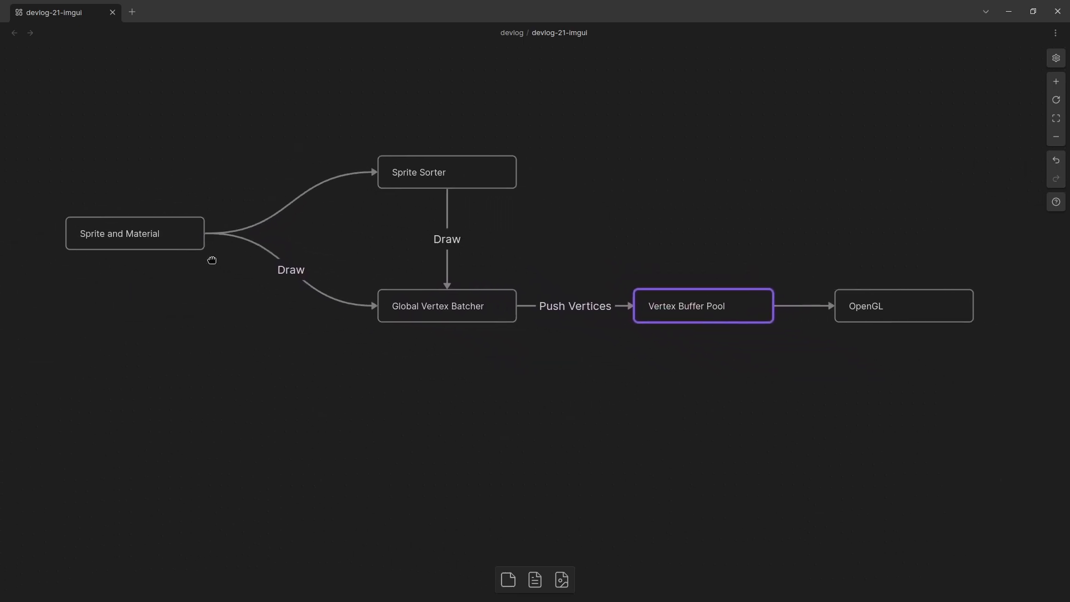
pyautogui.click(702, 305)
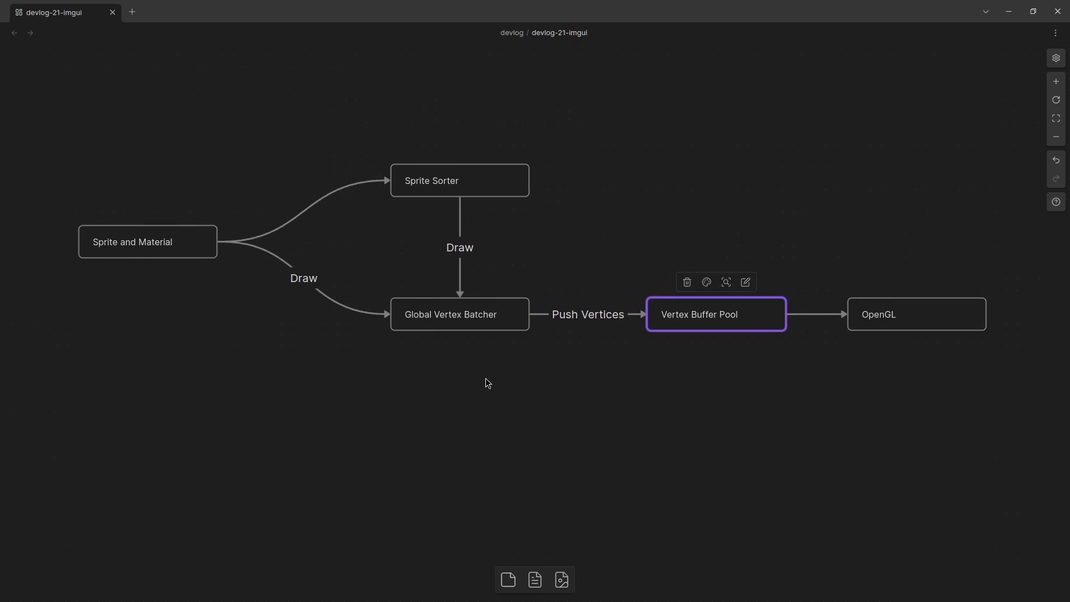
pyautogui.moveTo(510, 388)
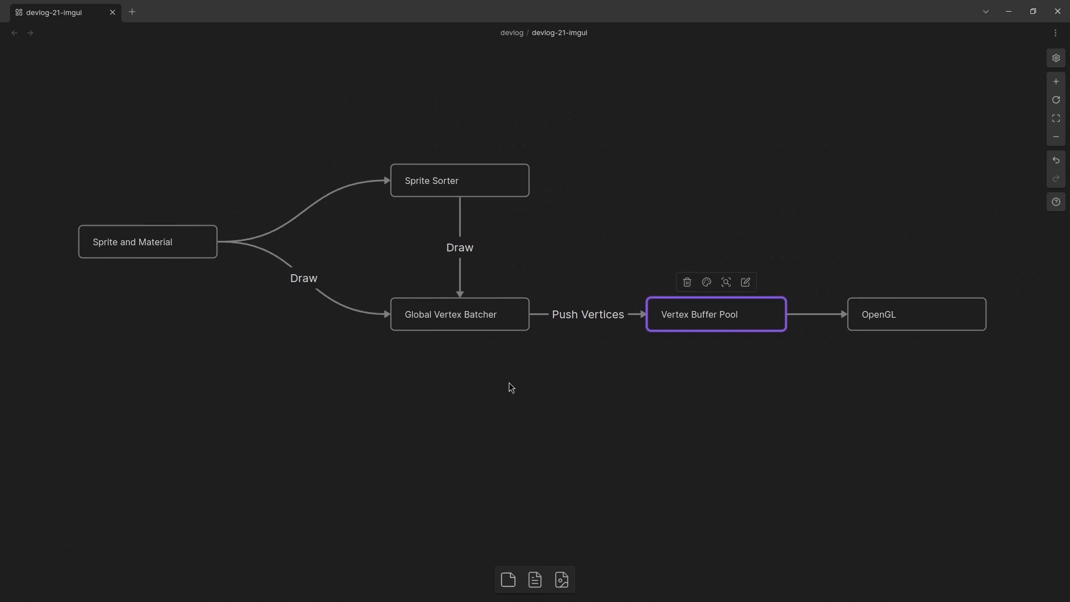
pyautogui.moveTo(536, 391)
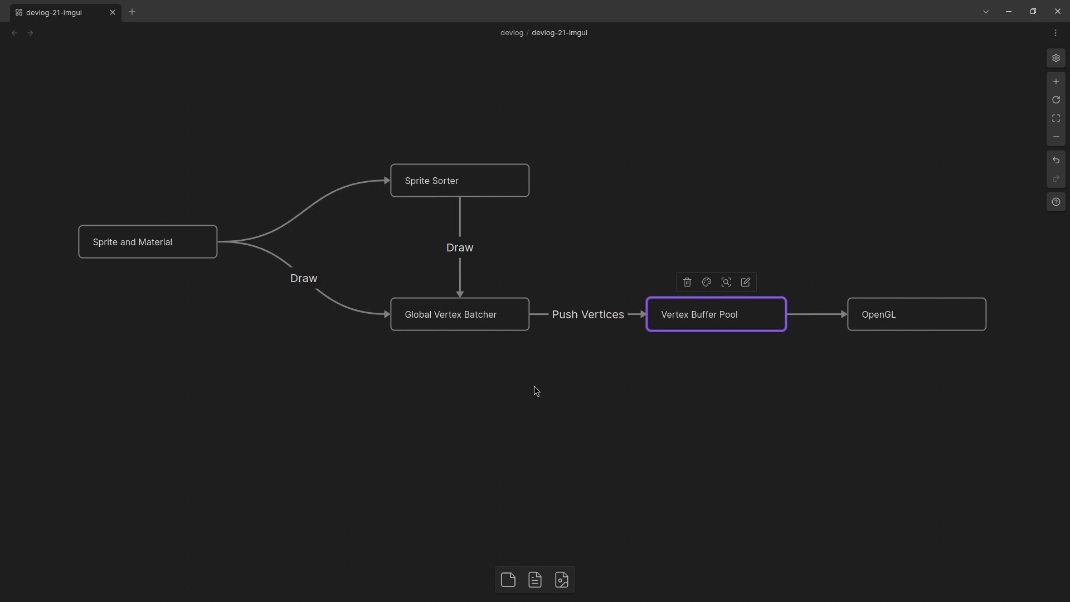
pyautogui.moveTo(587, 382)
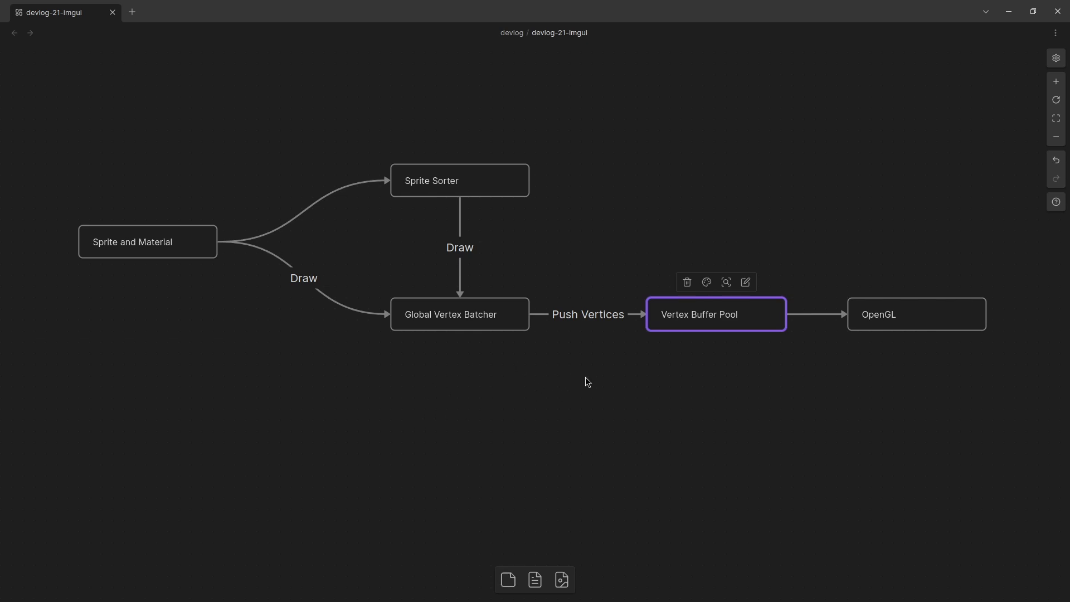
pyautogui.moveTo(225, 240)
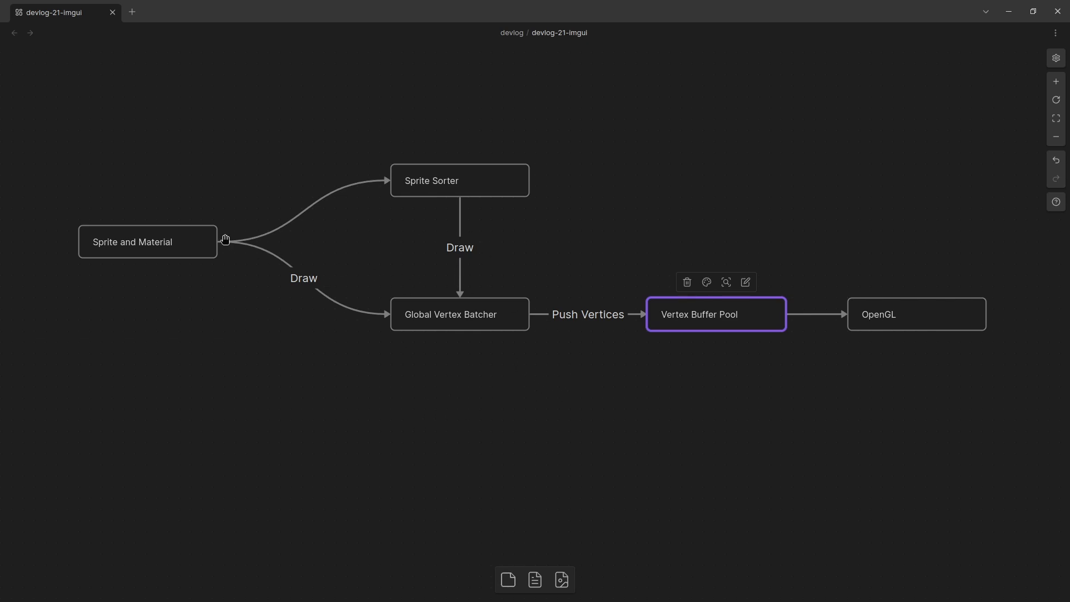
pyautogui.moveTo(956, 255)
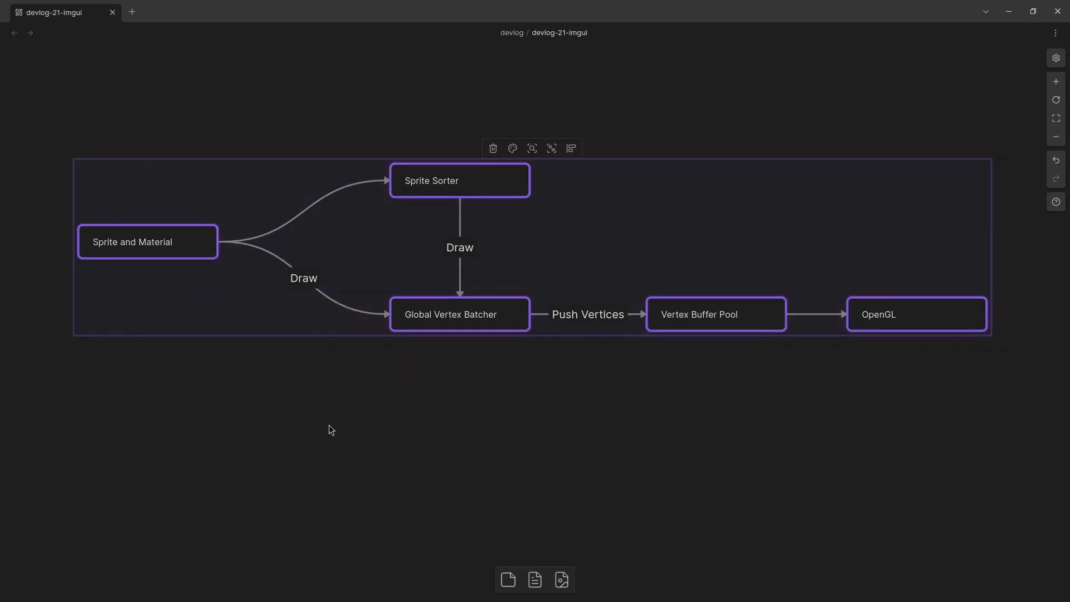
pyautogui.click(844, 463)
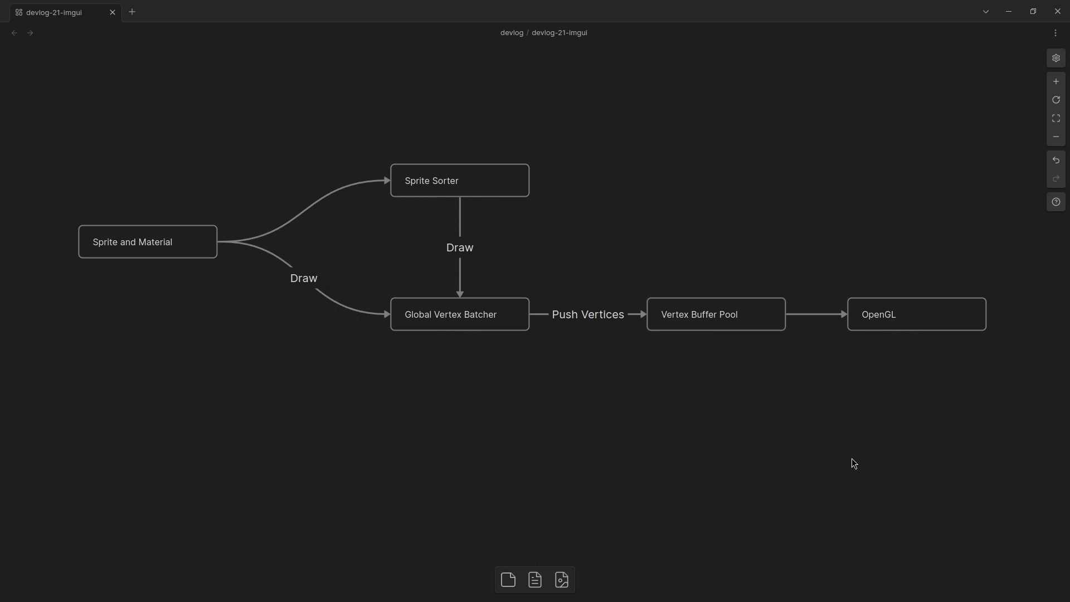
pyautogui.moveTo(857, 460)
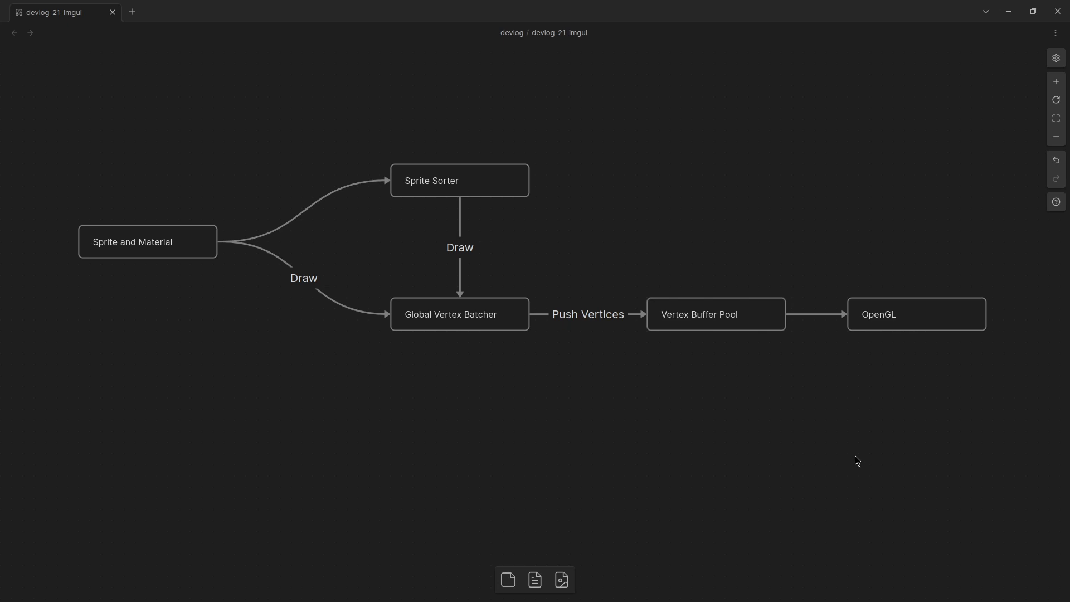
pyautogui.moveTo(852, 460)
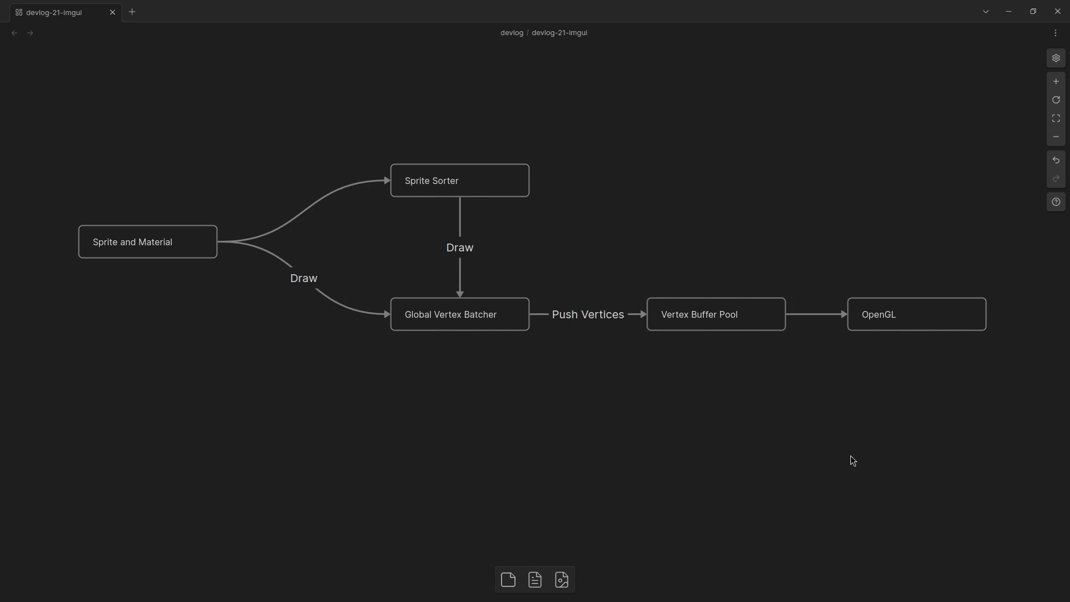
pyautogui.moveTo(731, 441)
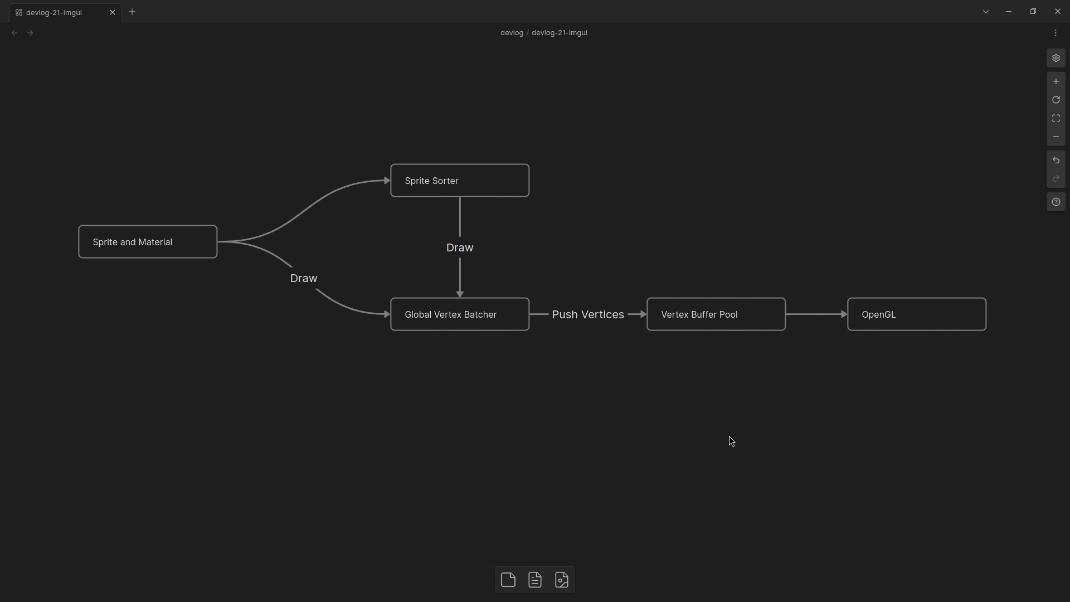
# - Look through the archived UI Series table of contents and its Main Series parts list
pyautogui.click(478, 10)
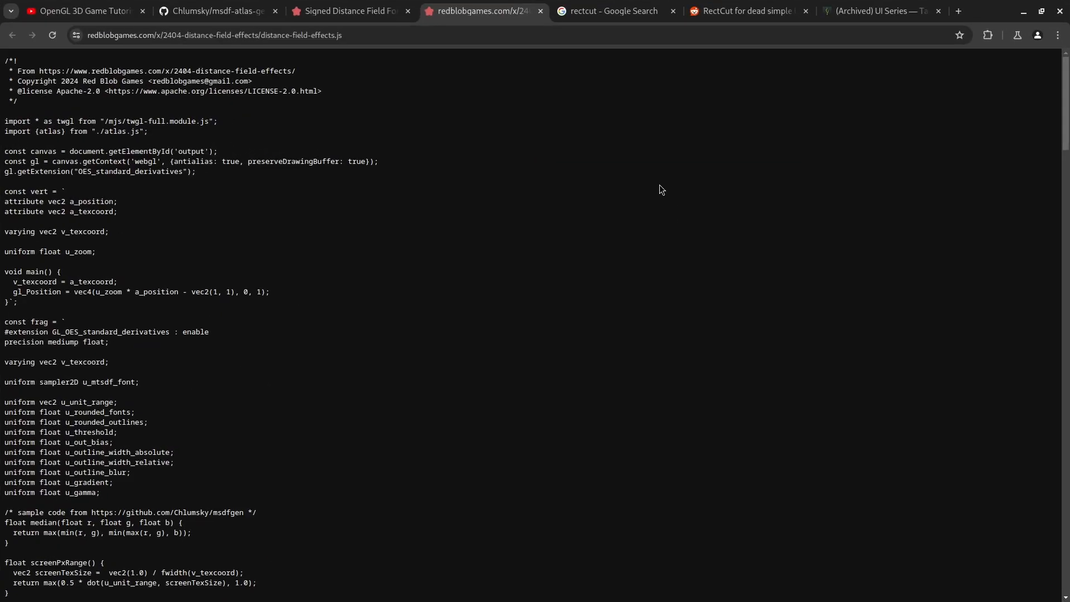
pyautogui.moveTo(610, 11)
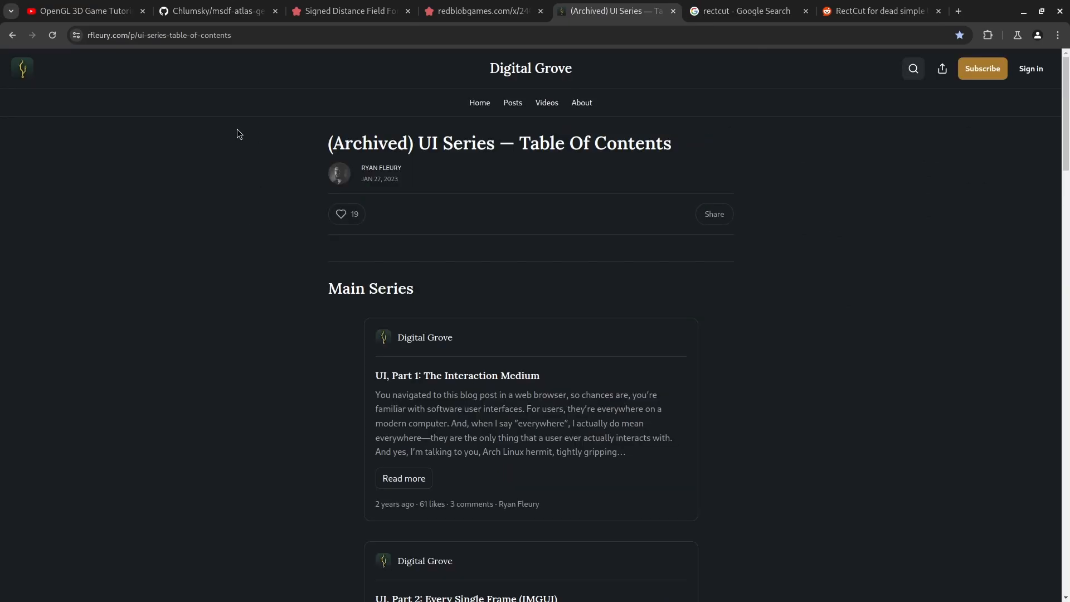
pyautogui.moveTo(559, 148)
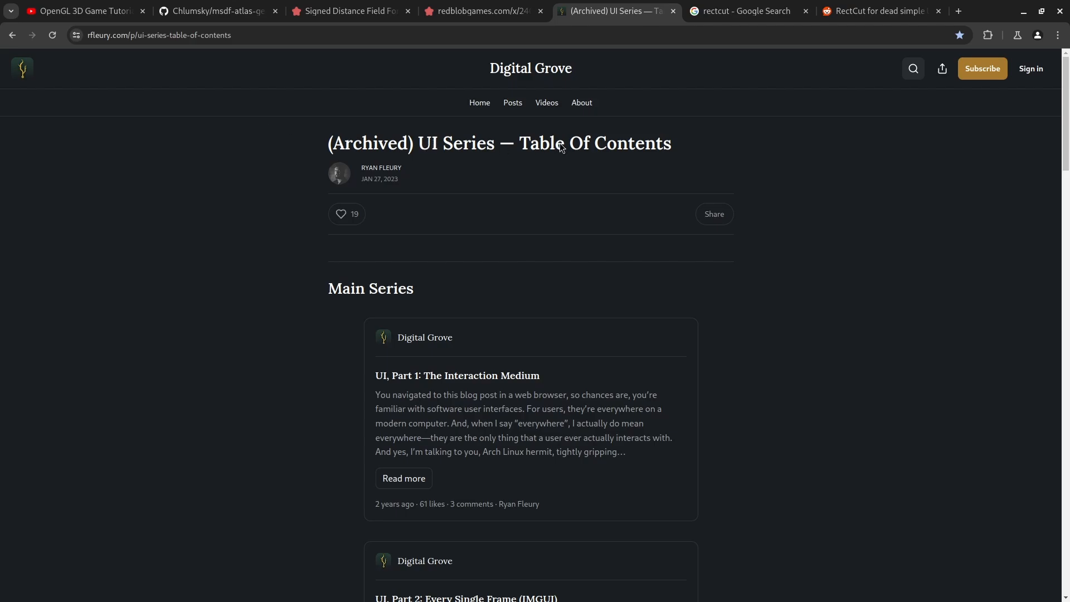
pyautogui.moveTo(488, 68)
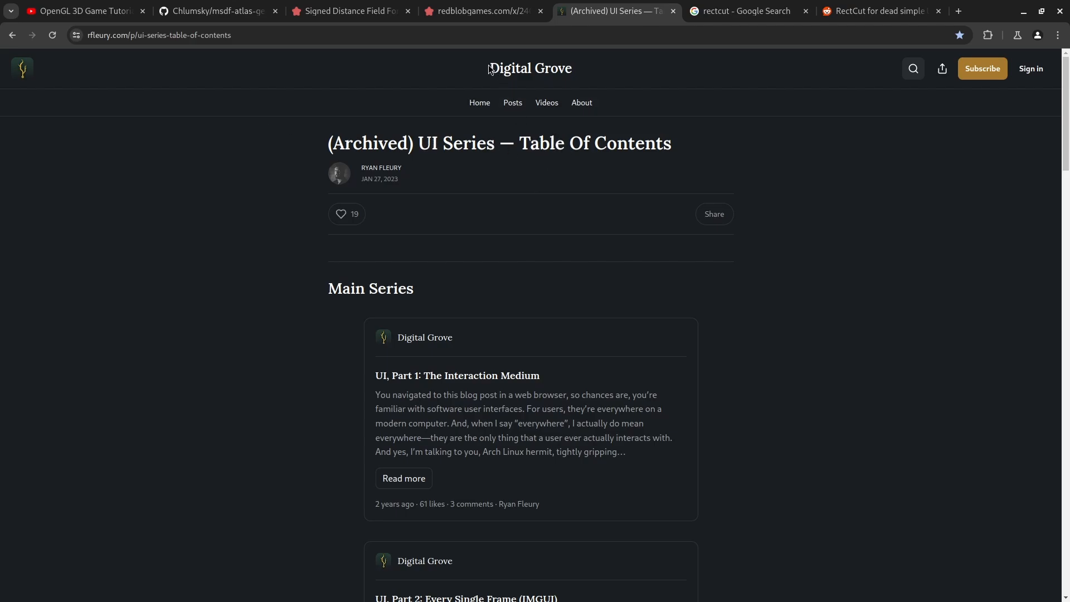
pyautogui.moveTo(199, 200)
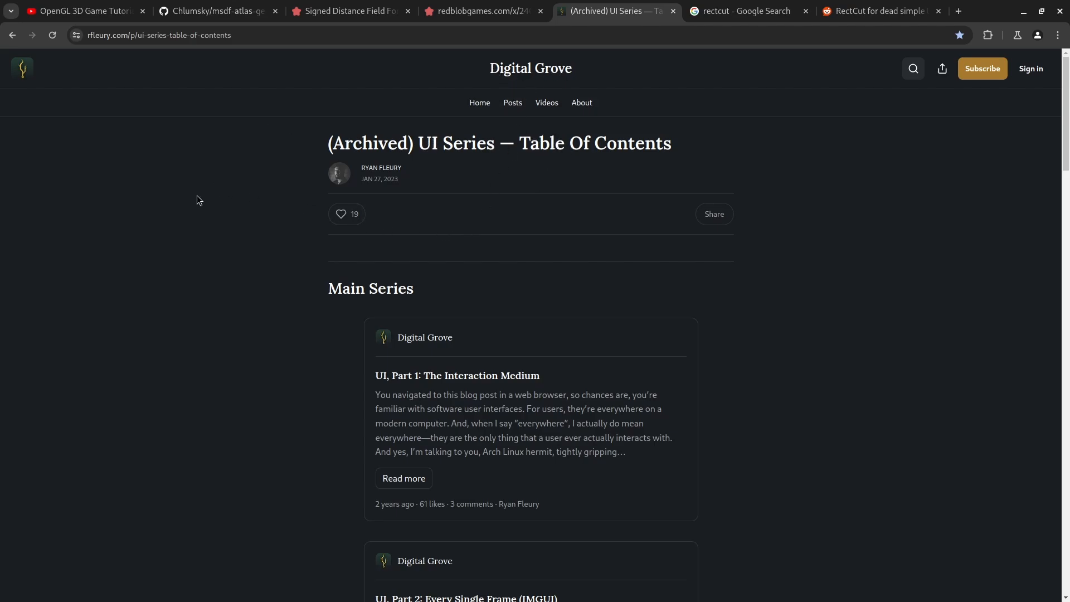
pyautogui.scroll(-3)
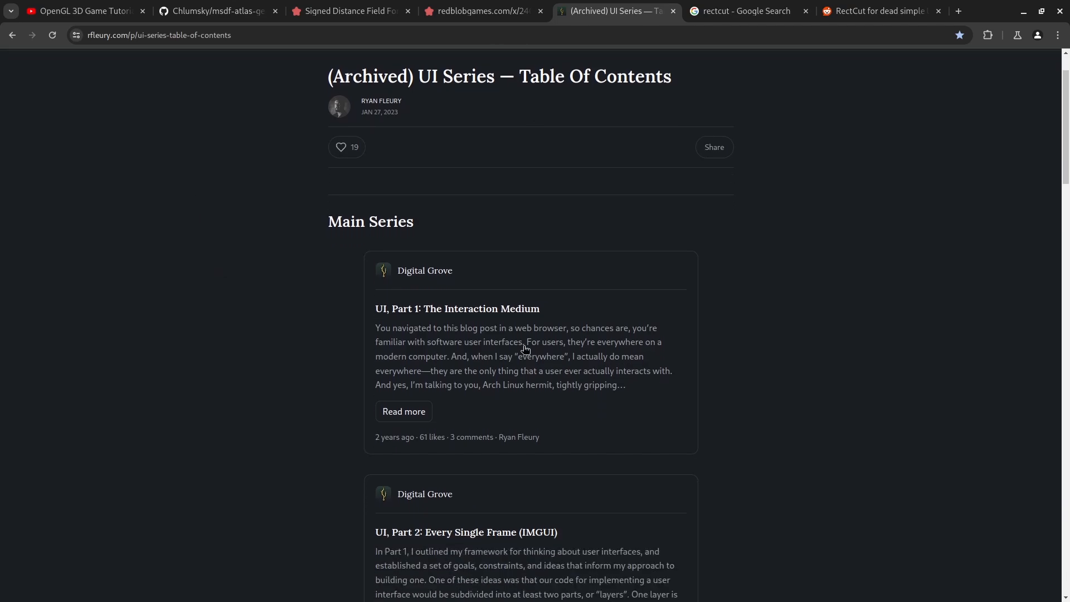
pyautogui.scroll(-3)
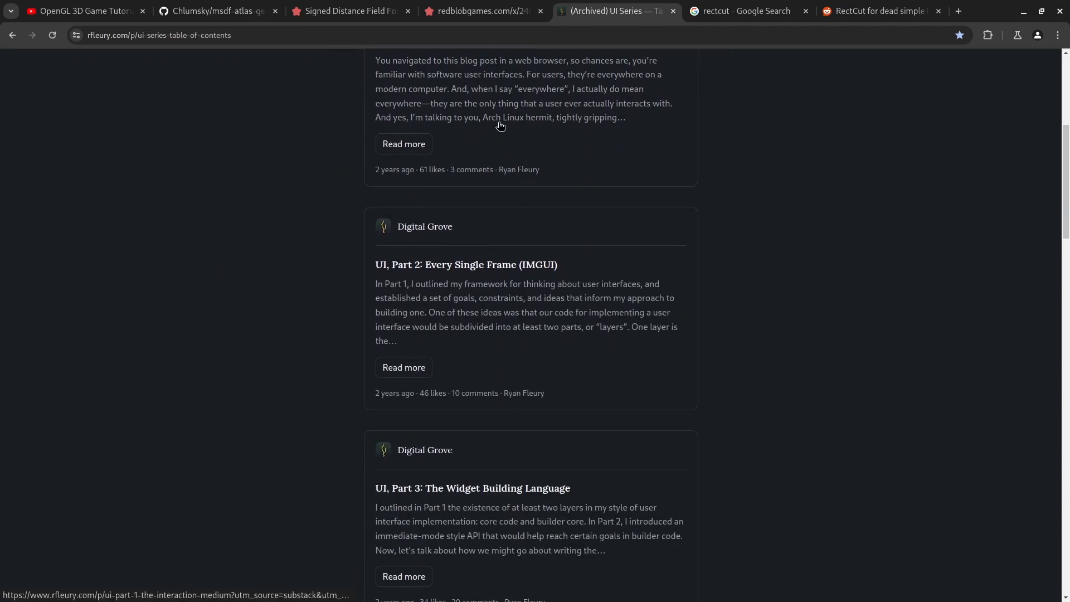
pyautogui.moveTo(686, 351)
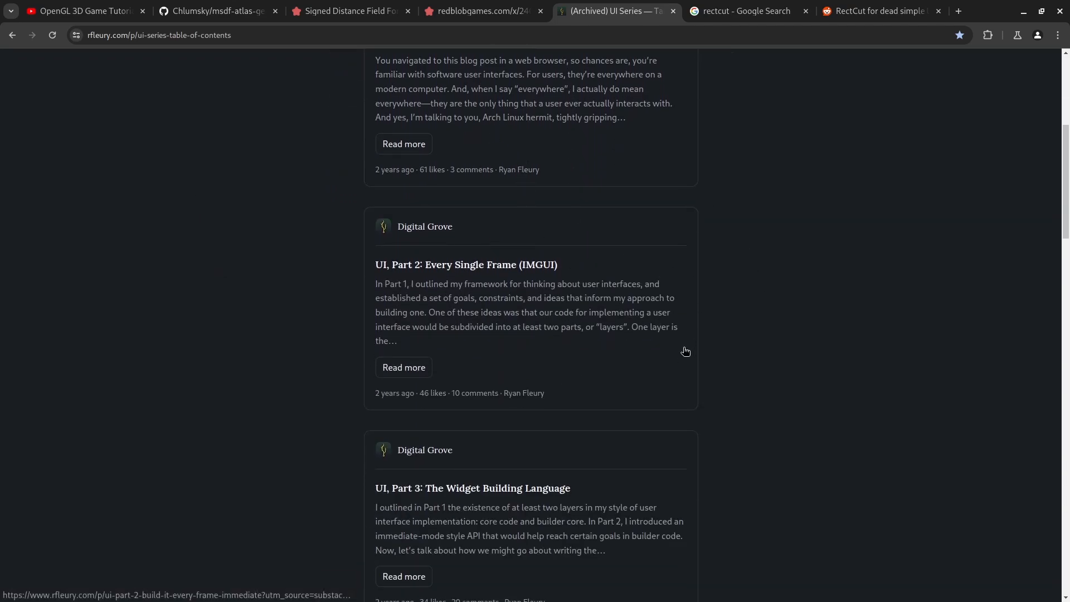
pyautogui.scroll(-3)
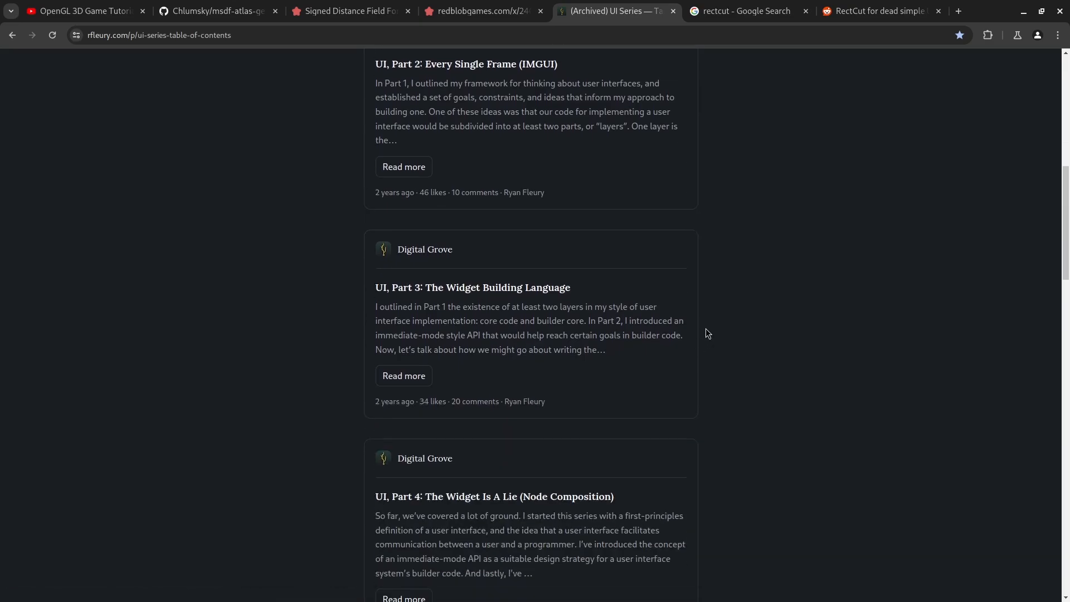
pyautogui.scroll(-3)
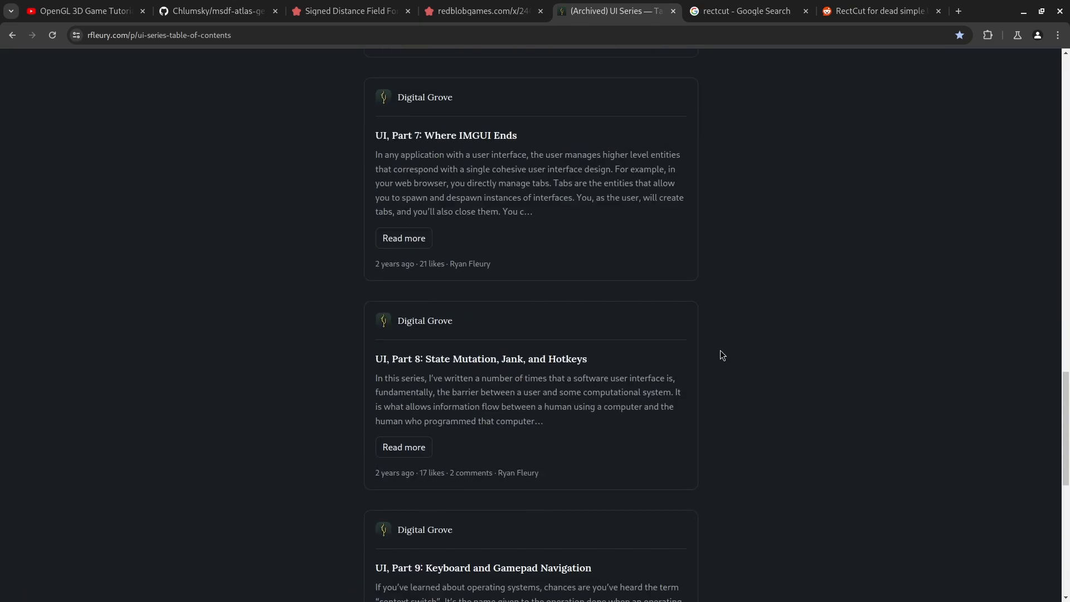
pyautogui.scroll(3)
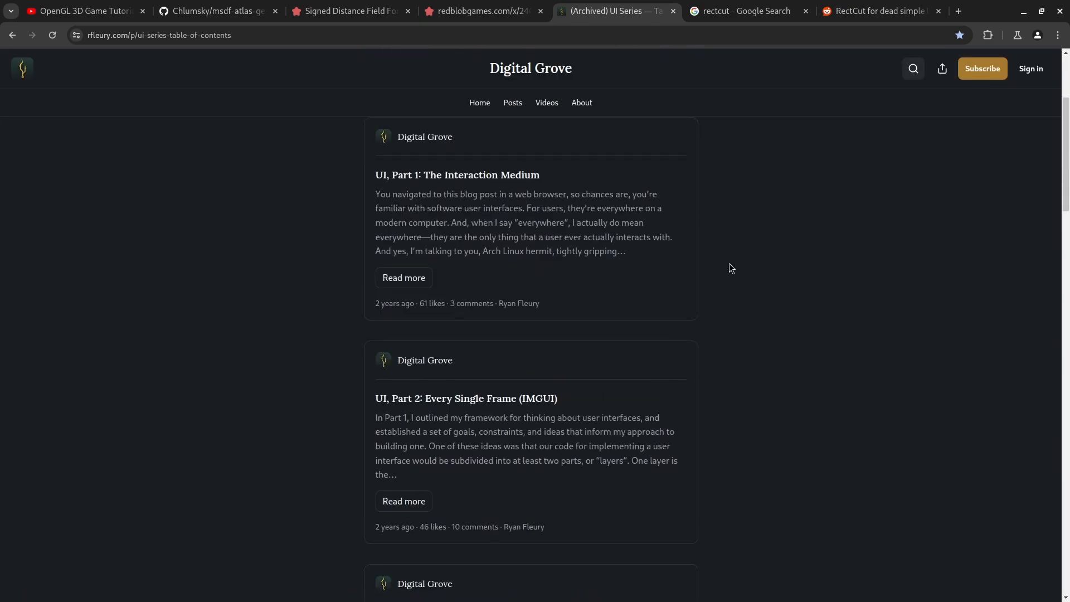
pyautogui.moveTo(760, 224)
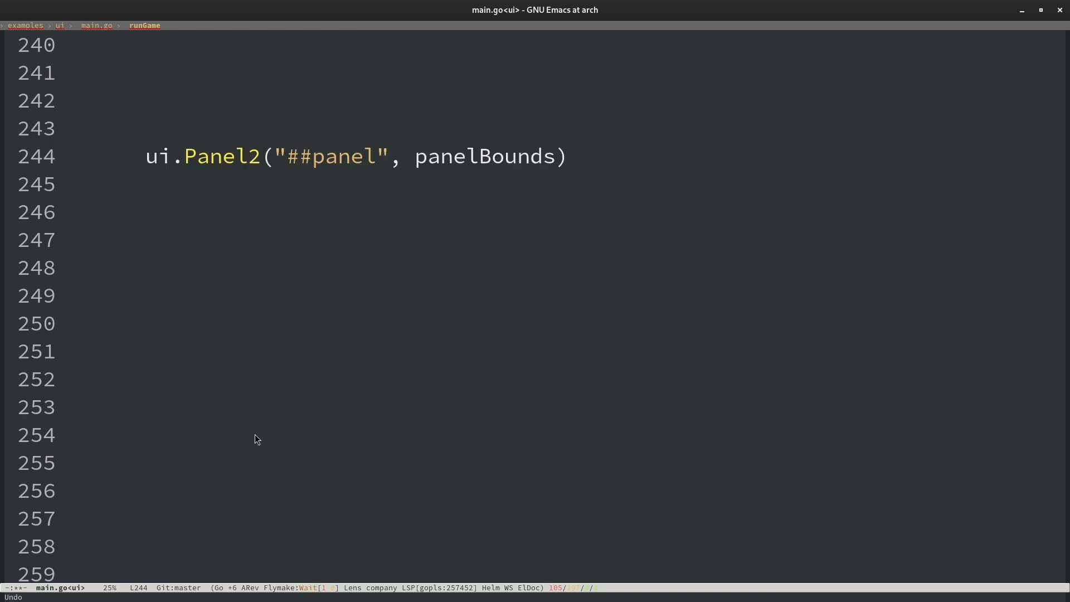
# - Add a ui.VList with a 'Panel Title' TextExt and a button rect in main.go, then save and run
pyautogui.write('list := ui.VList(panelBounds.Unpad(padding), 5)')
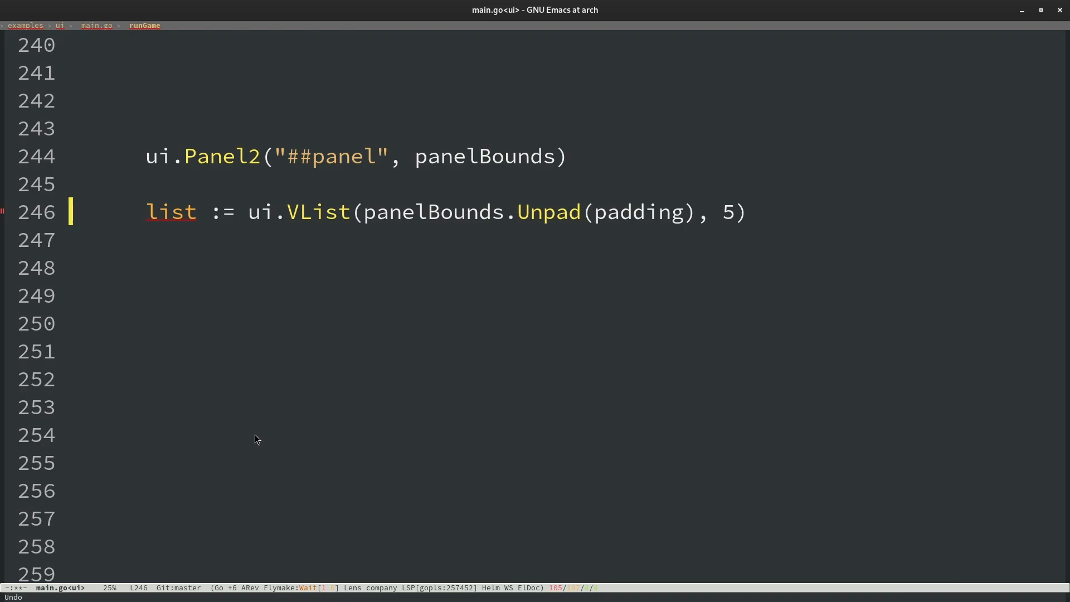
pyautogui.write('ui.TextExt("Panel Title", list.Next().Unpad(padding), textStyle)')
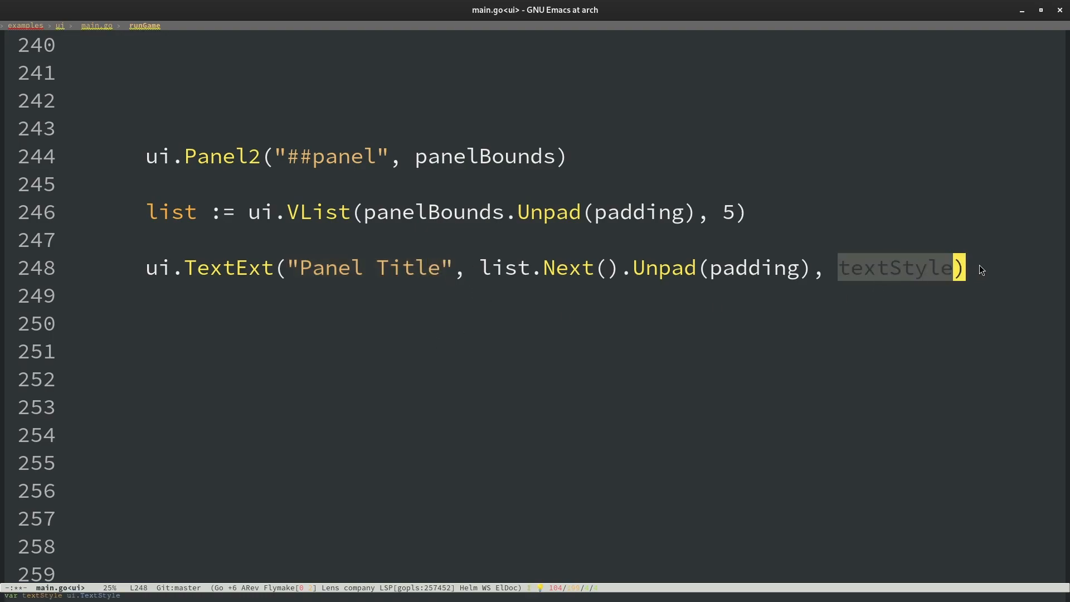
pyautogui.write('buttonRect := list.Next().Unpad(padding)')
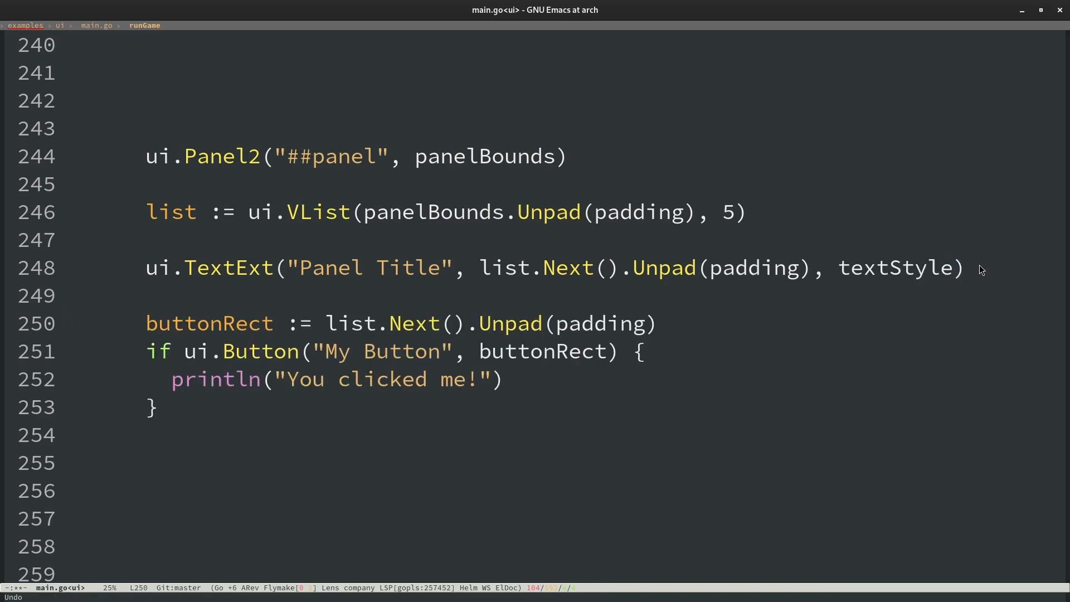
pyautogui.moveTo(408, 336)
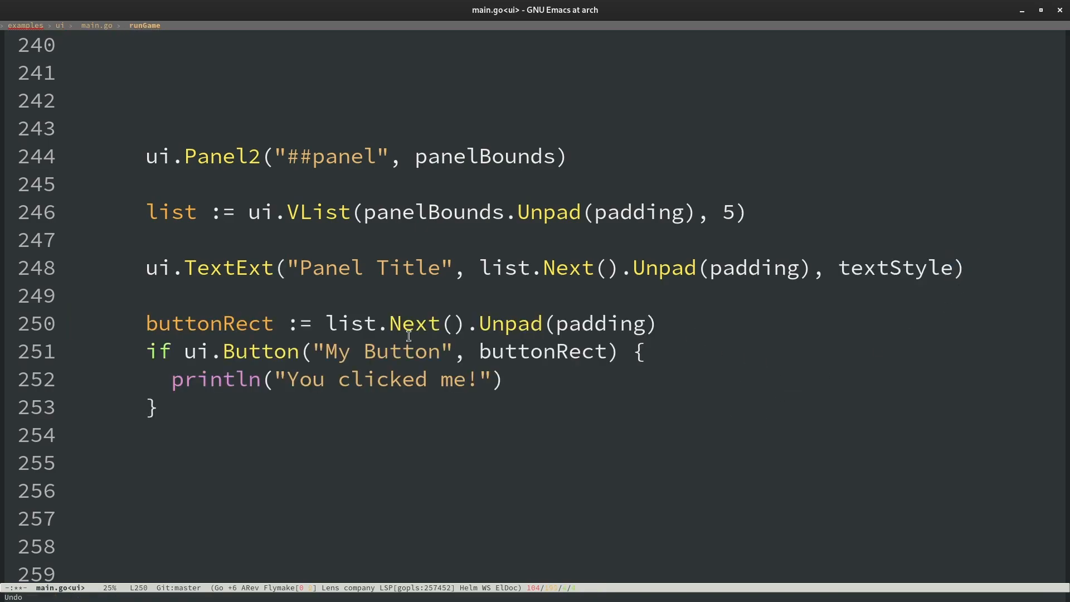
pyautogui.moveTo(350, 323)
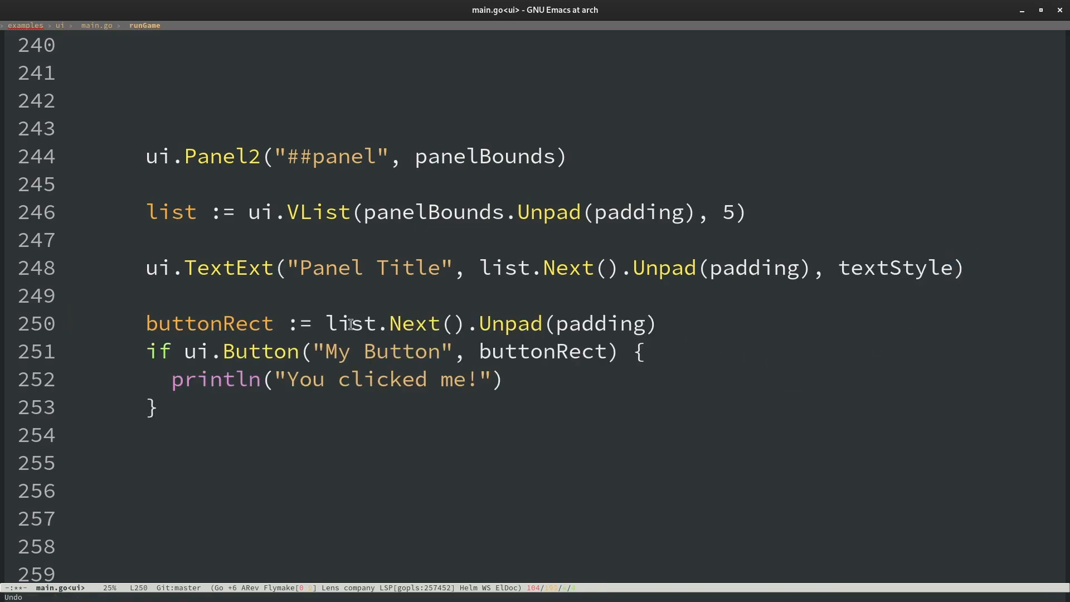
pyautogui.moveTo(466, 323)
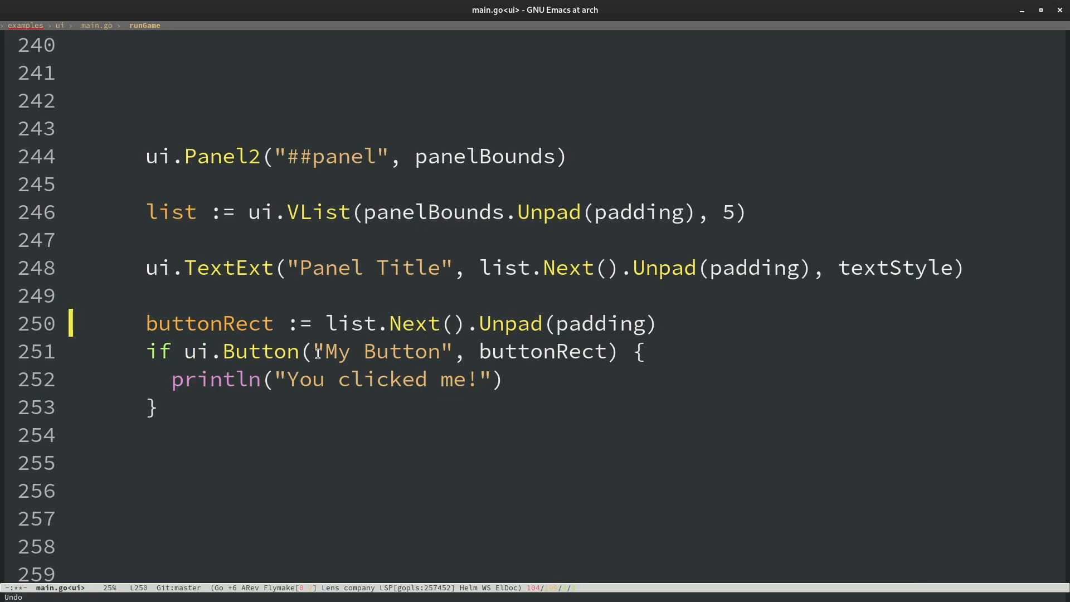
pyautogui.moveTo(540, 351)
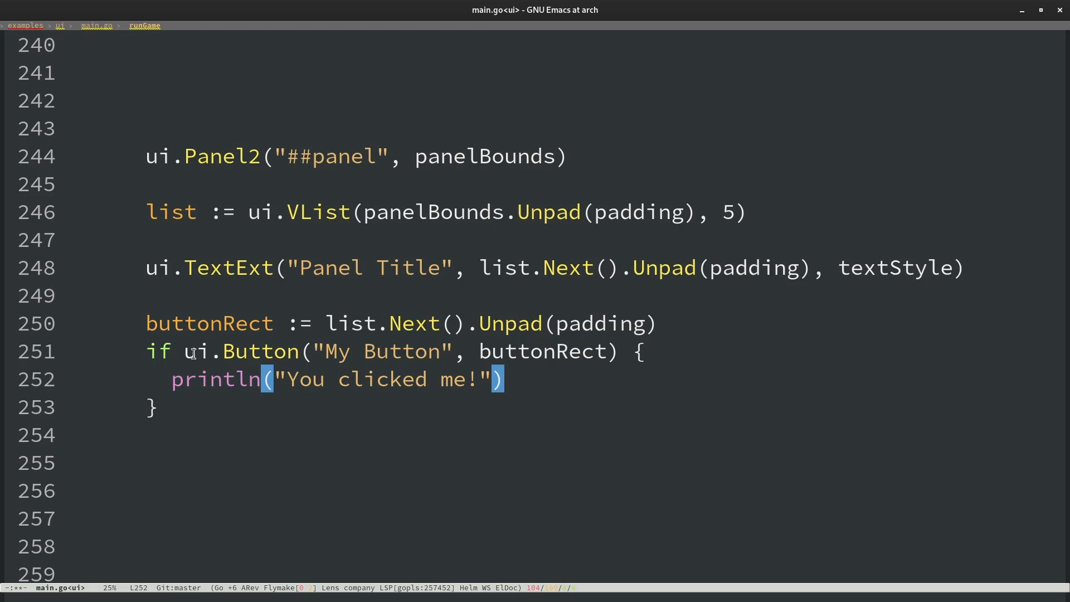
pyautogui.press('C-s')
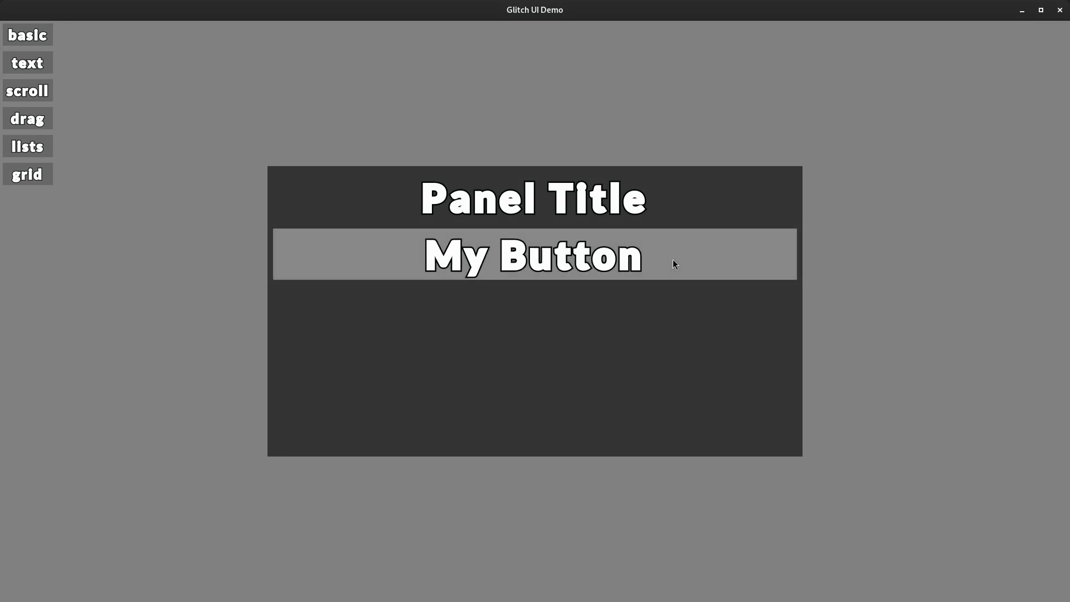
# - Test the panel's My Button in the running demo
pyautogui.click(534, 255)
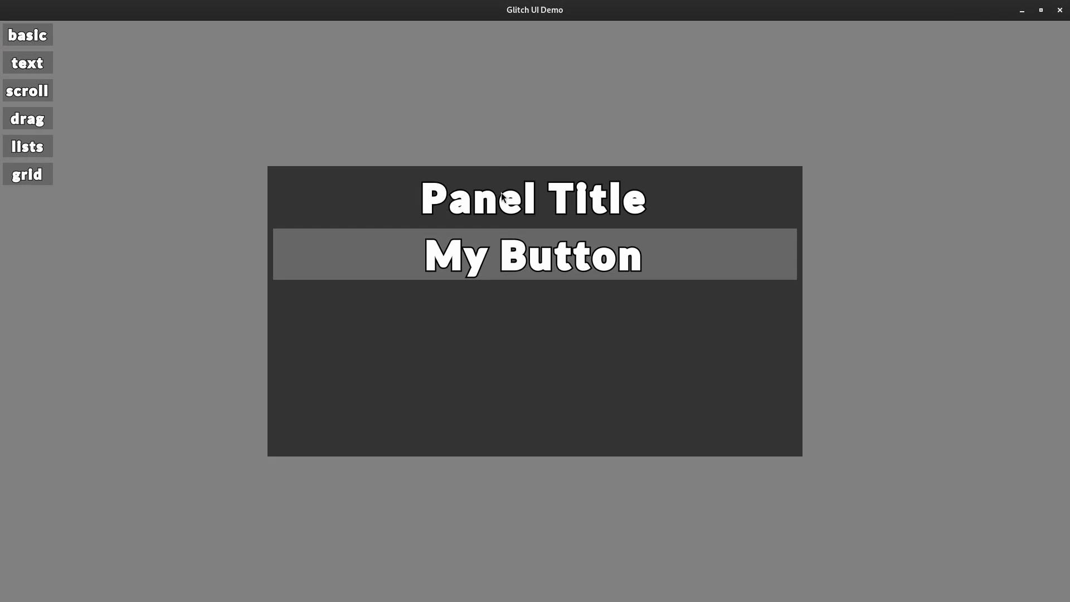
pyautogui.moveTo(520, 293)
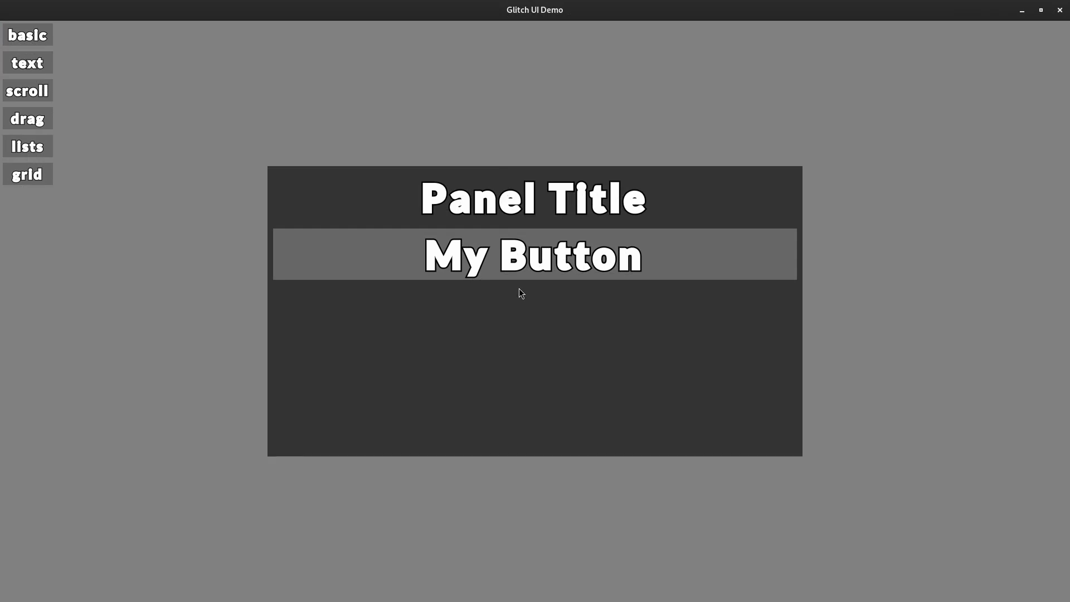
pyautogui.moveTo(394, 192)
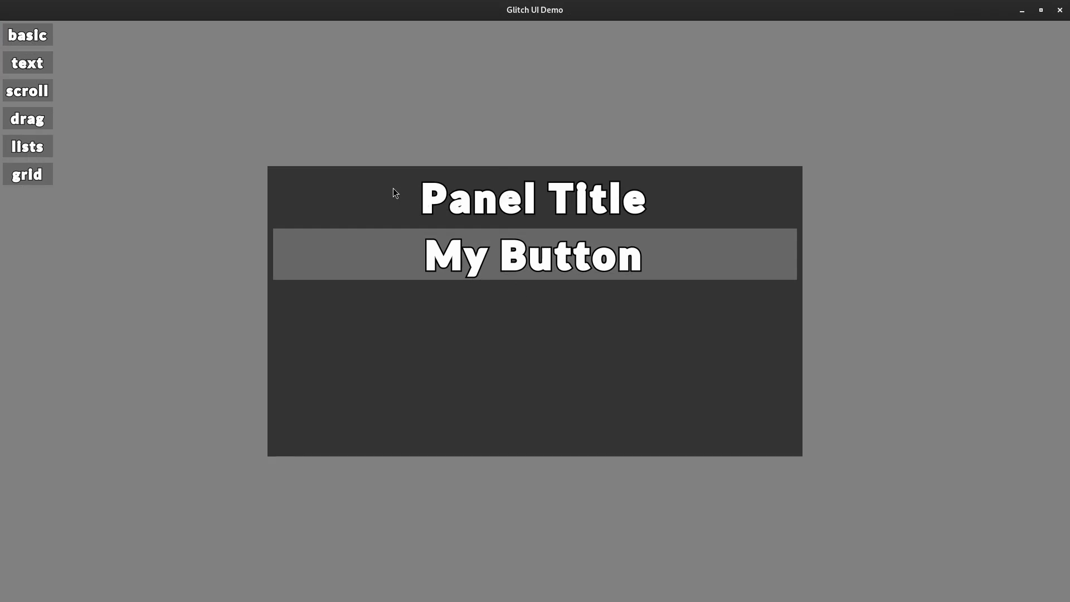
pyautogui.moveTo(634, 254)
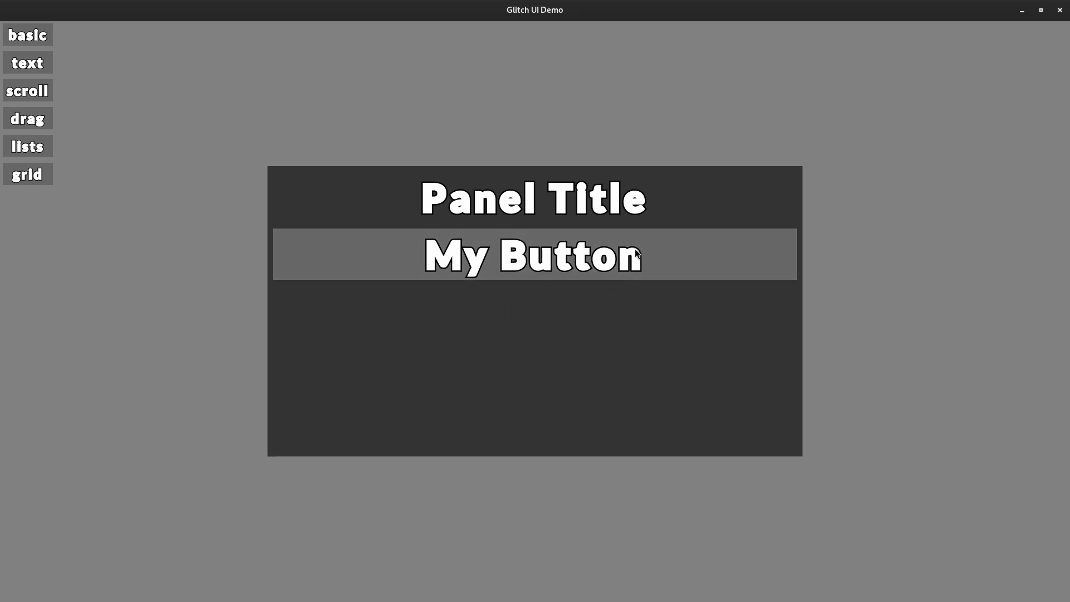
pyautogui.moveTo(664, 284)
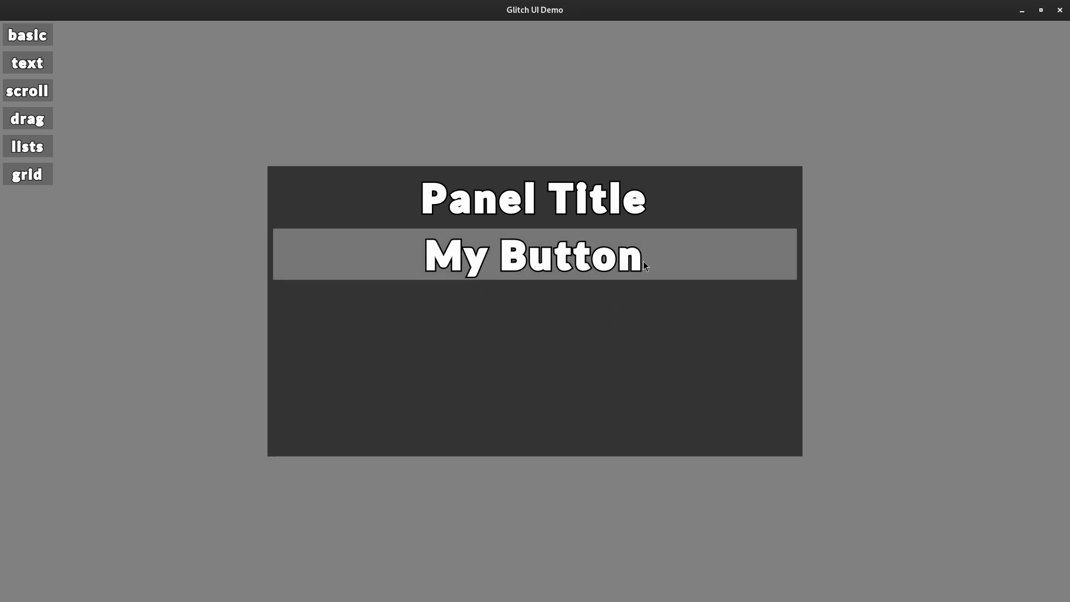
pyautogui.moveTo(94, 38)
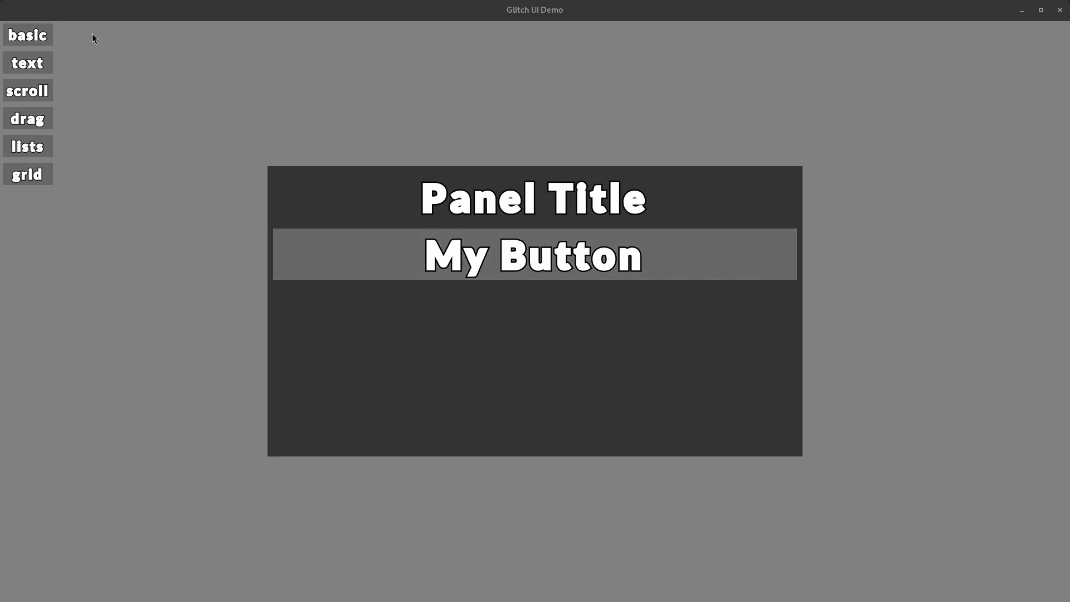
pyautogui.moveTo(3, 40)
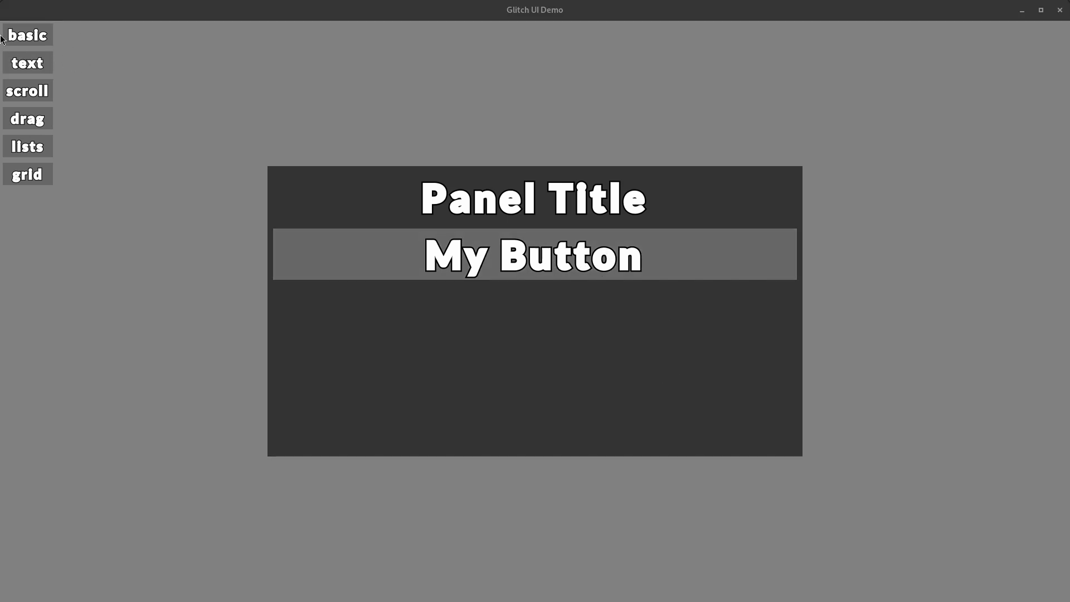
# - Try the scrolling list example, then the grid demo's draggable tiles
pyautogui.click(27, 146)
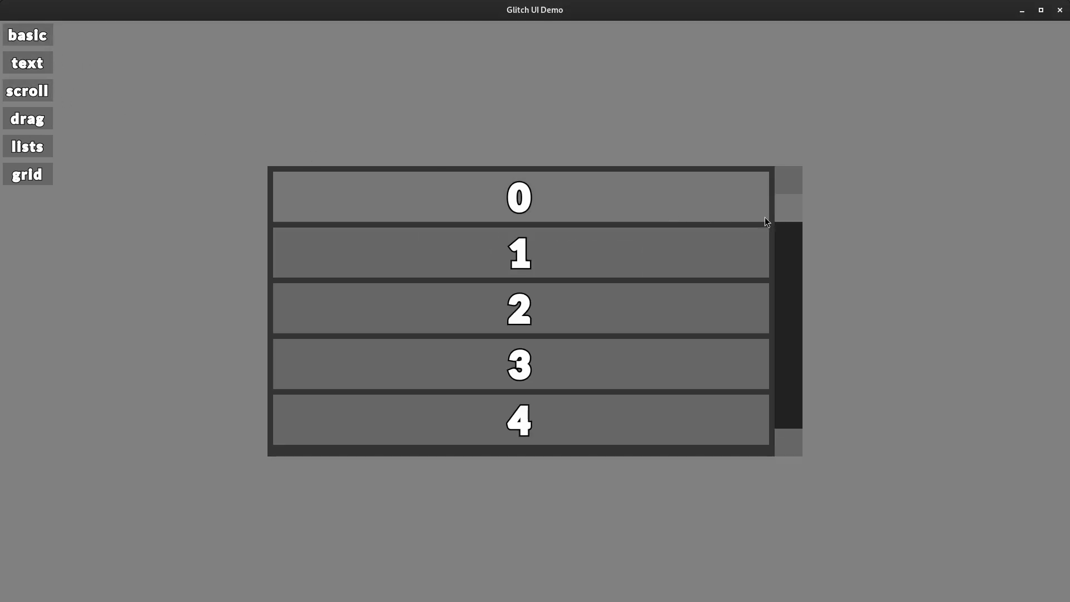
pyautogui.scroll(-3)
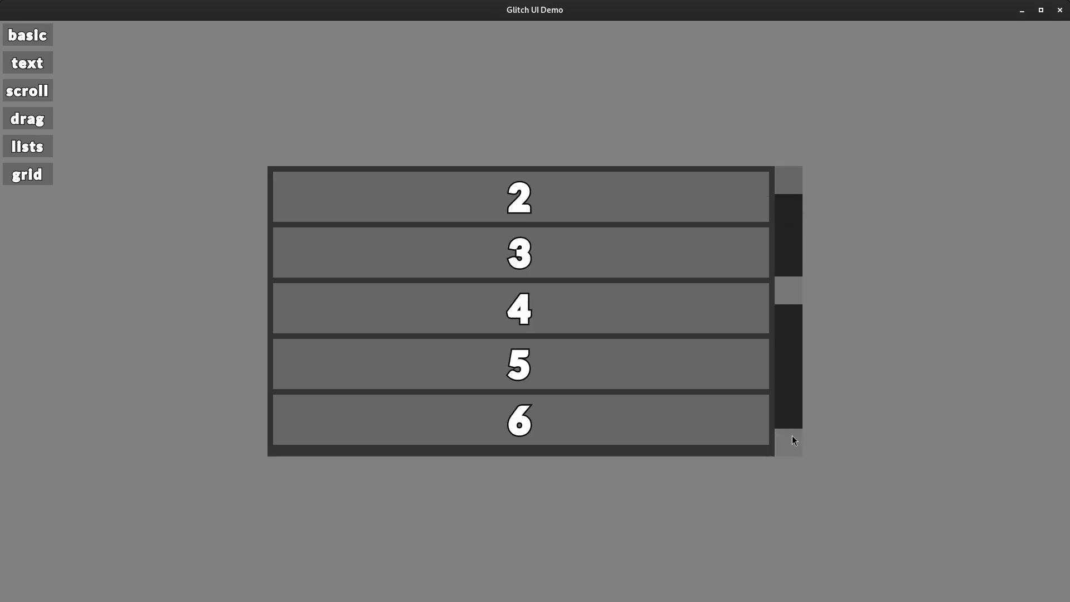
pyautogui.scroll(-3)
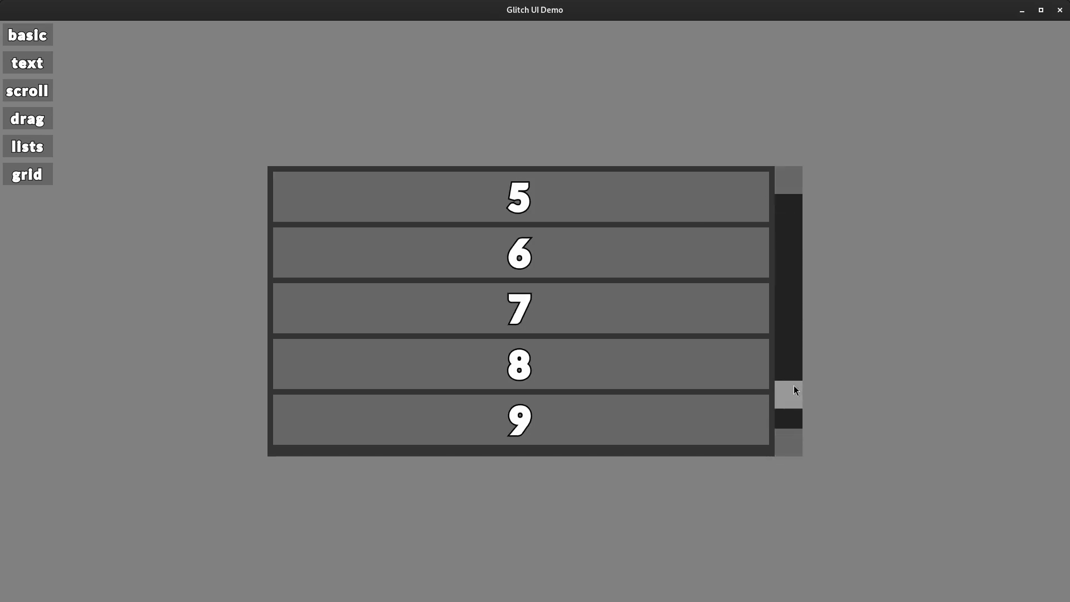
pyautogui.scroll(3)
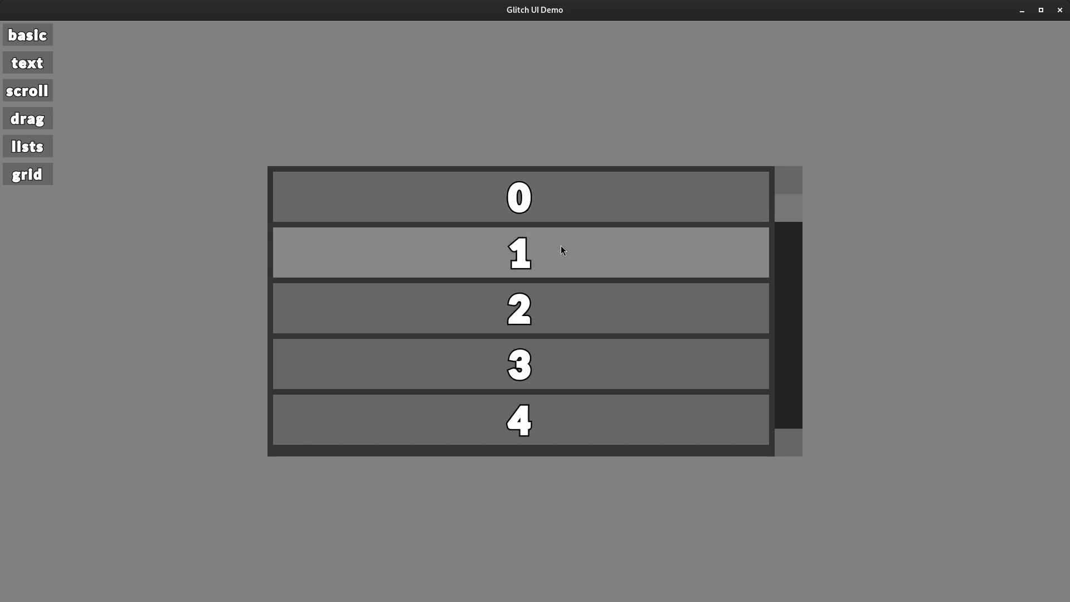
pyautogui.scroll(-3)
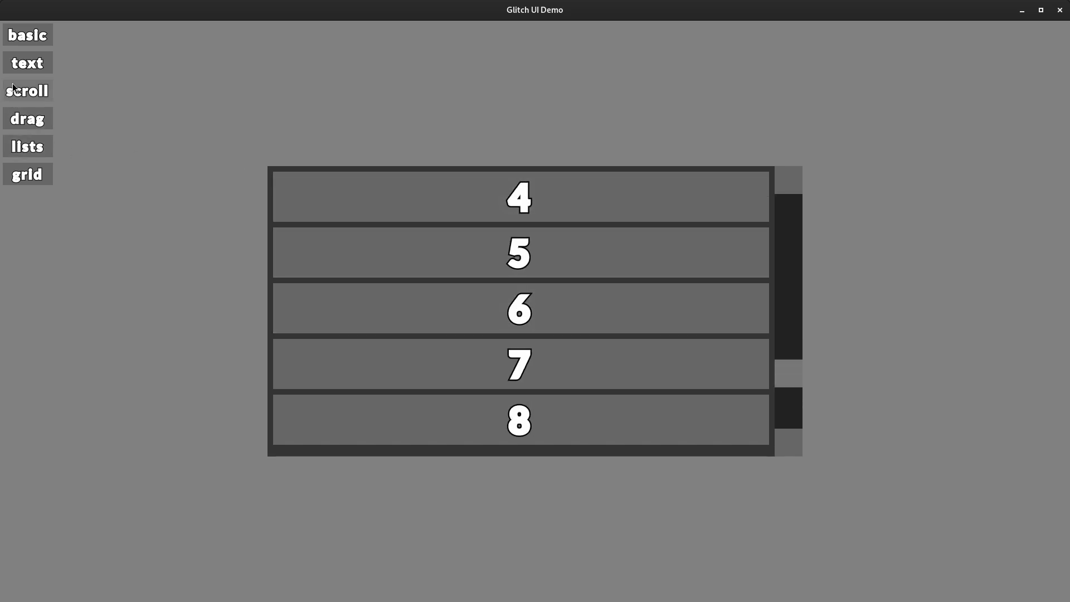
pyautogui.click(27, 173)
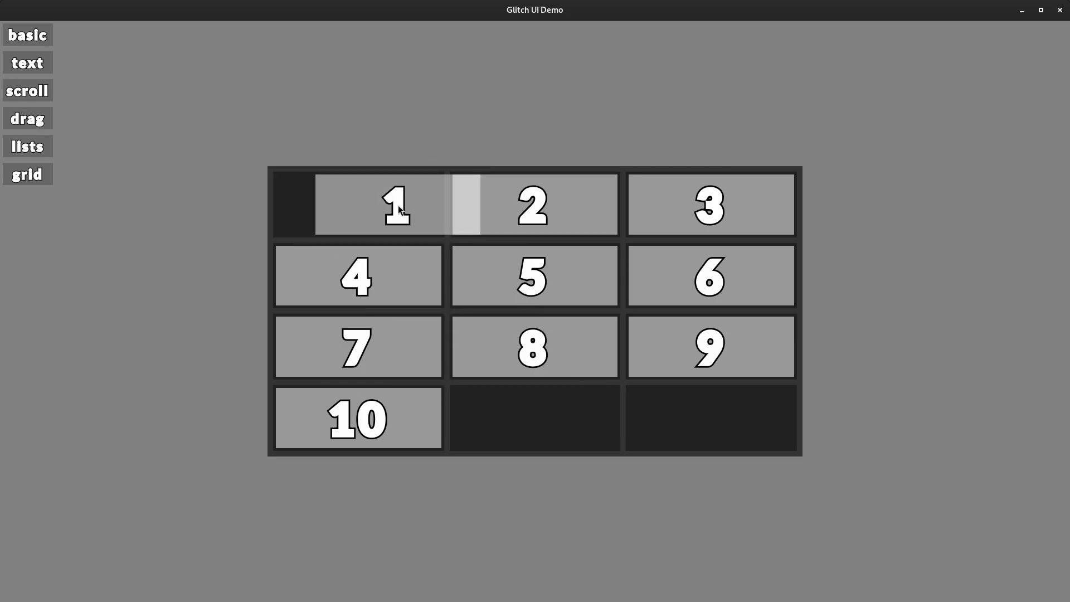
pyautogui.moveTo(447, 282)
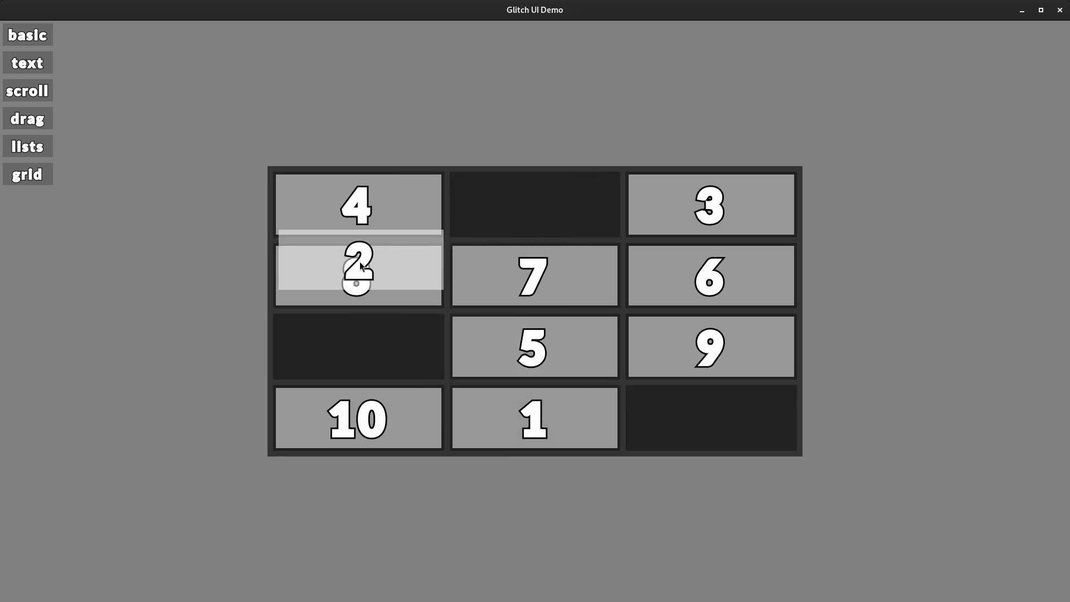
# - In the basic widgets demo, fill the Text Input field with 'sjdlfksj sdlkfjsdl f'
pyautogui.click(27, 34)
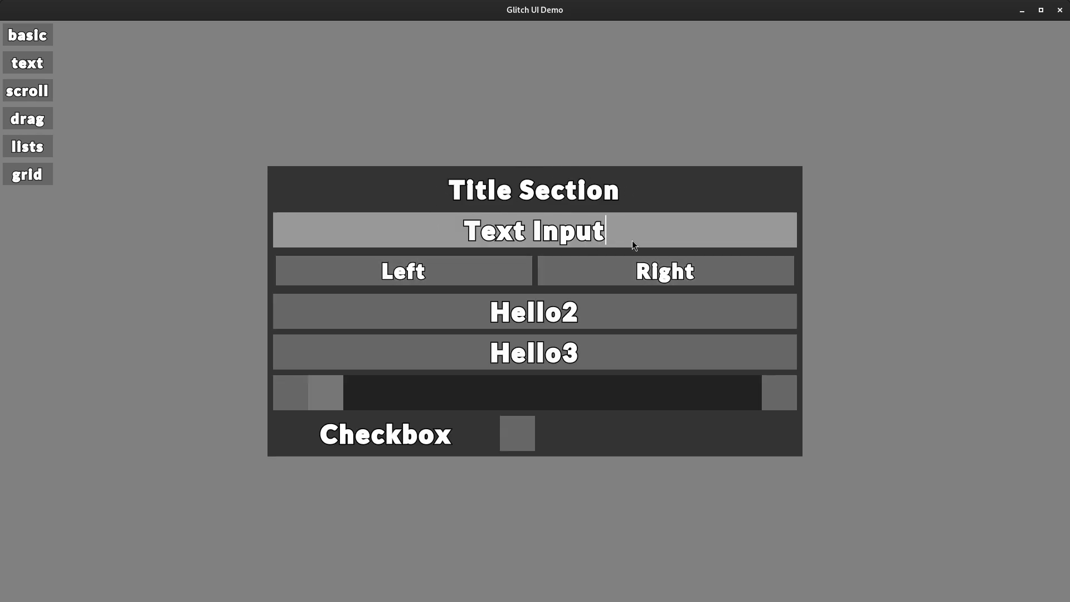
pyautogui.moveTo(524, 211)
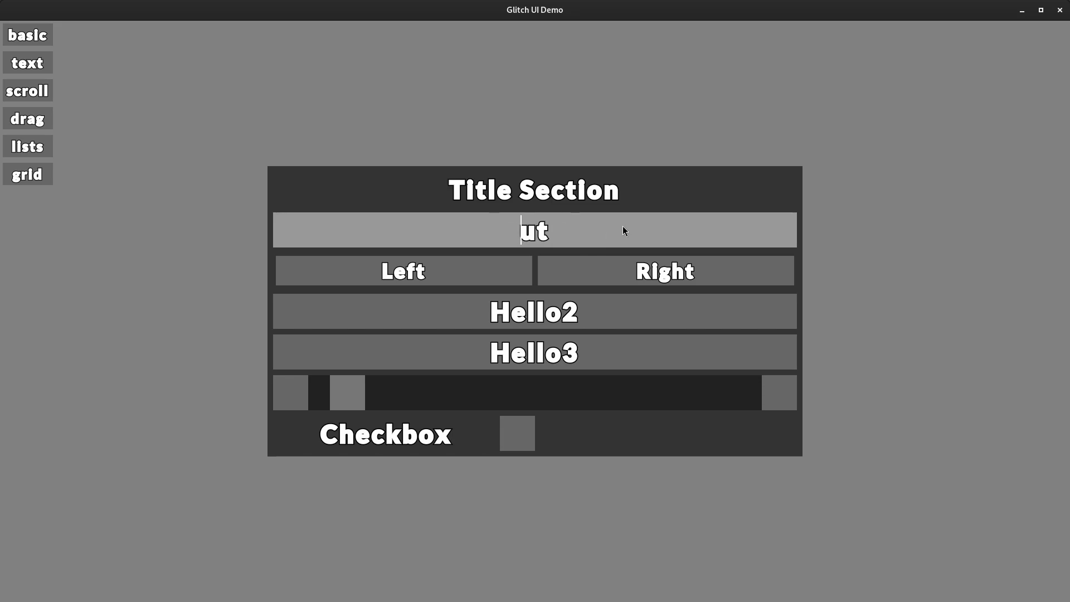
pyautogui.write('sjdlfksj sdlkfjsdl fssdlfkj')
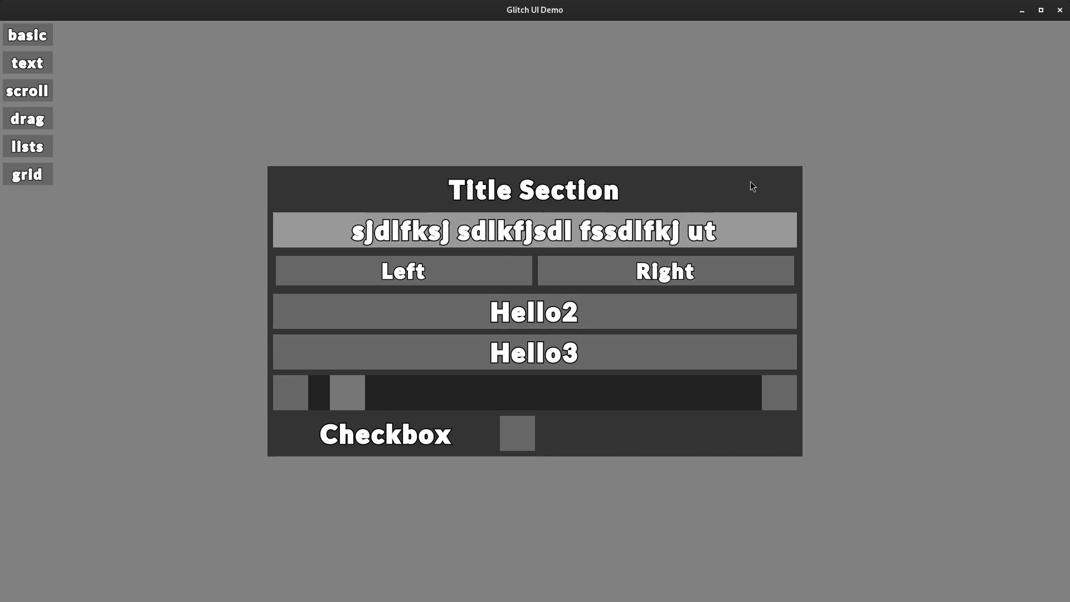
pyautogui.moveTo(398, 98)
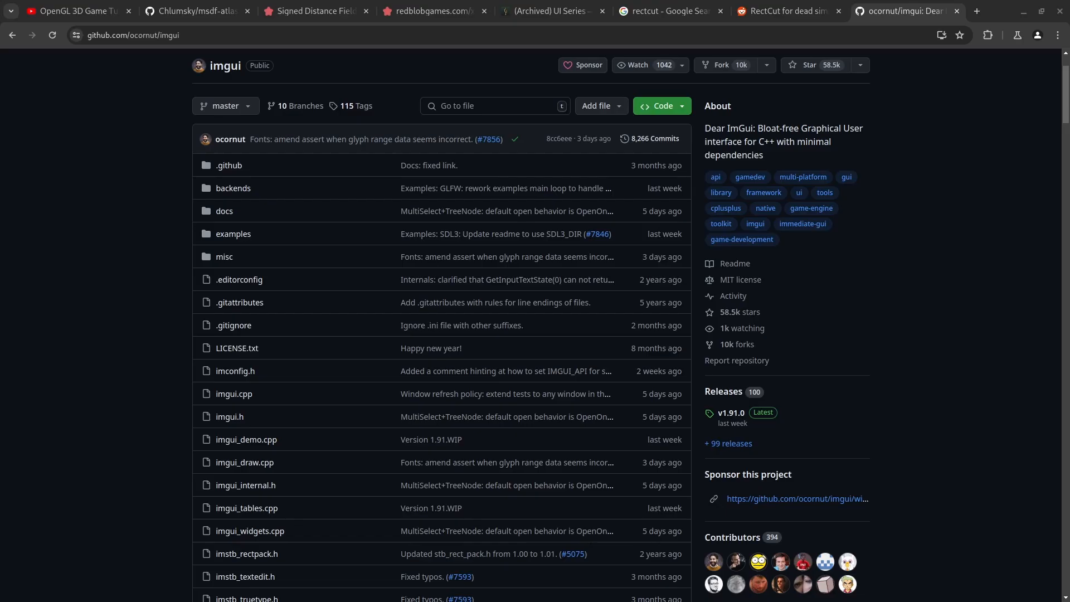
pyautogui.moveTo(706, 128)
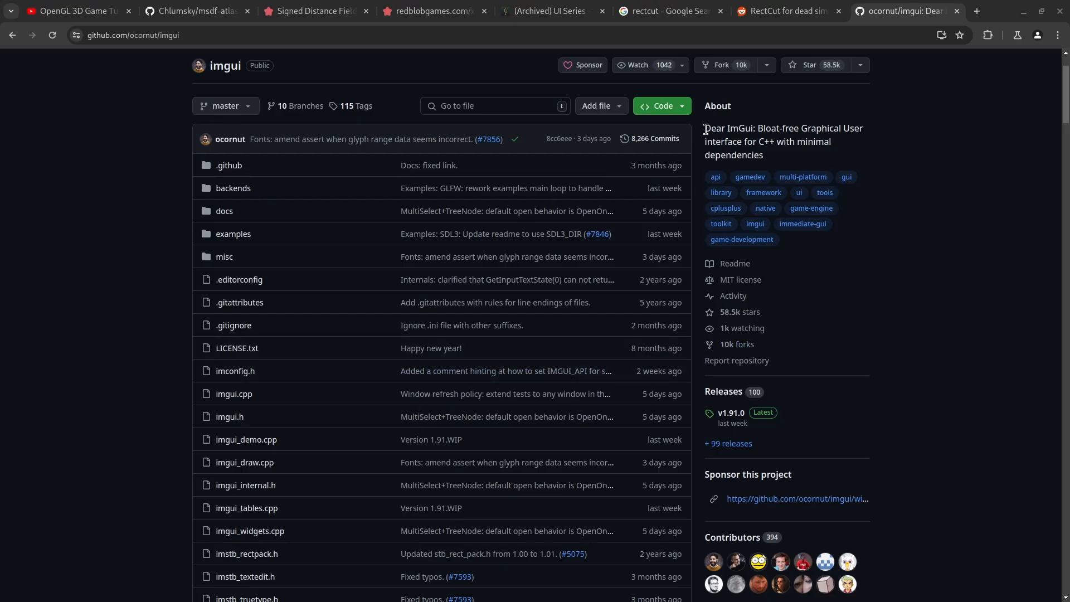
# - Read the Dear ImGui README's Usage code sample and How it works section
pyautogui.scroll(-3)
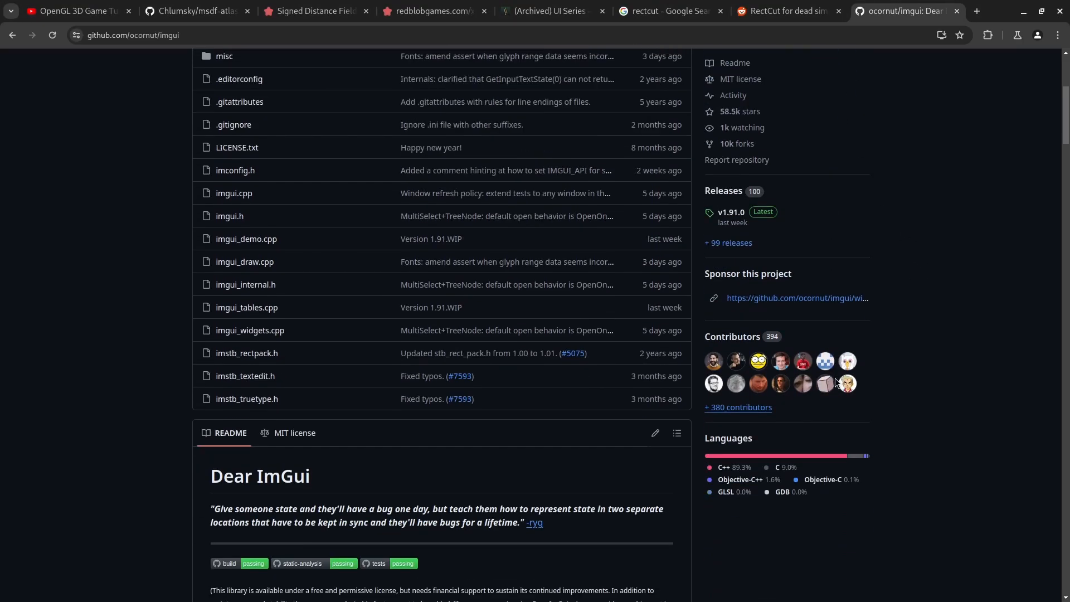
pyautogui.scroll(-3)
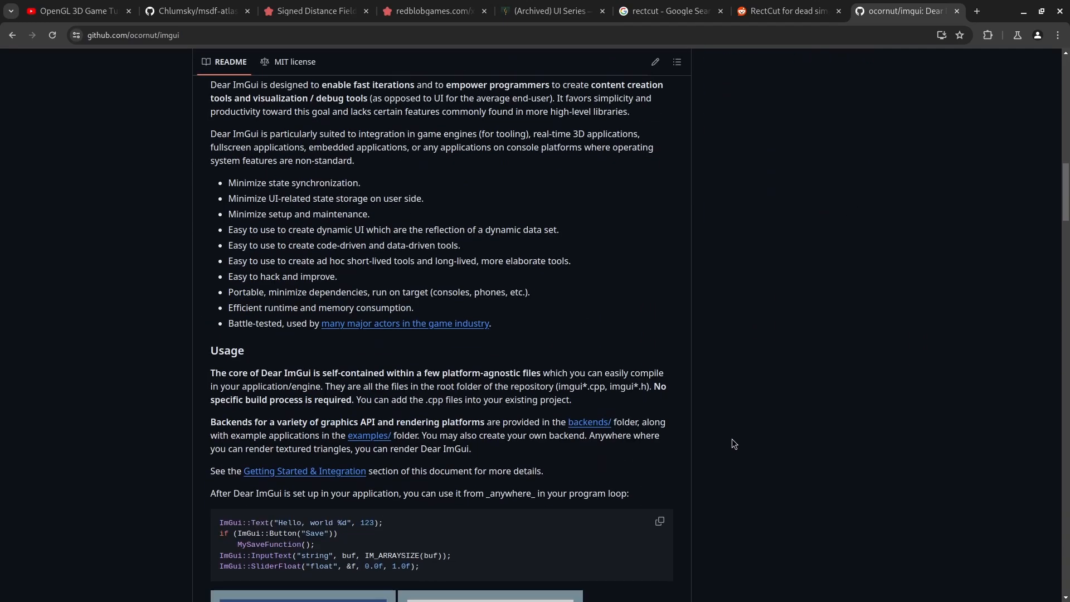
pyautogui.scroll(-3)
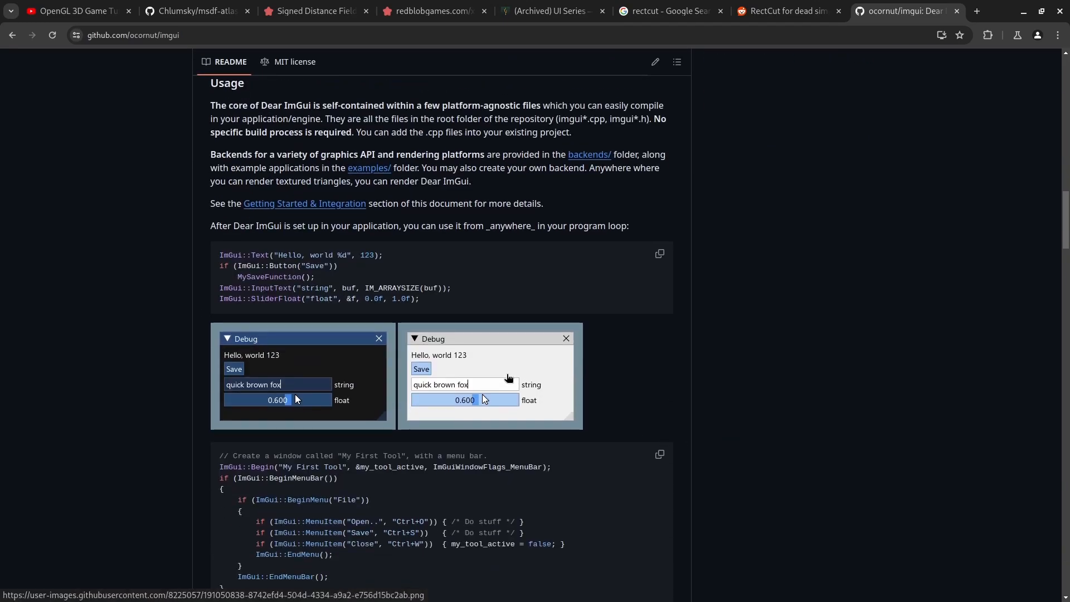
pyautogui.moveTo(322, 383)
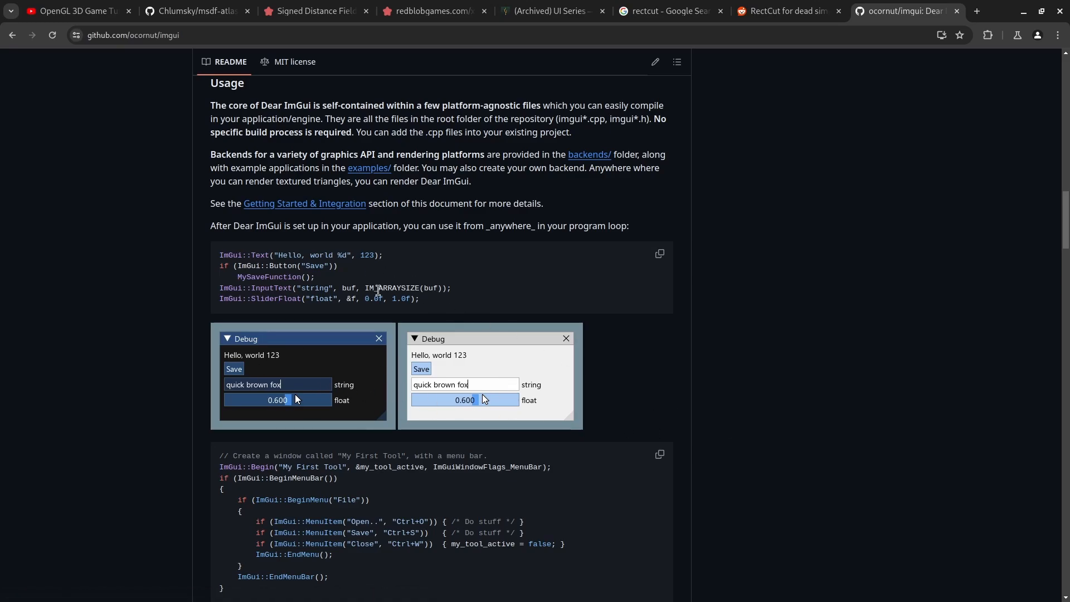
pyautogui.moveTo(383, 284)
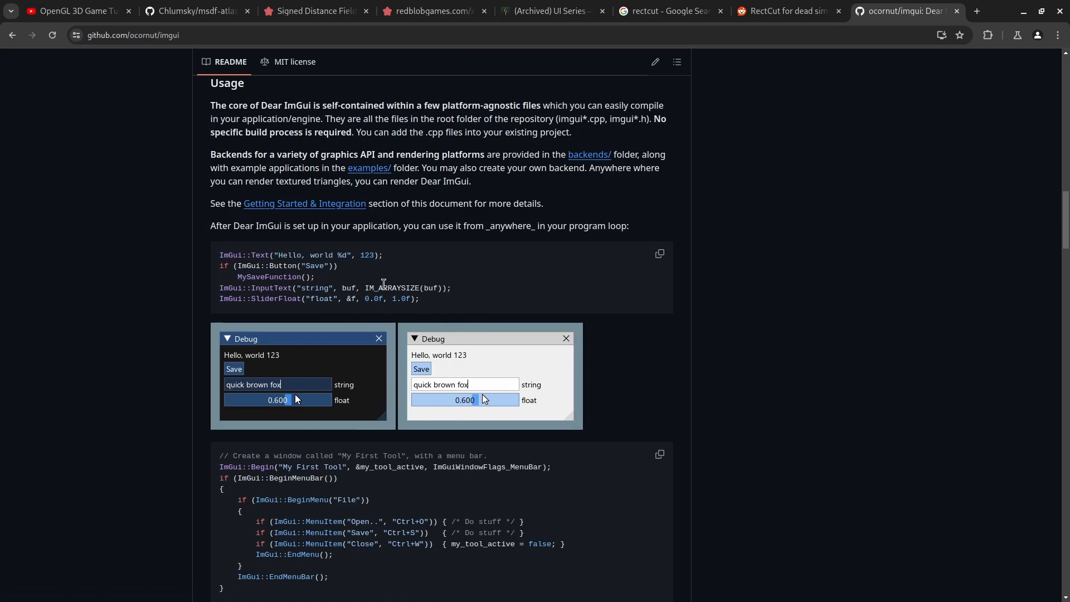
pyautogui.moveTo(846, 341)
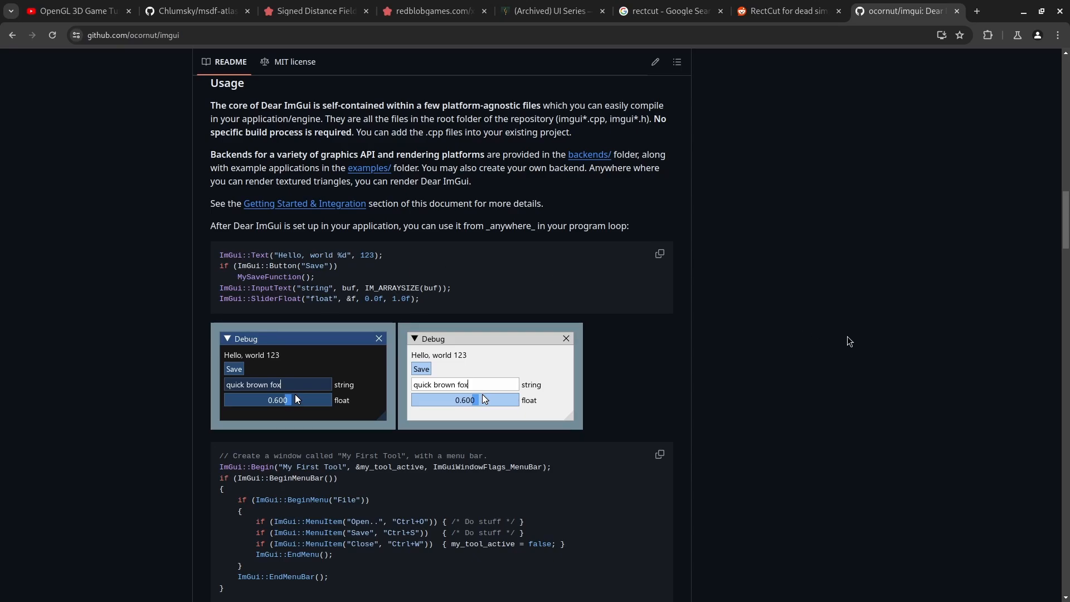
pyautogui.moveTo(291, 390)
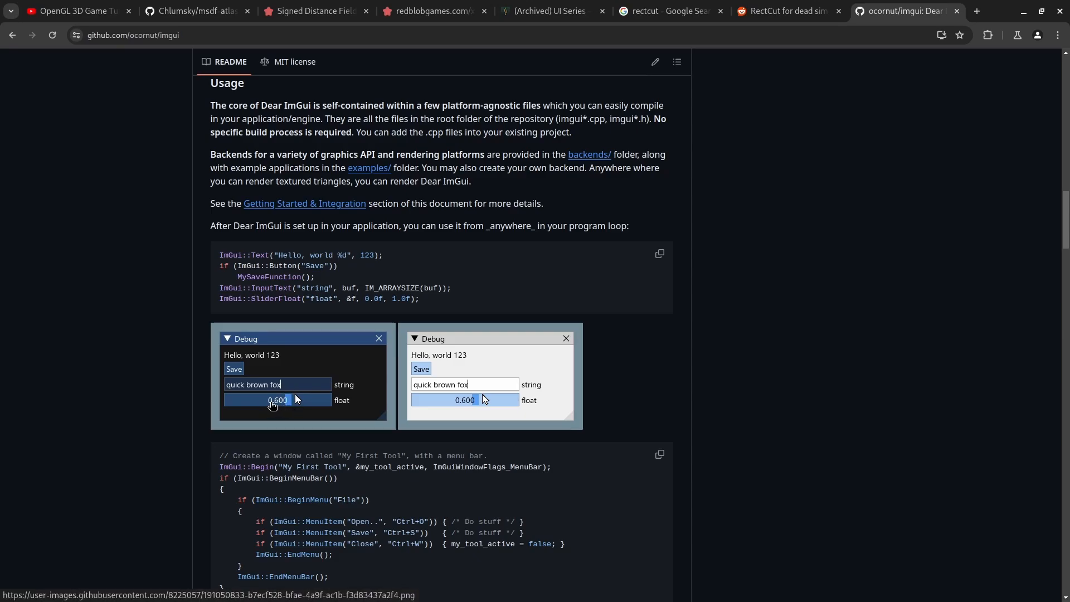
pyautogui.moveTo(219, 409)
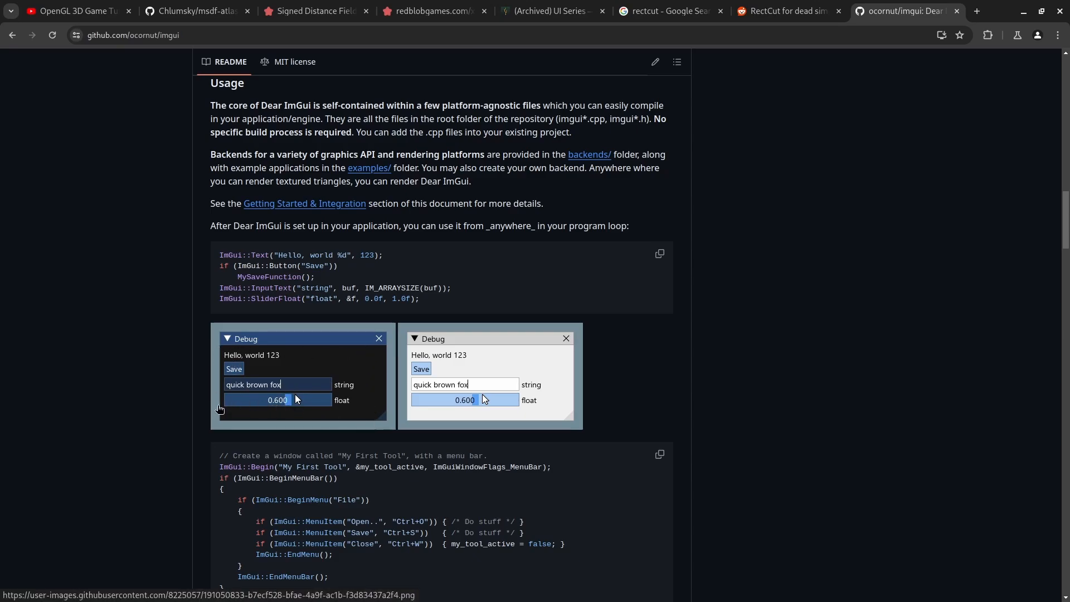
pyautogui.moveTo(269, 236)
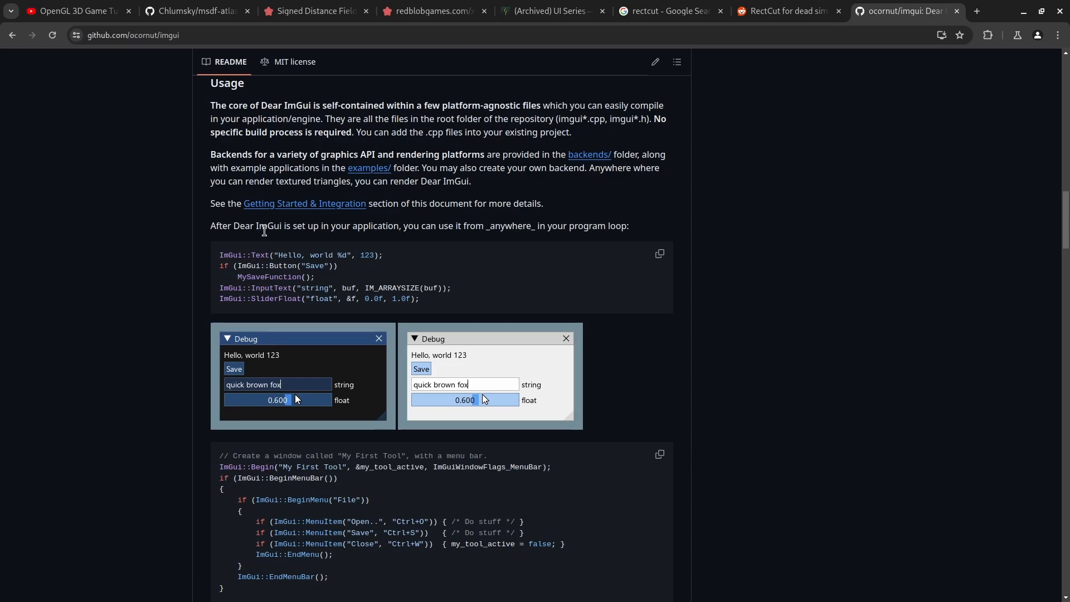
pyautogui.moveTo(381, 254)
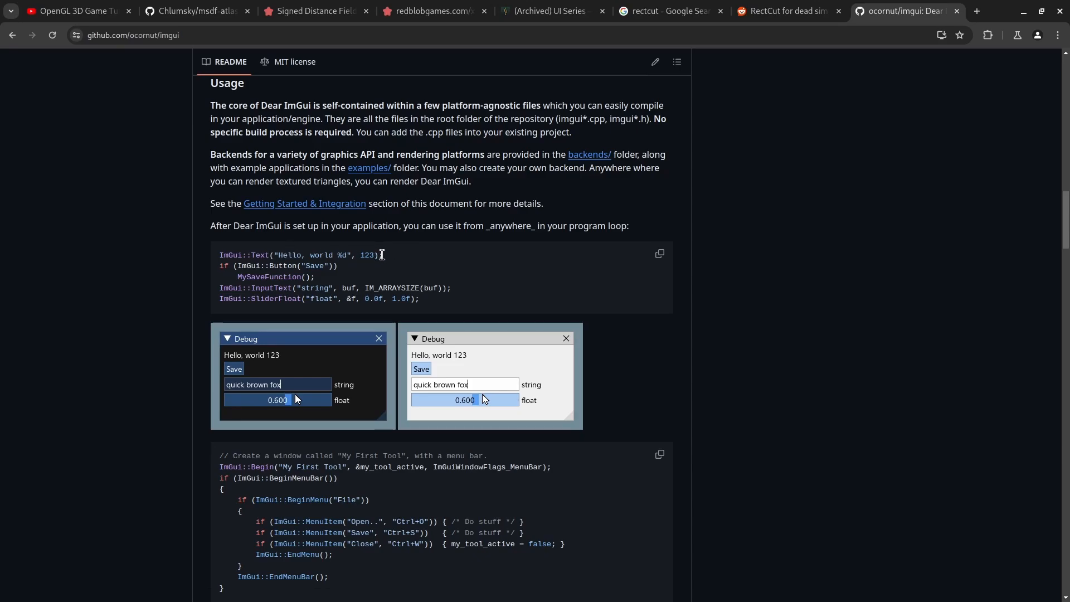
pyautogui.moveTo(548, 348)
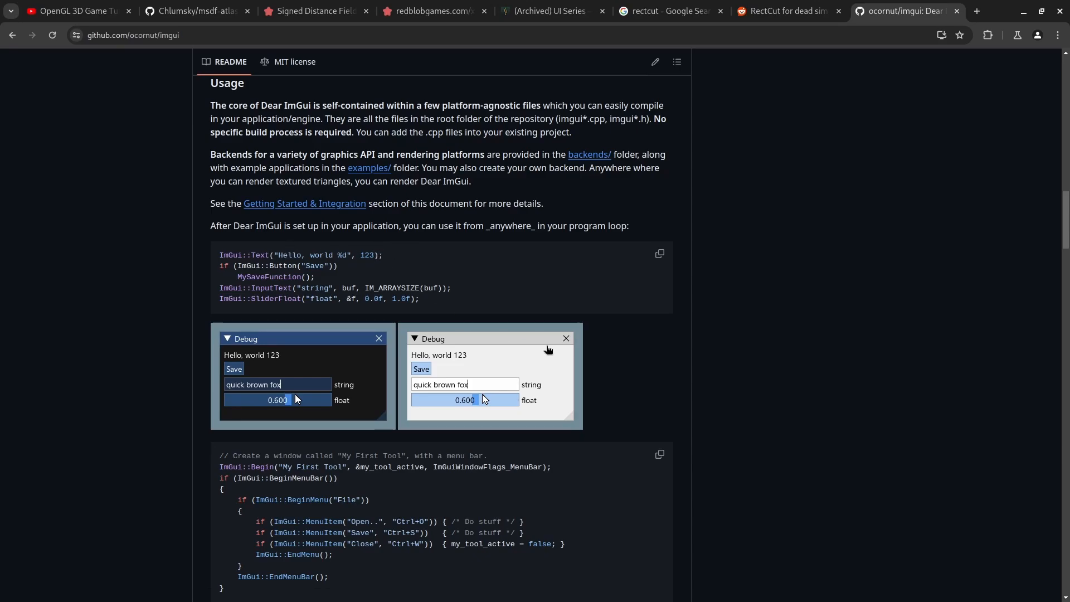
pyautogui.moveTo(508, 297)
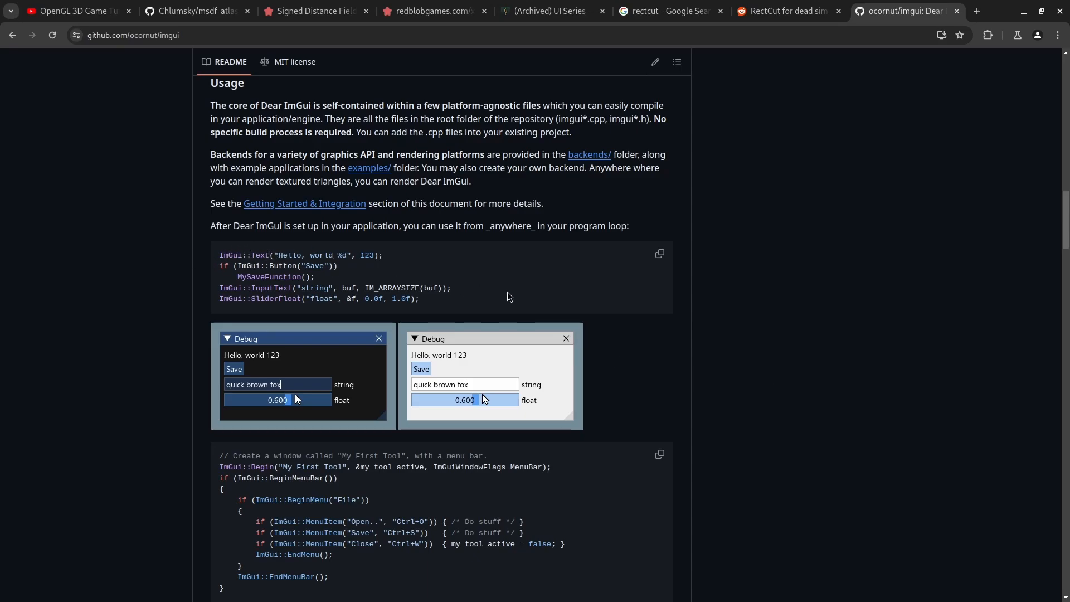
pyautogui.moveTo(740, 370)
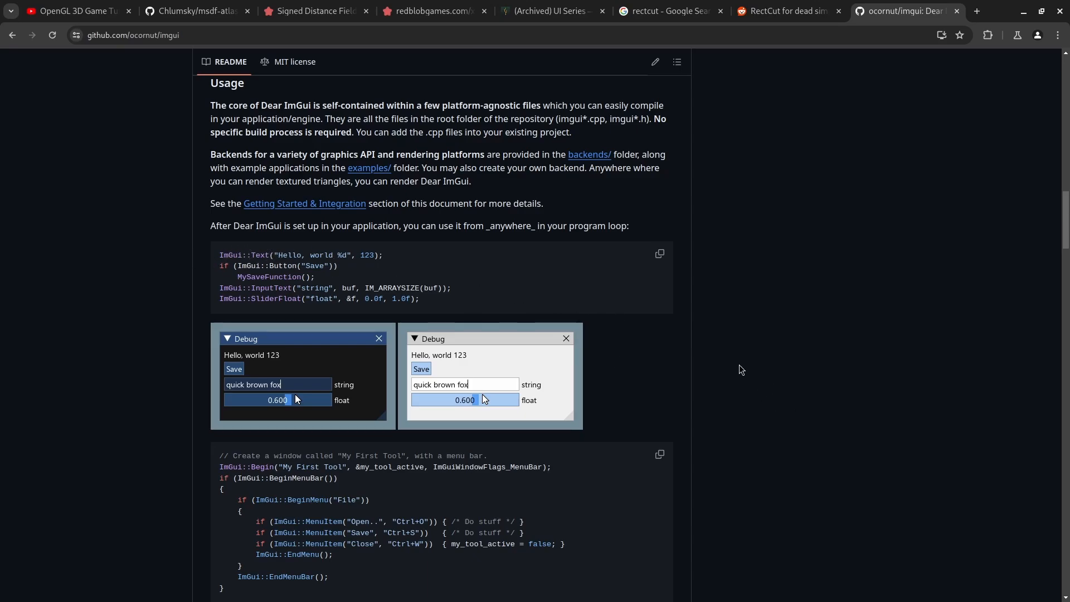
pyautogui.scroll(-3)
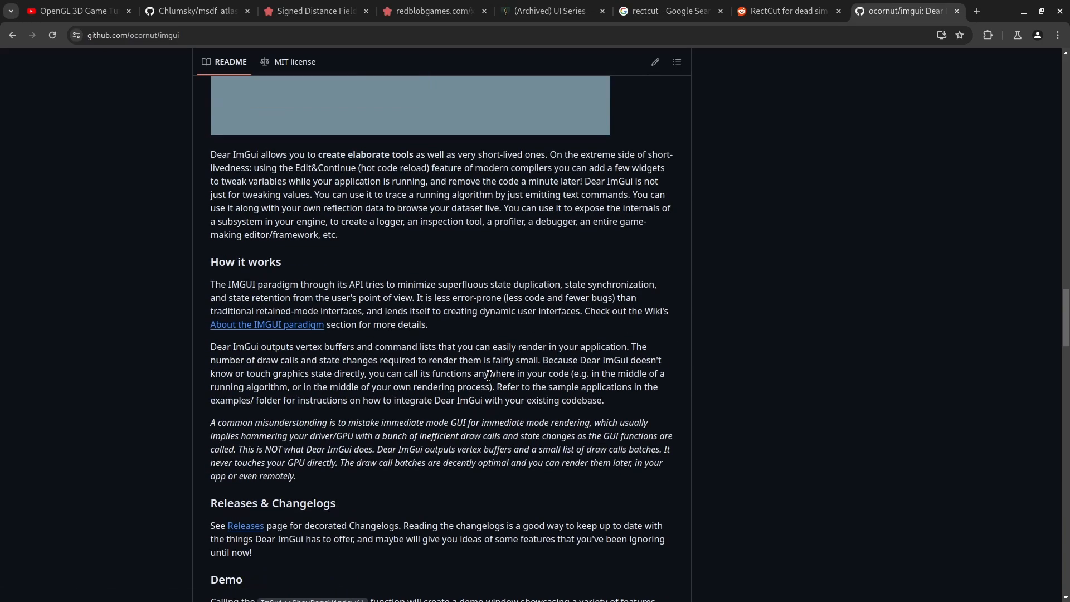
pyautogui.scroll(3)
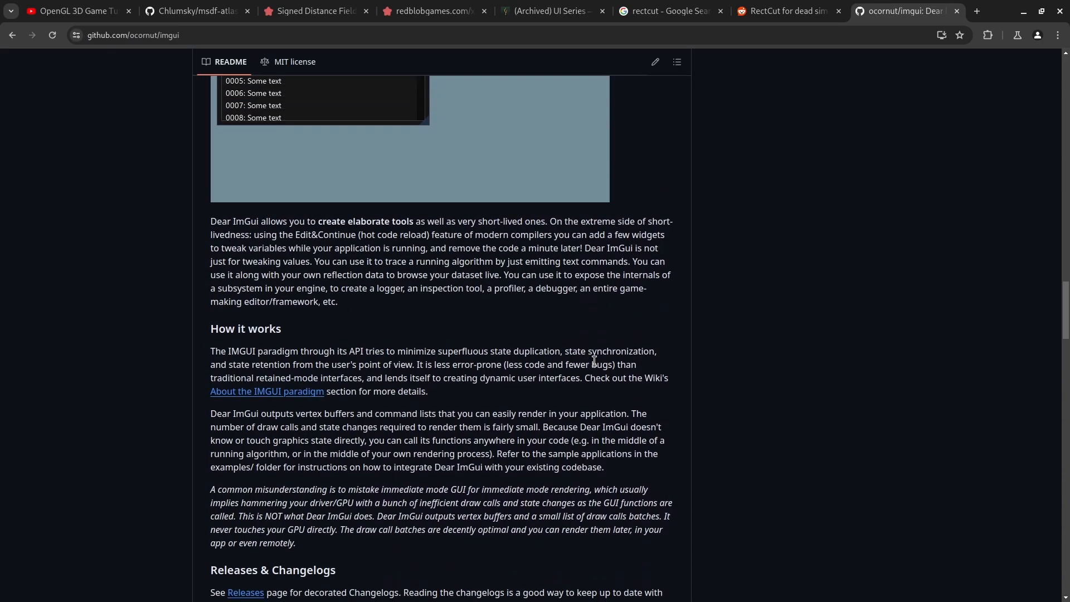
pyautogui.scroll(3)
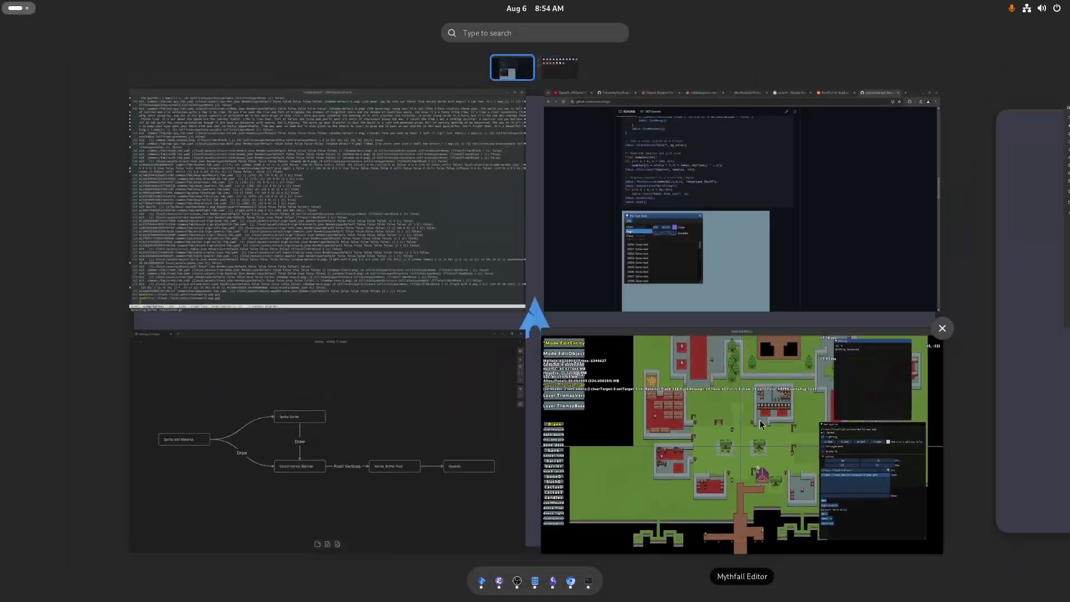
# - In Mythfall Editor, browse map directories, generate a dungeon and show the tile grid overlay
pyautogui.click(740, 440)
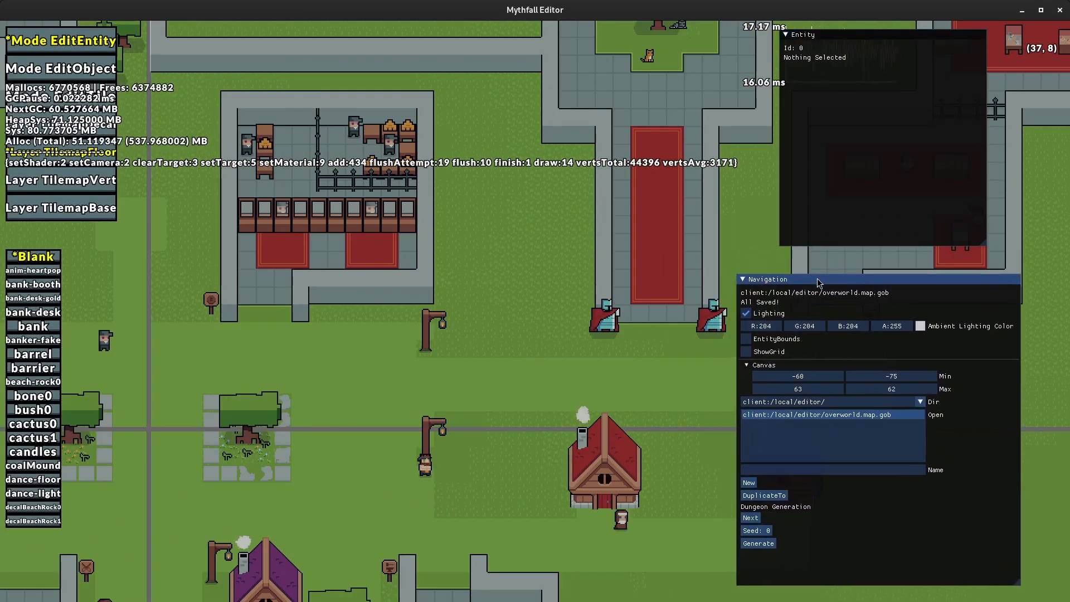
pyautogui.click(921, 401)
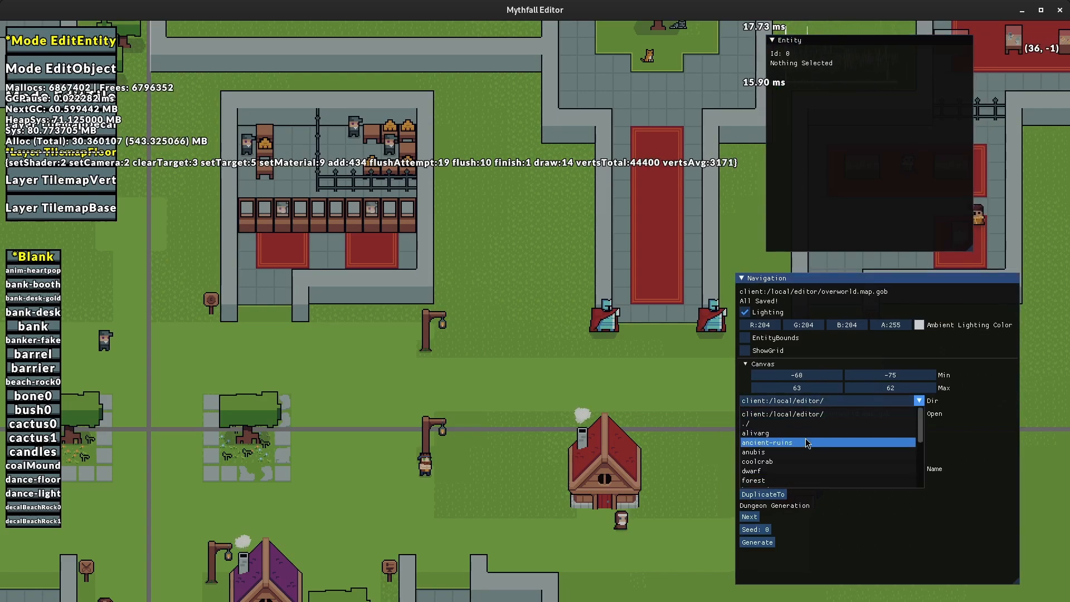
pyautogui.scroll(-3)
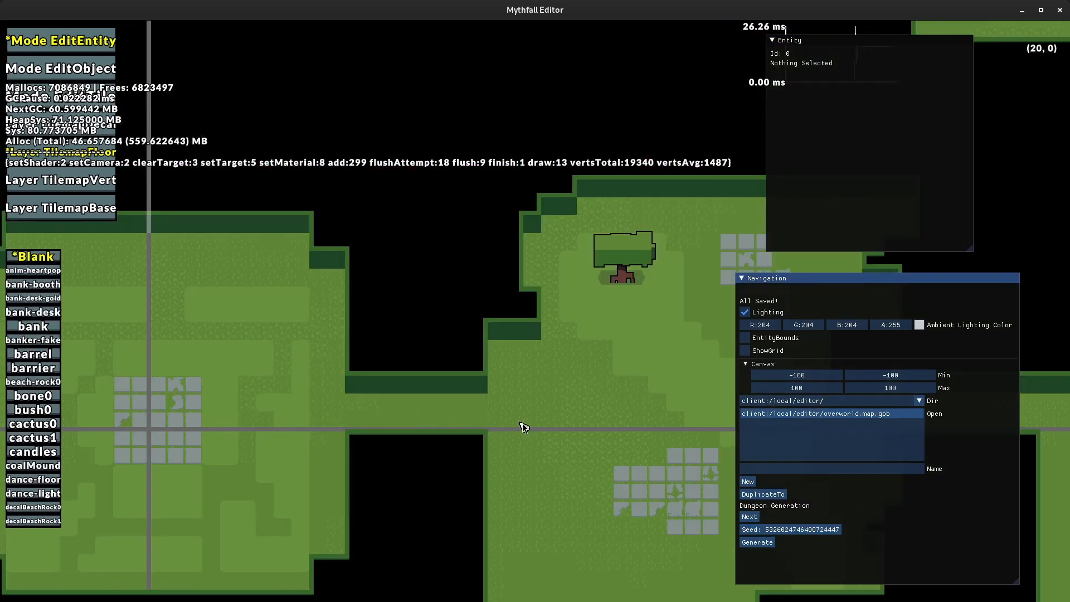
pyautogui.click(755, 542)
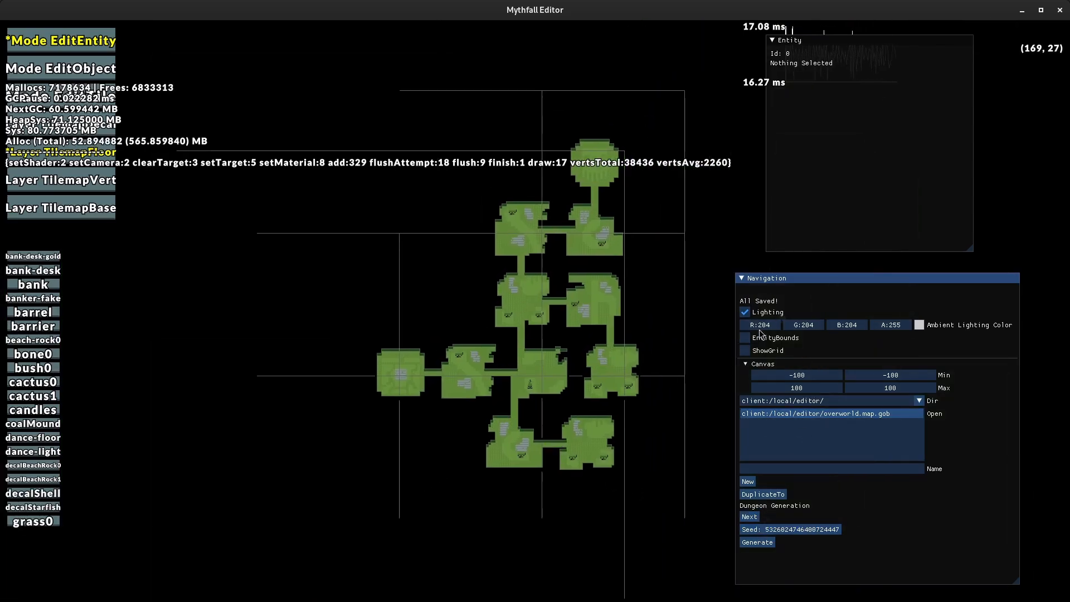
pyautogui.click(744, 350)
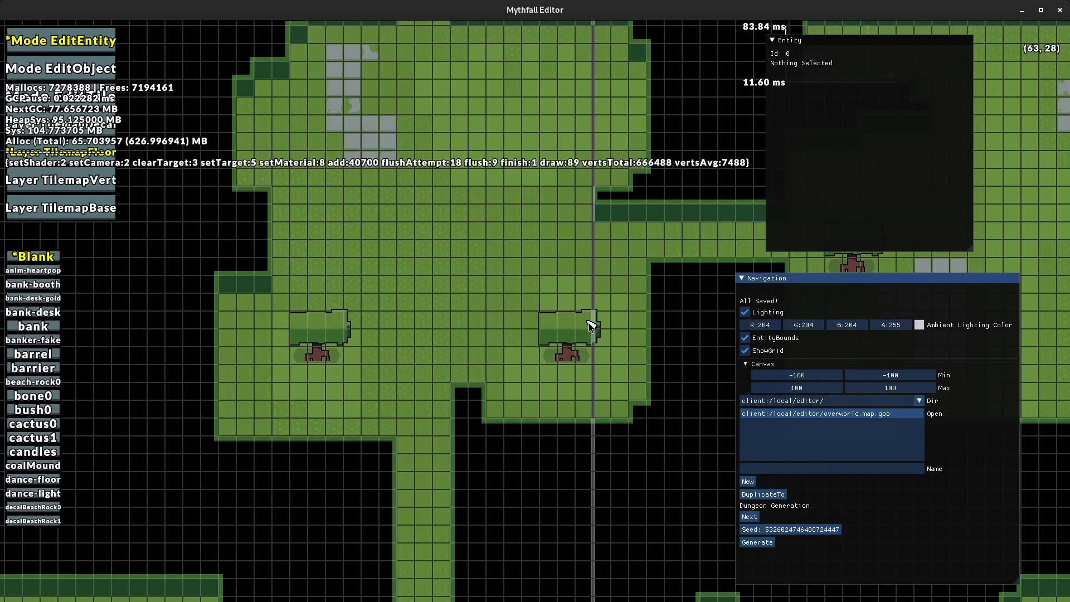
# - Set the Ambient Lighting Color to yellow-green #AFB73FFF via the colour picker
pyautogui.click(919, 324)
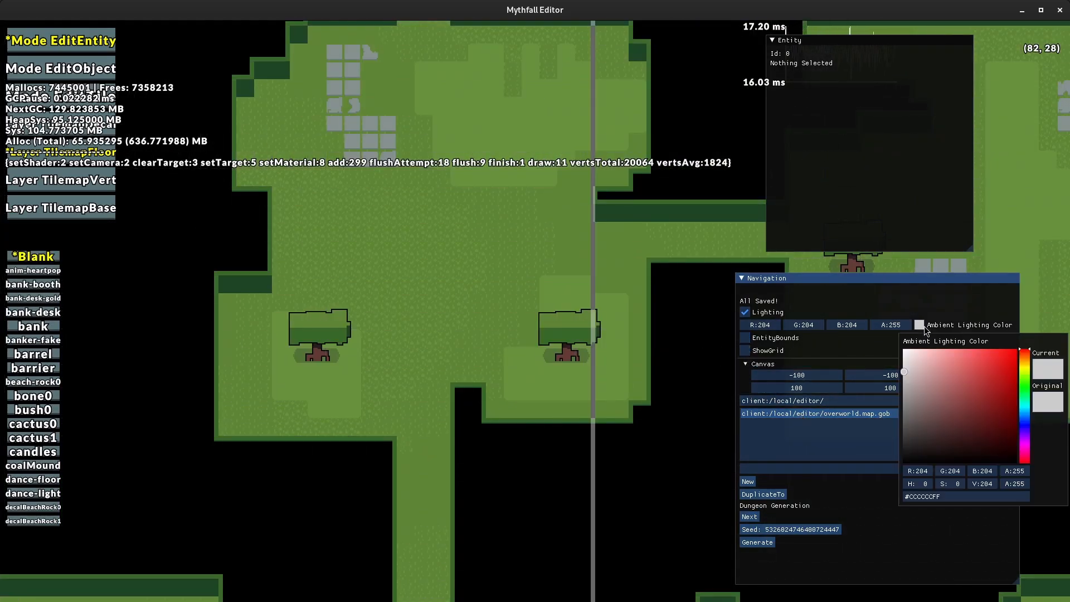
pyautogui.click(928, 421)
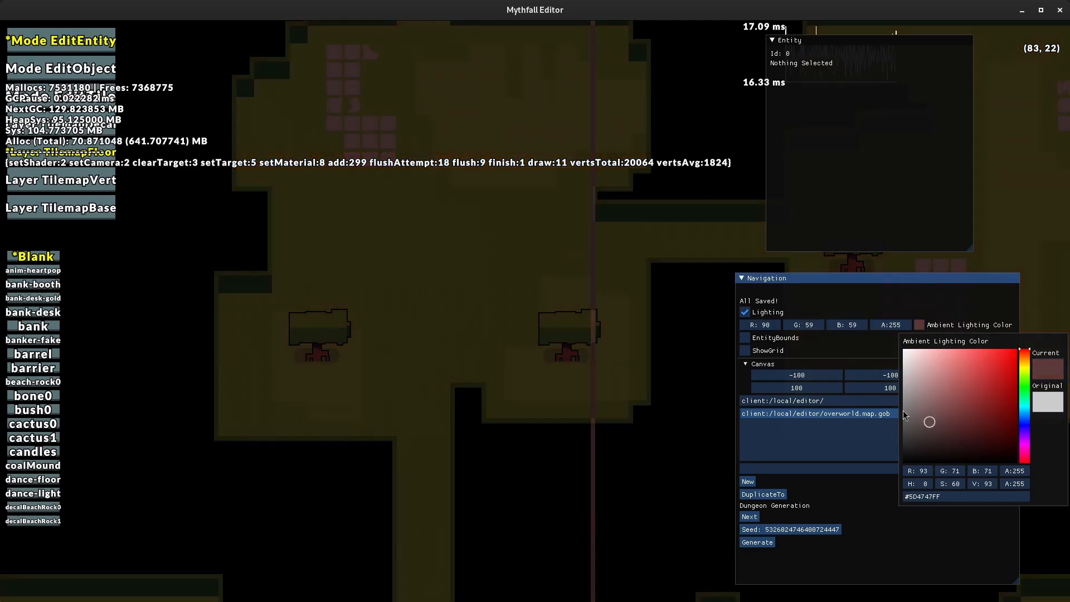
pyautogui.click(982, 381)
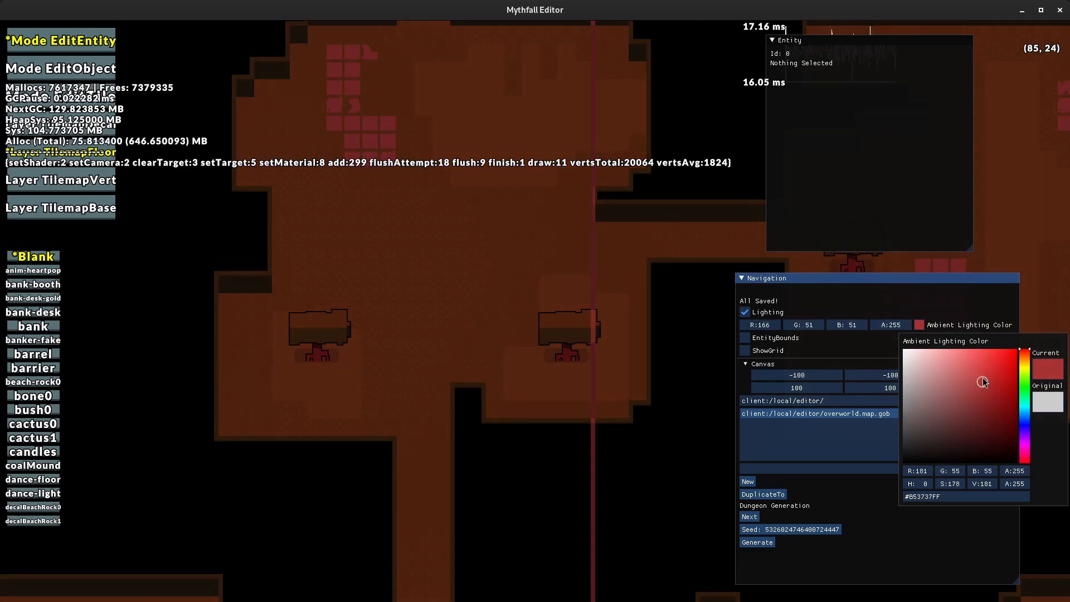
pyautogui.click(978, 381)
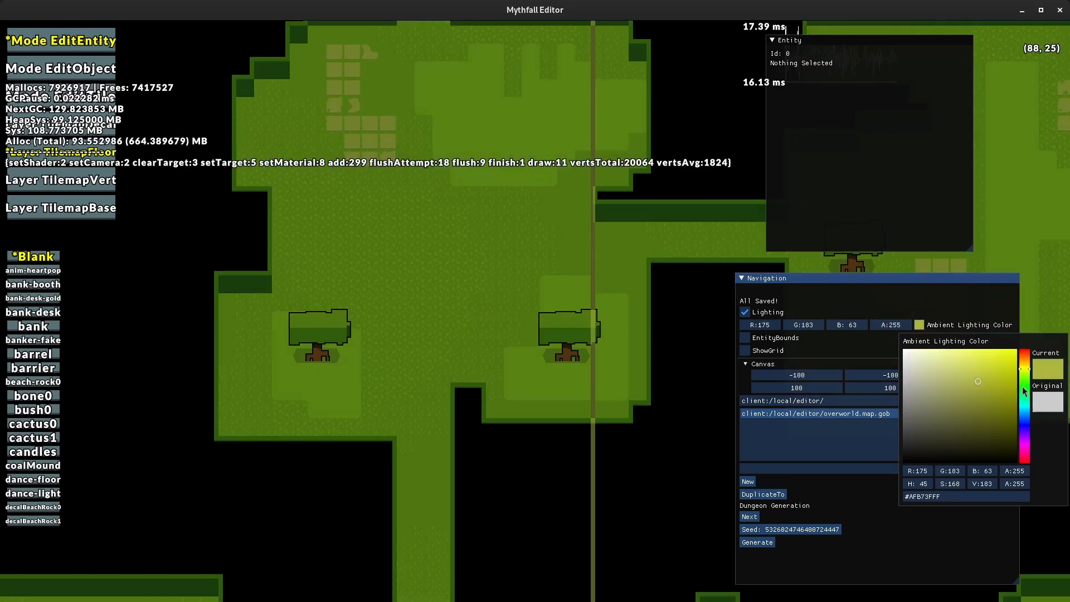
pyautogui.click(994, 367)
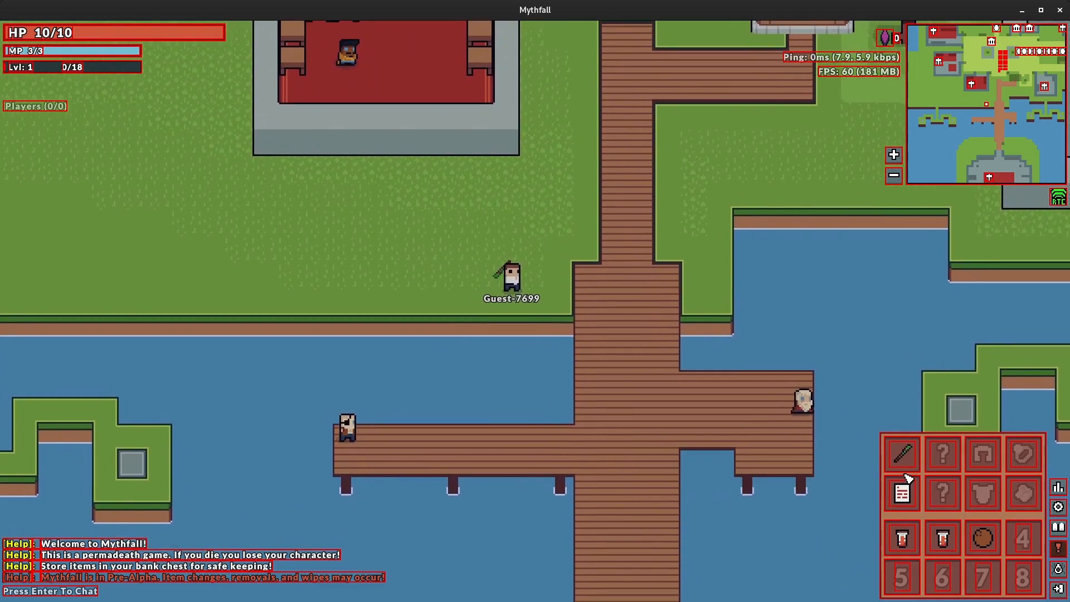
pyautogui.moveTo(900, 453)
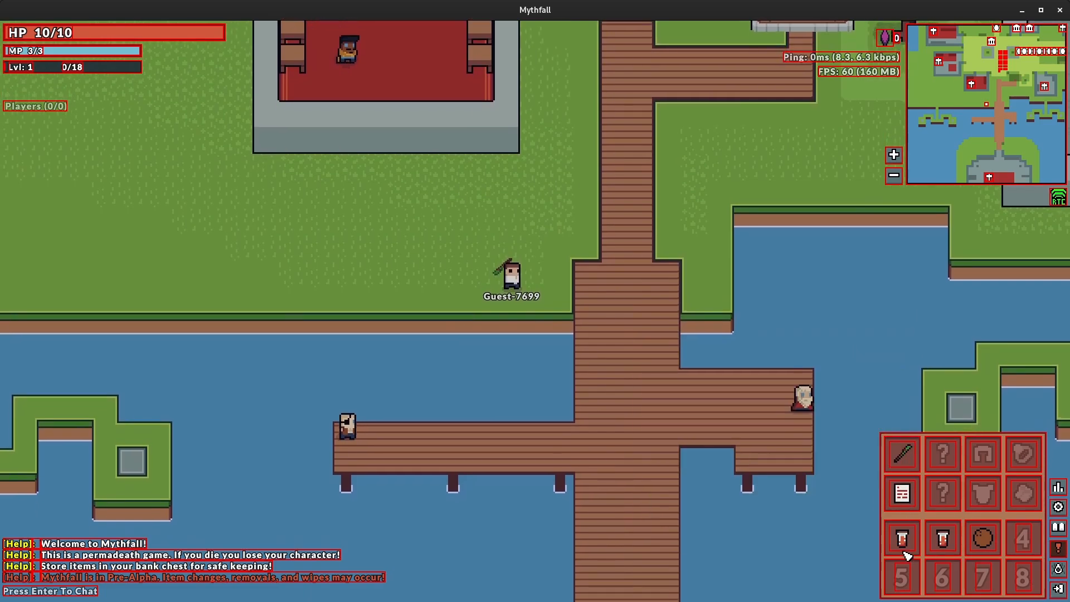
# - Browse the settings window's Patchnotes, Gameplay and Keybinds tabs, stepping back through older patch notes
pyautogui.click(1057, 506)
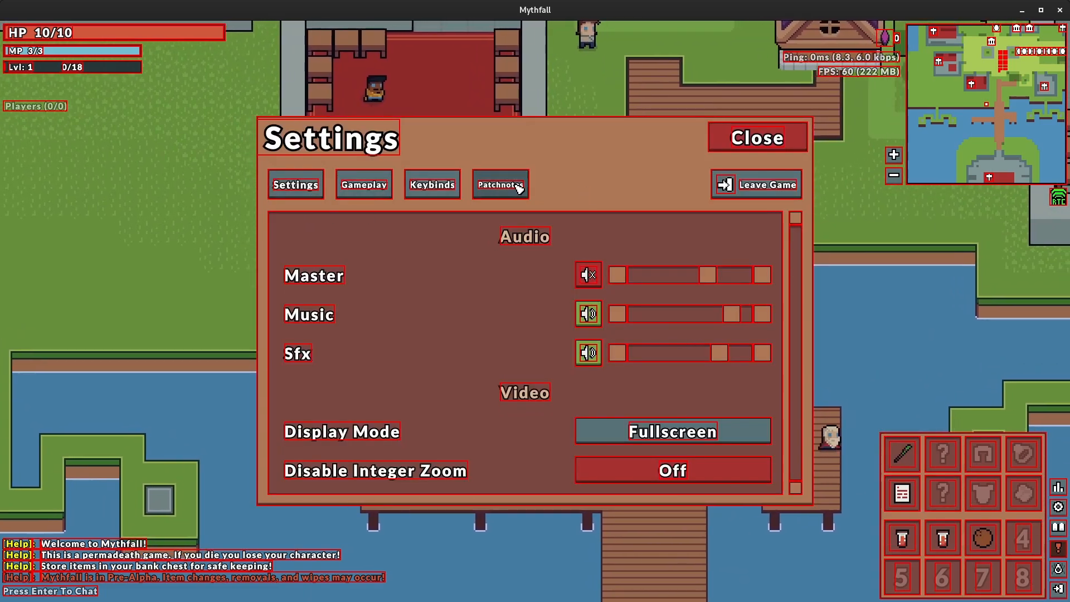
pyautogui.click(500, 184)
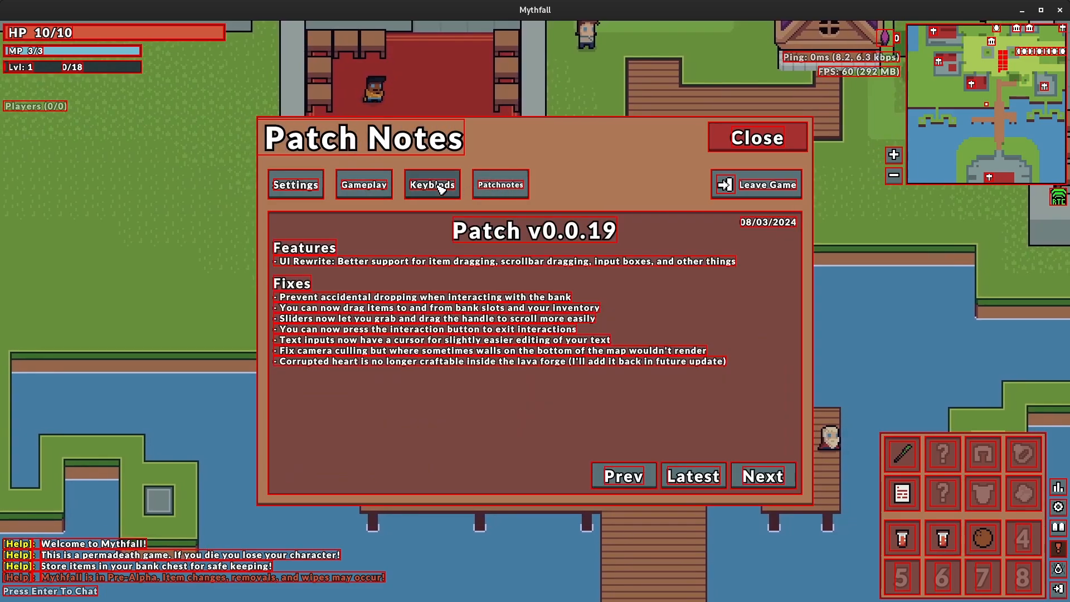
pyautogui.click(364, 184)
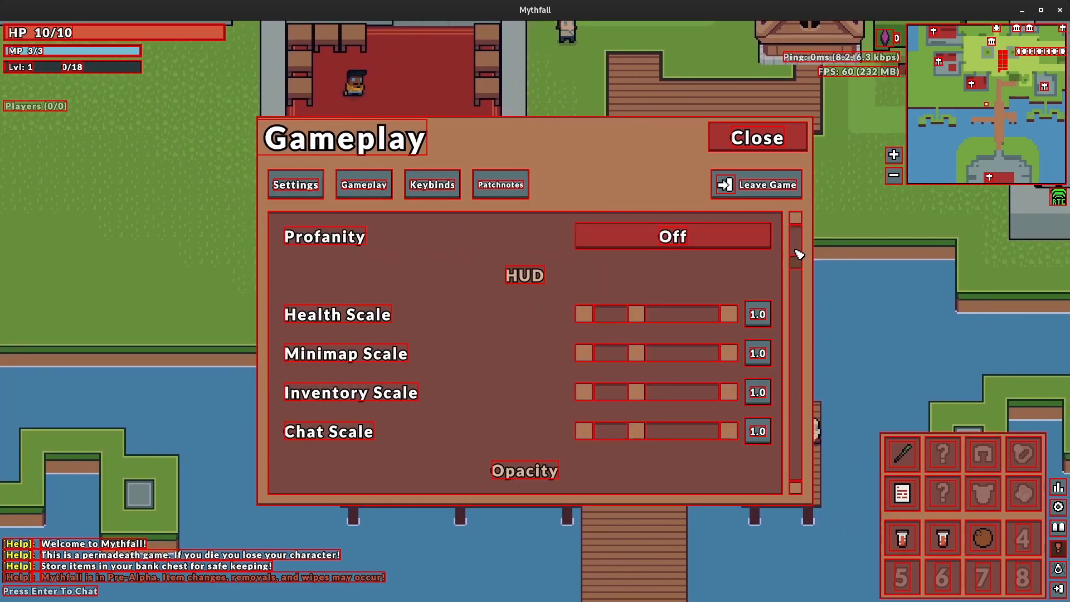
pyautogui.scroll(-3)
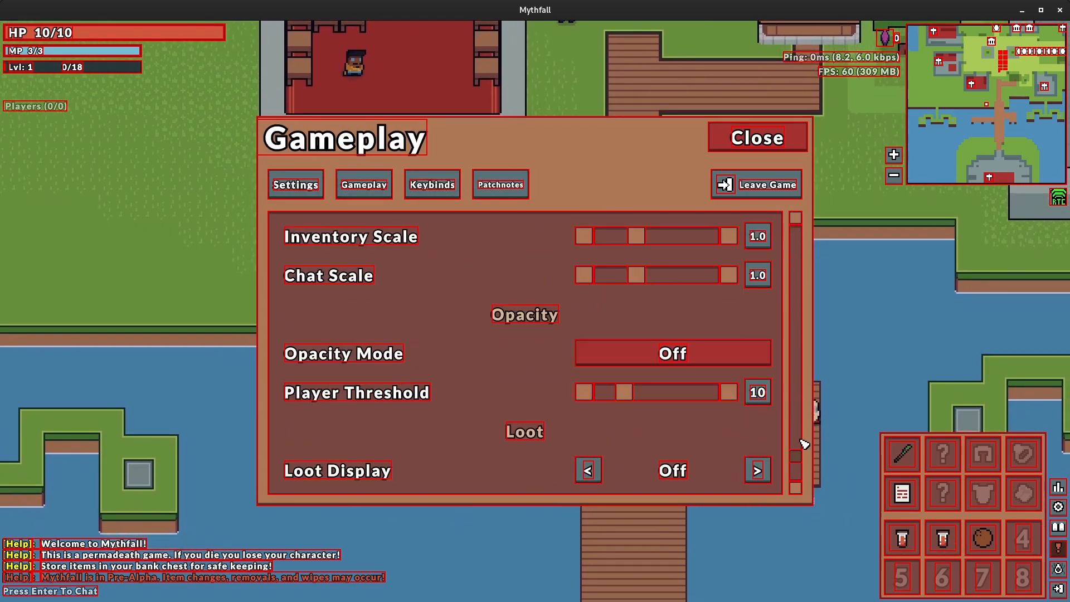
pyautogui.click(499, 183)
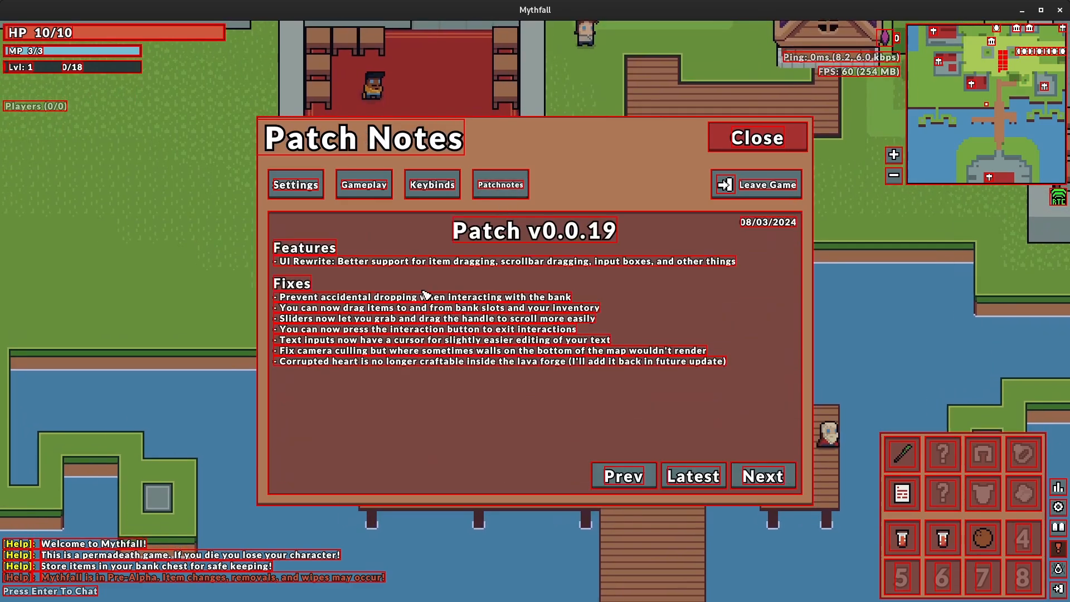
pyautogui.click(621, 476)
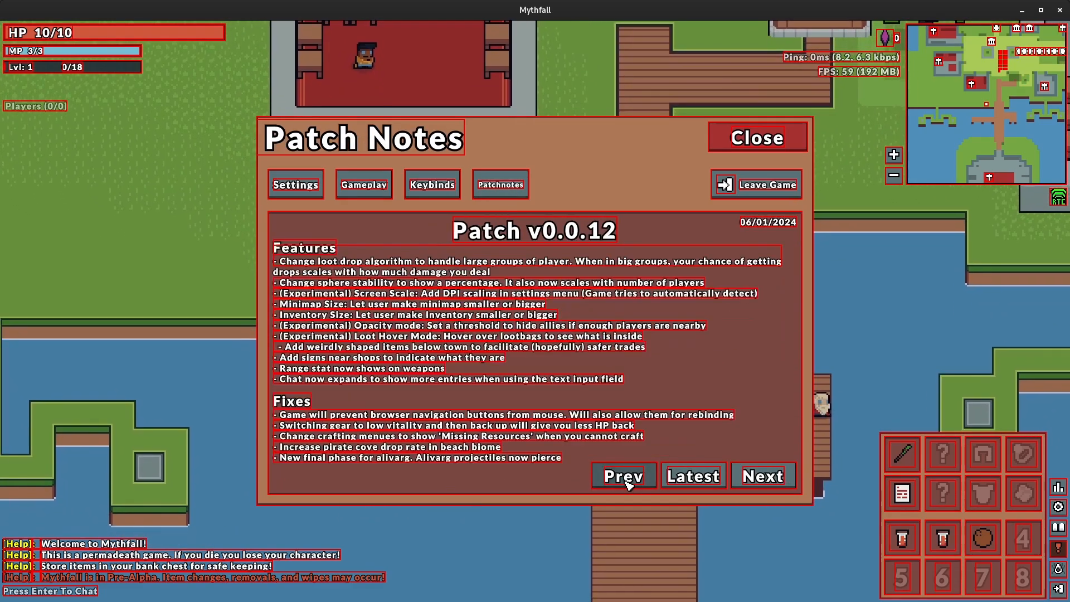
pyautogui.click(622, 476)
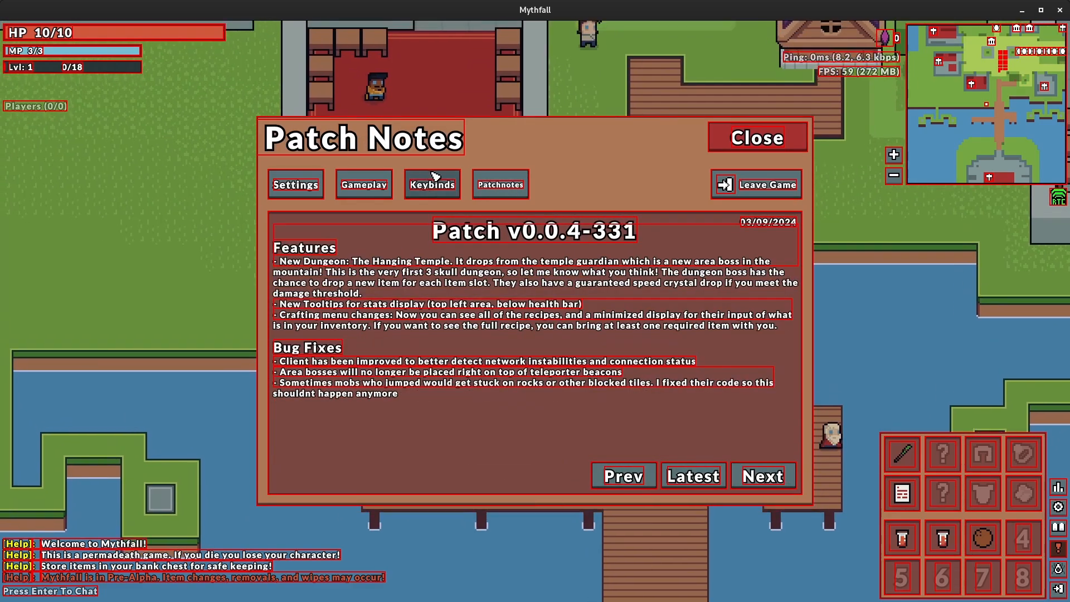
pyautogui.click(431, 184)
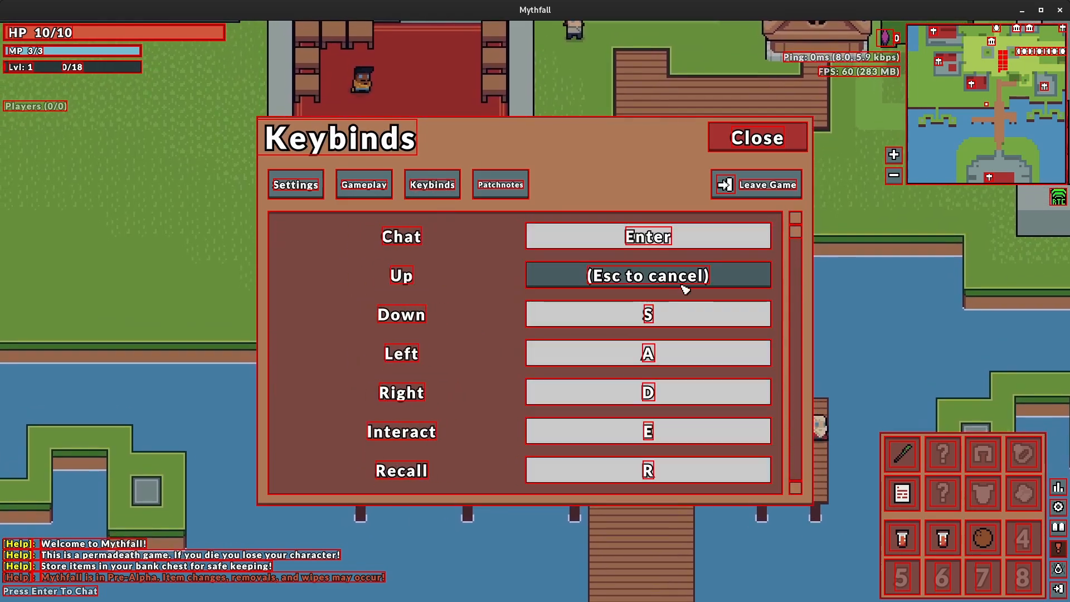
# - Mute Music and Sfx in the audio settings, then leave the Patch v0.0.4-331 notes showing
pyautogui.click(295, 184)
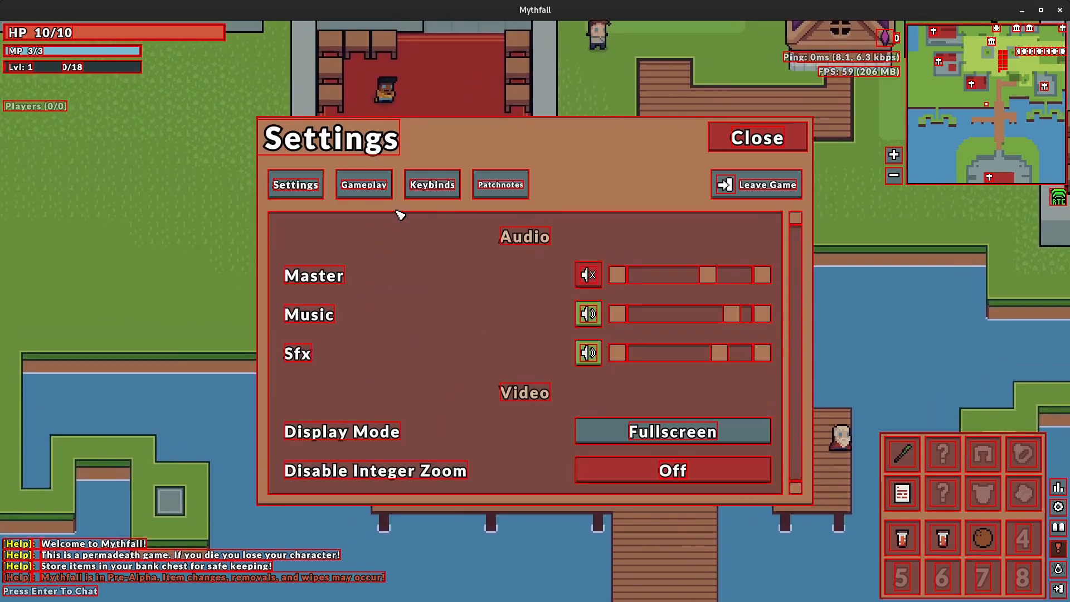
pyautogui.click(587, 314)
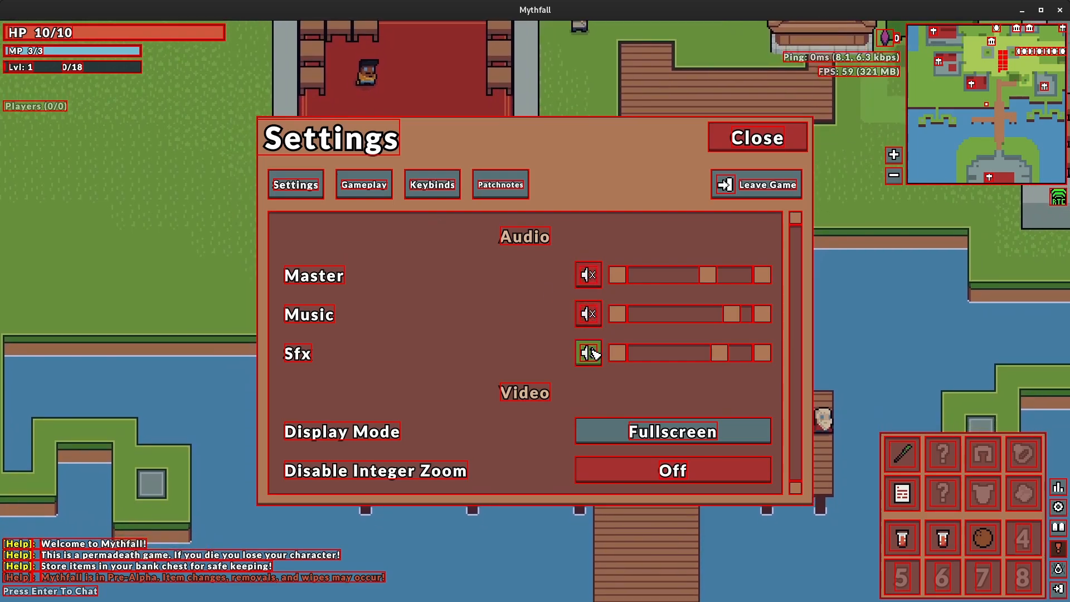
pyautogui.click(587, 353)
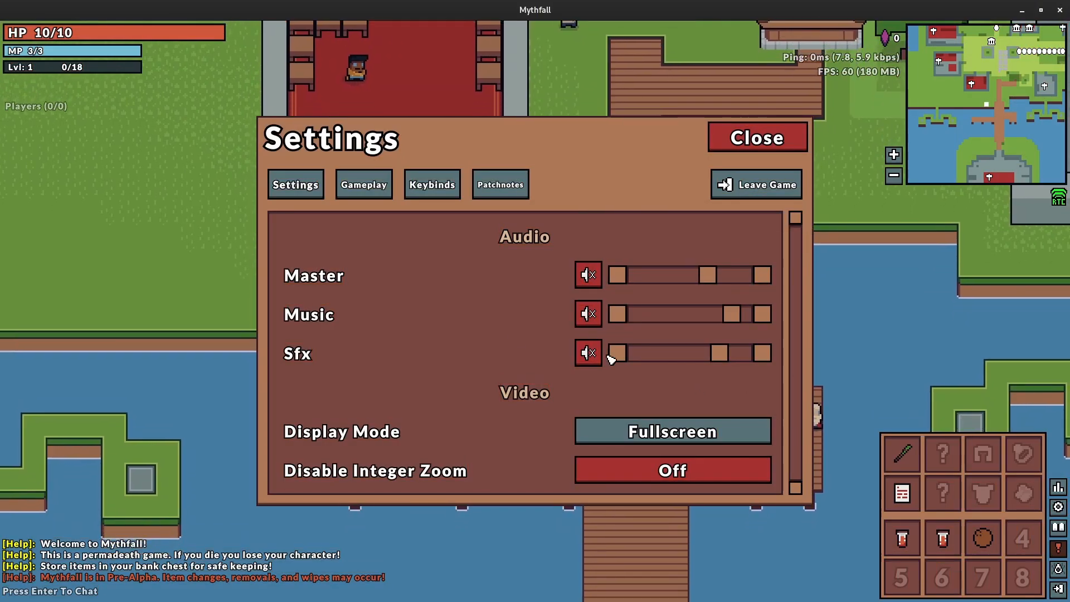
pyautogui.click(363, 184)
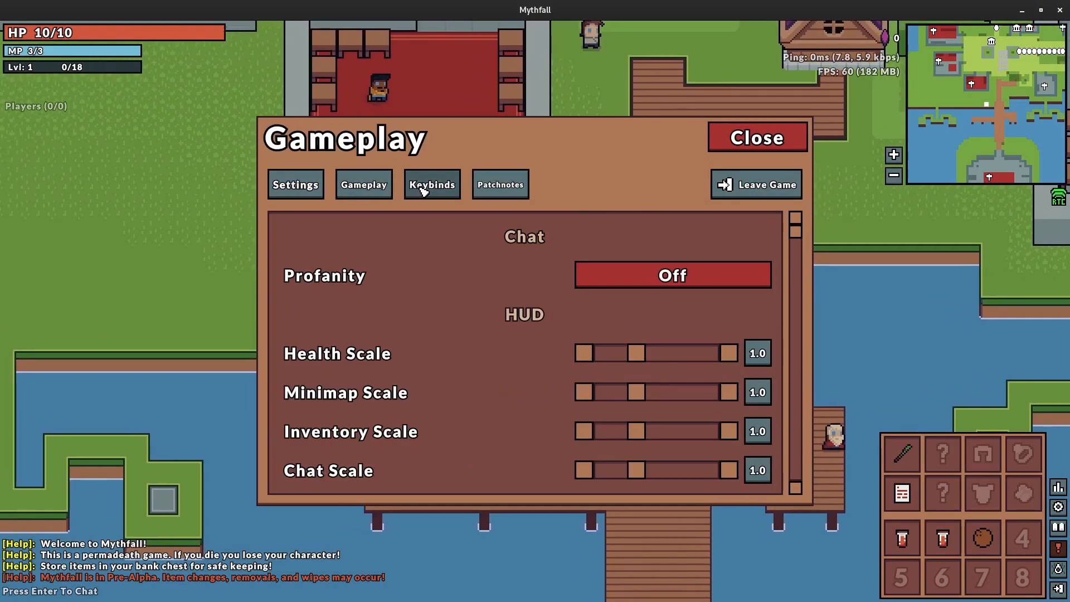
pyautogui.click(499, 184)
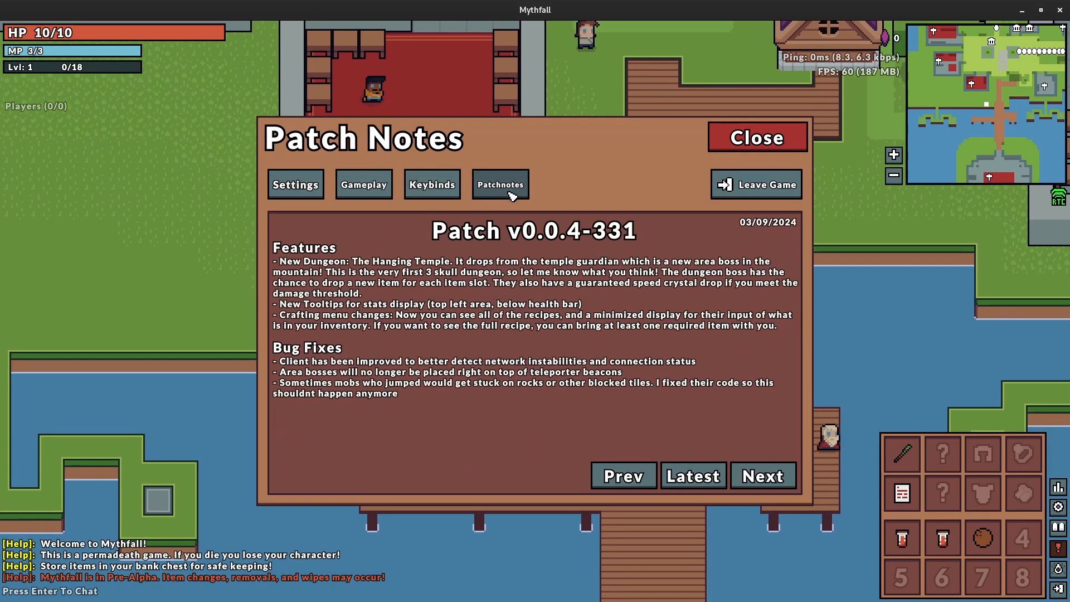
pyautogui.click(756, 137)
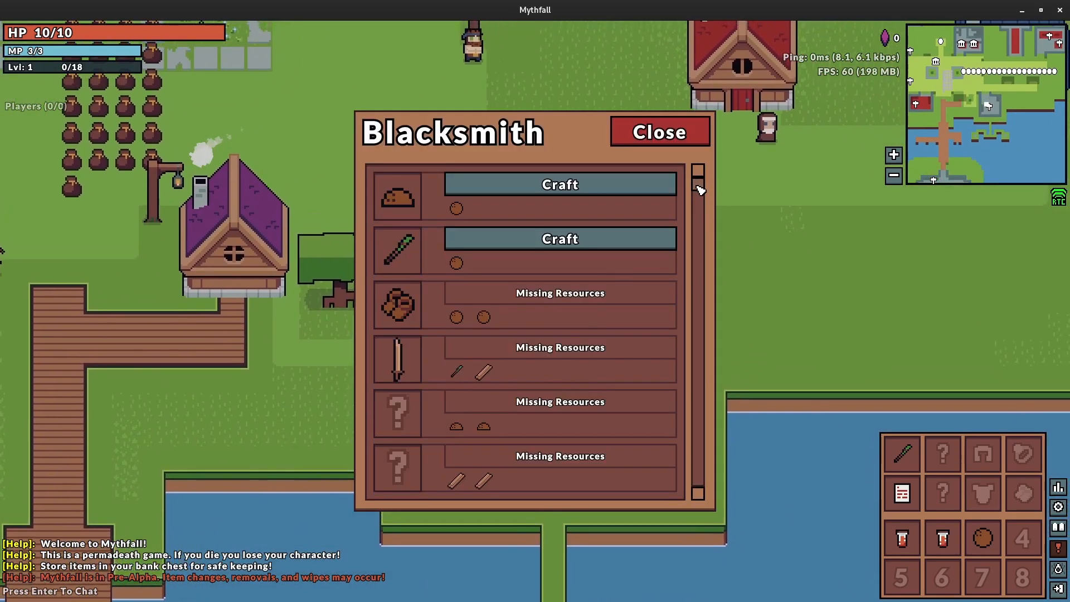
# - Scroll through the Blacksmith's list of craftable recipes
pyautogui.scroll(-3)
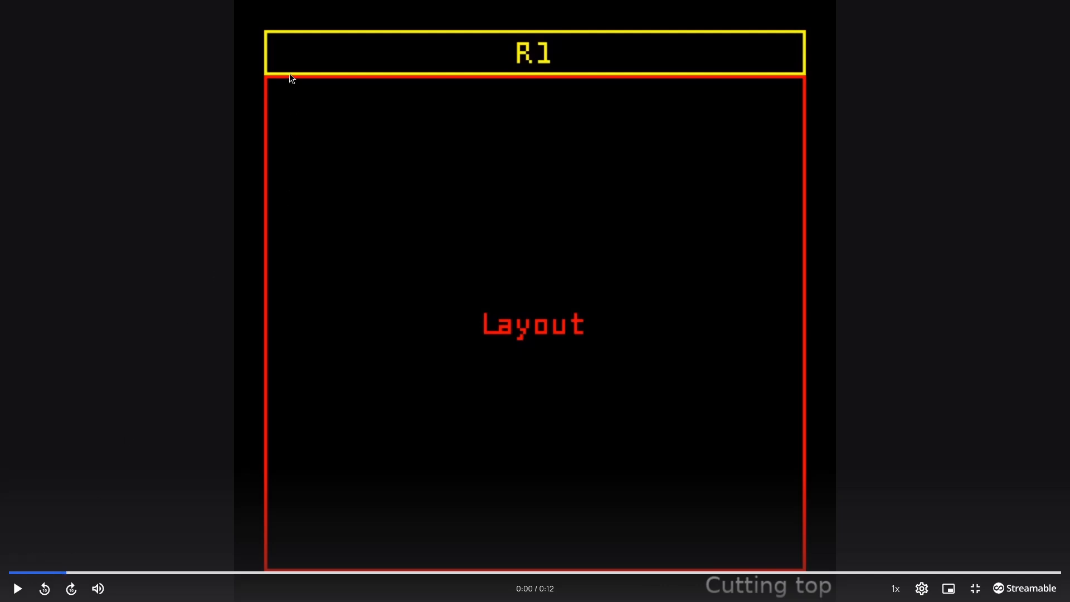
# - Play the 'Cutting top' layout clip until rows R1, R2 and R3 are cut
pyautogui.click(16, 589)
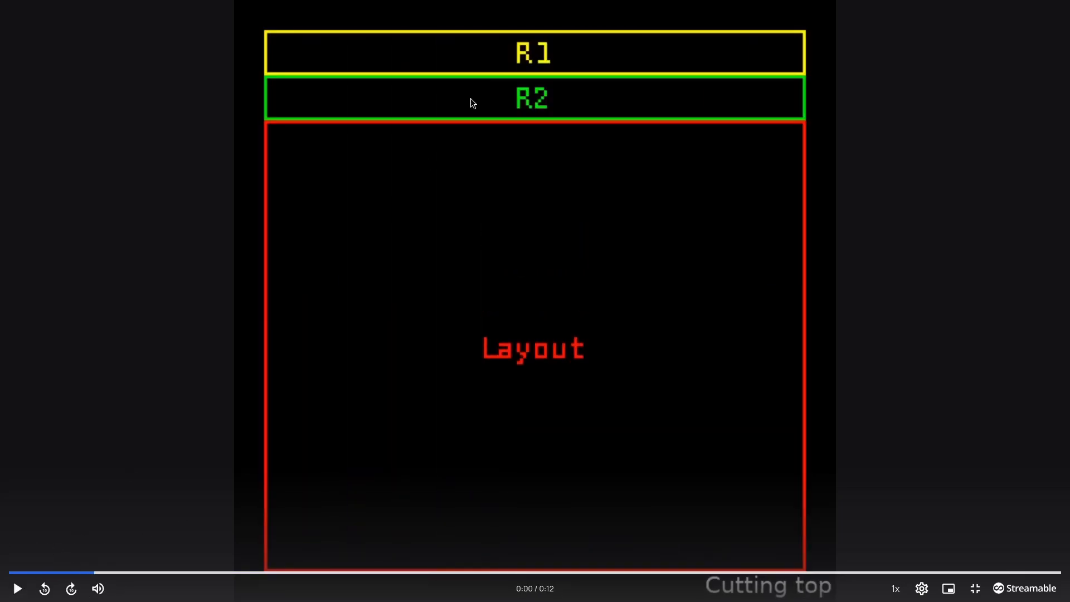
pyautogui.moveTo(283, 32)
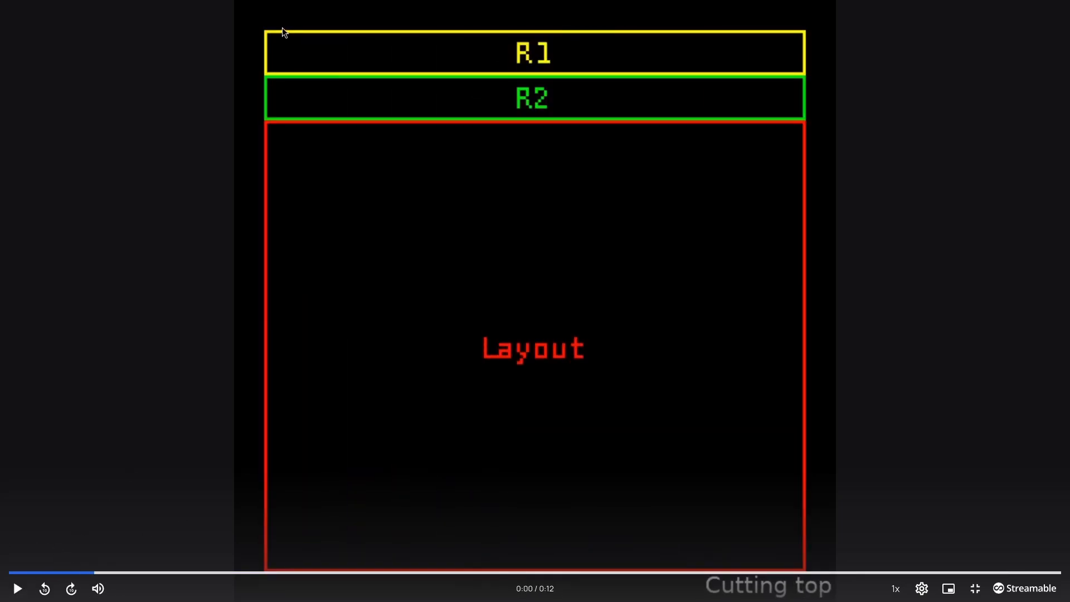
pyautogui.moveTo(268, 75)
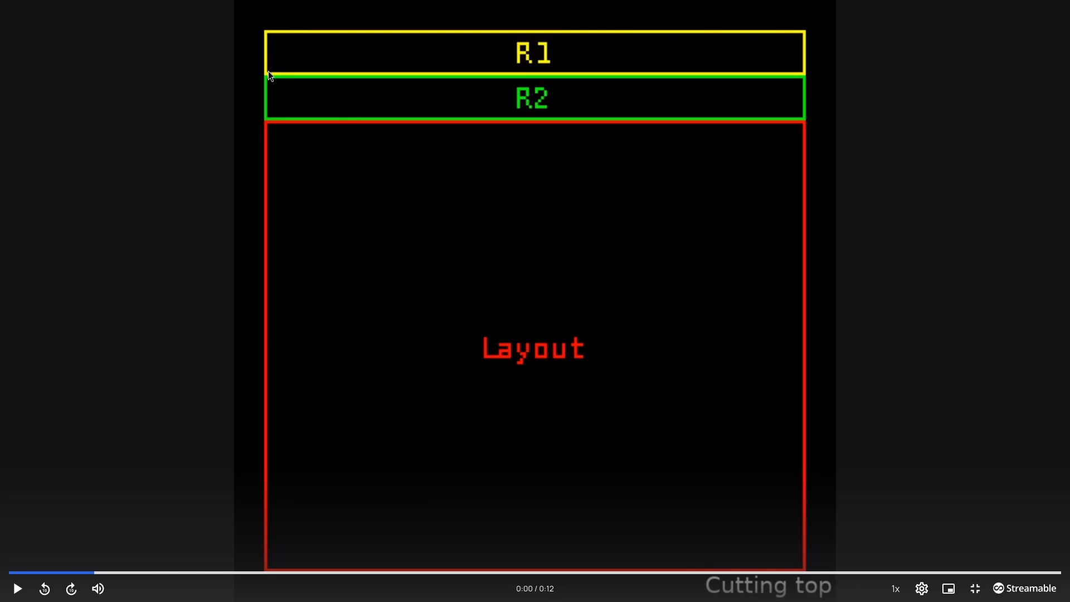
pyautogui.moveTo(550, 55)
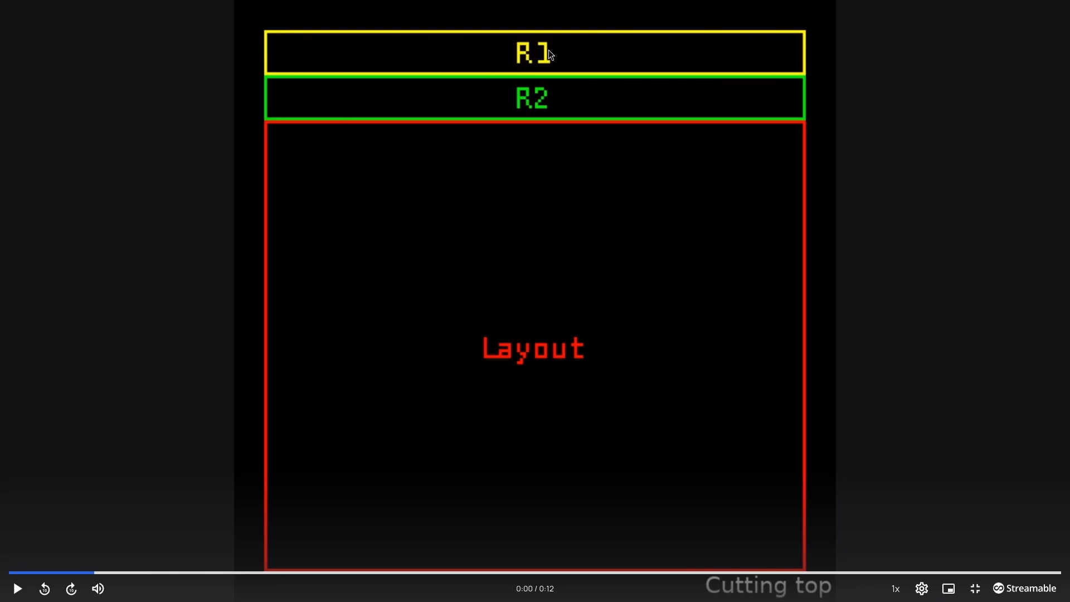
pyautogui.moveTo(520, 101)
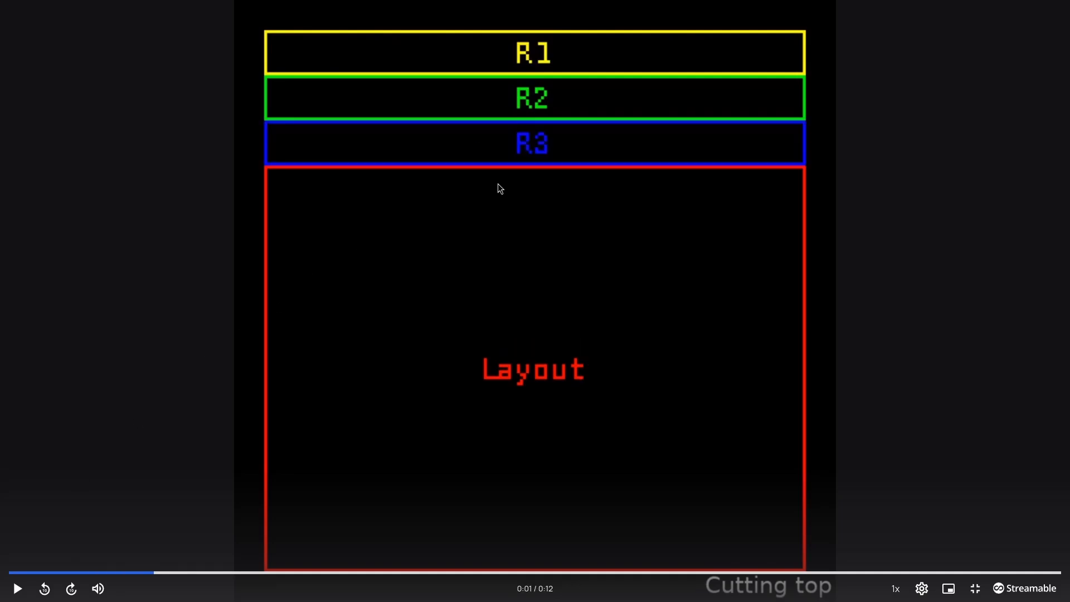
pyautogui.click(974, 589)
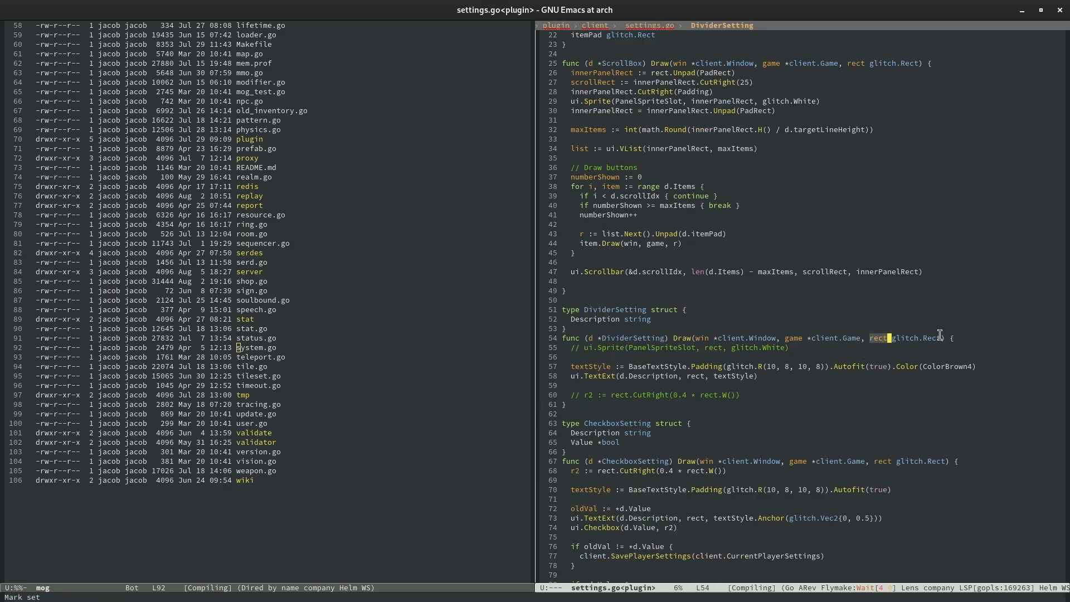
# - Reveal settings.go's DividerSetting and CheckboxSetting Draw code down to the EnumSetting definitions
pyautogui.click(709, 366)
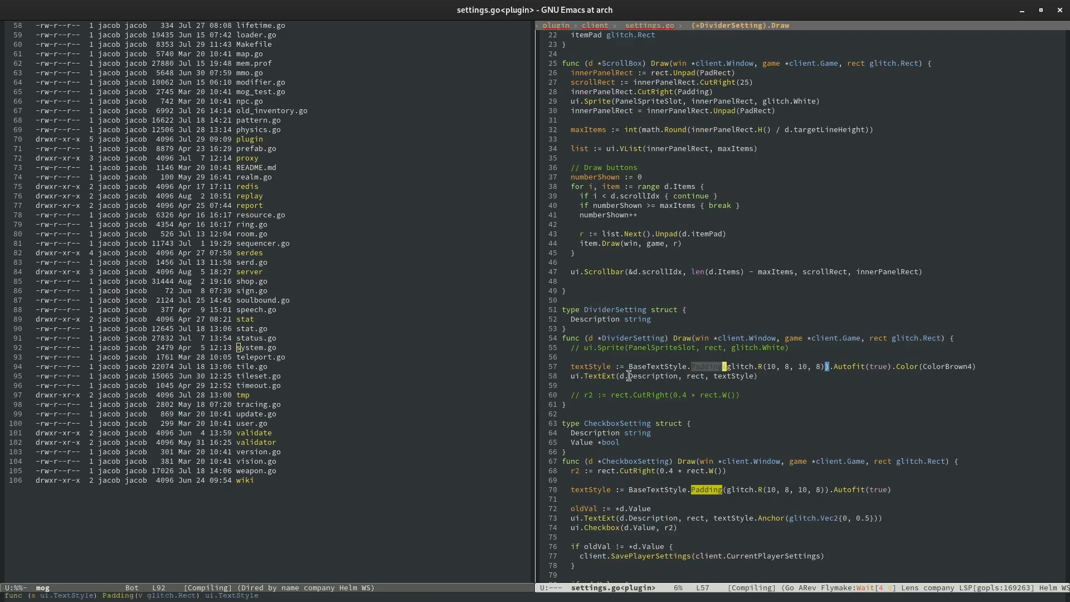
pyautogui.scroll(-3)
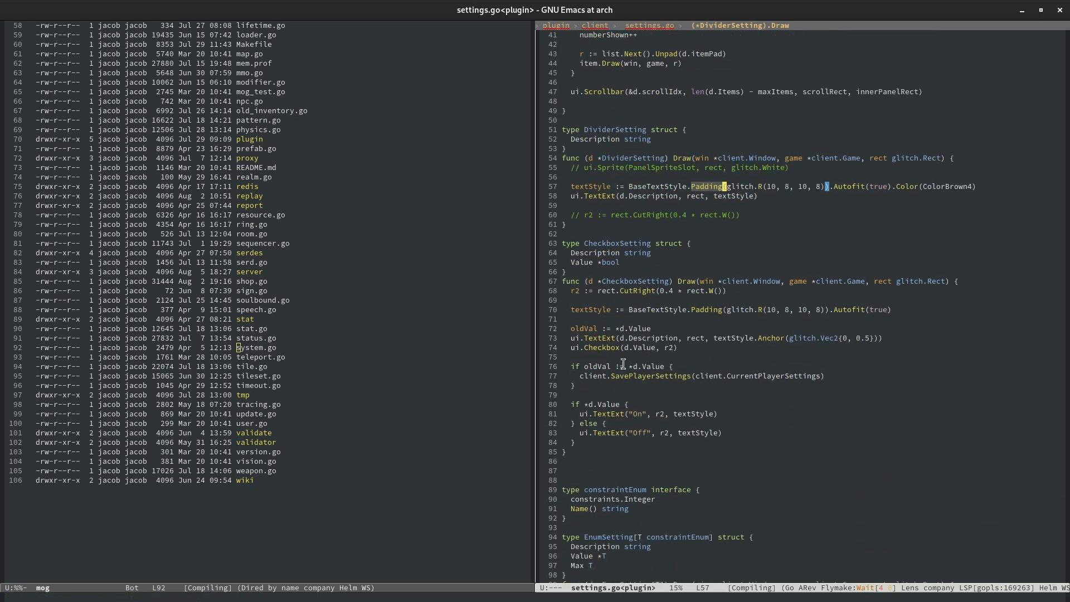